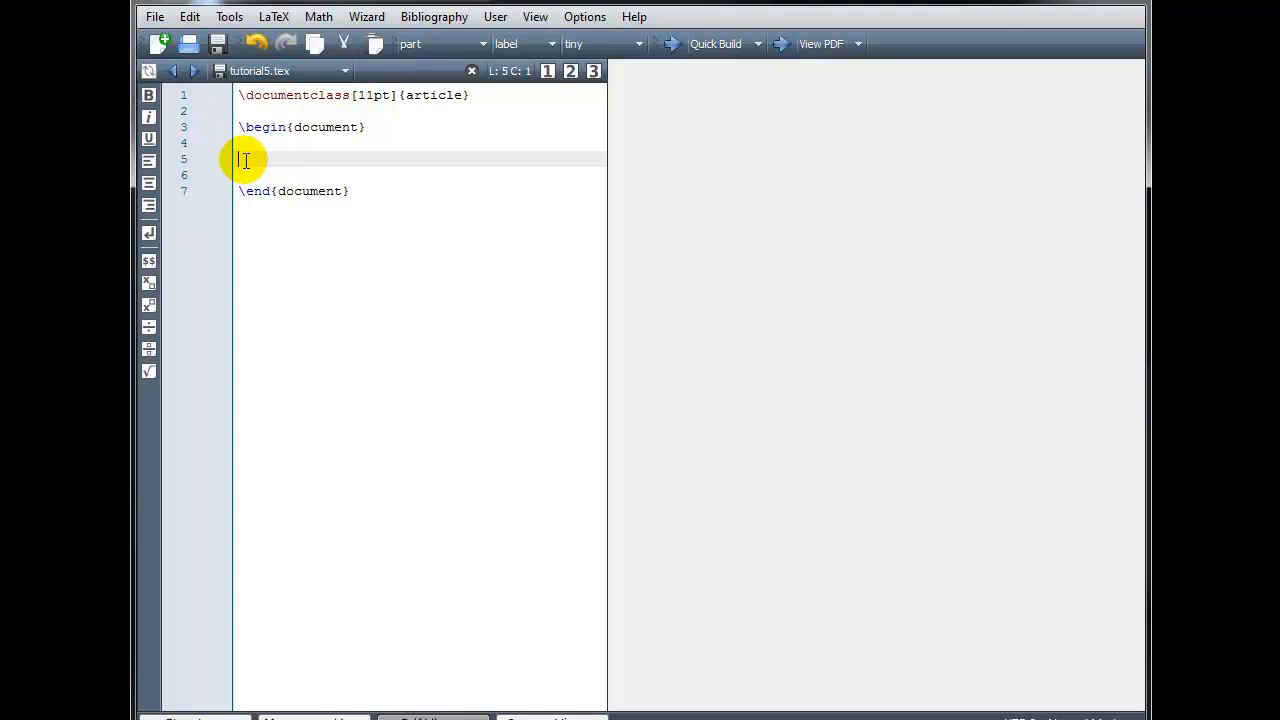
- Type 'This will produce \textit{italicized} text.' and compile to preview the italic word
type("This will produce")
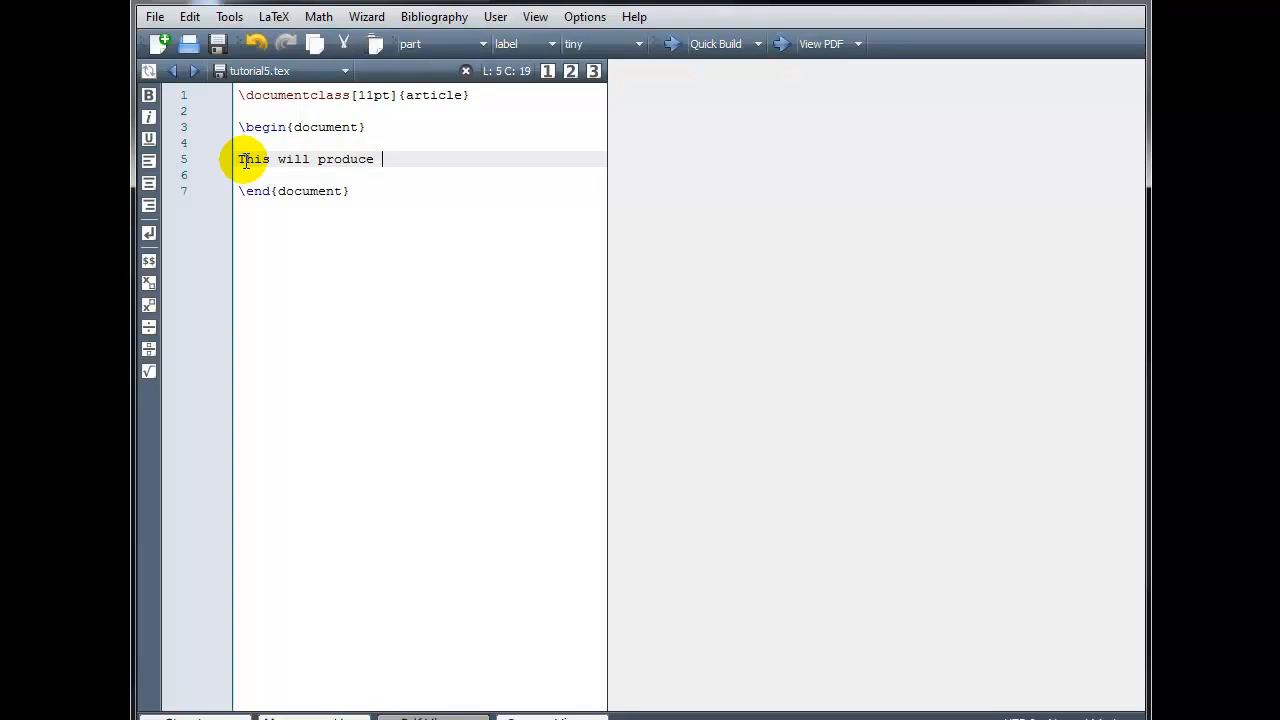
type("\\te")
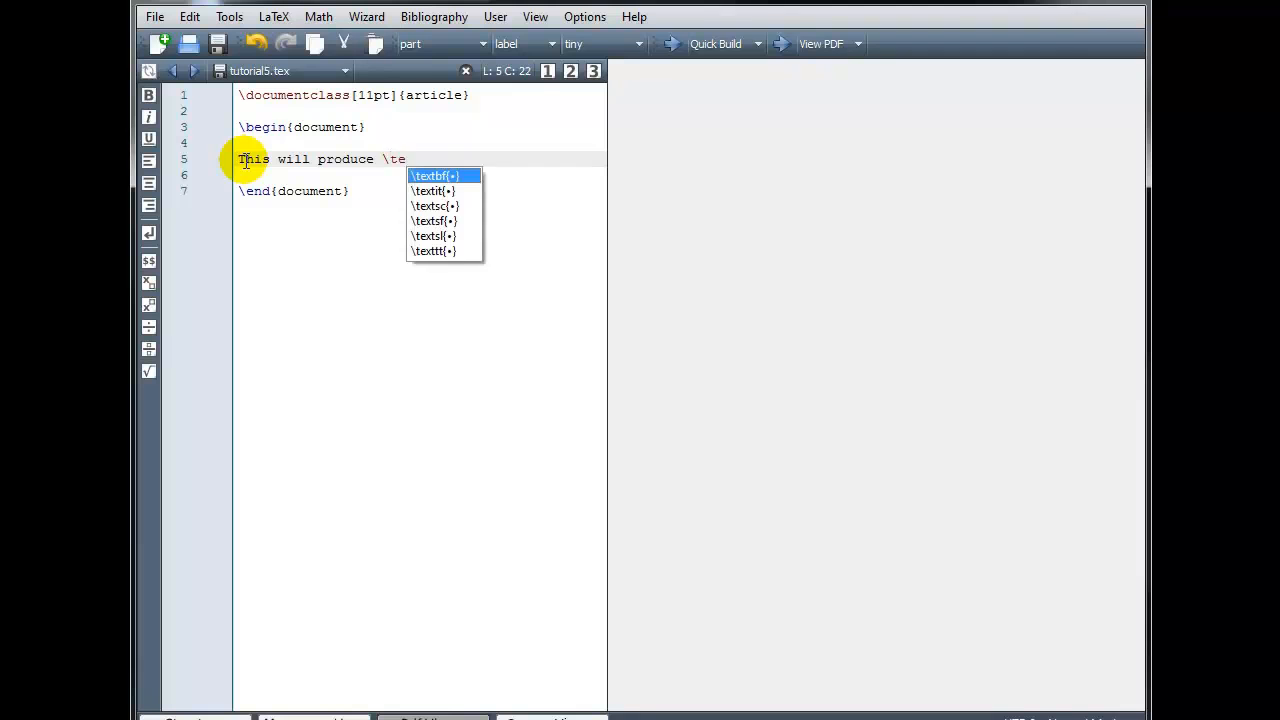
type("xtit")
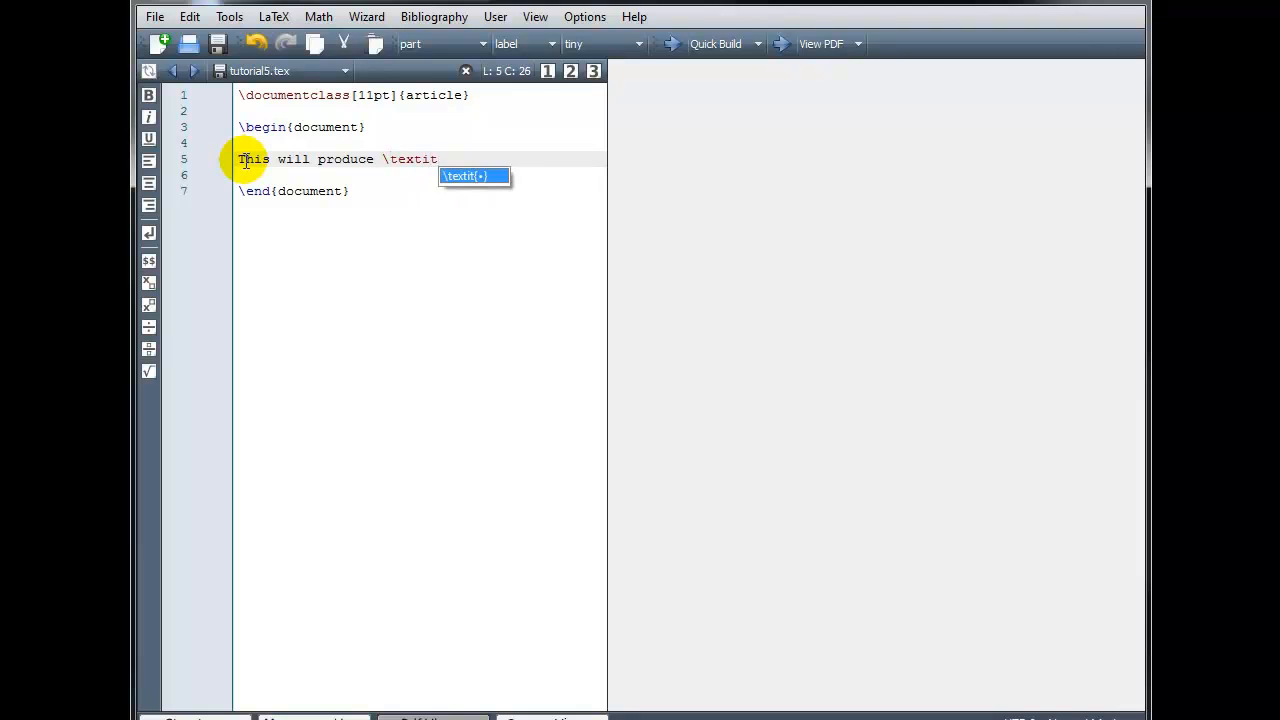
type("{")
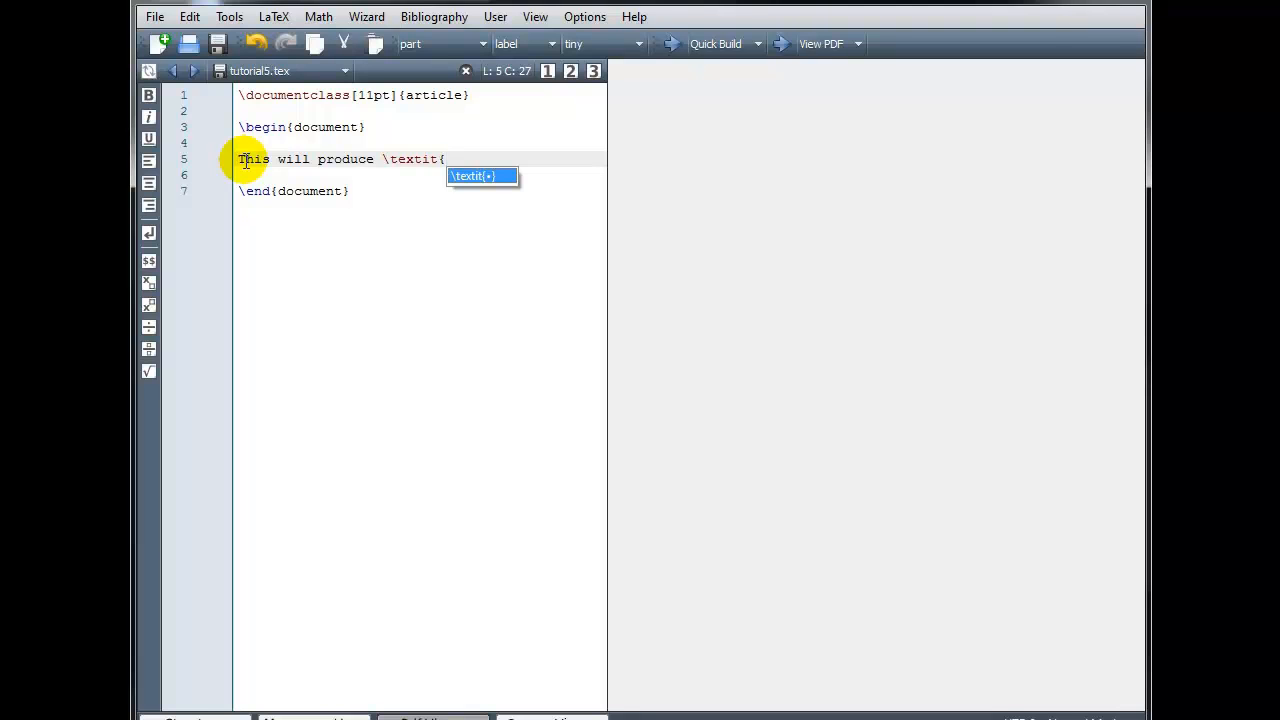
type("itl")
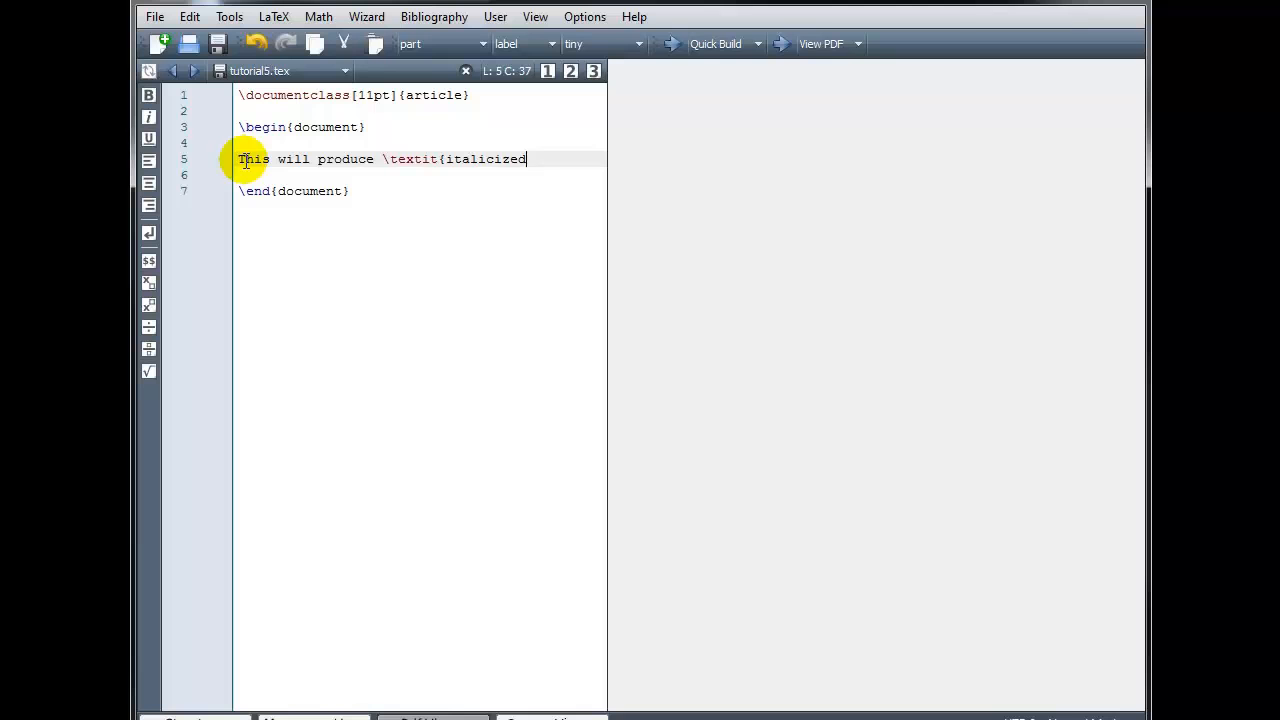
type("} text.")
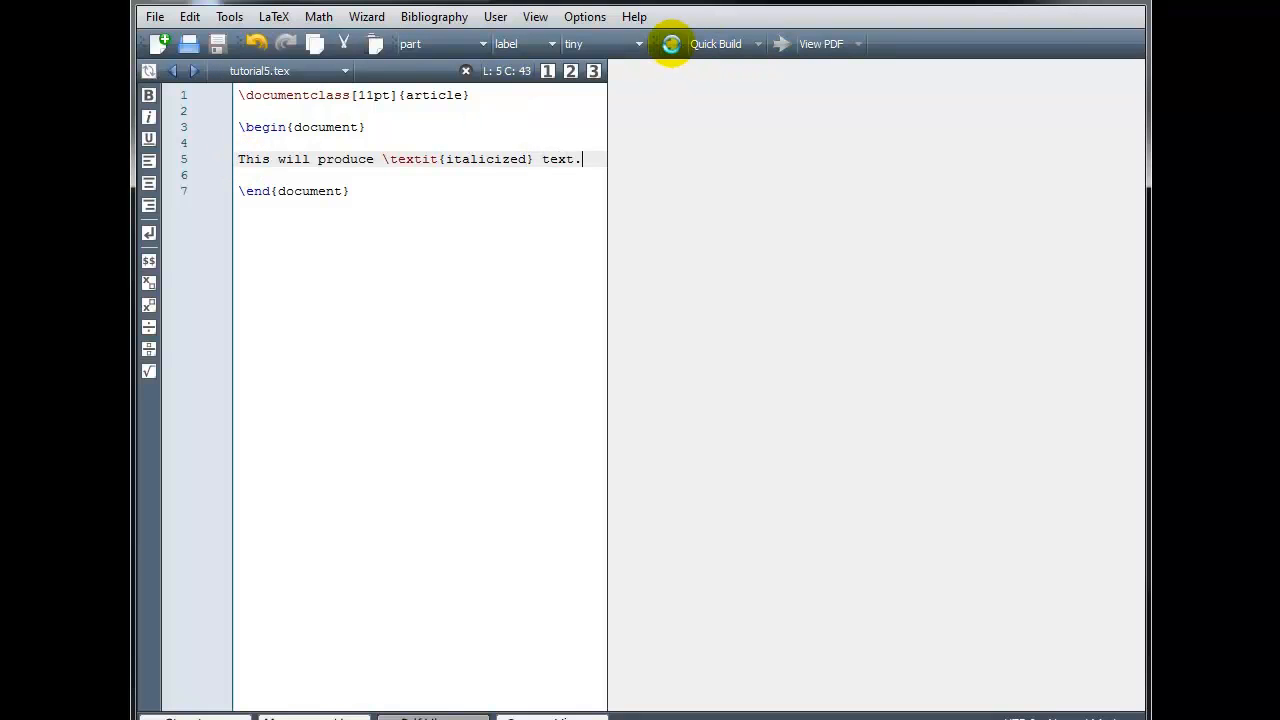
left_click(715, 43)
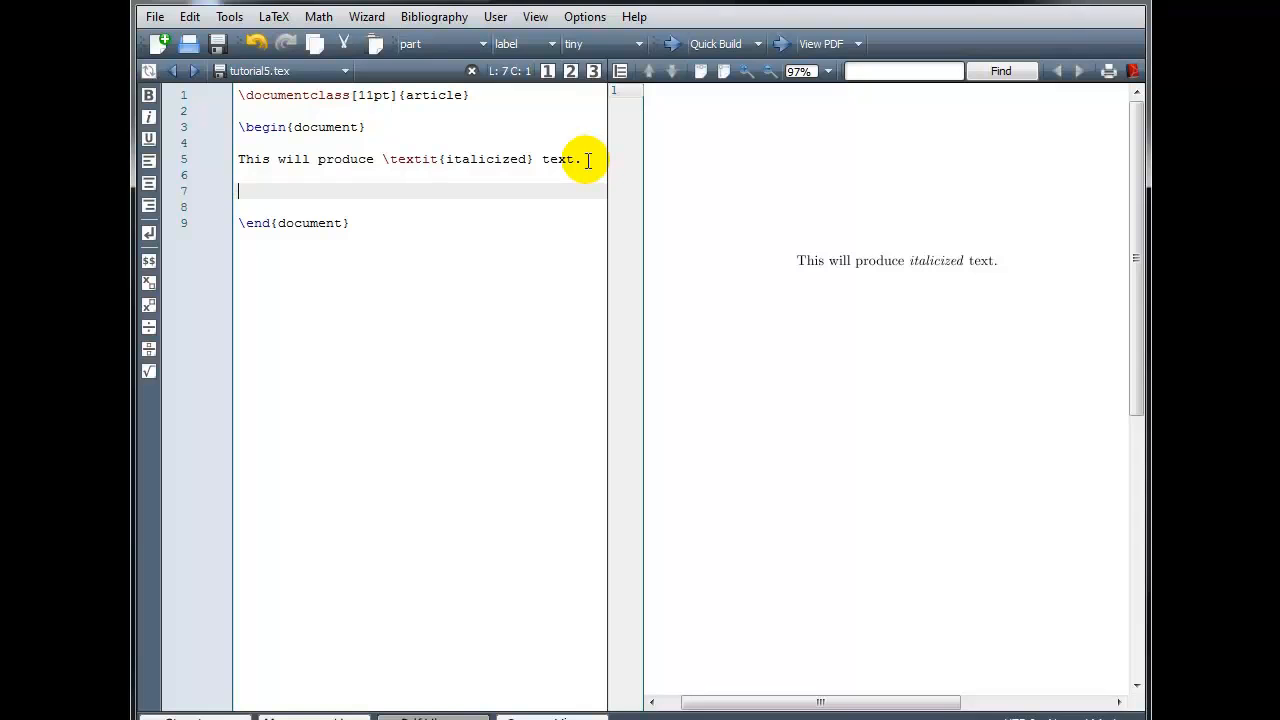
- Add 'This will produce \textbf{bold-faced} text.', recompile, and place the cursor on the next line
type("This will")
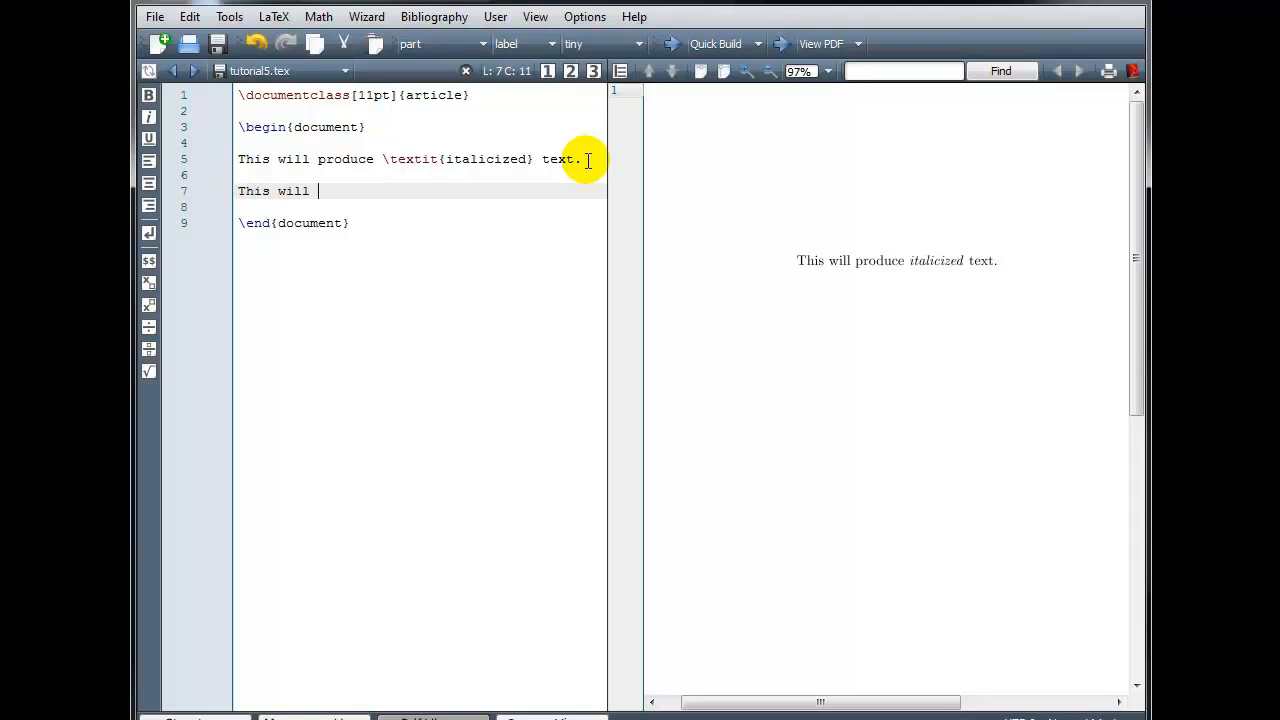
type("produce")
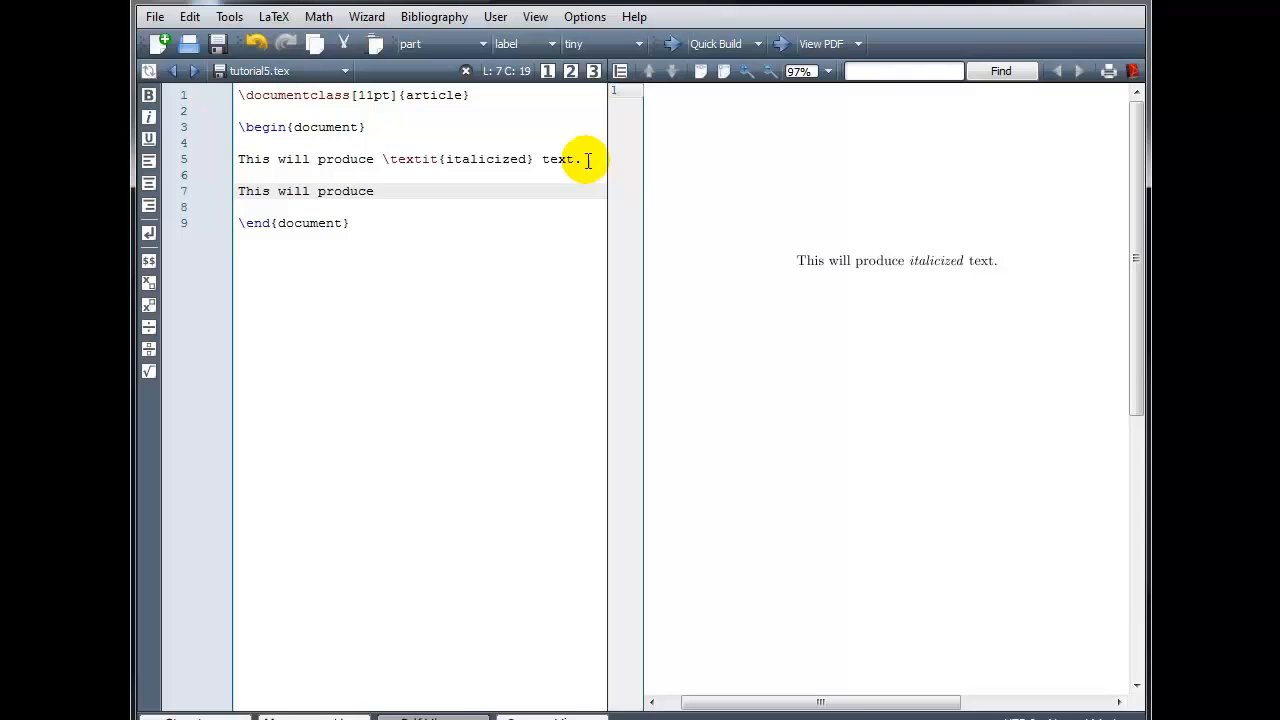
type("\\t")
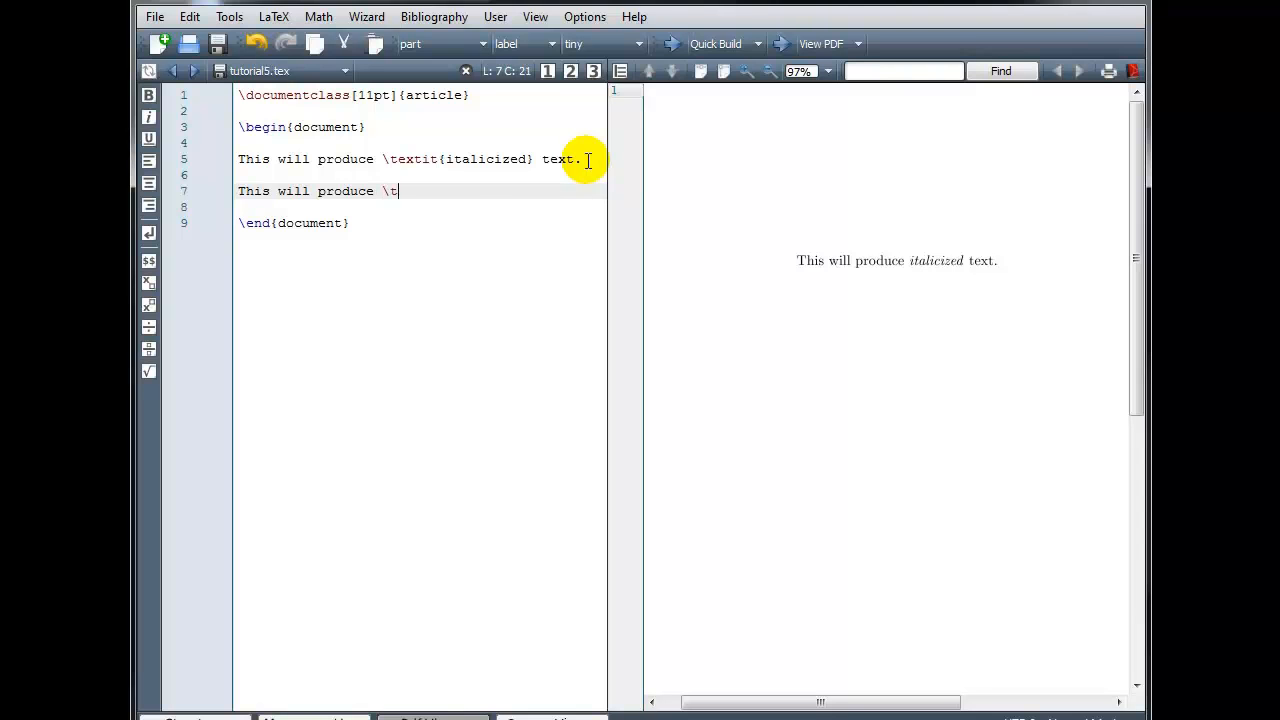
type("extbf")
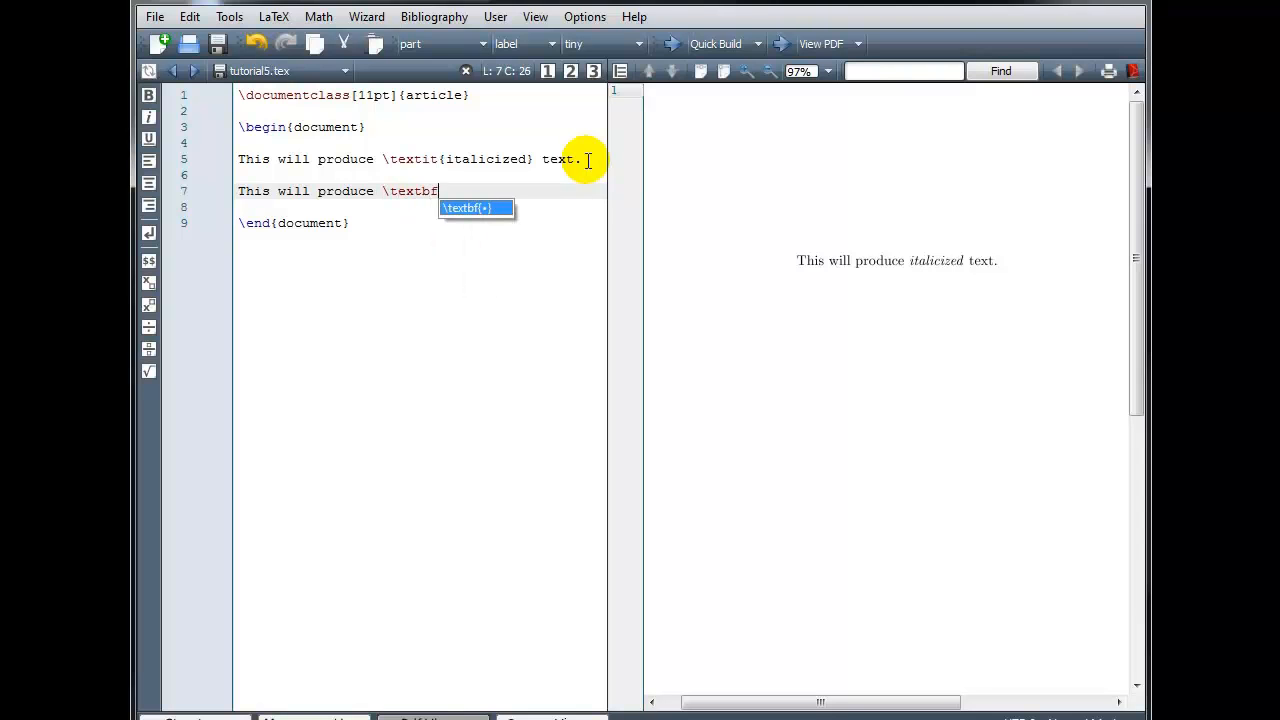
type("{")
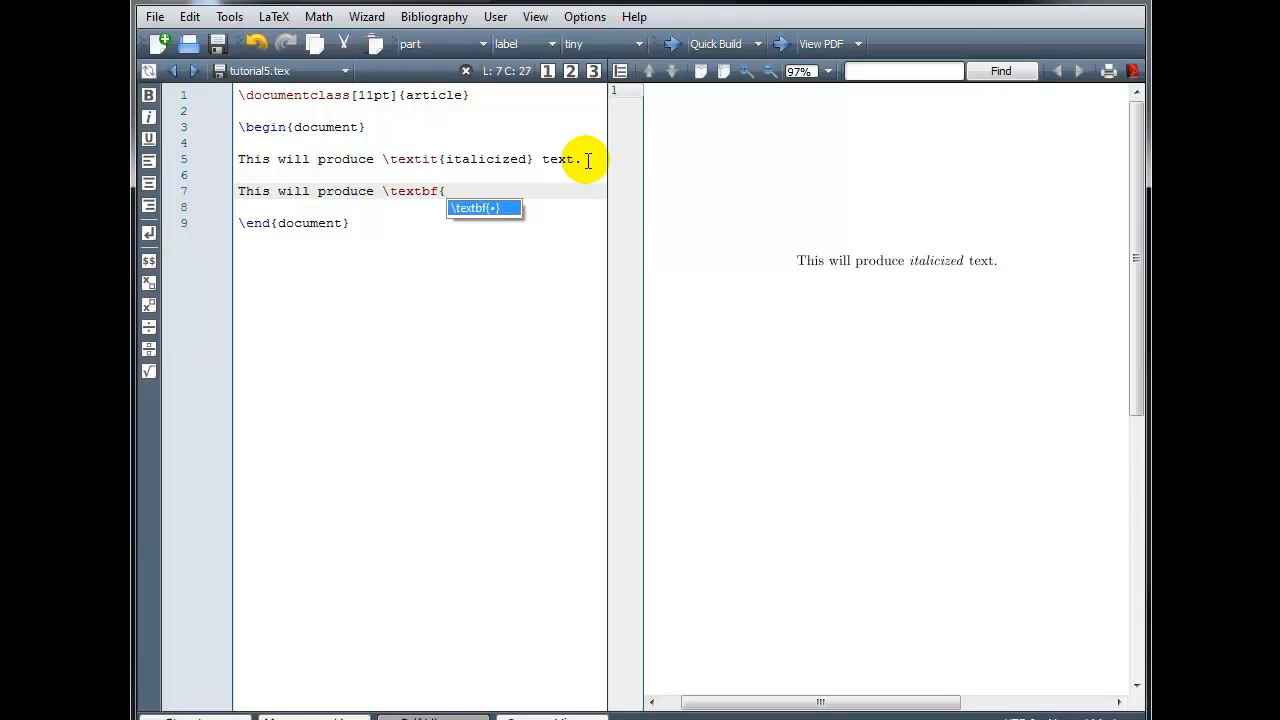
type("bold")
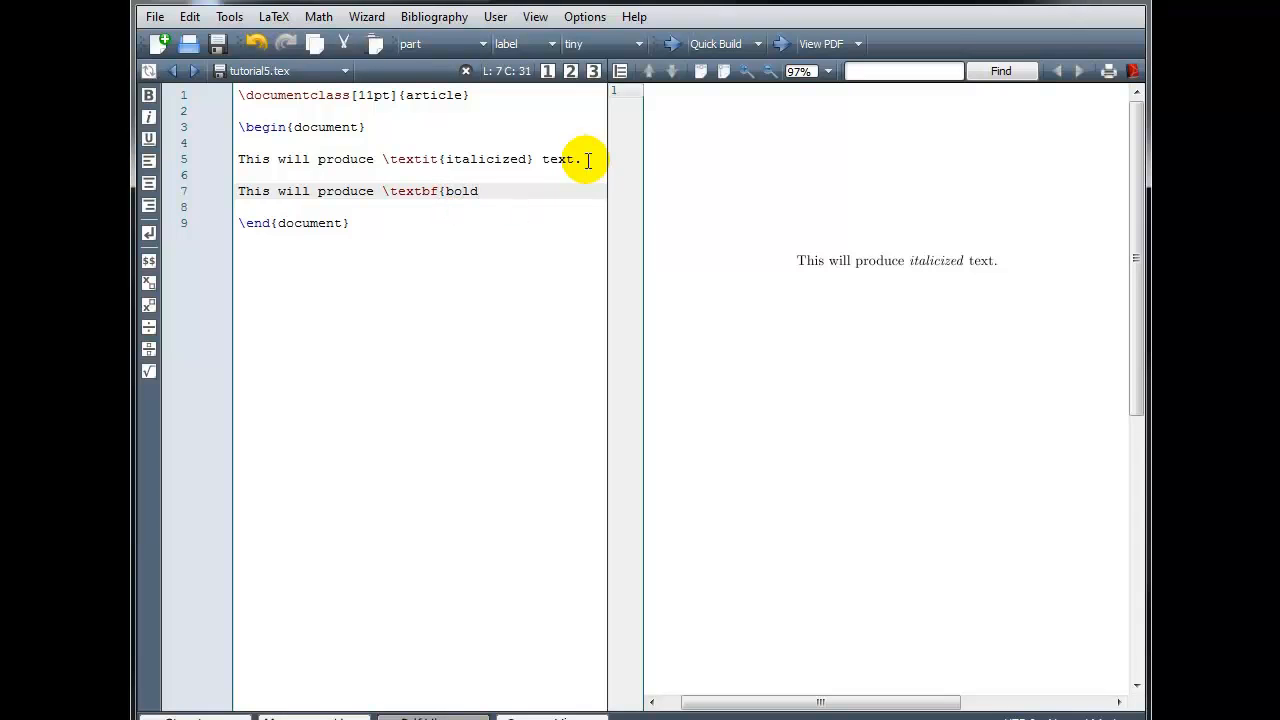
type("-faced} text.")
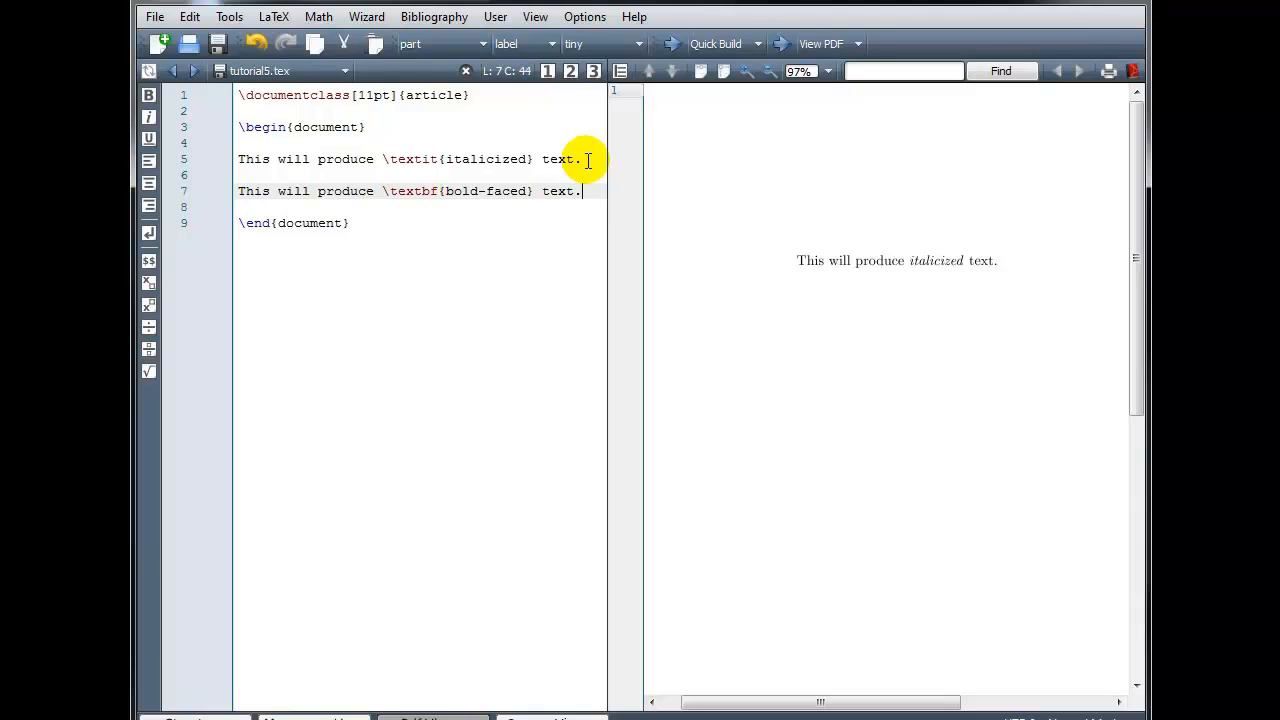
left_click(672, 44)
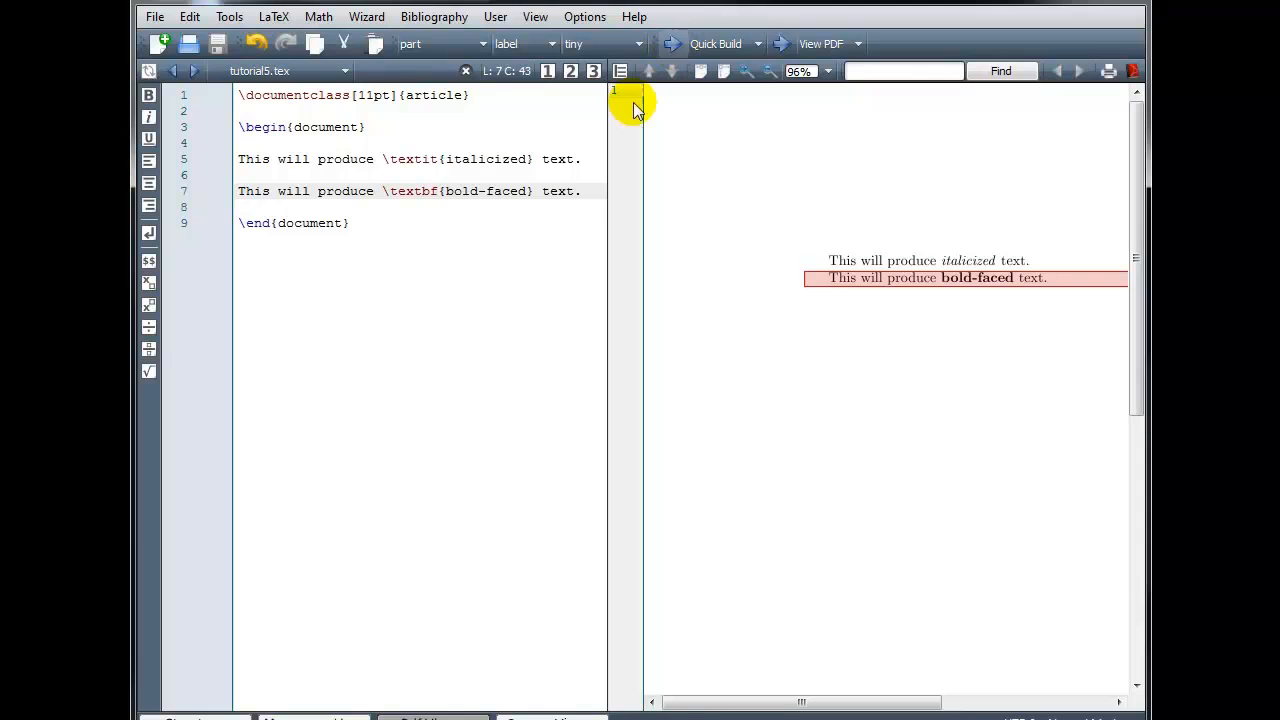
left_click(583, 191)
type("T")
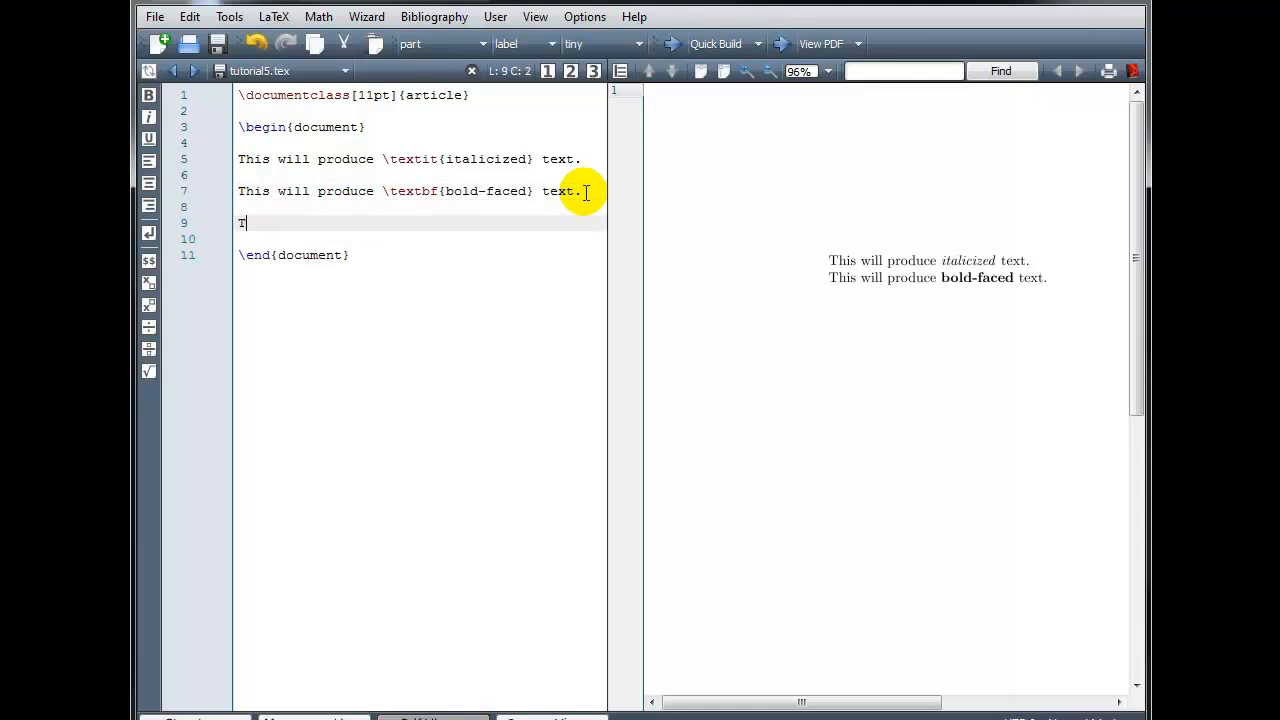
- Add 'This will produce \textsc{small caps} text.' and recompile the preview
type("his will pr")
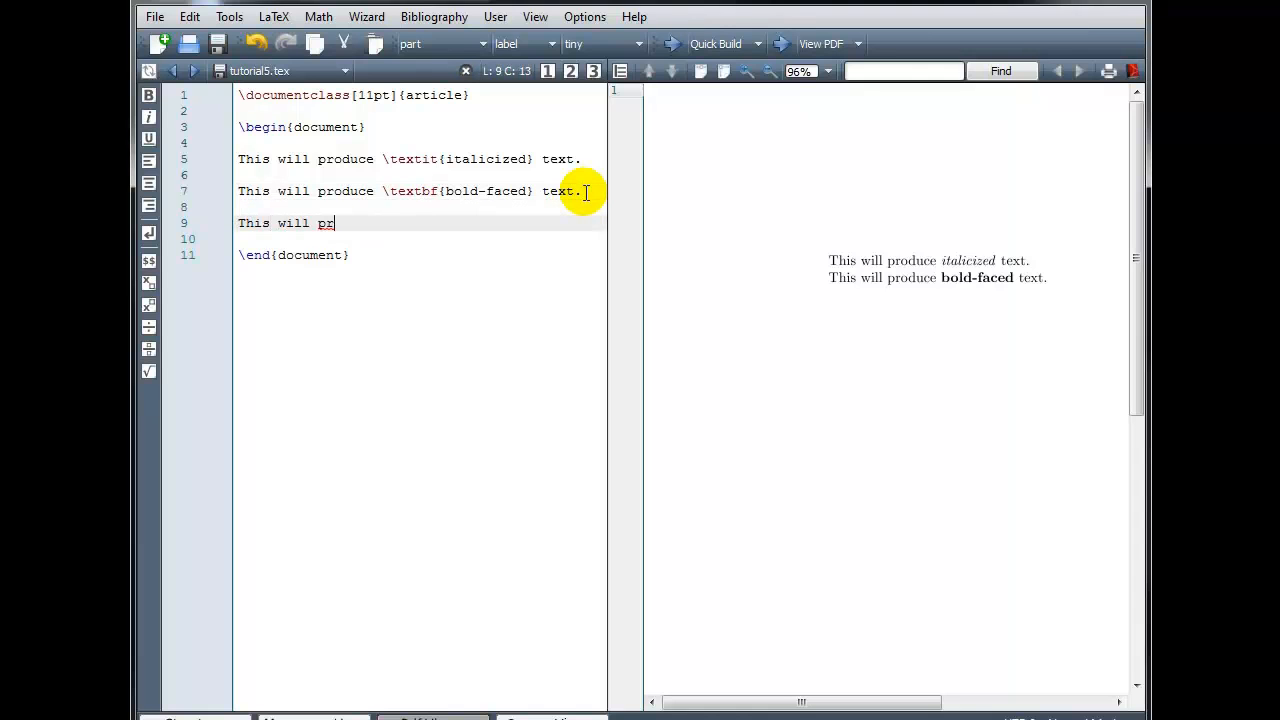
type("oduce")
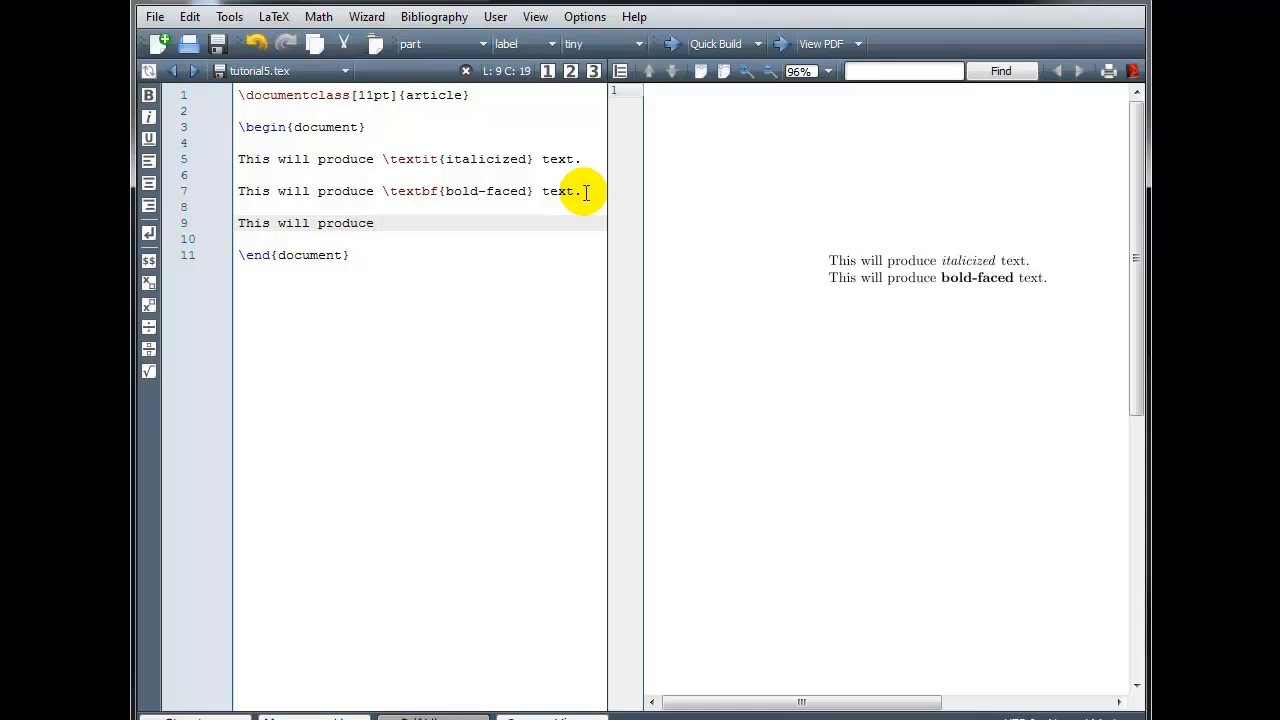
type("\\t")
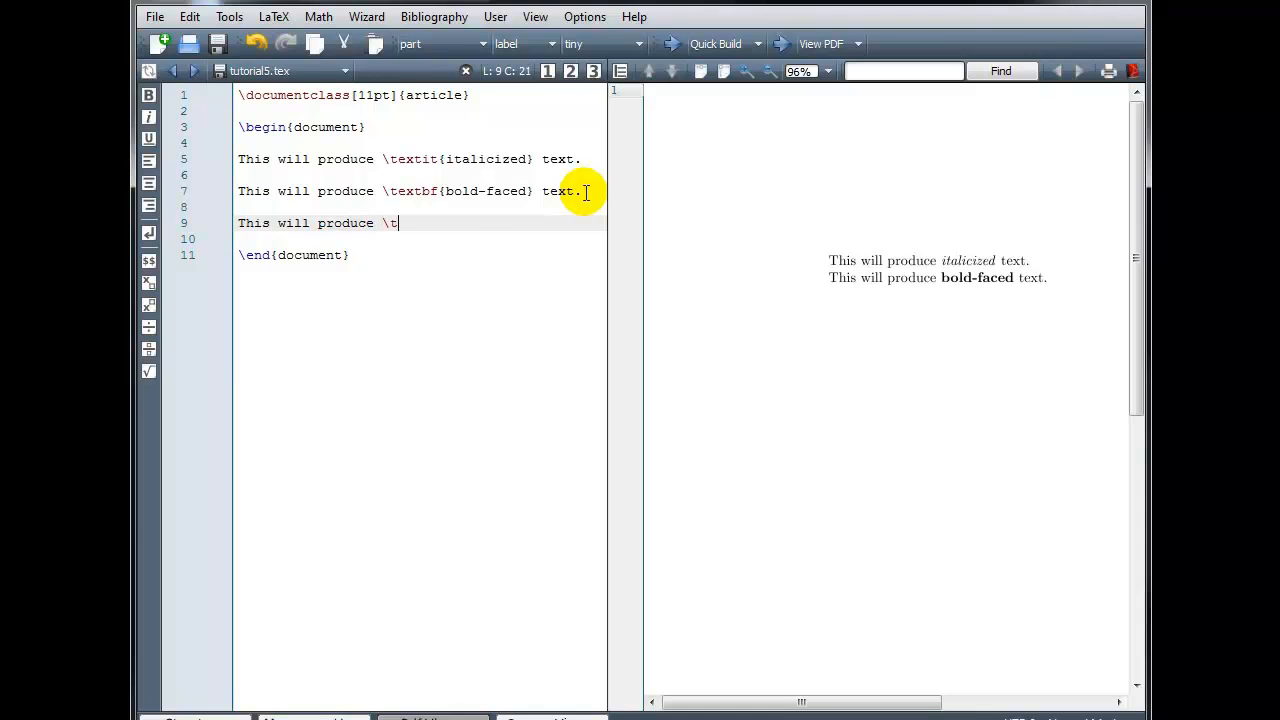
type("extsc")
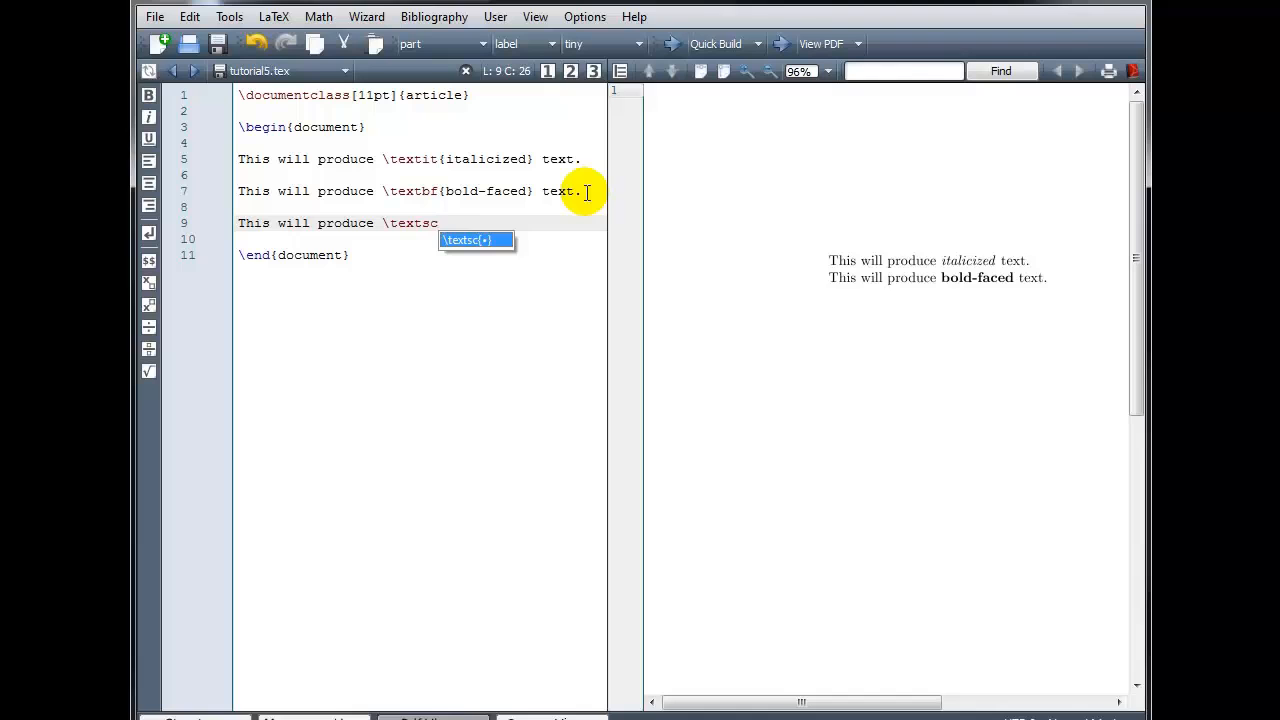
type("{")
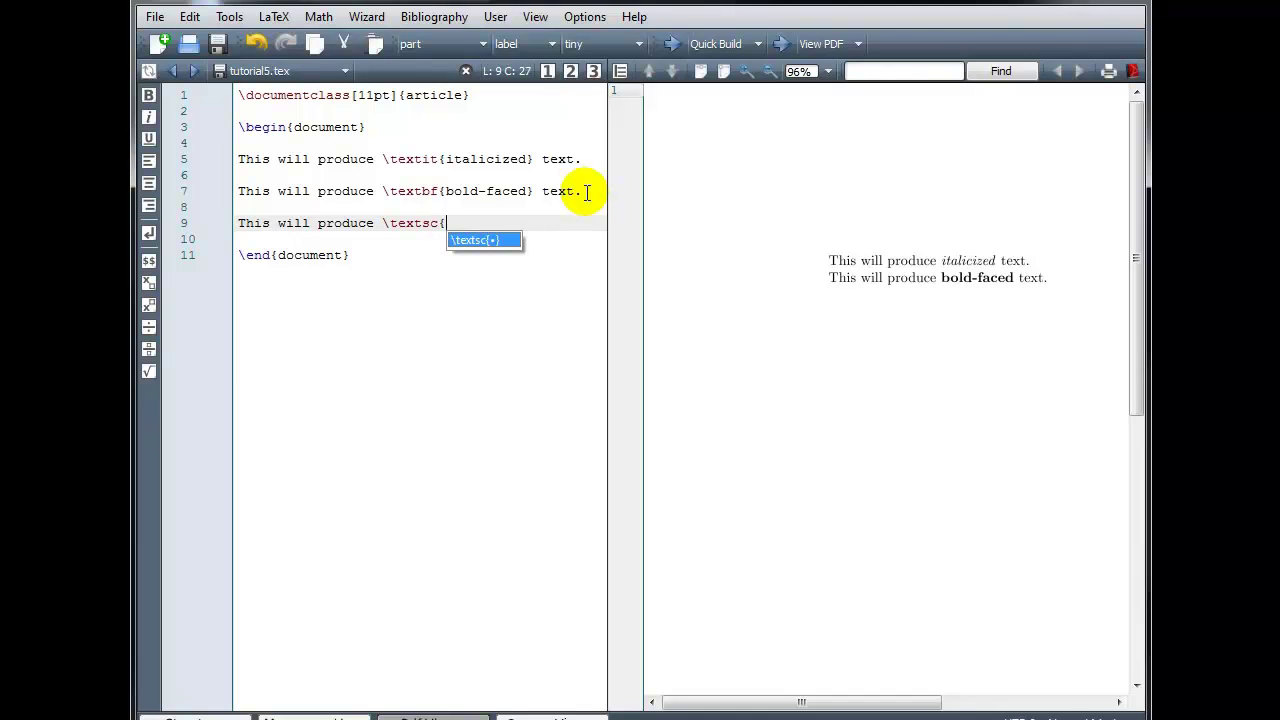
type("smal")
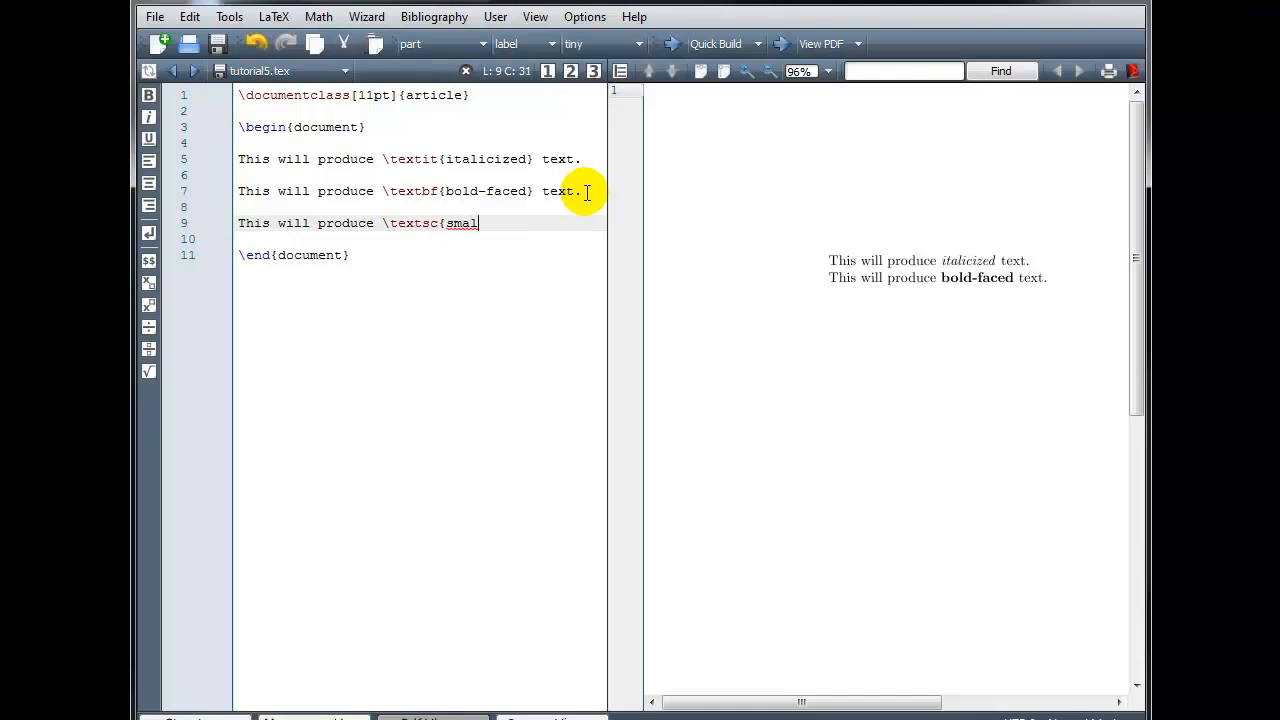
type("l caps} text.")
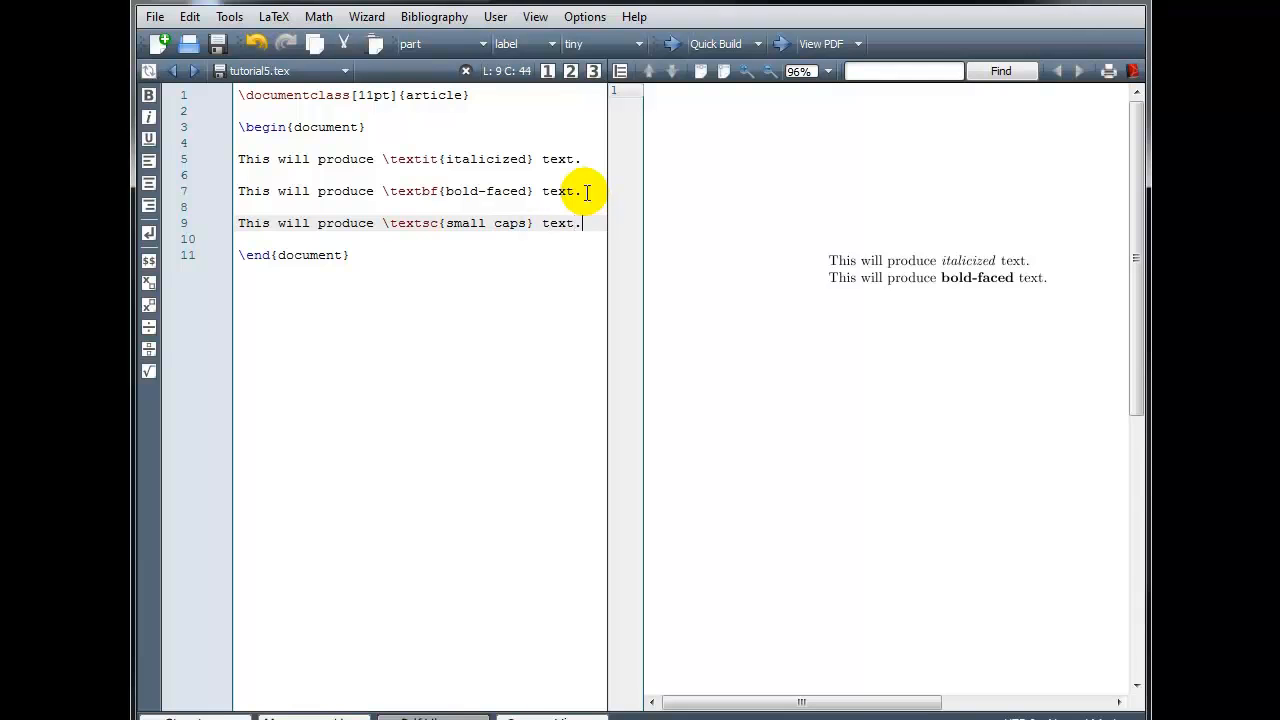
left_click(672, 43)
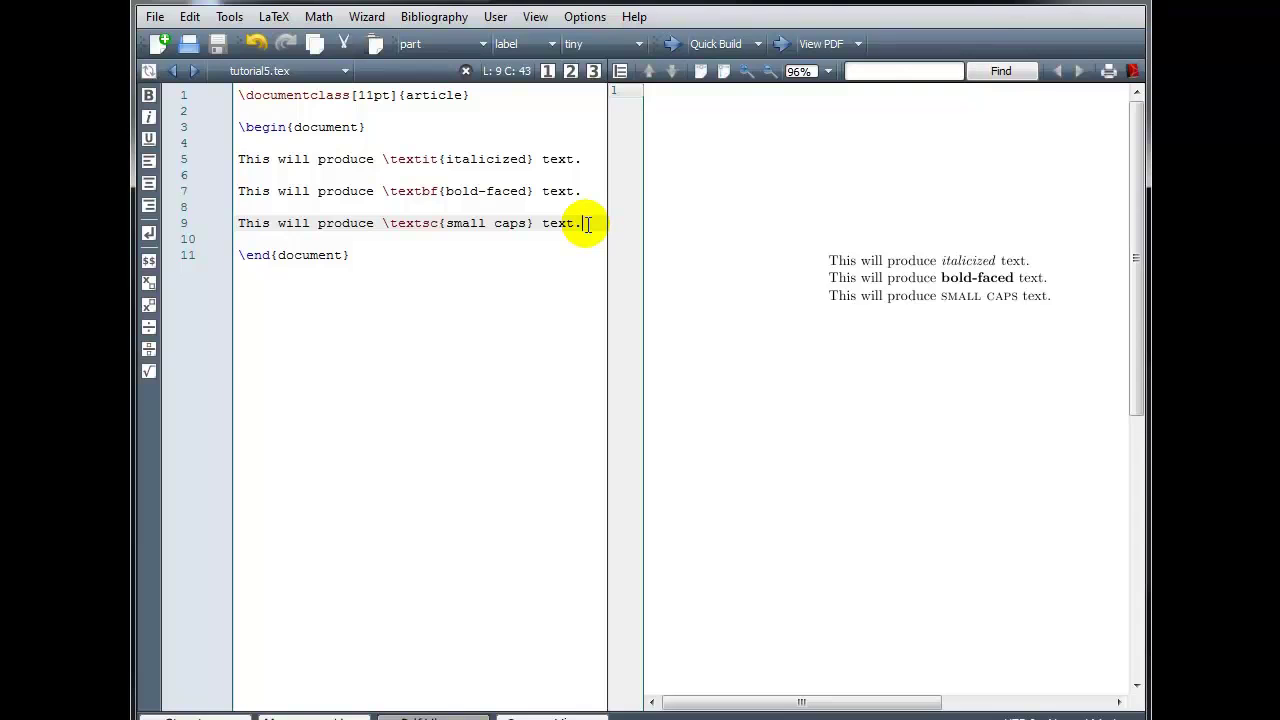
- Add the 'This will produce \texttt{typewriter} text.' sentence and recompile
type("This")
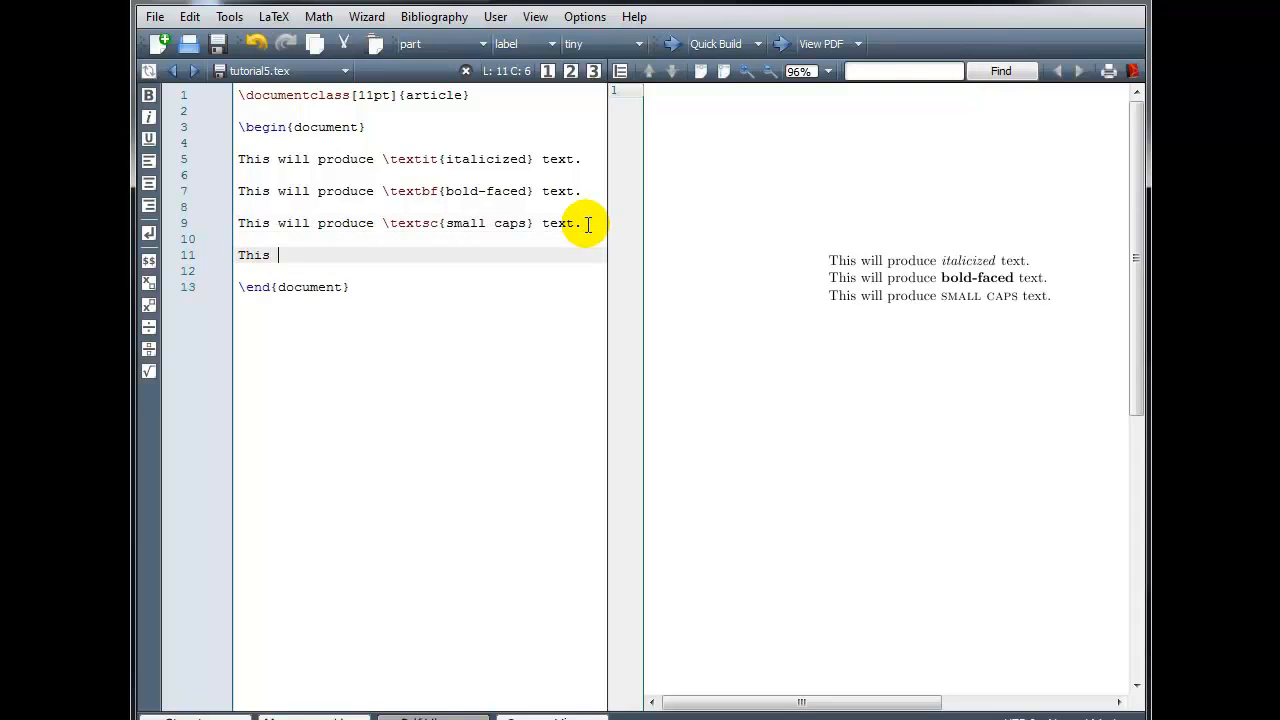
type("will produc")
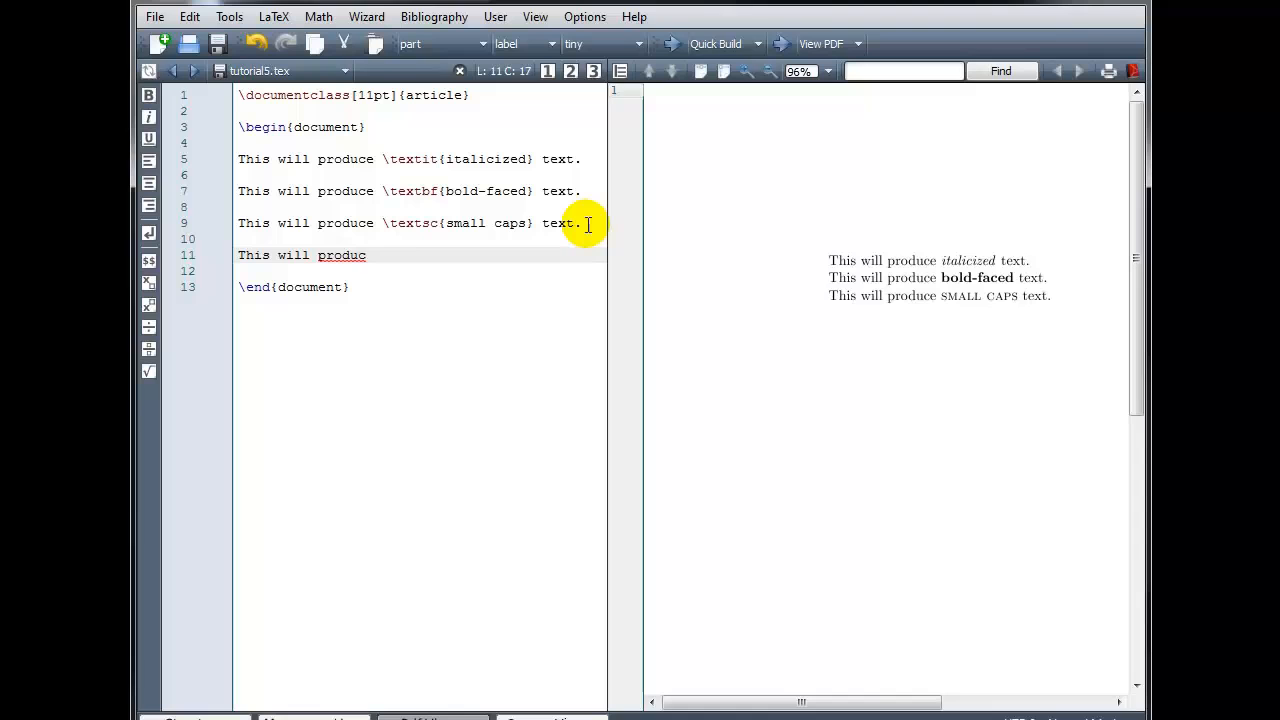
type("e \\texttt")
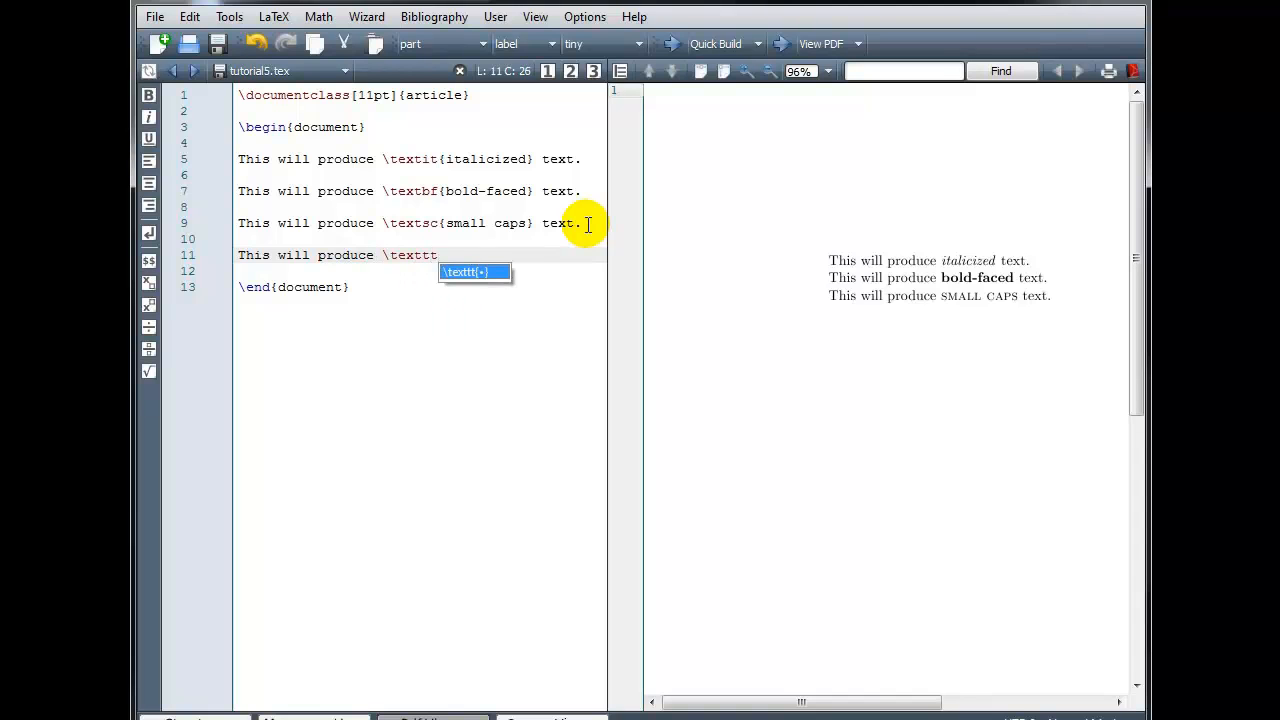
type("{type")
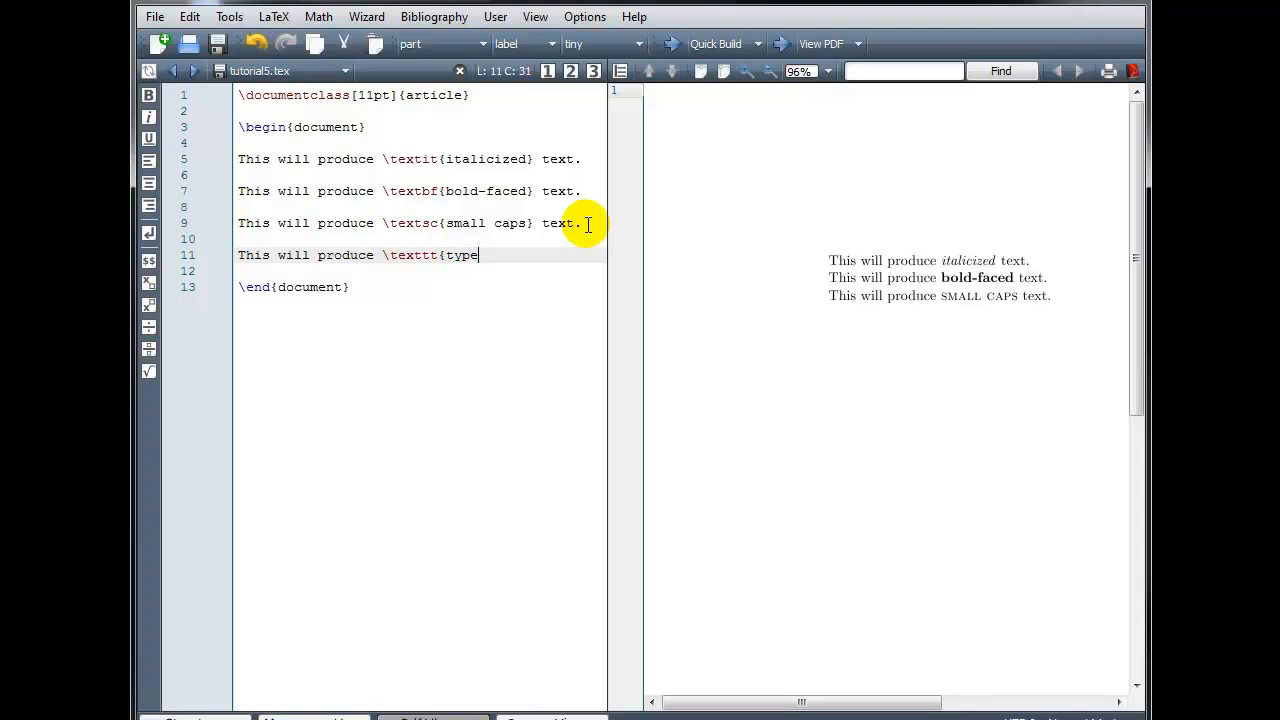
type("writer} font.")
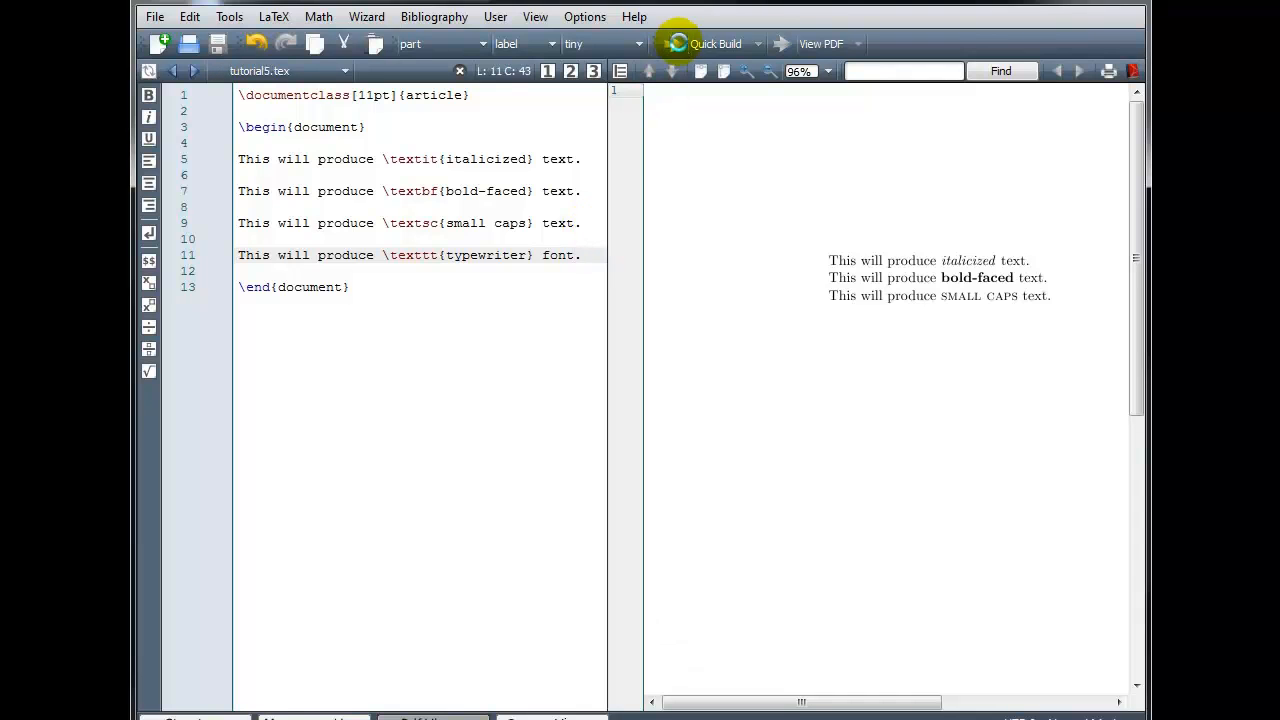
left_click(708, 43)
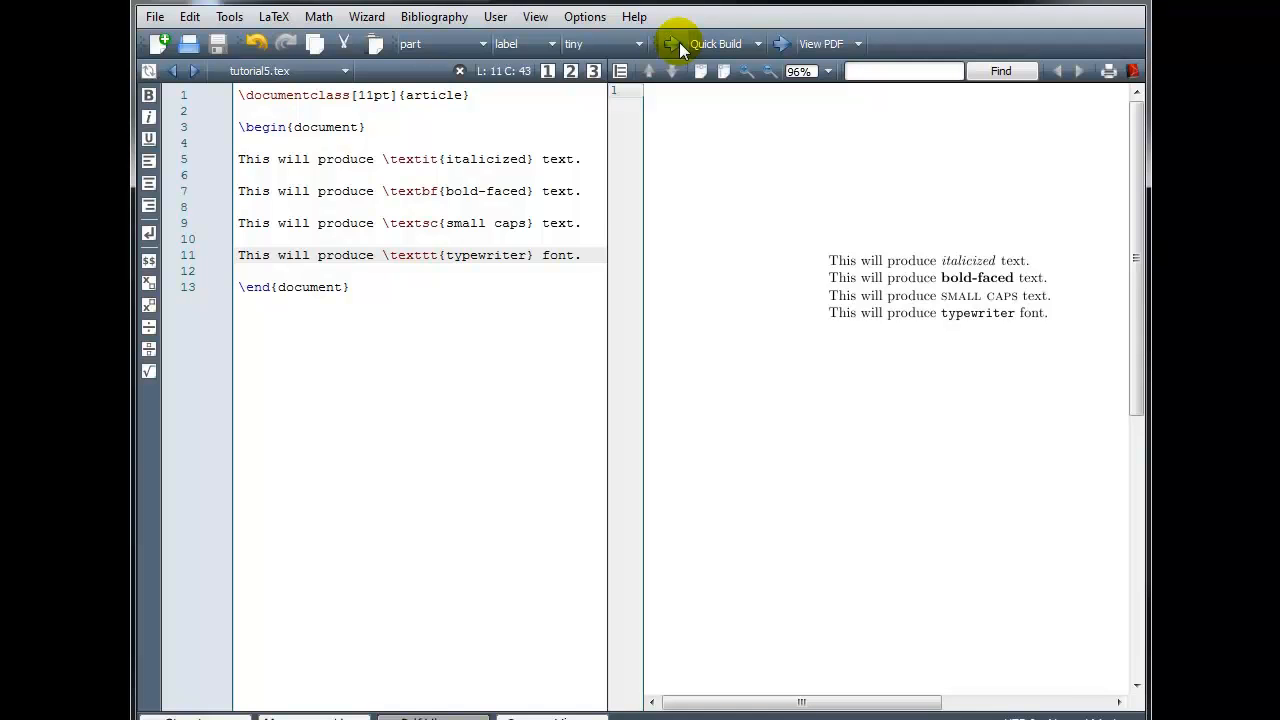
mouse_move(590, 255)
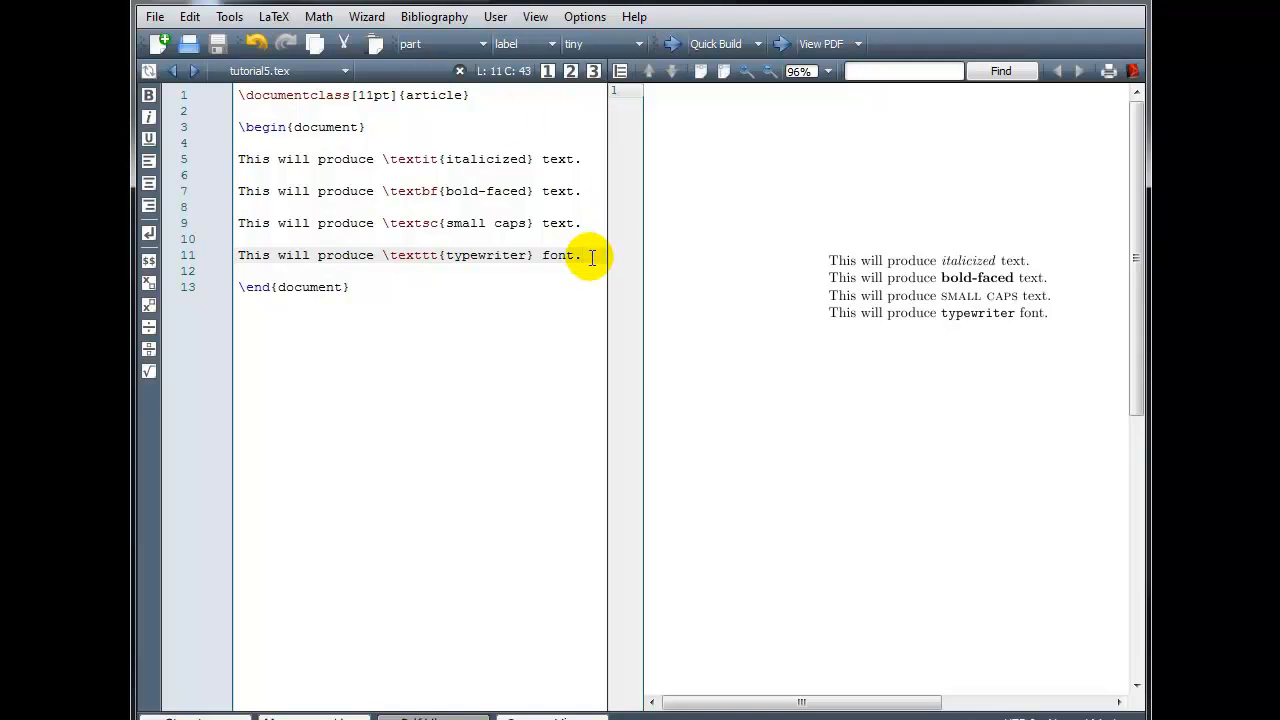
type("Please")
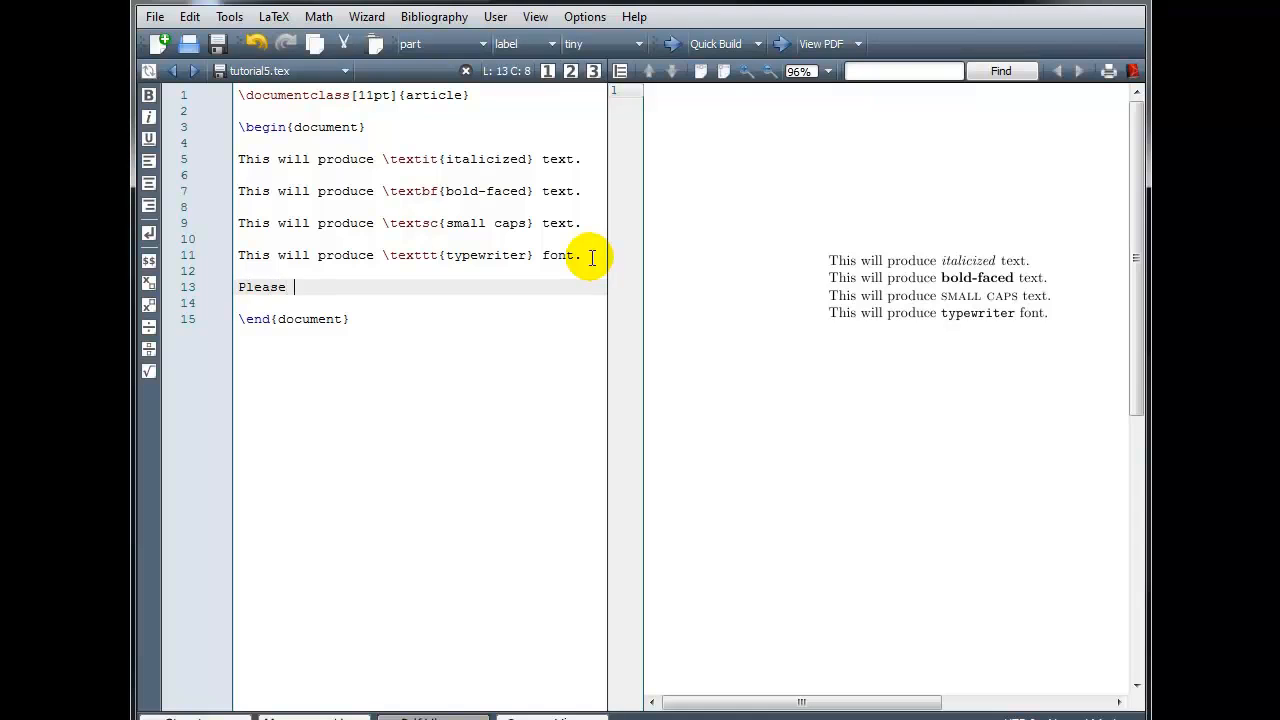
type("visit Mrs.")
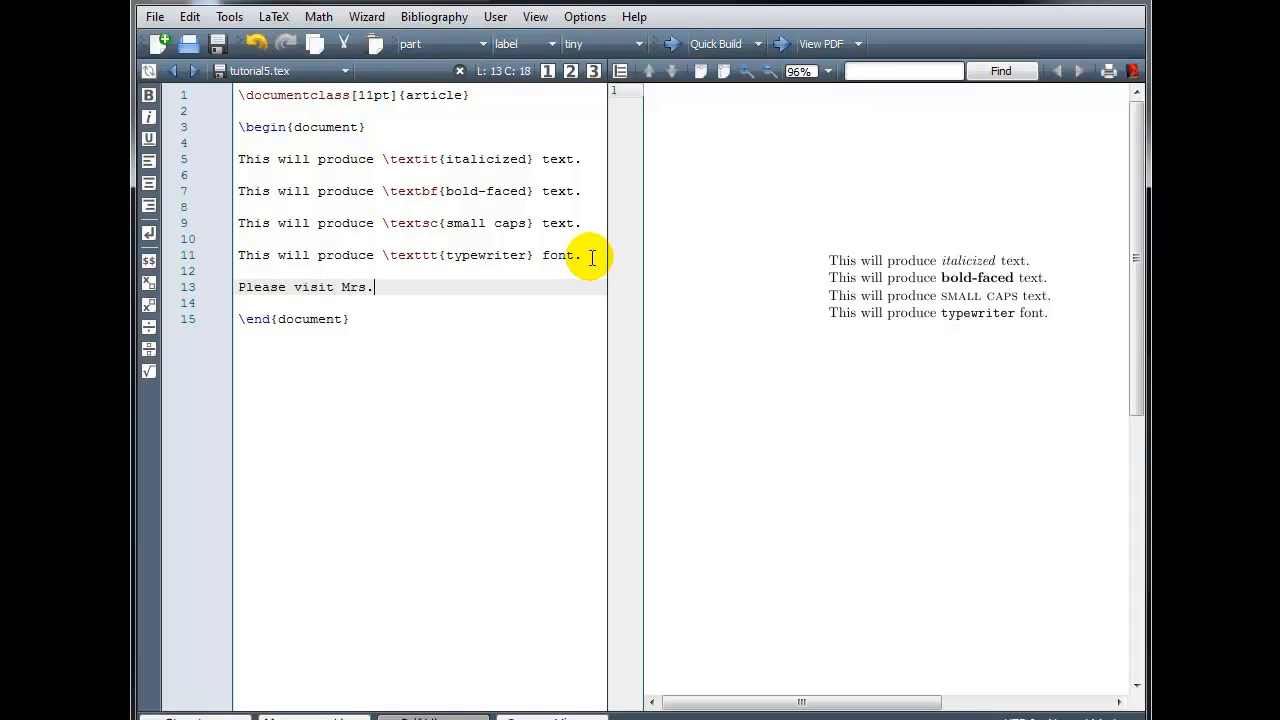
type("Krummel's w")
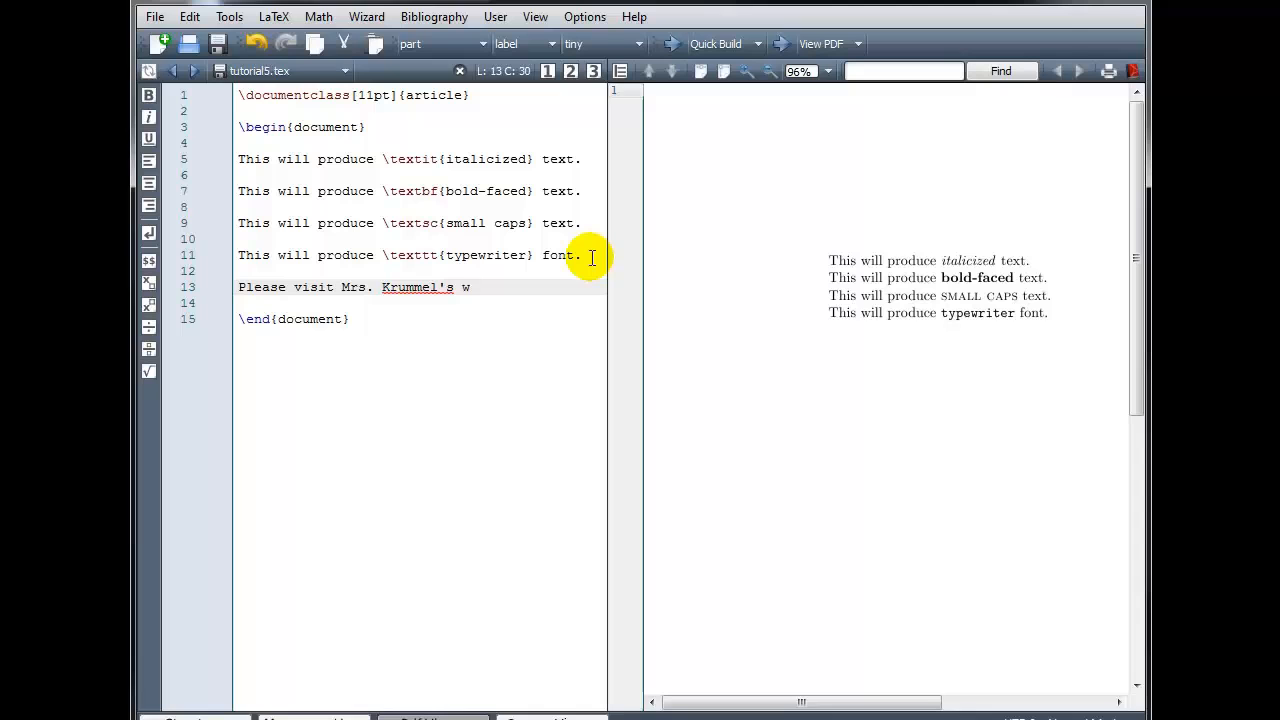
type("ebsite at")
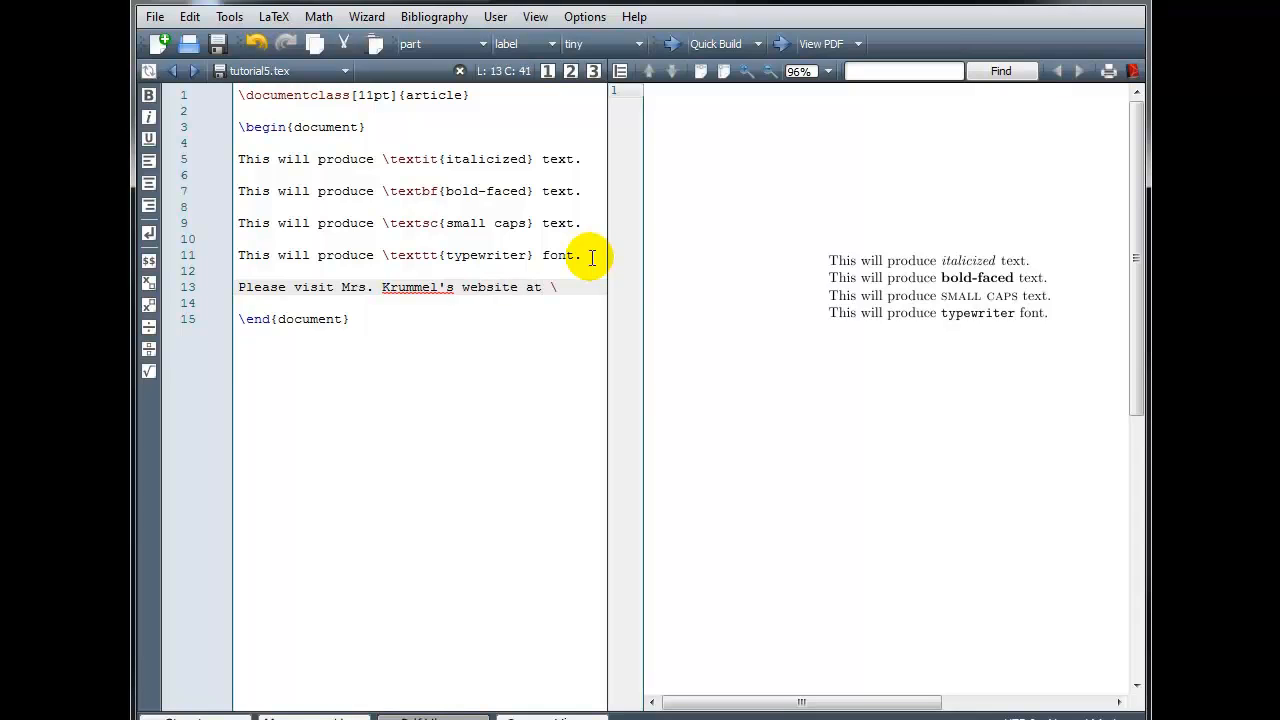
type("\\texttt{")
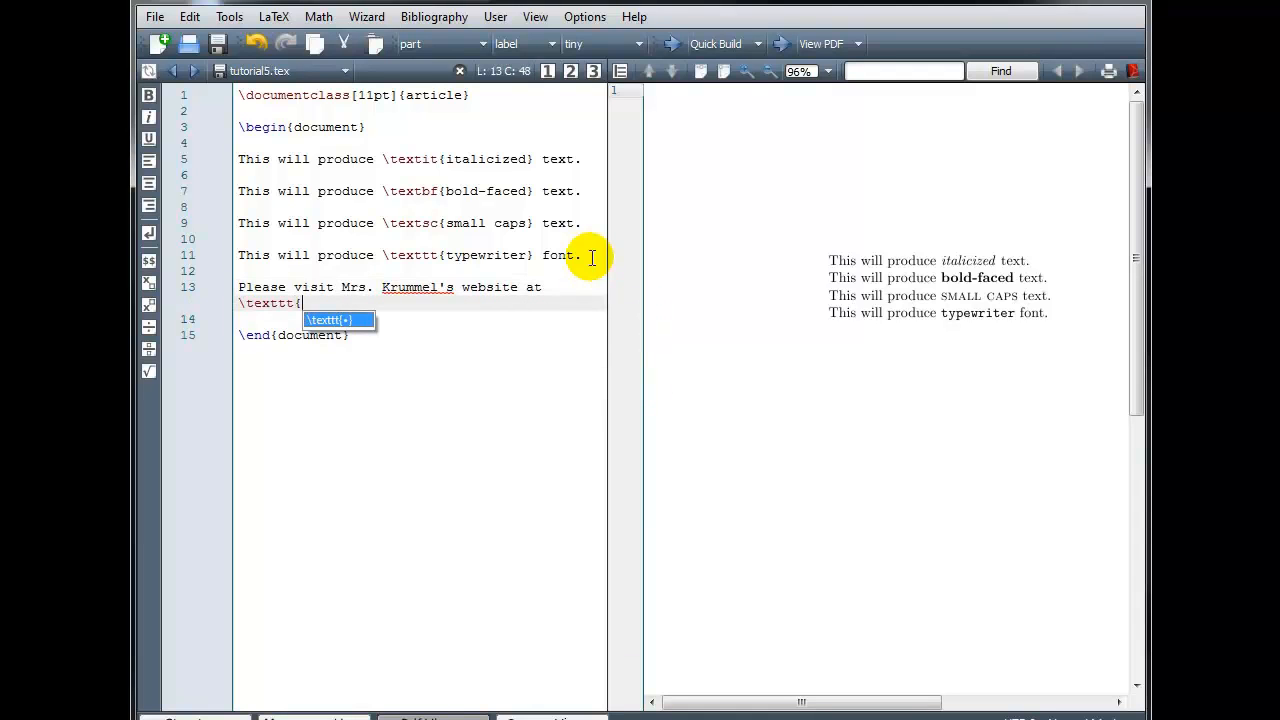
type("htt")
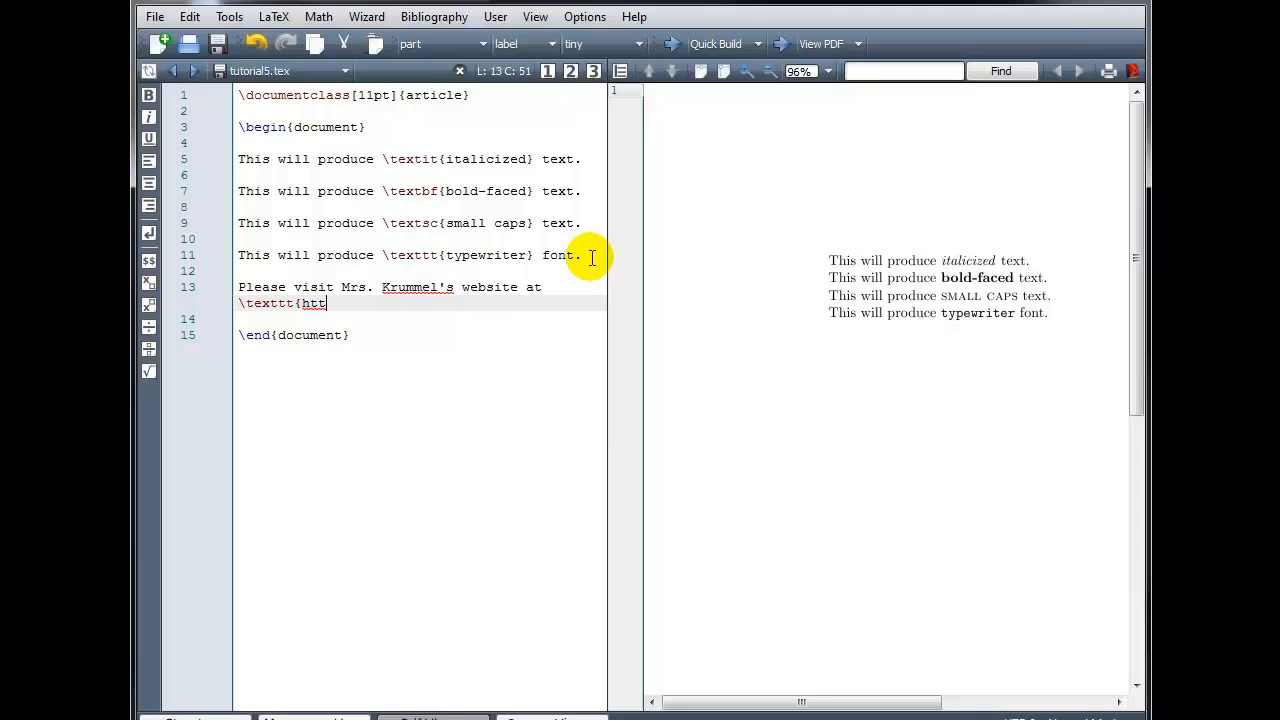
type("p://")
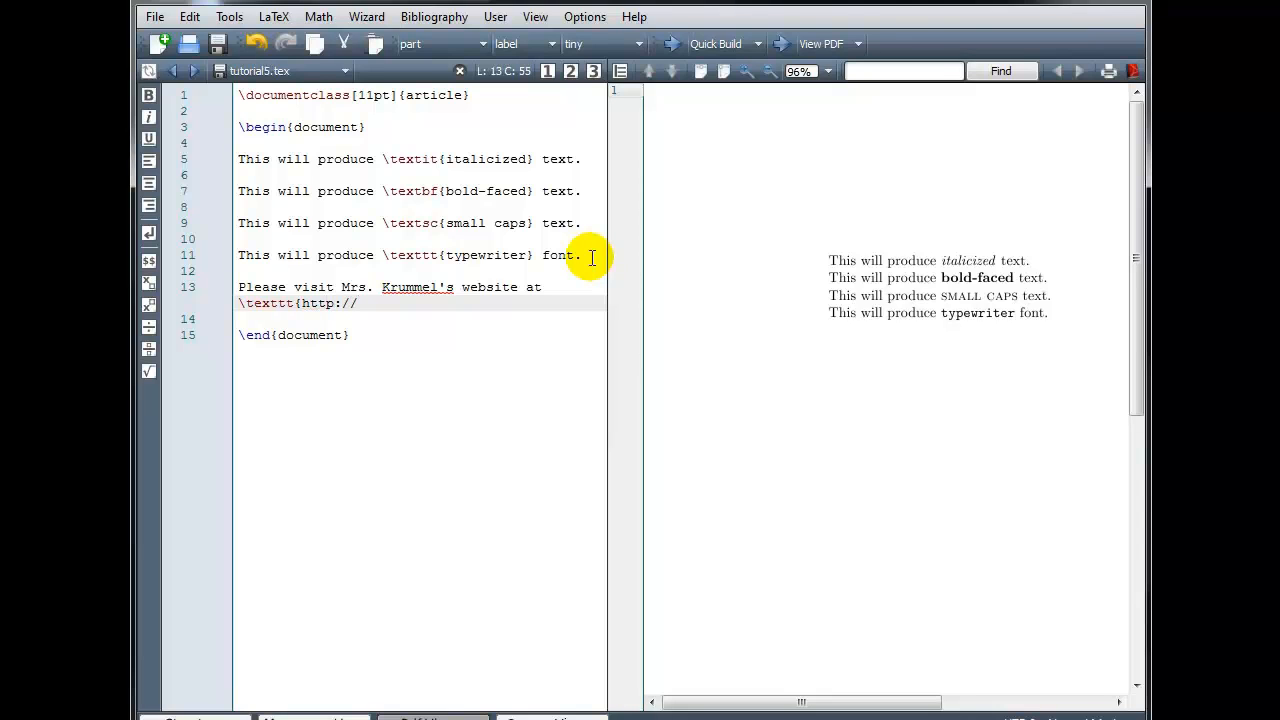
type("mr")
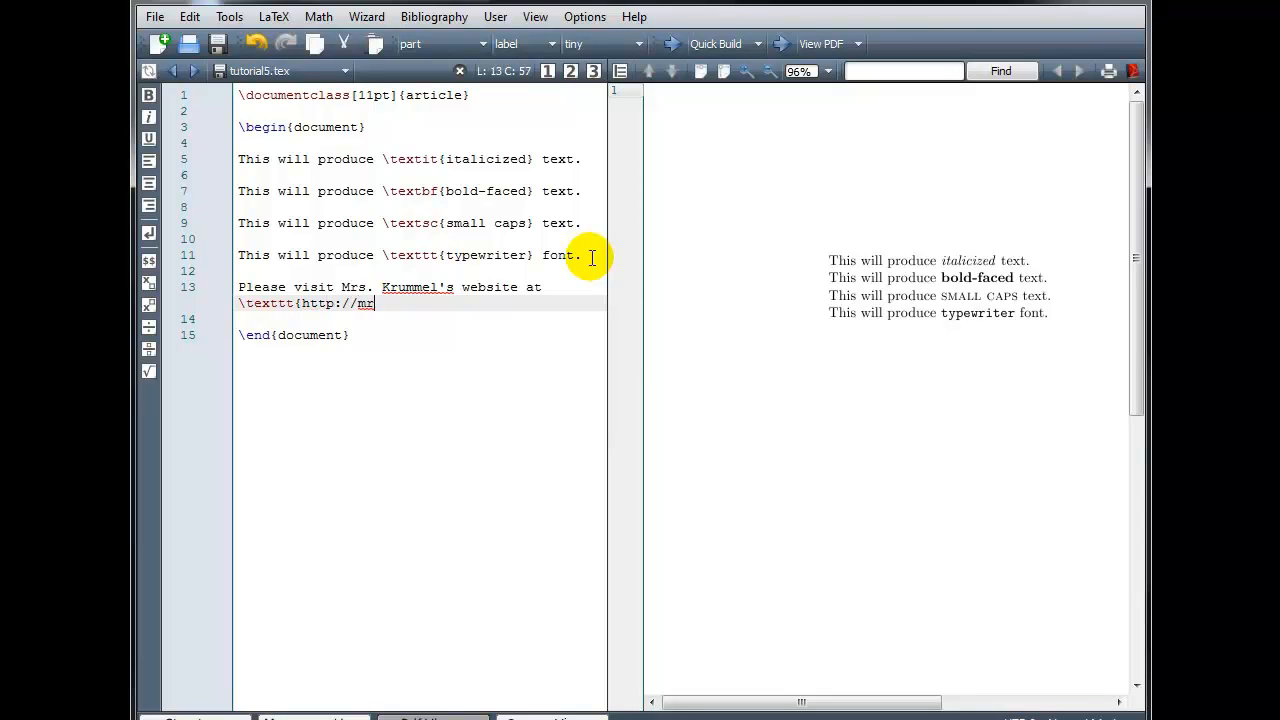
type("skrummel")
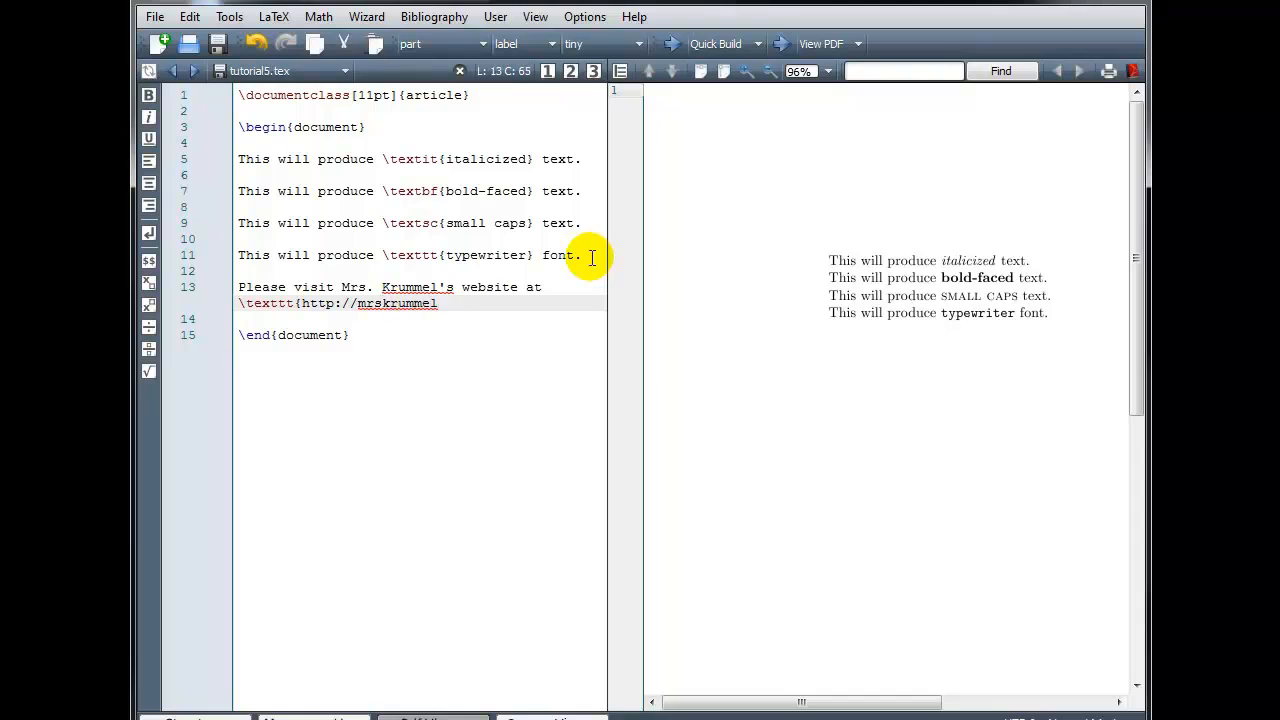
type(".com}")
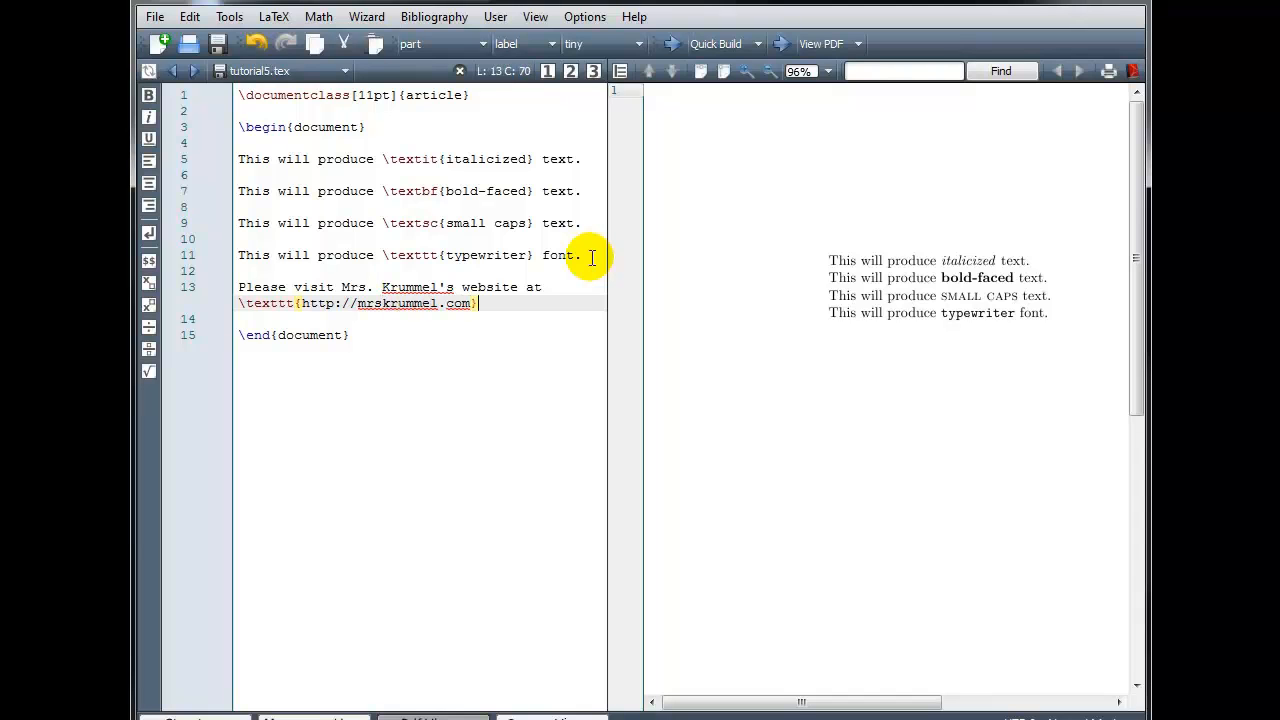
type(".")
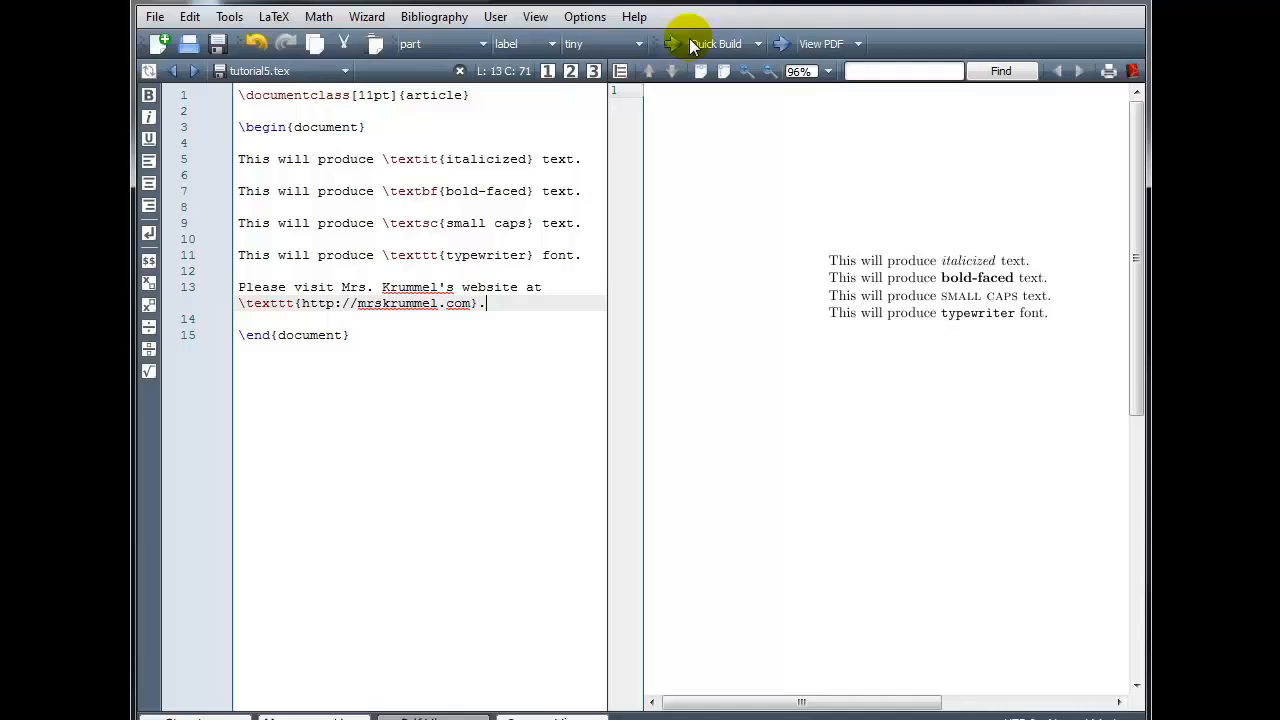
left_click(715, 43)
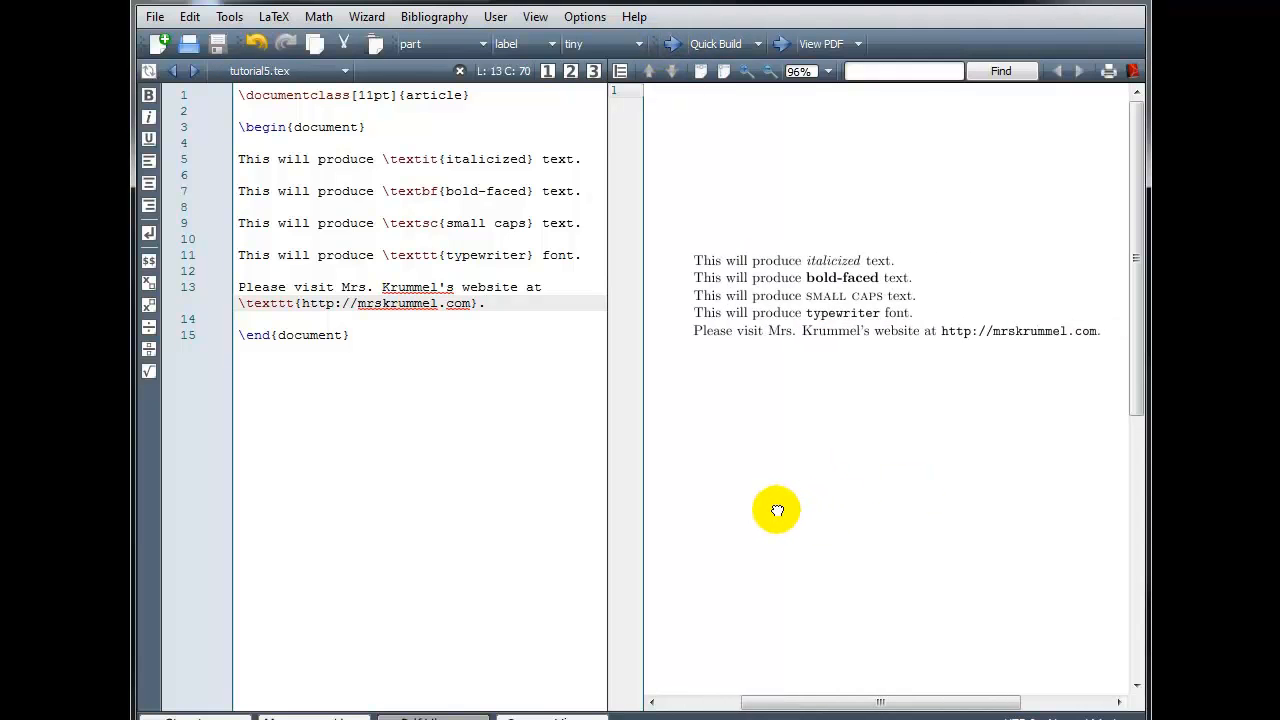
mouse_move(780, 517)
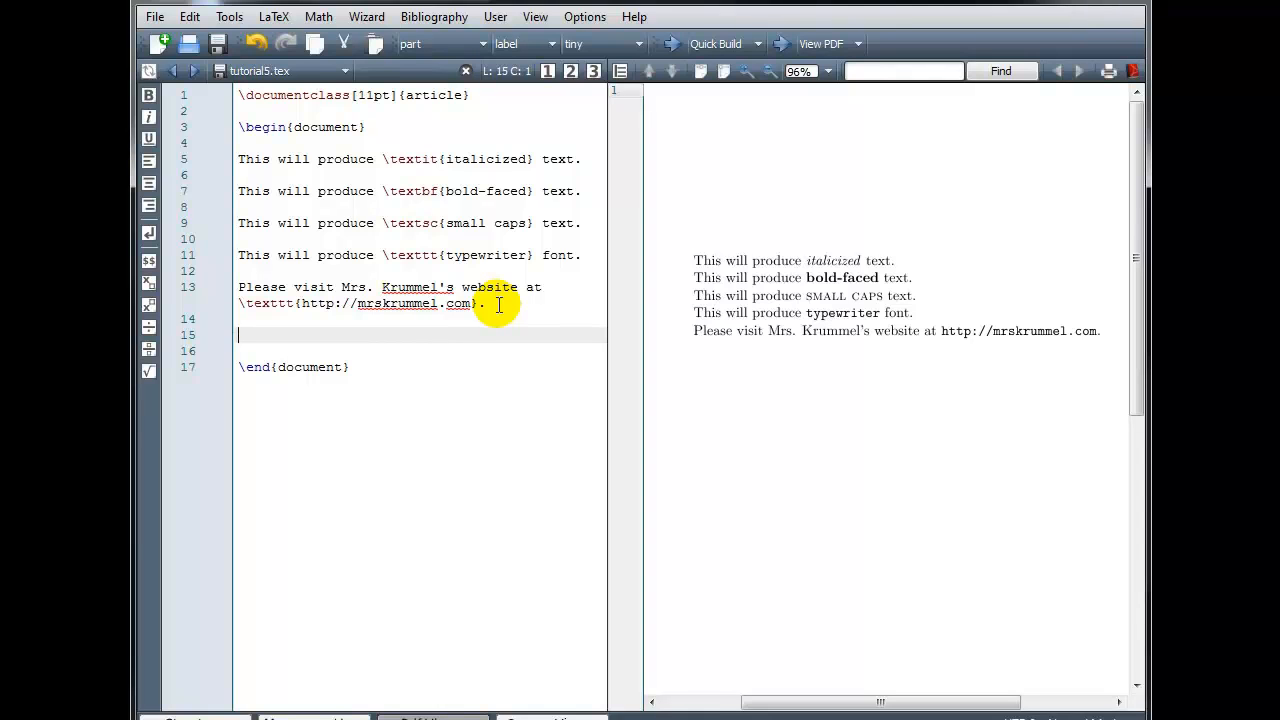
- Type 'Please excuse my dear aunt Sally.' and start a new line
type("Please ex")
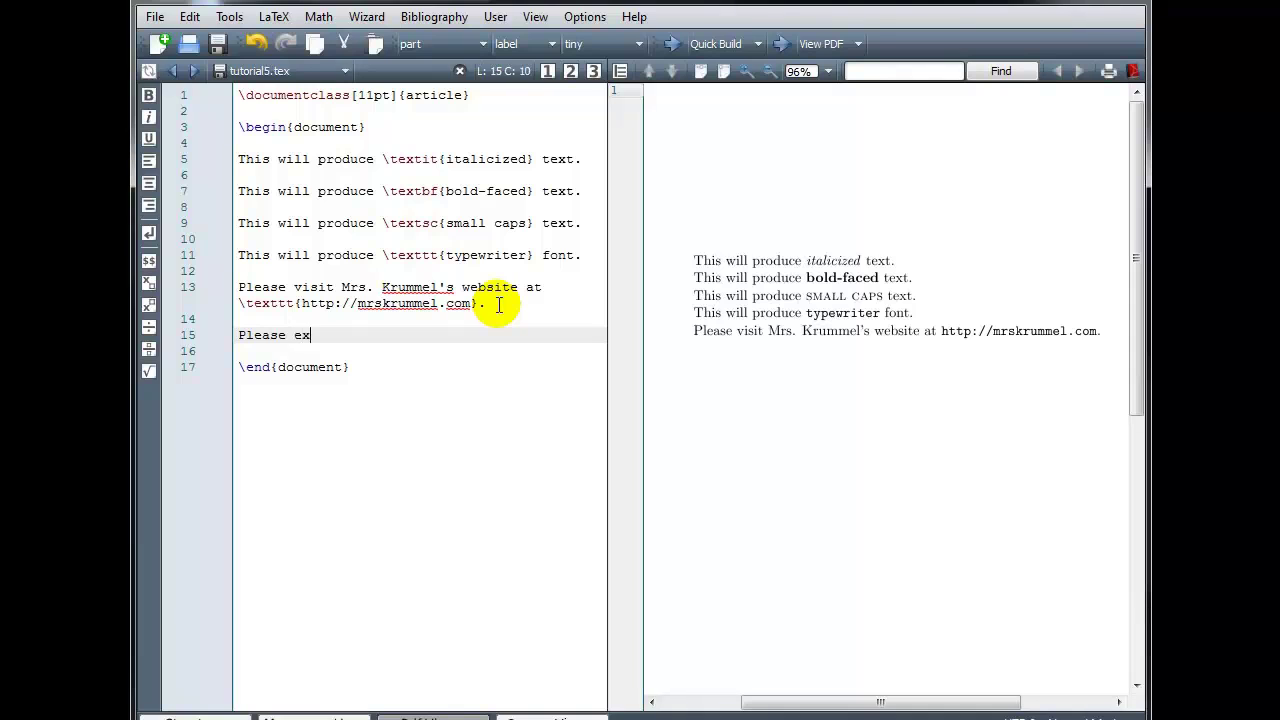
type("cuse my dear")
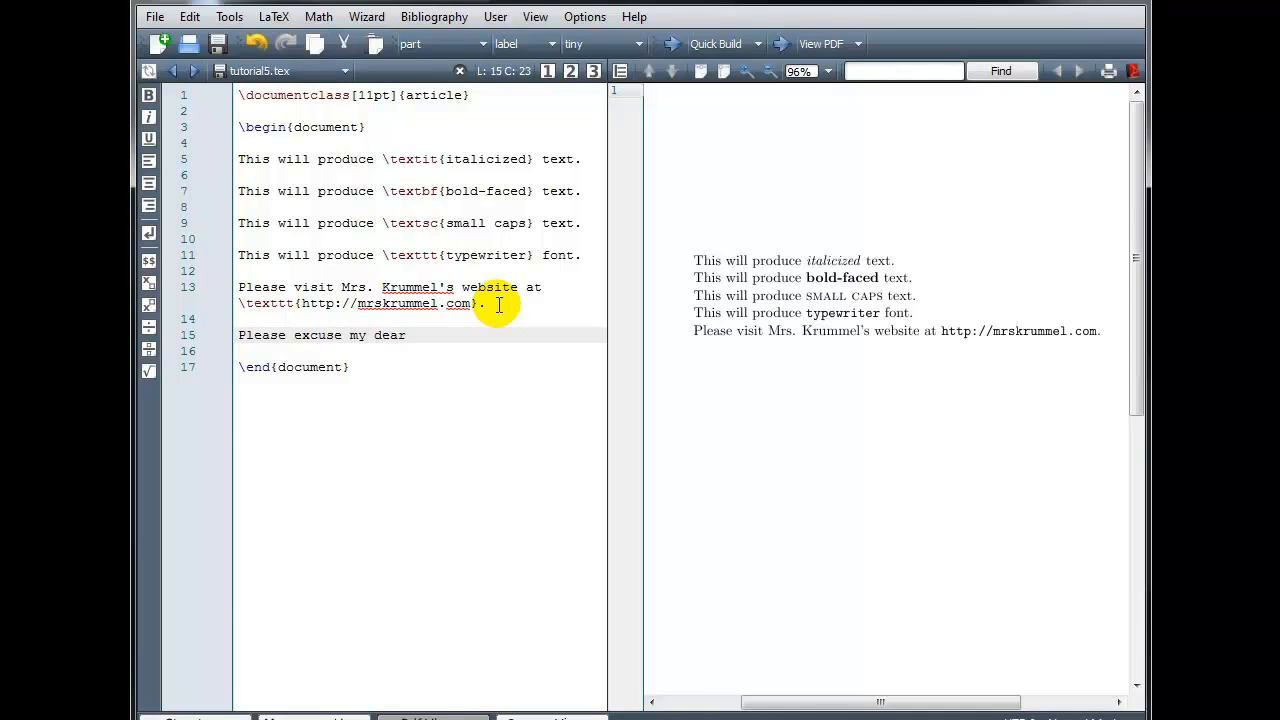
type("aunt")
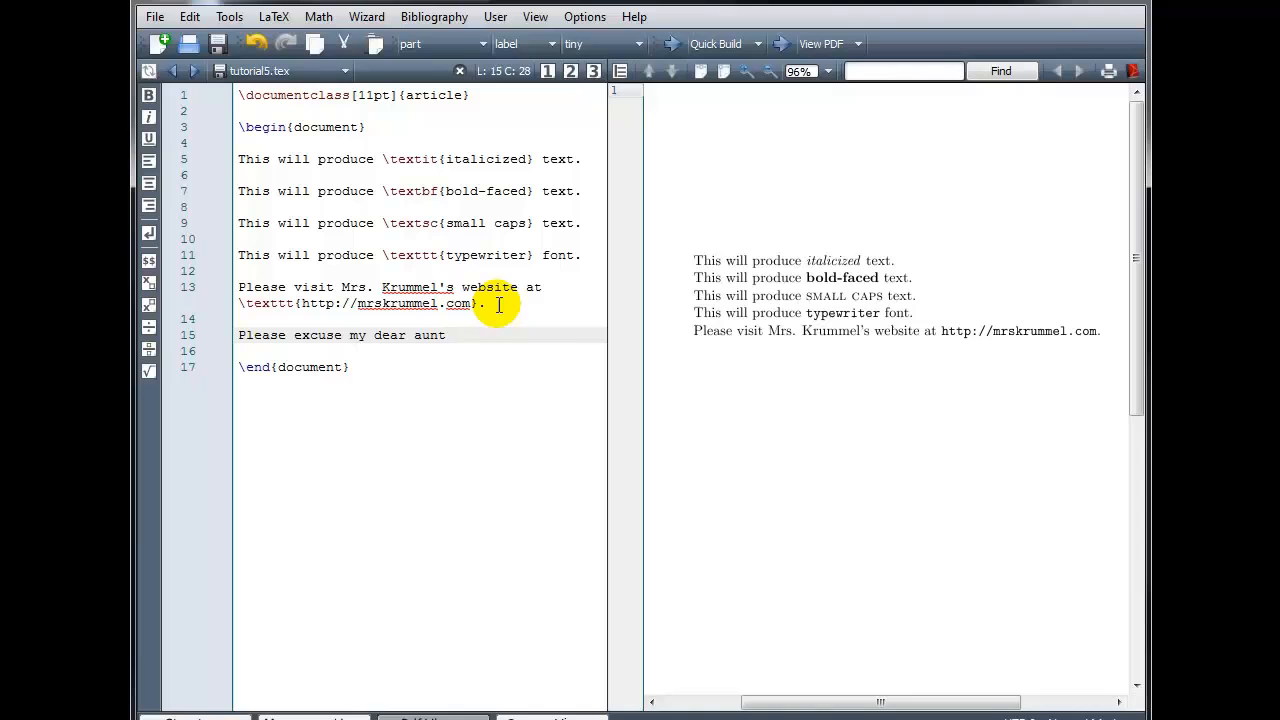
type("Sally.")
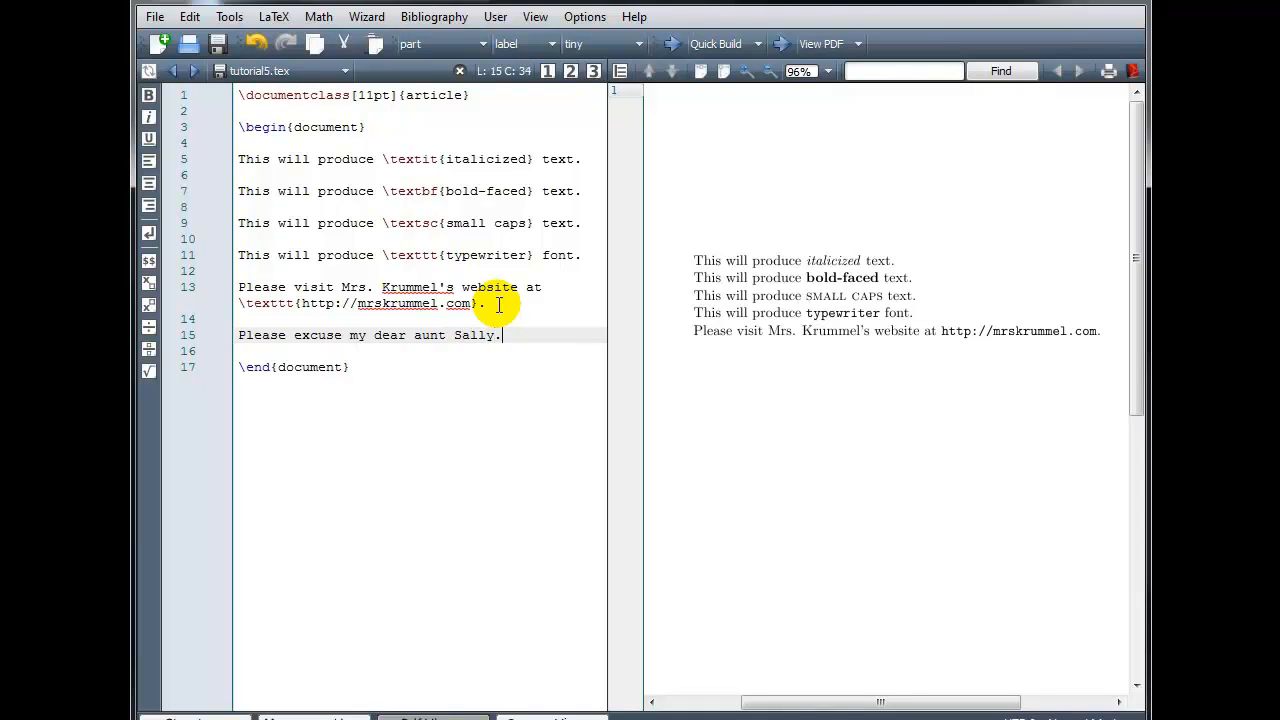
key("Return")
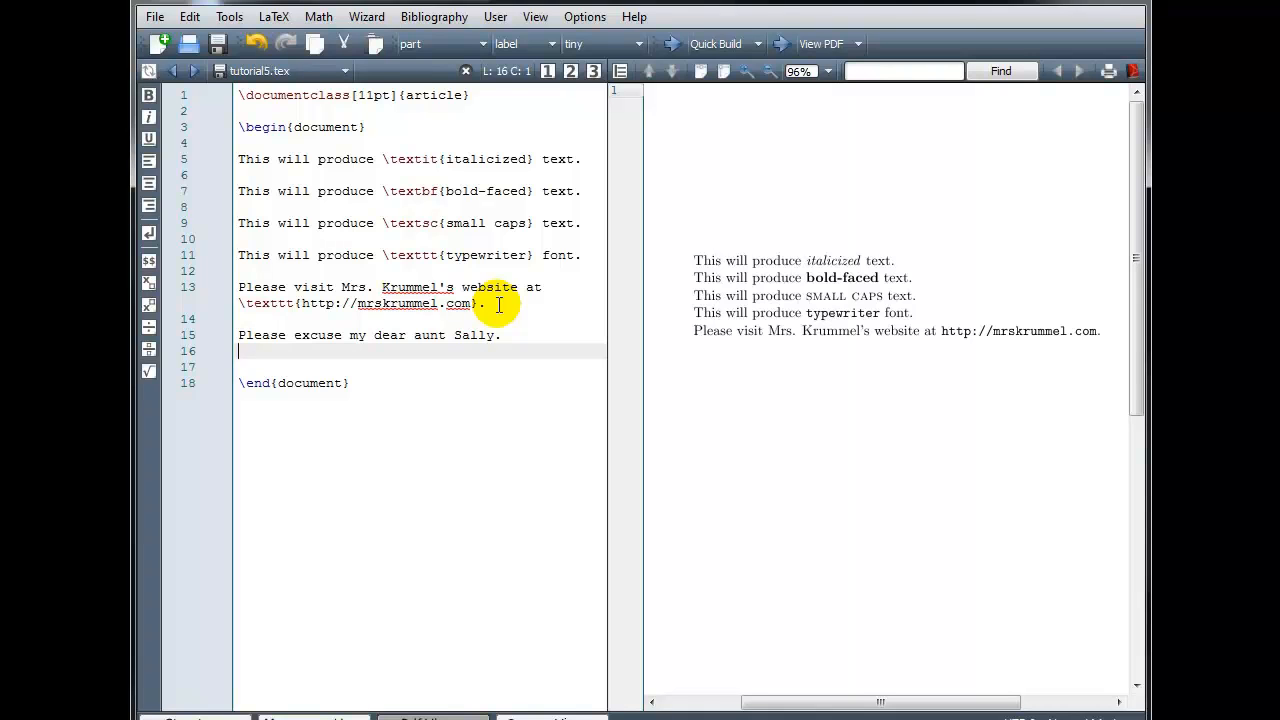
- Type 'Please excuse my \begin{large}dear aunt Sally\end{large}.' using autocomplete
type("P")
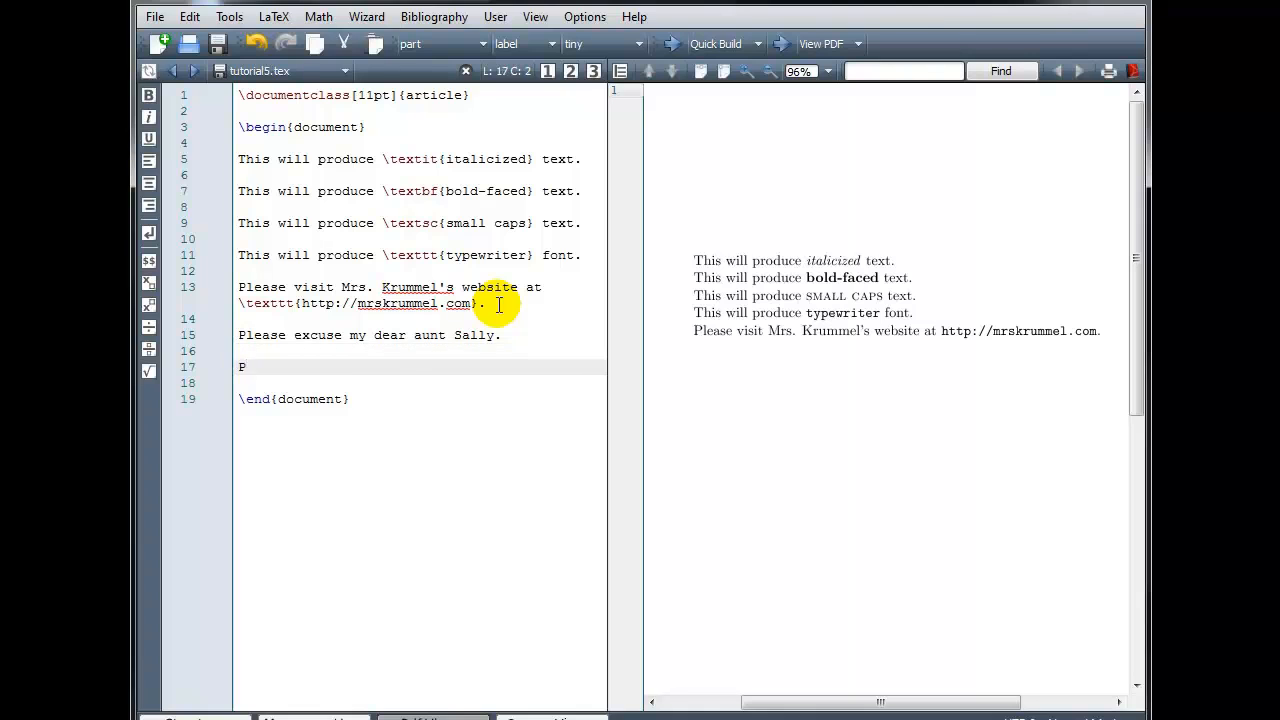
type("lease excuse my")
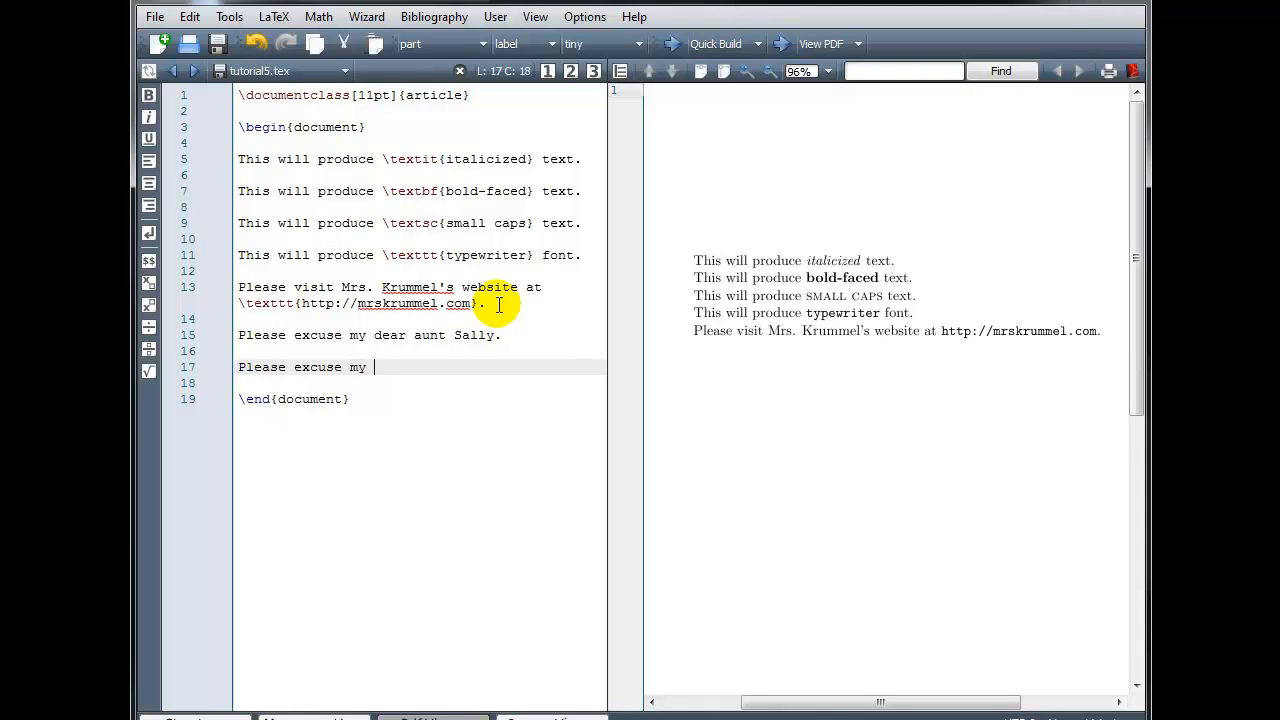
type("\\begin")
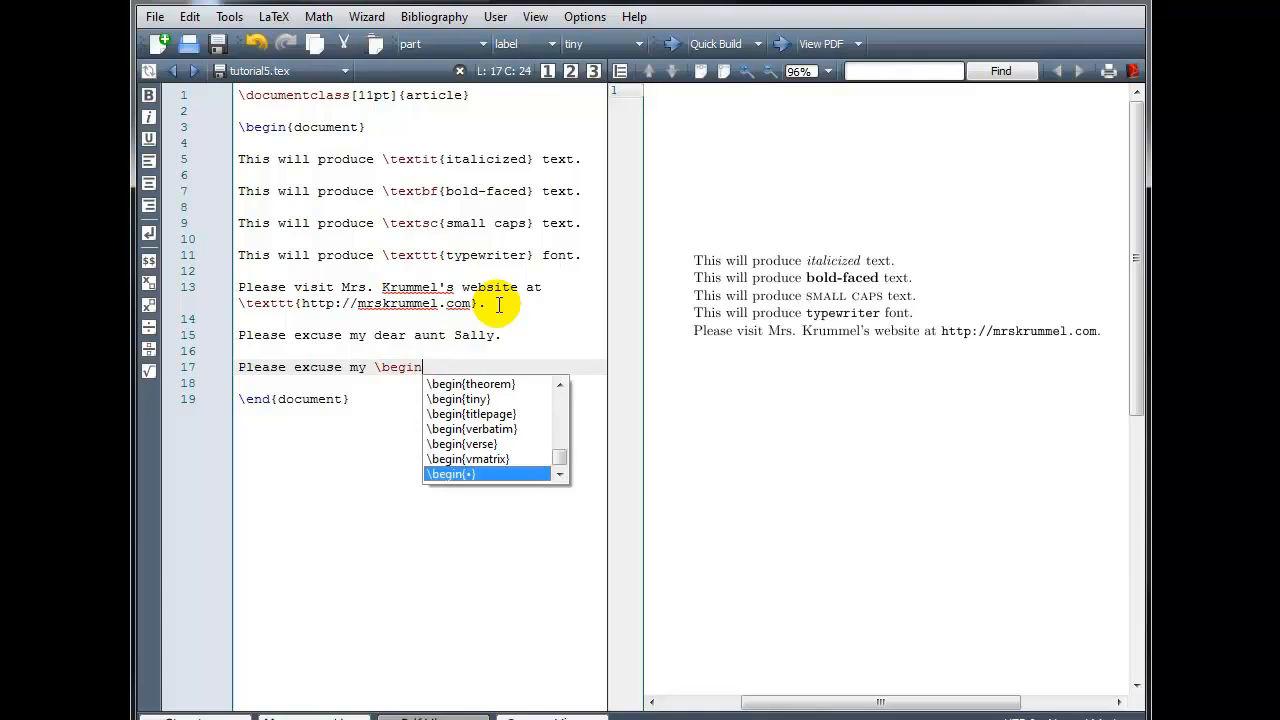
type("{")
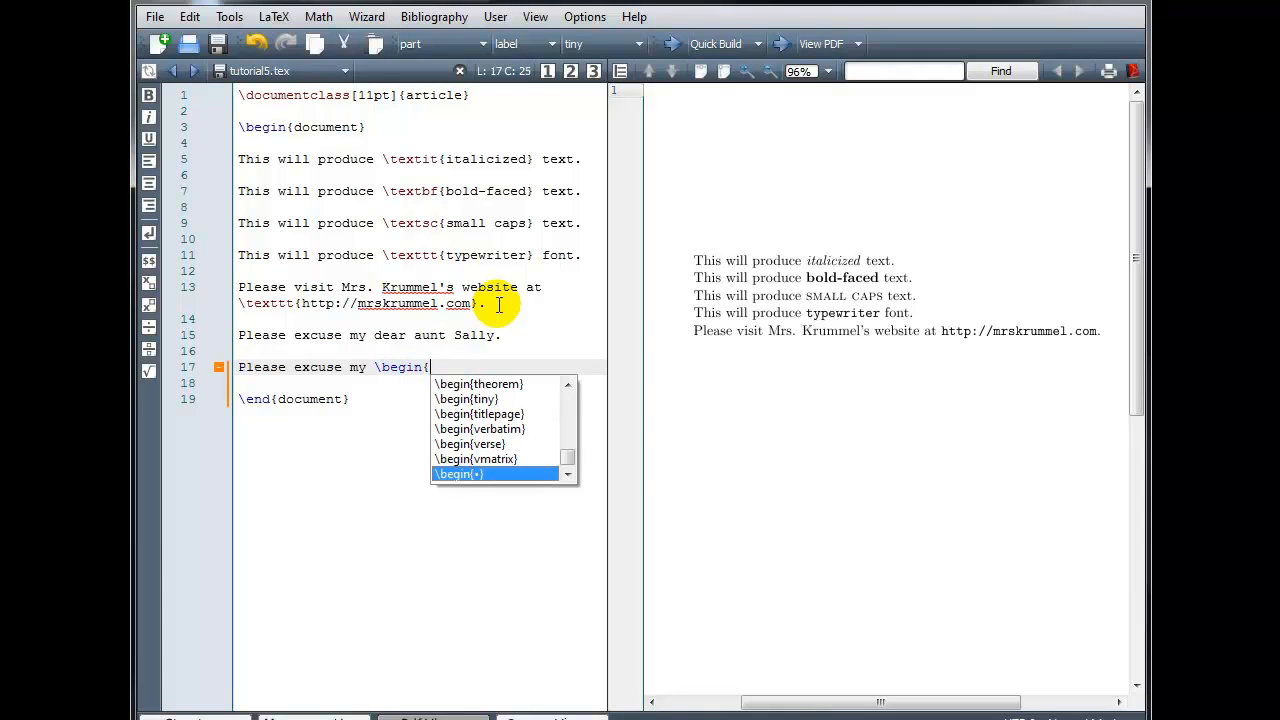
type("large")
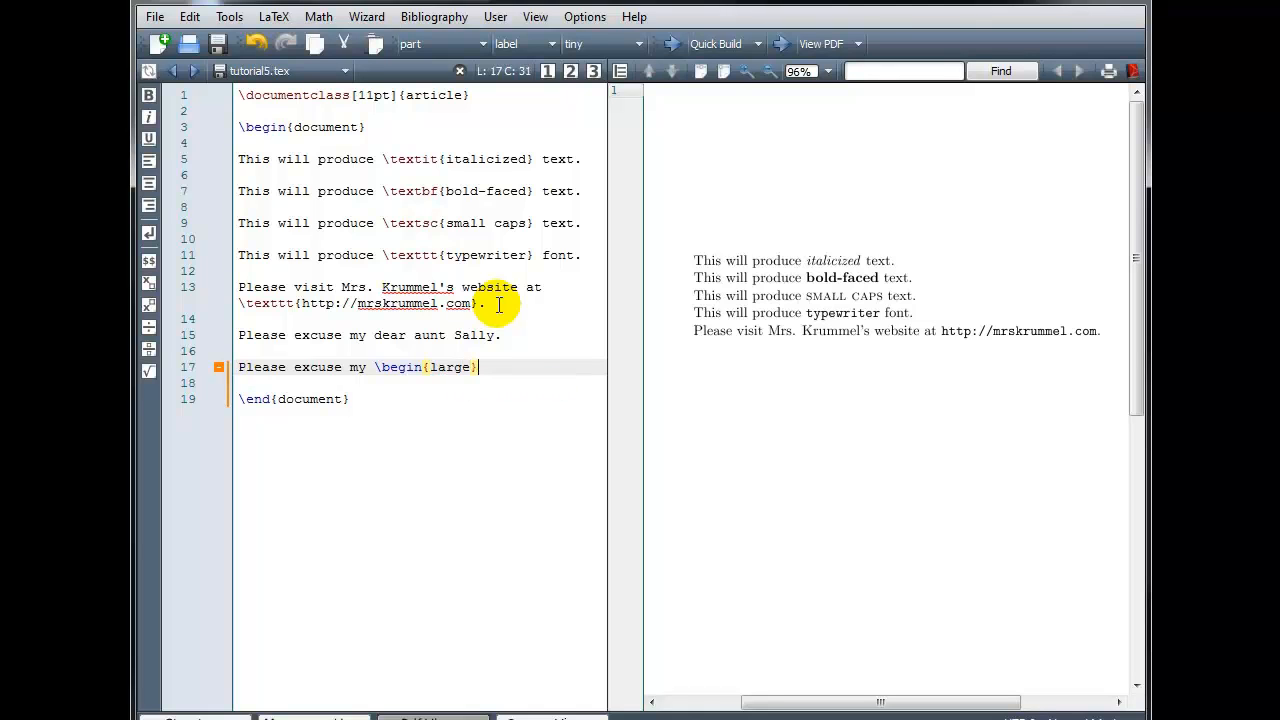
type("dear")
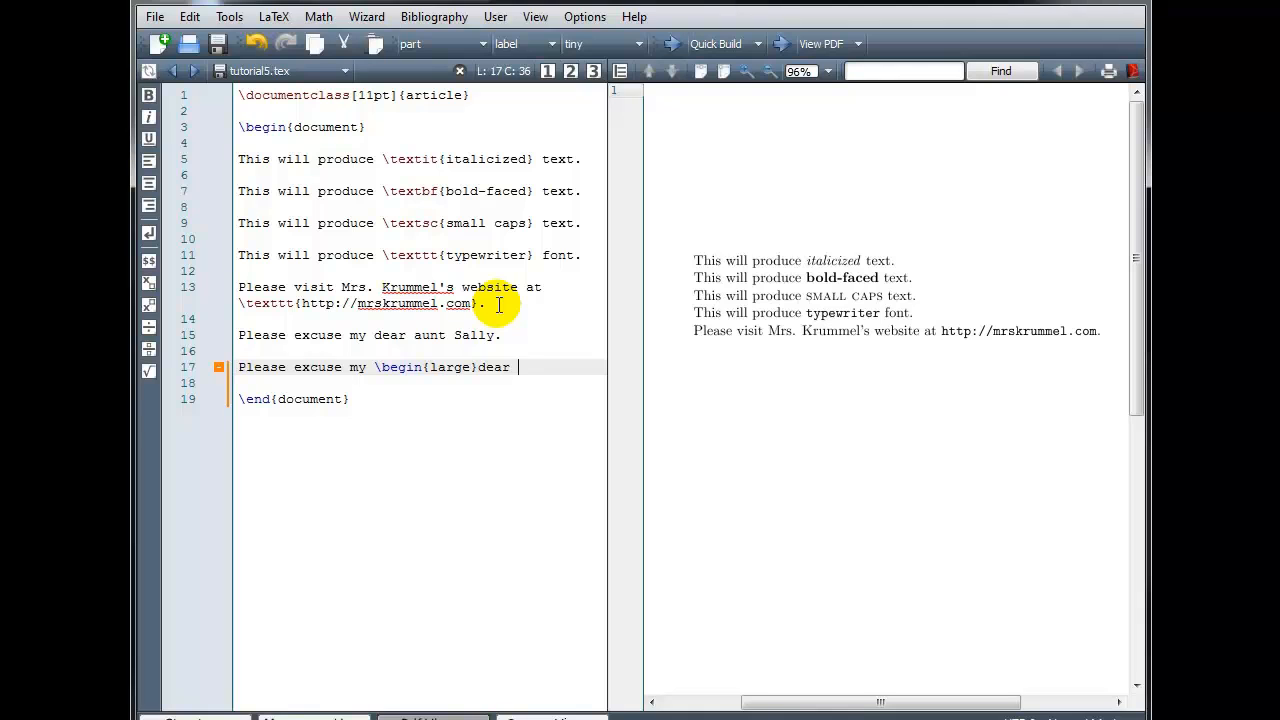
type("aunt S")
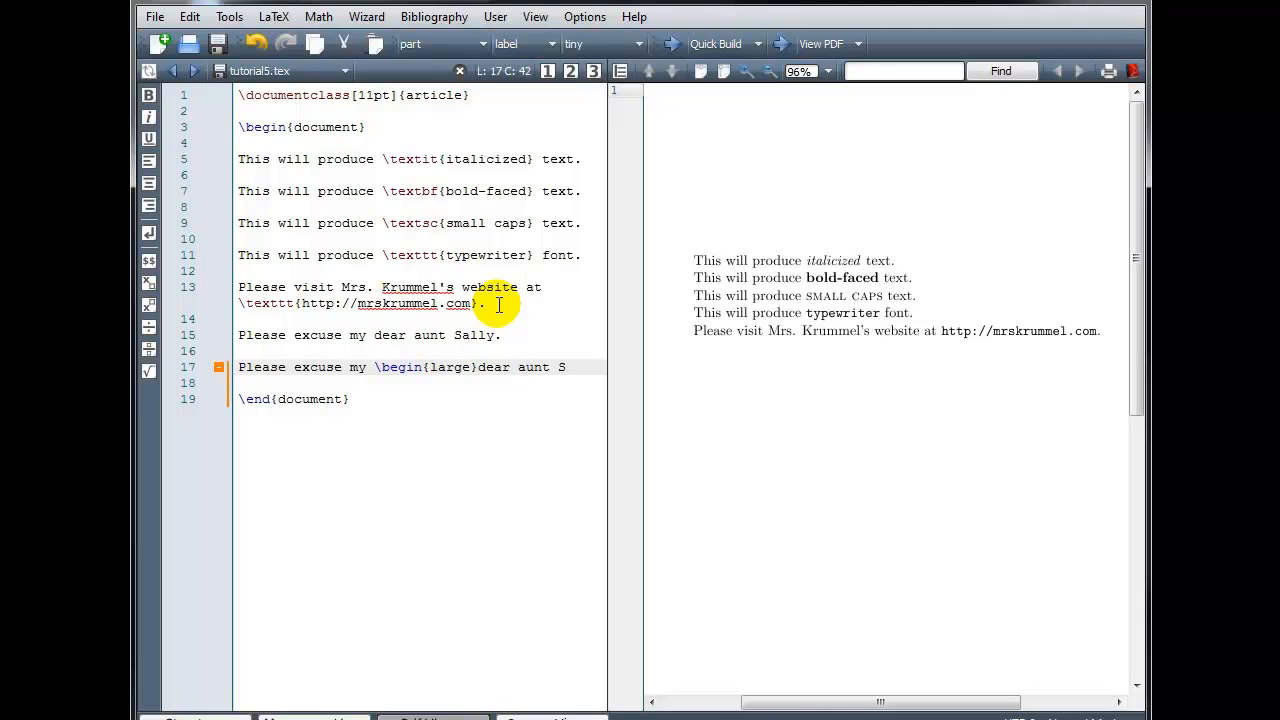
type("ally")
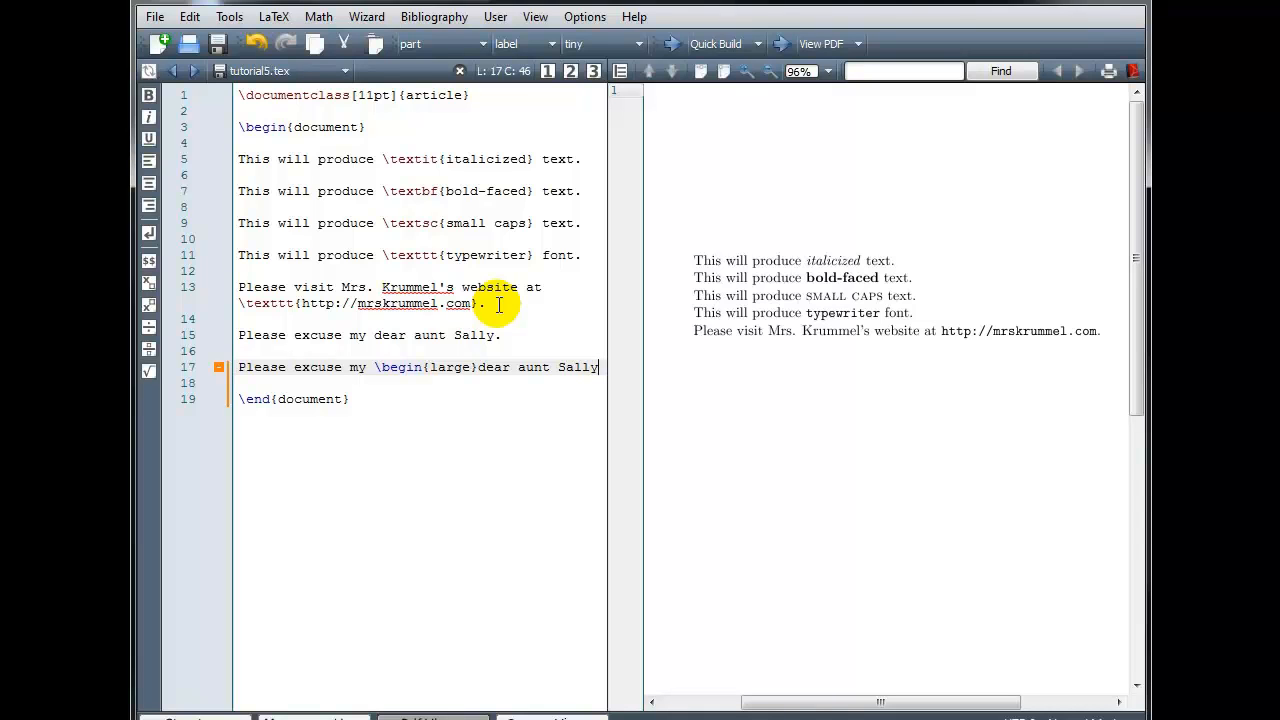
type("\\end")
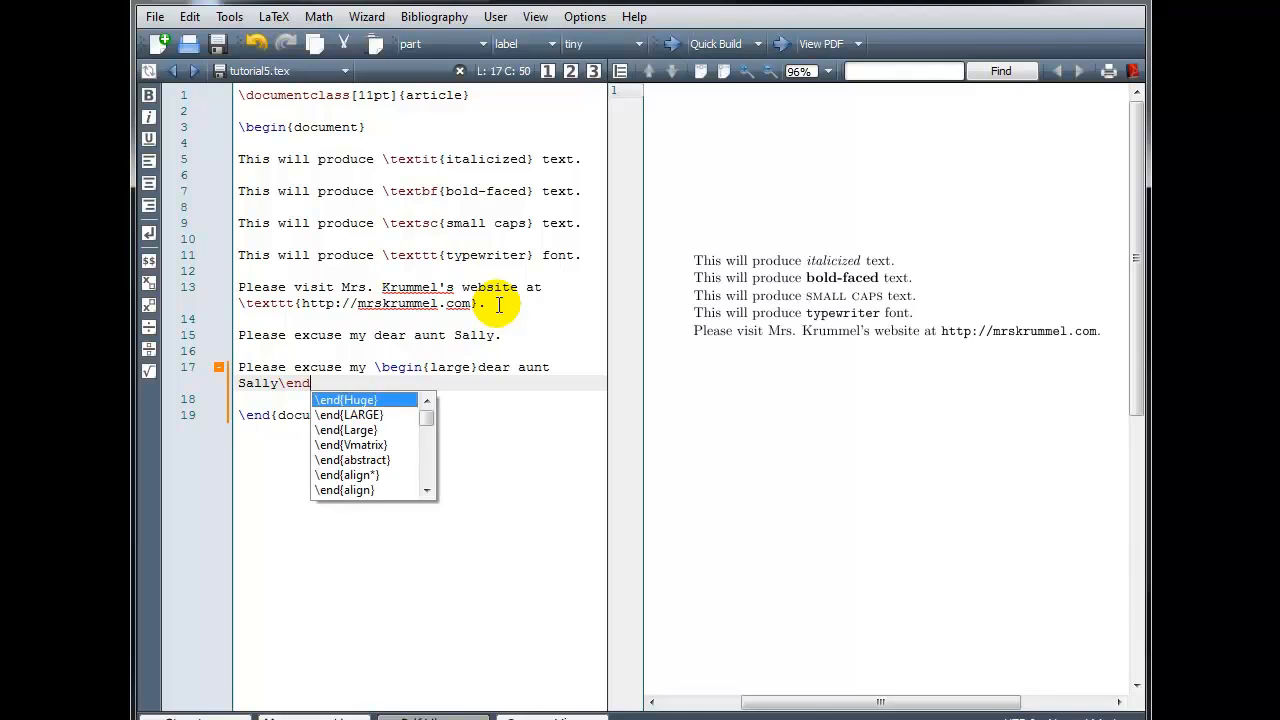
type("{large")
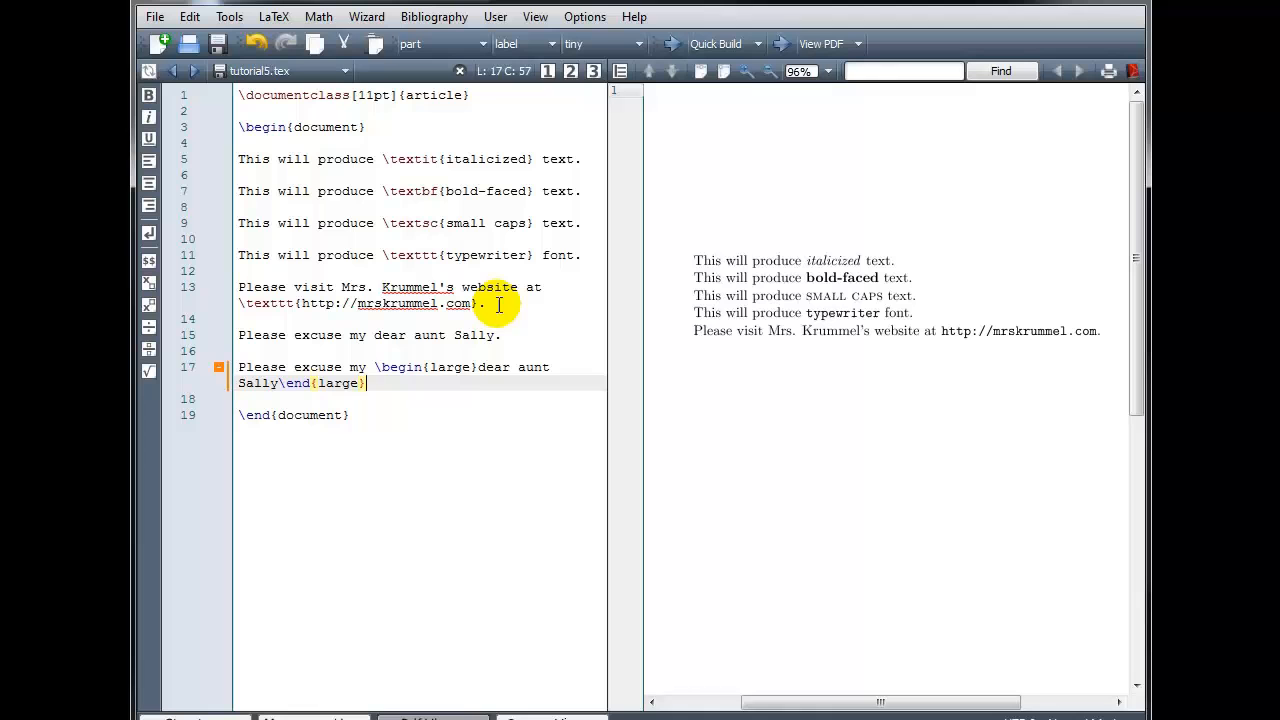
type(".")
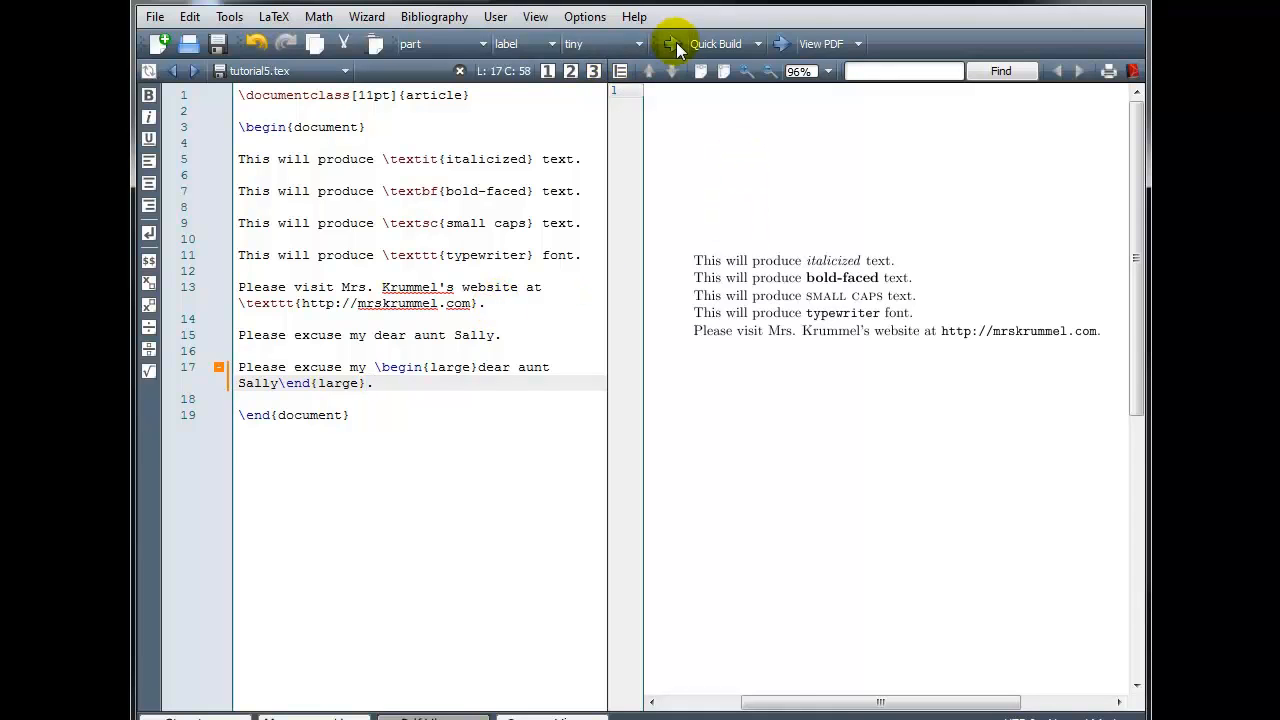
- Recompile and zoom the PDF preview in, then back out, to compare both mnemonic sentences
left_click(715, 43)
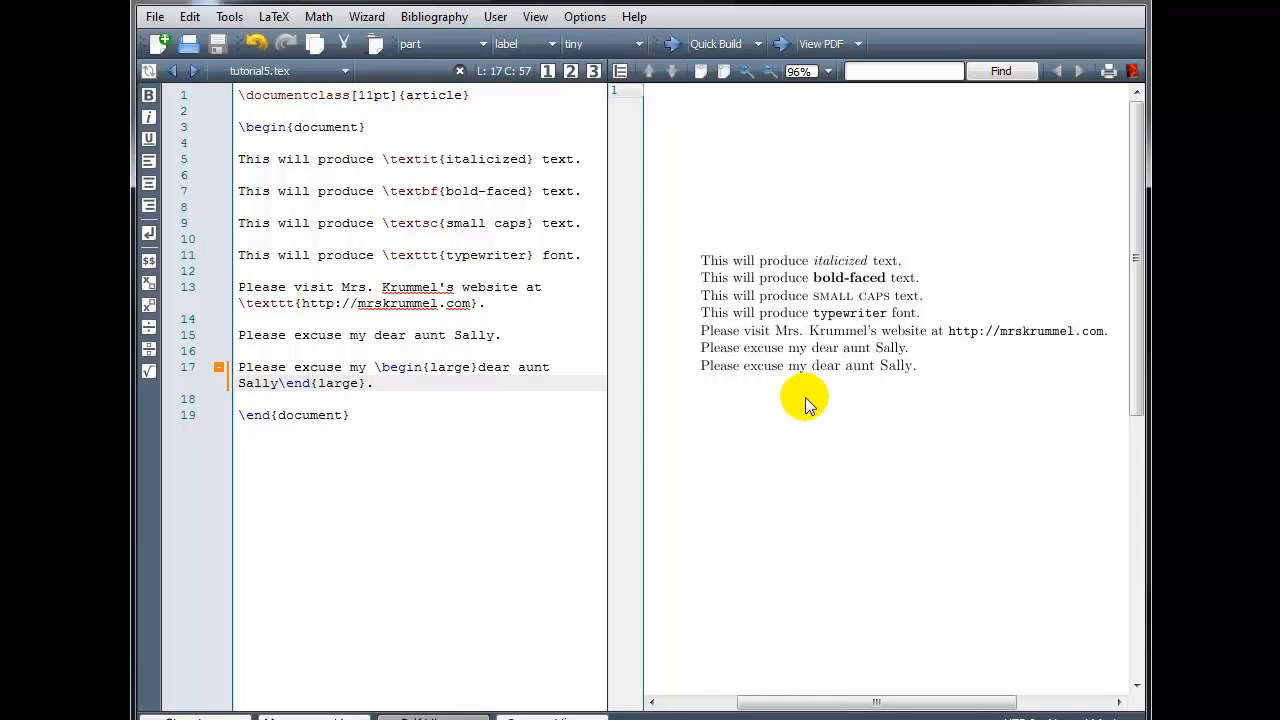
left_click(746, 71)
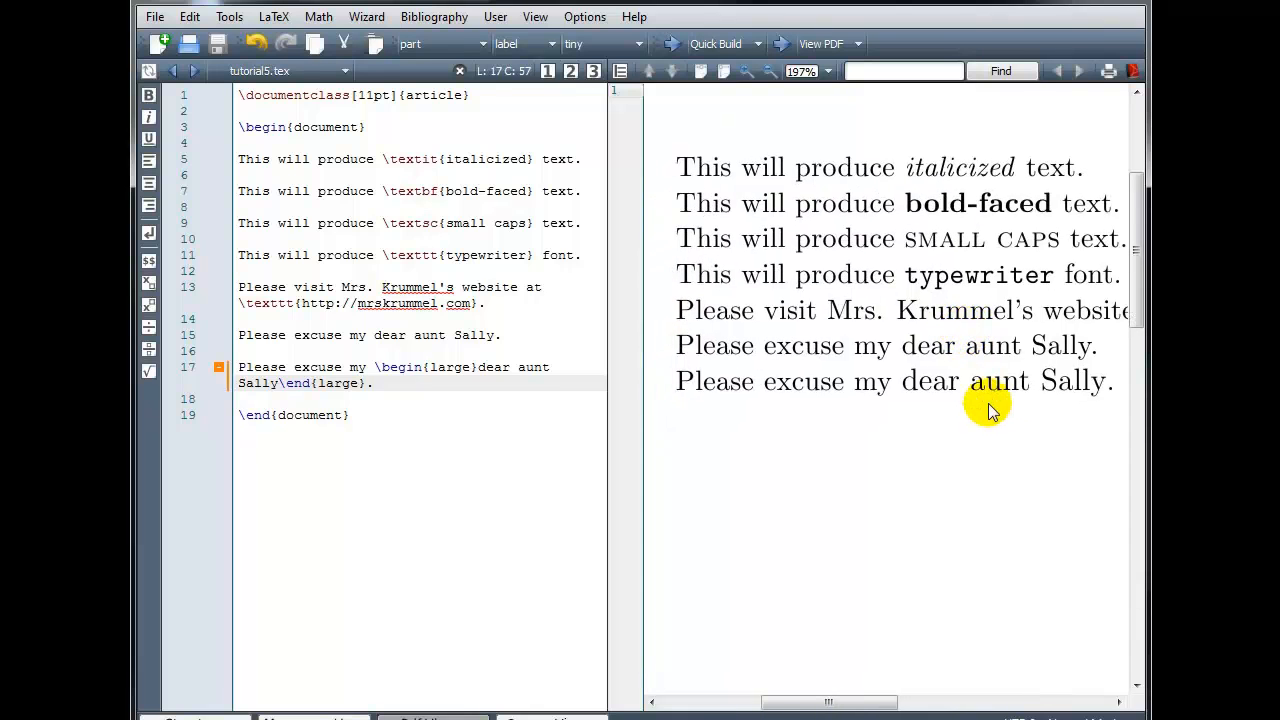
mouse_move(888, 390)
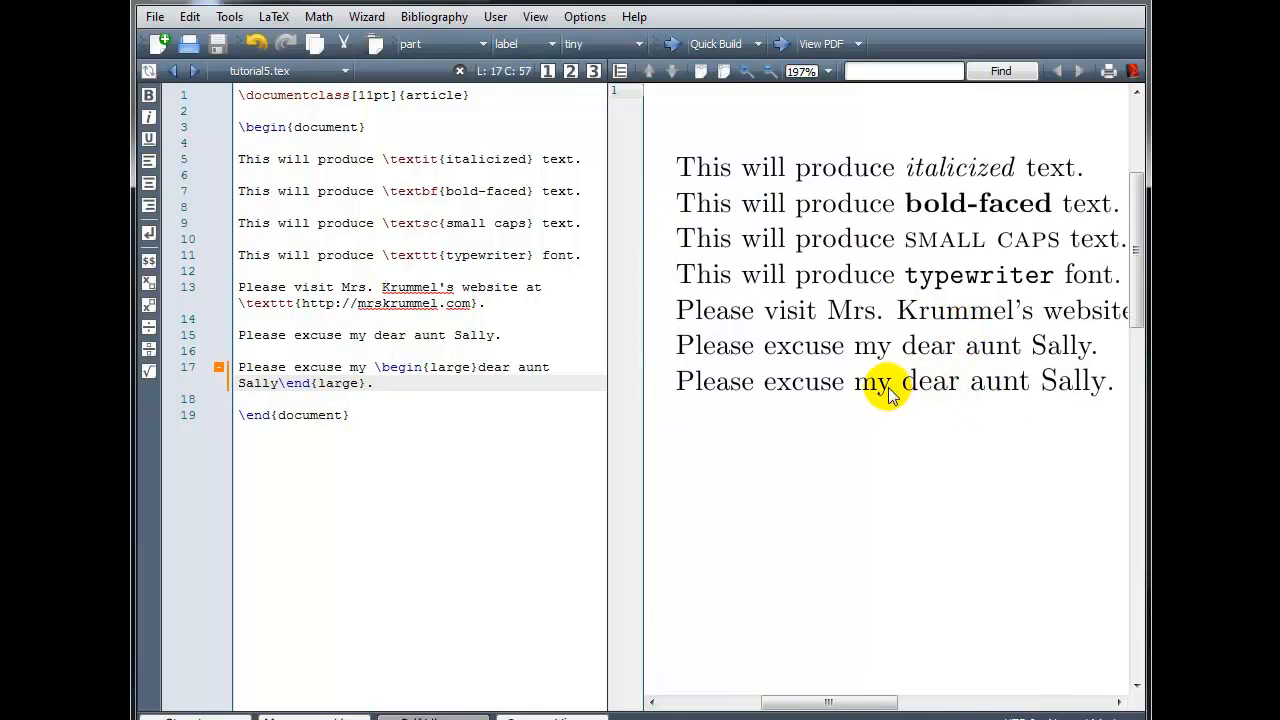
mouse_move(1045, 388)
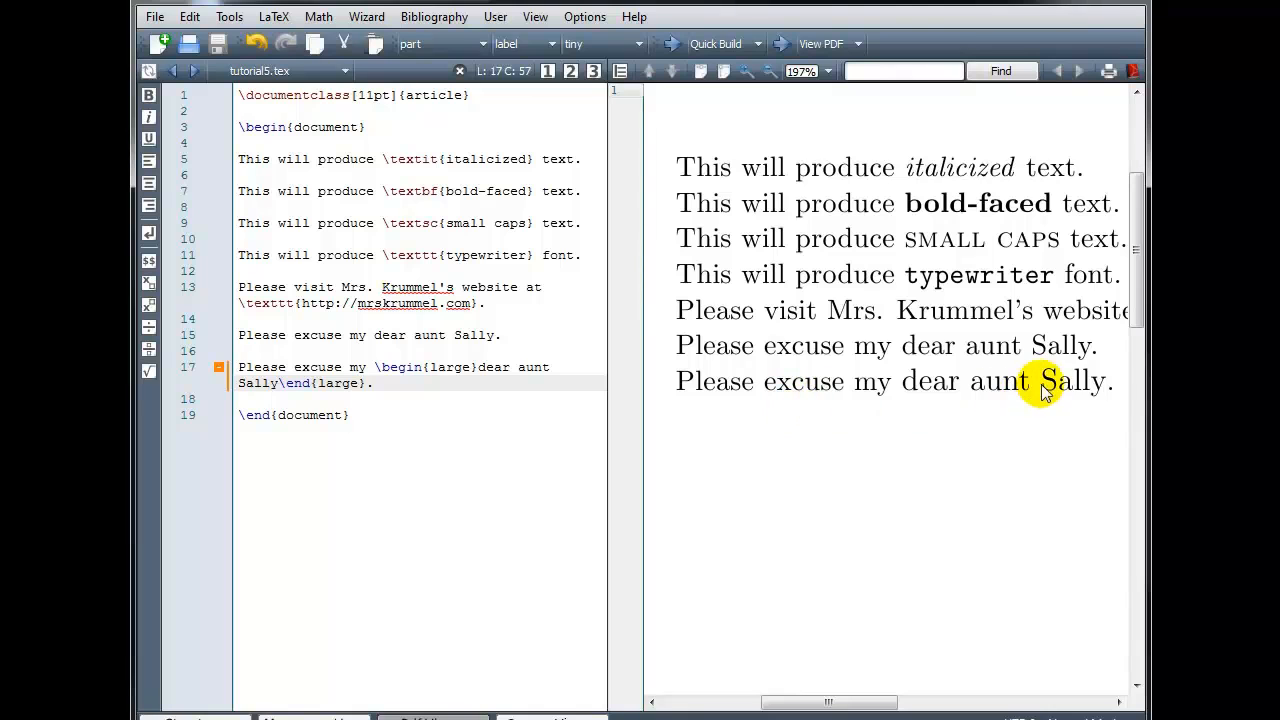
mouse_move(935, 388)
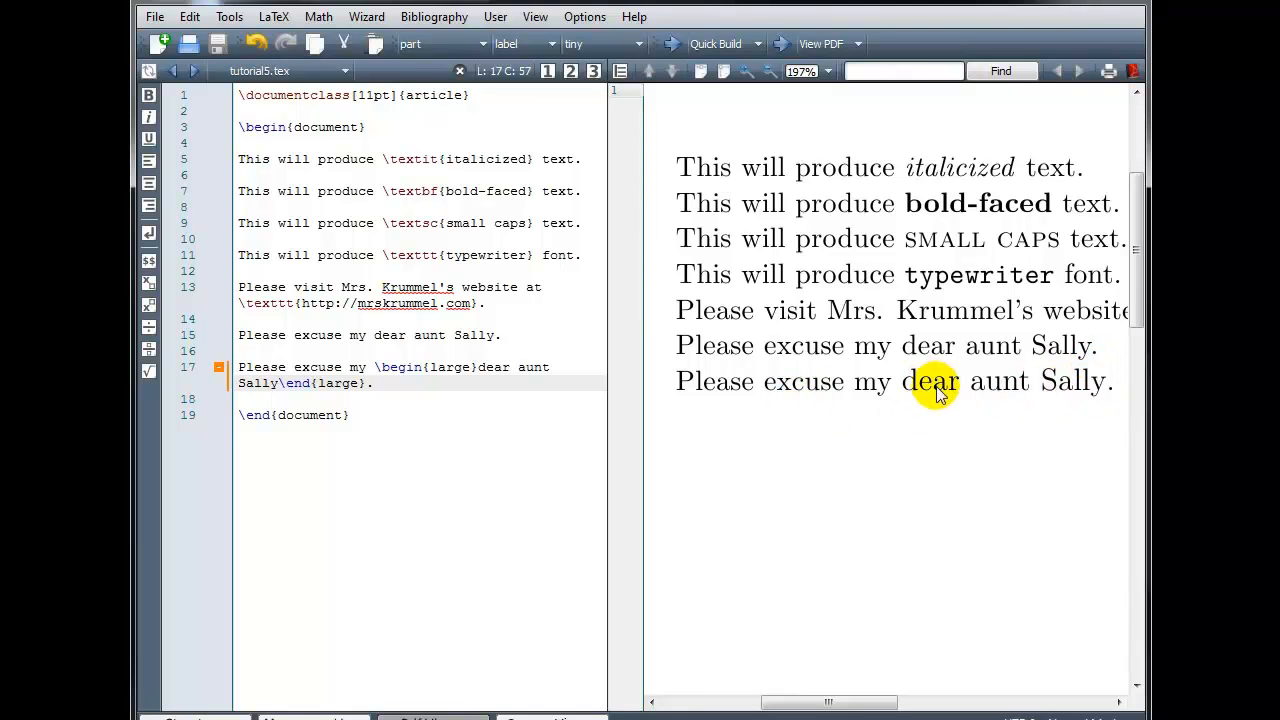
mouse_move(968, 388)
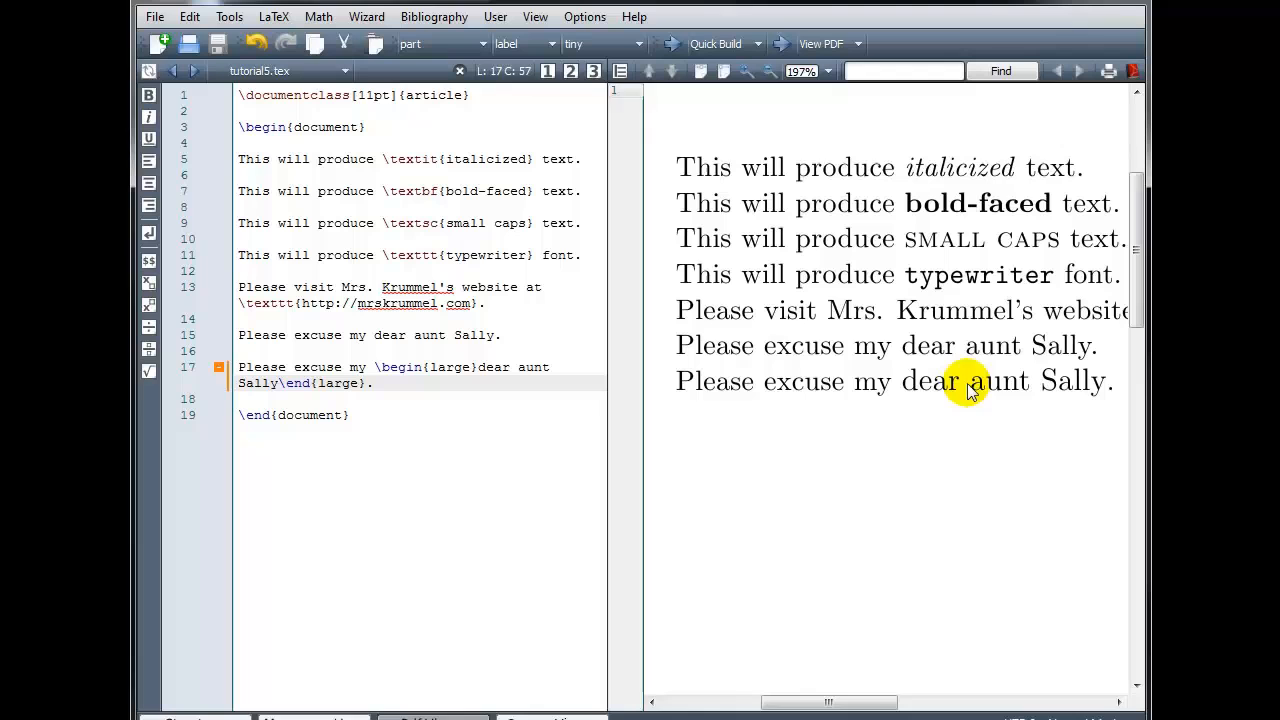
mouse_move(955, 393)
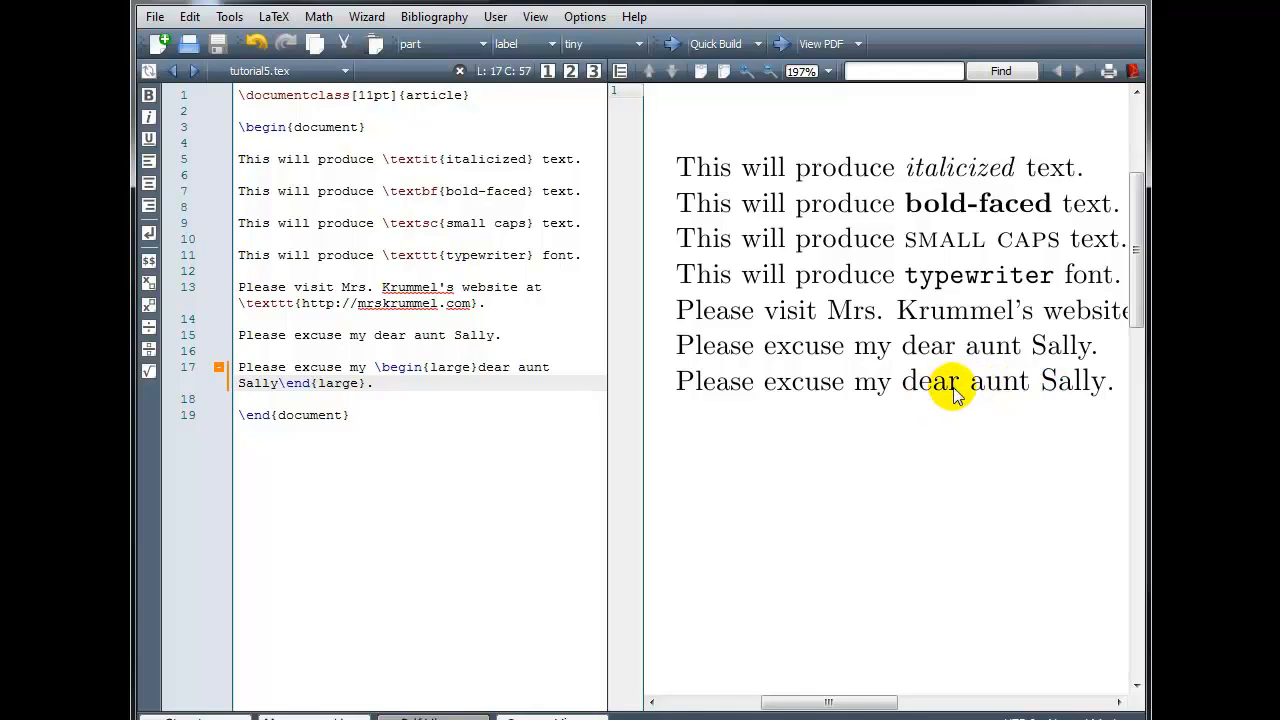
mouse_move(880, 195)
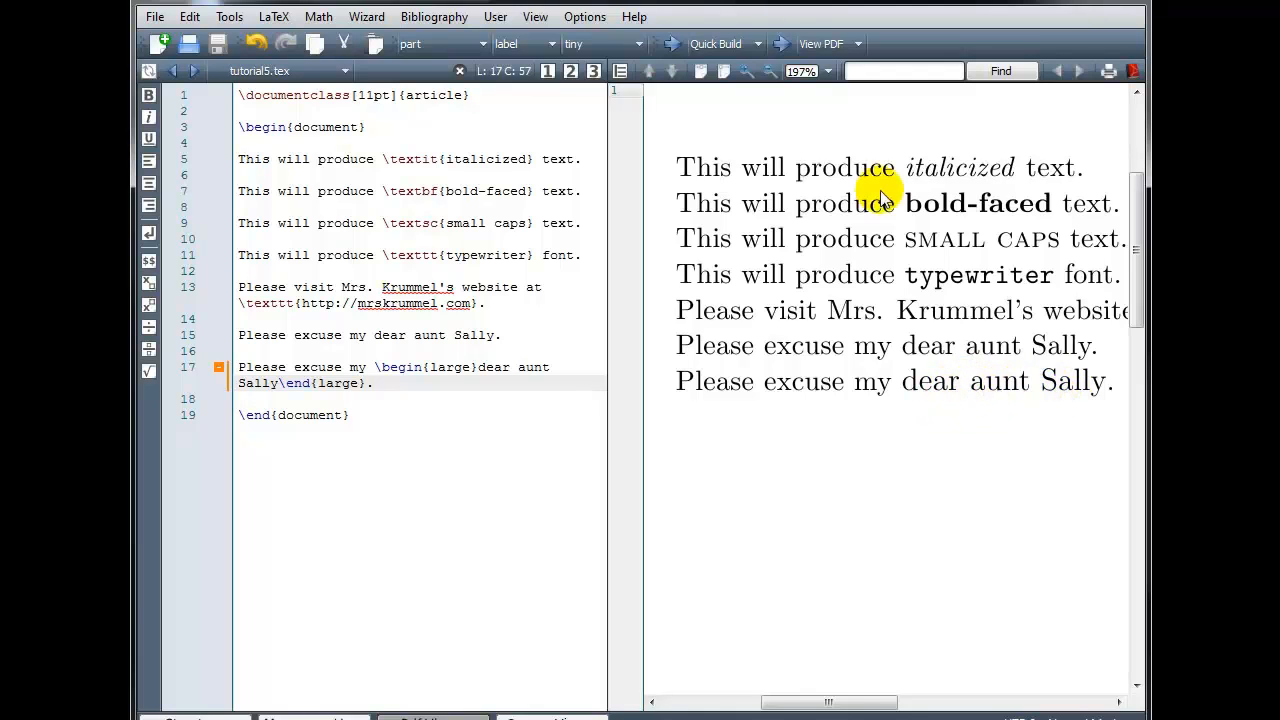
left_click(767, 71)
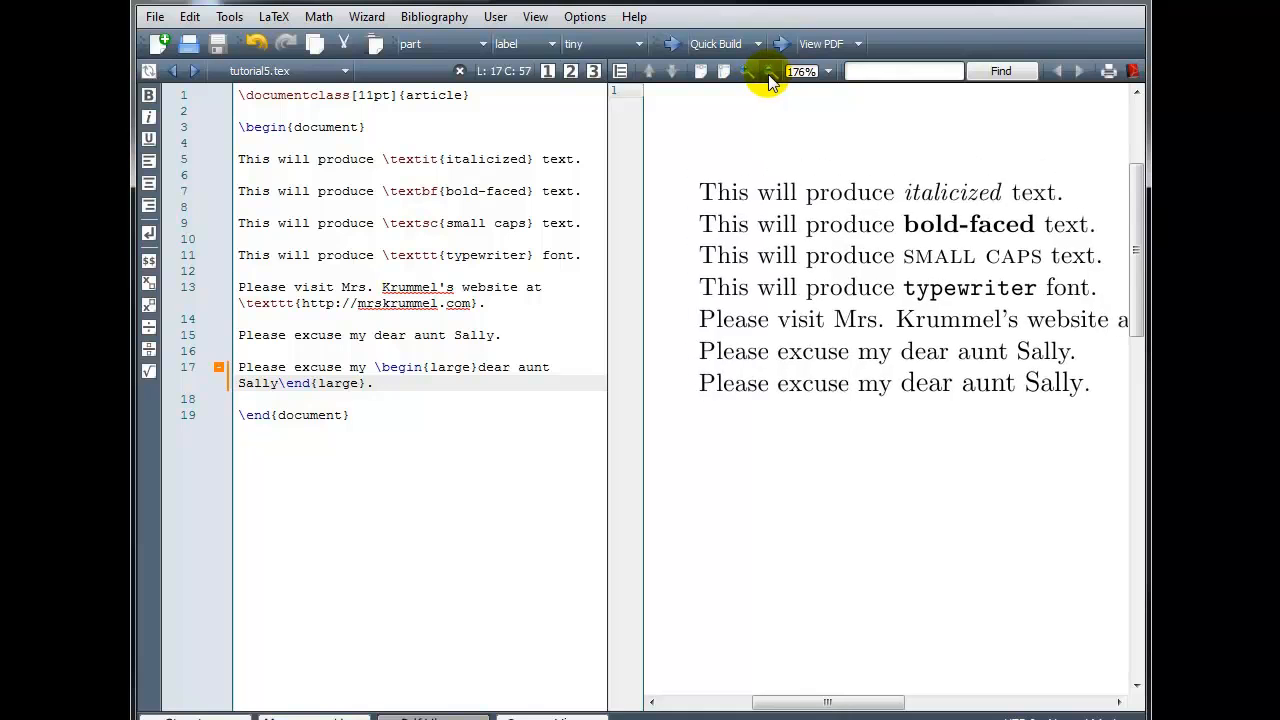
left_click(765, 71)
type("Ple")
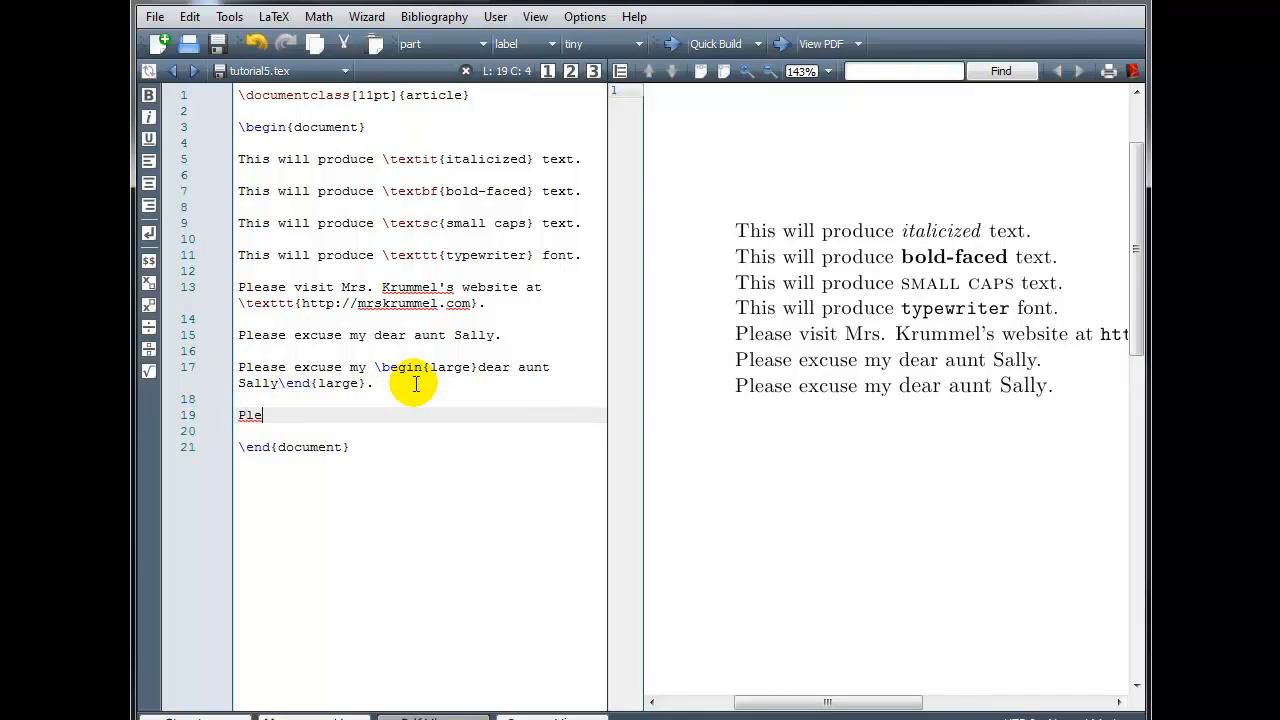
- Type the mnemonic sentence with 'dear aunt Sally' wrapped in \begin{Large}...\end{Large}
type("ase excus")
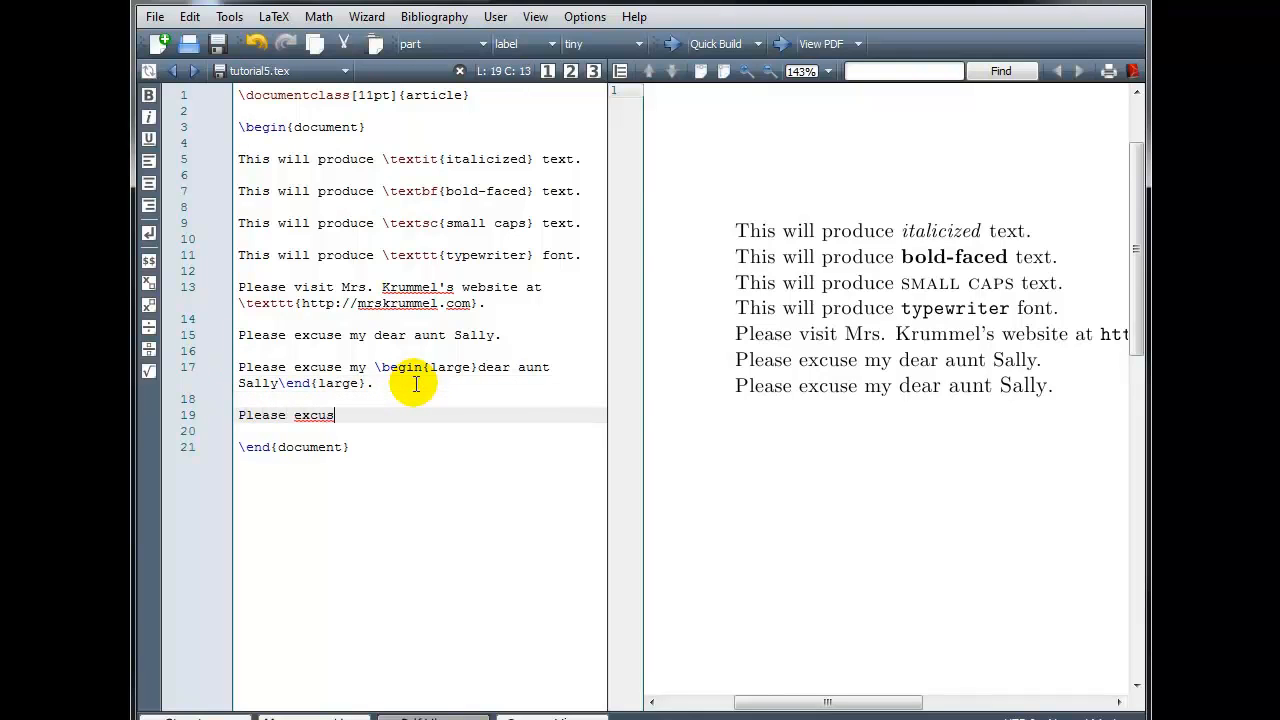
type("e my \\")
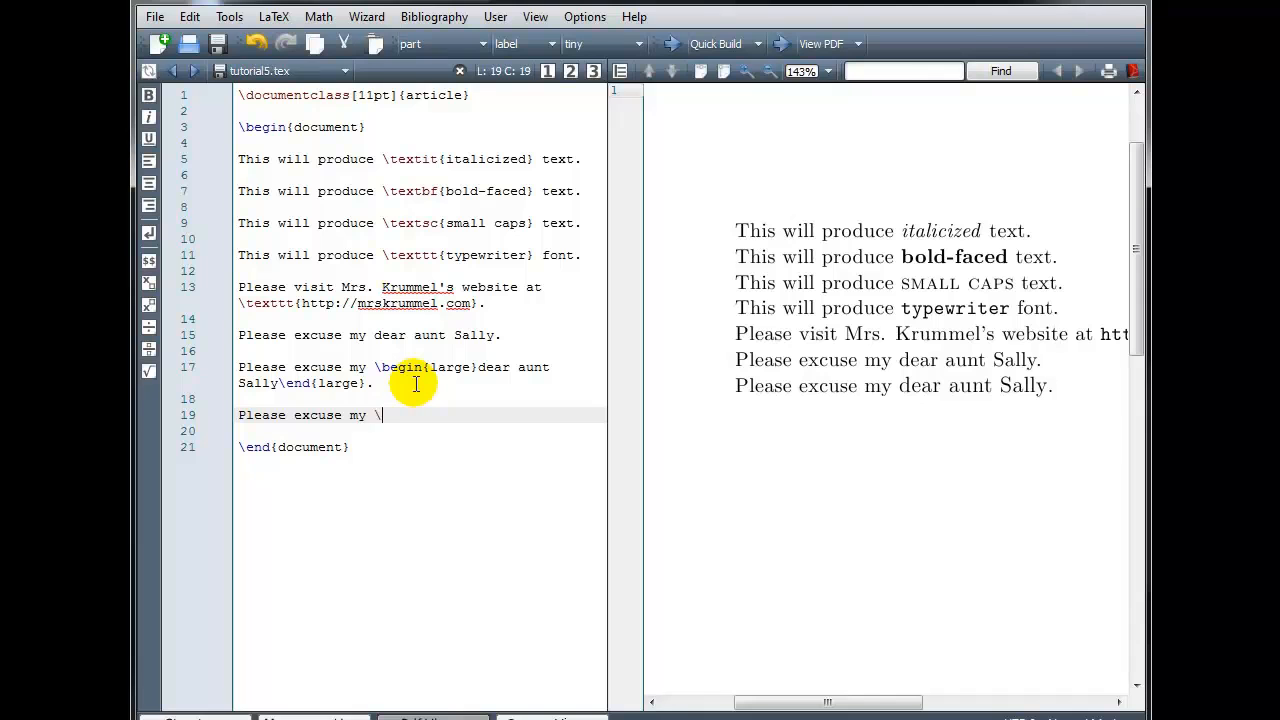
type("begin")
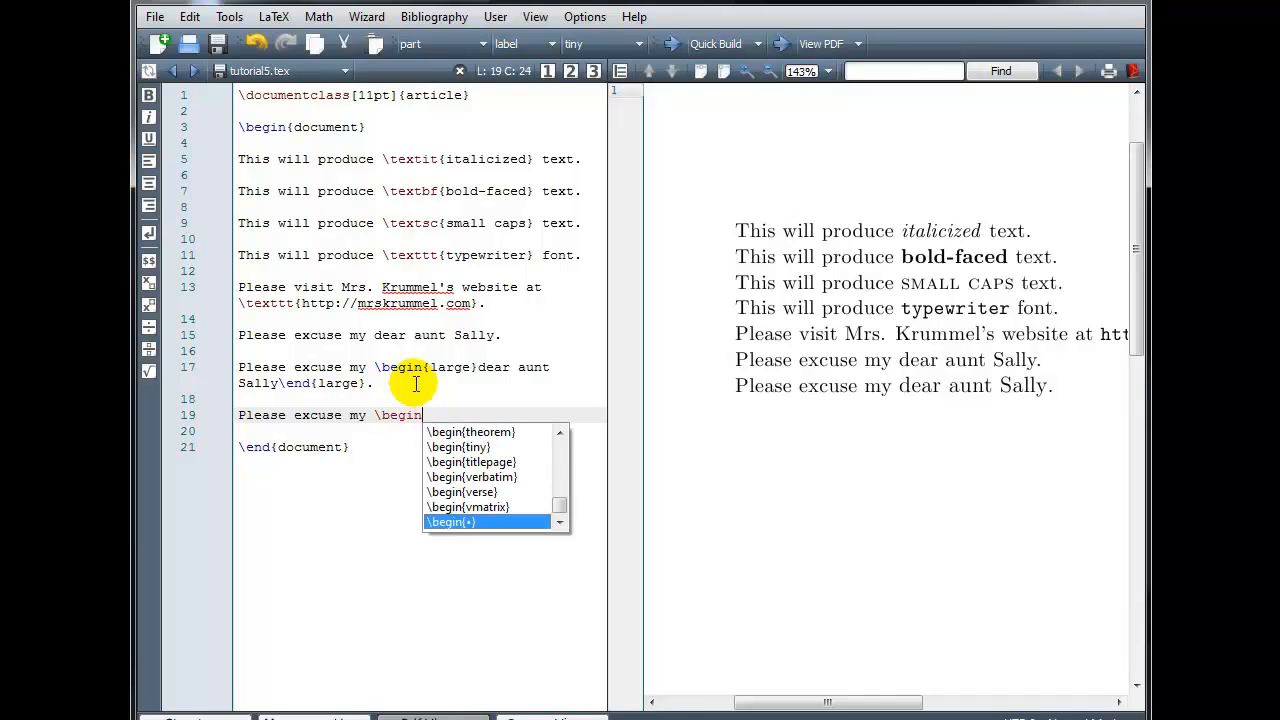
type("{")
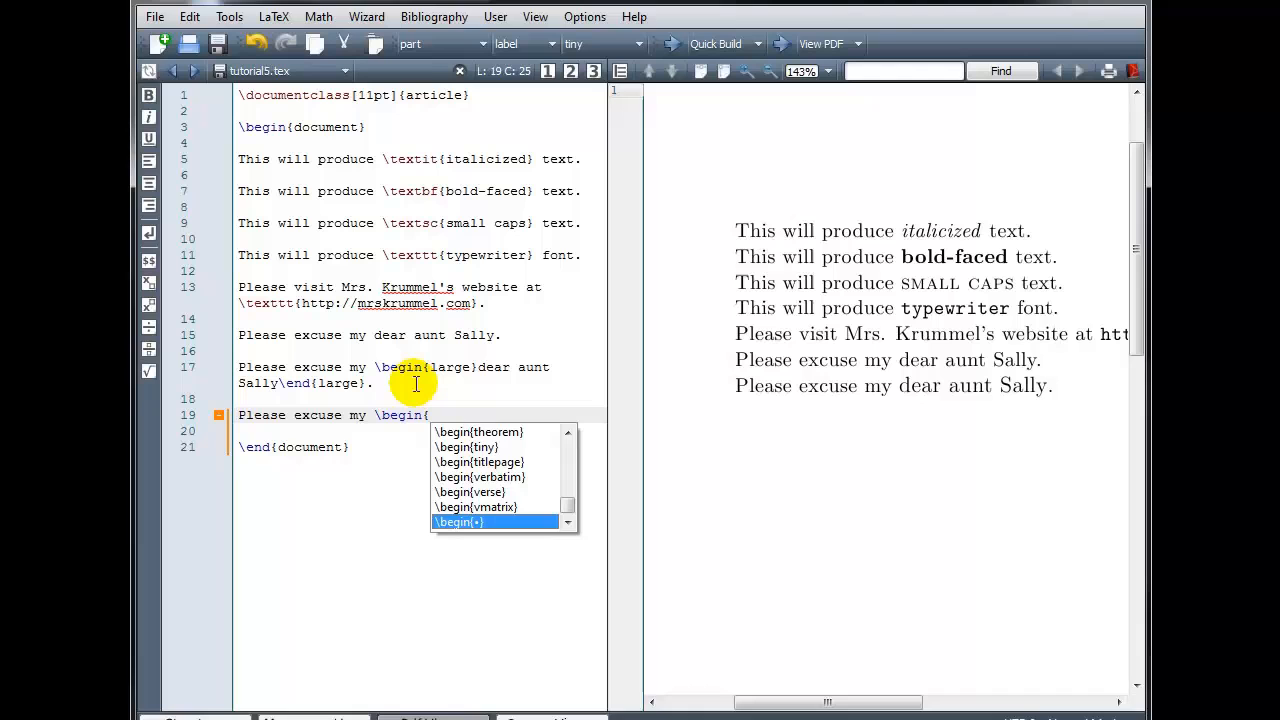
type("Large")
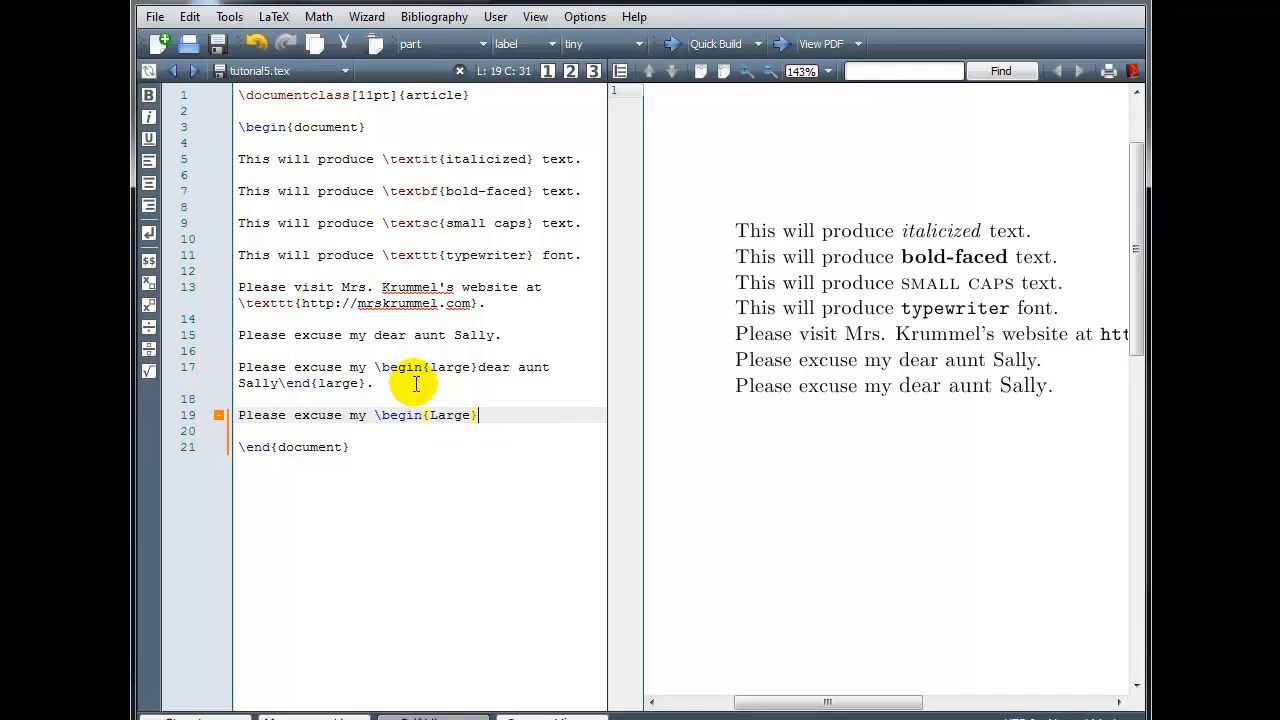
type("dear")
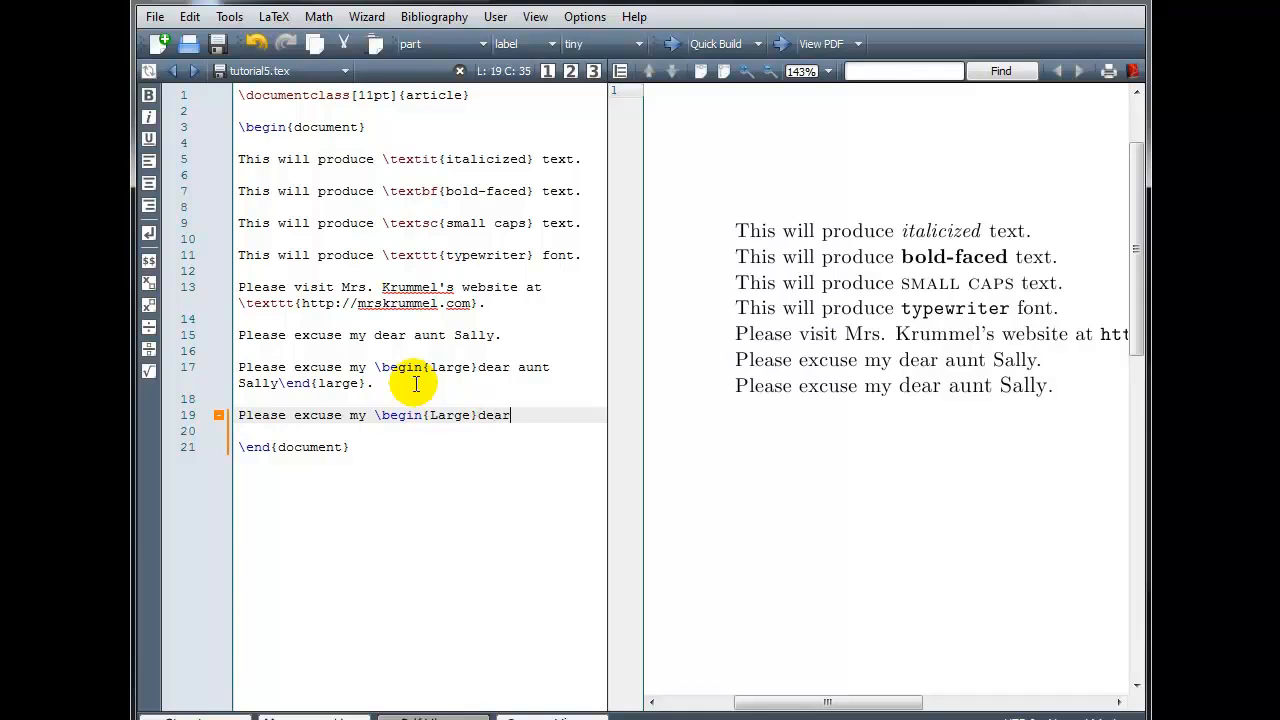
type("aunt Sally\\end")
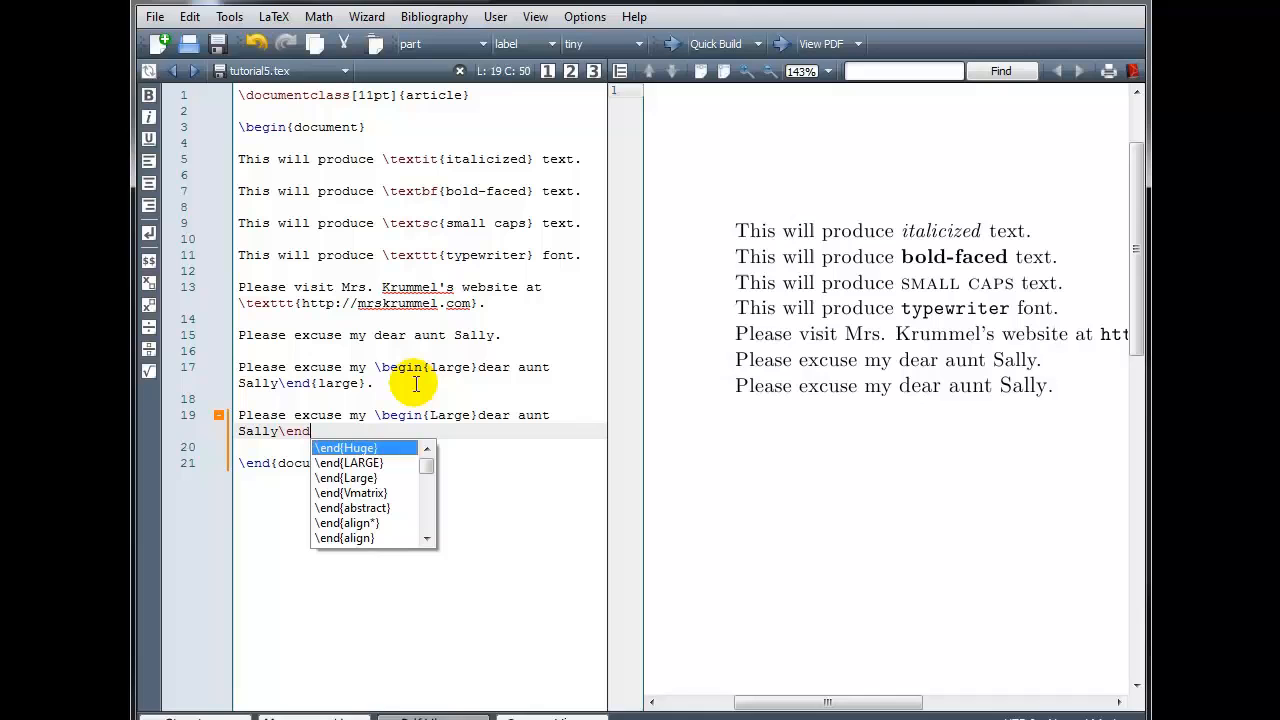
type("{Large}.")
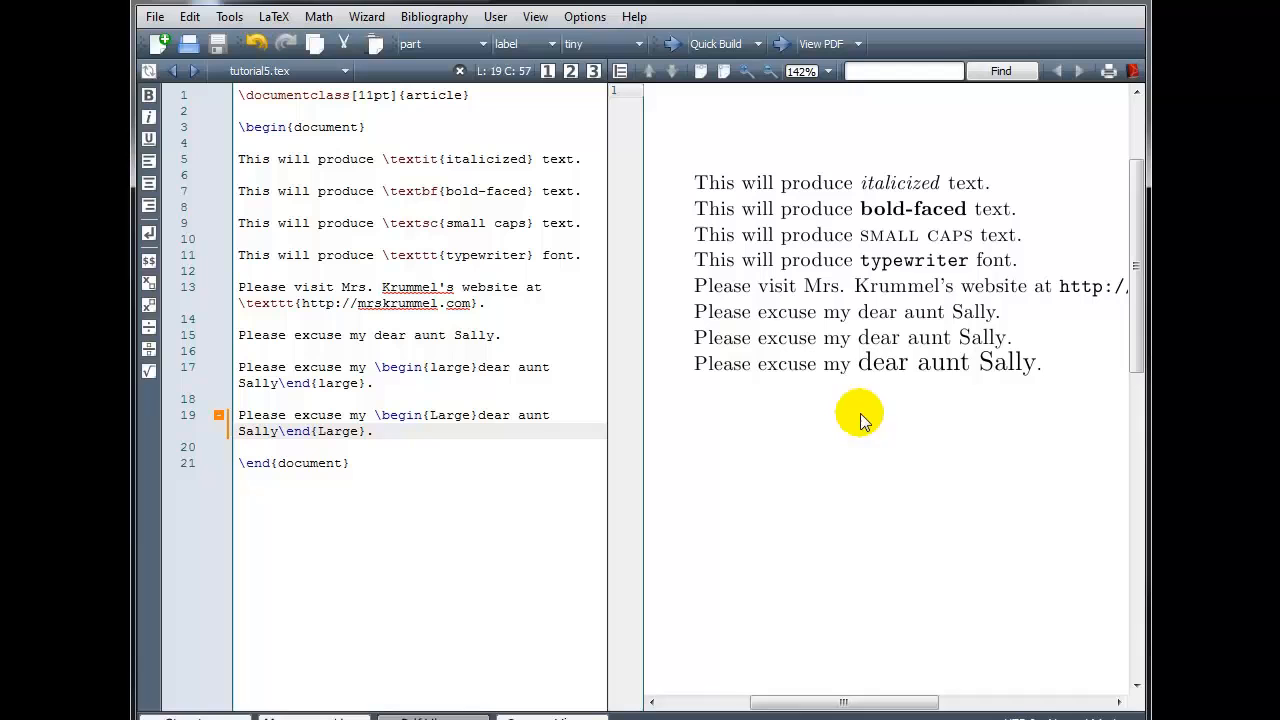
mouse_move(1035, 388)
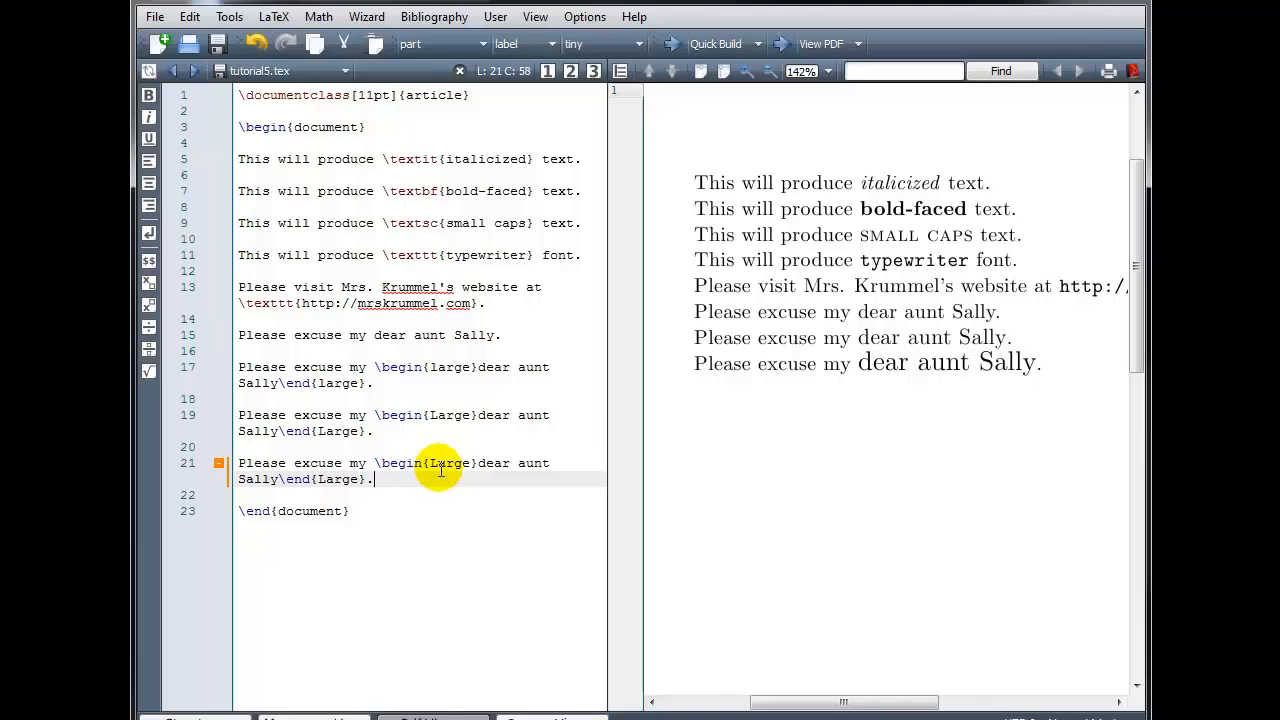
- Change the copied sentence's Large to huge in both tags and shrink the preview
double_click(451, 463)
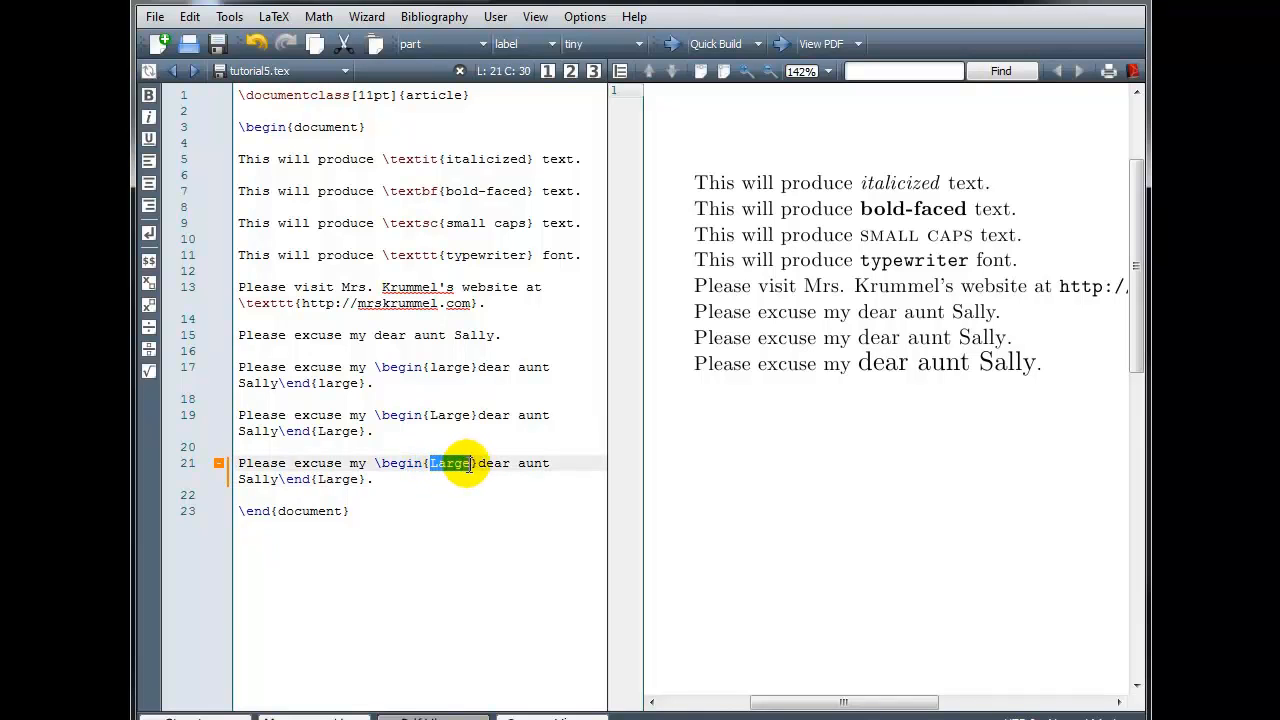
type("huge")
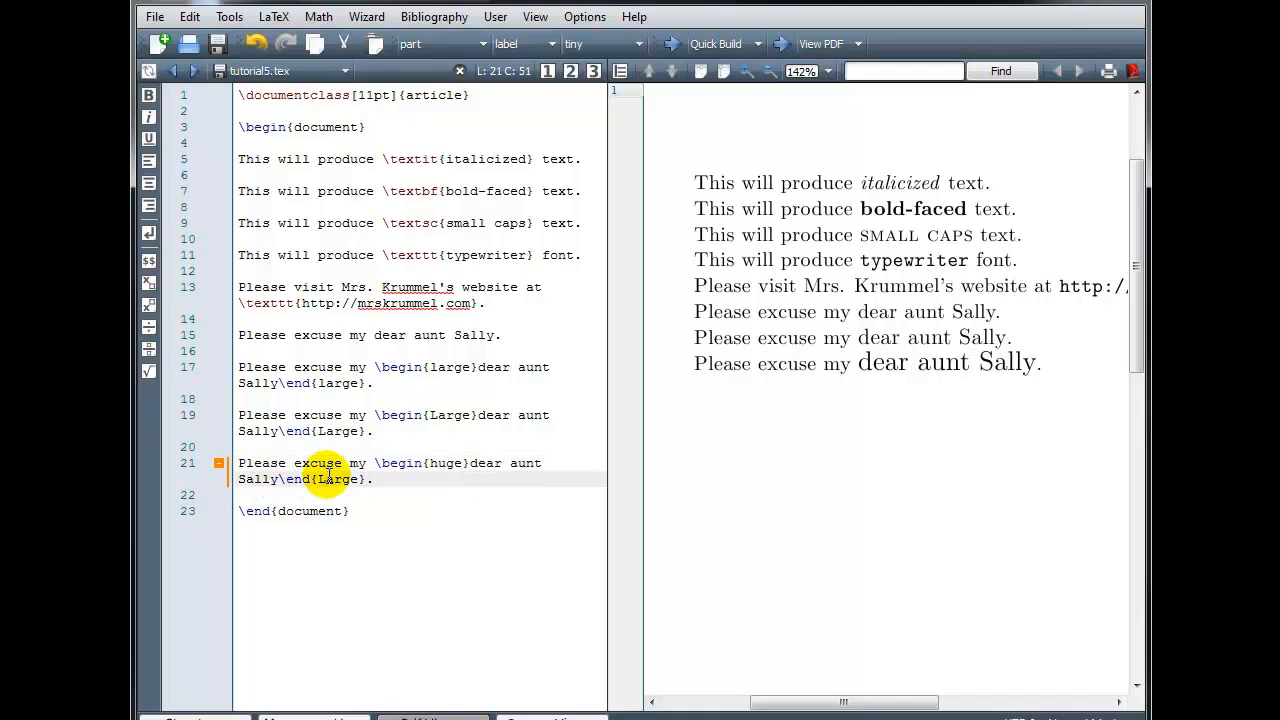
type("huge")
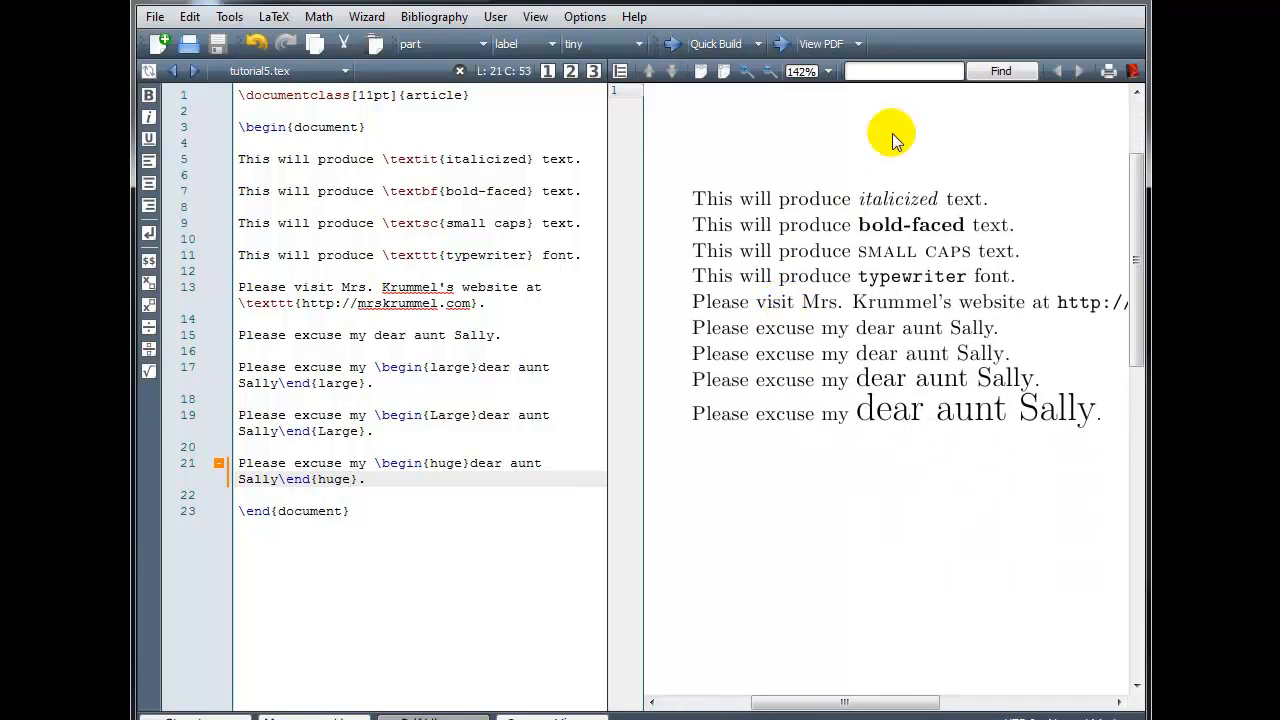
left_click(765, 71)
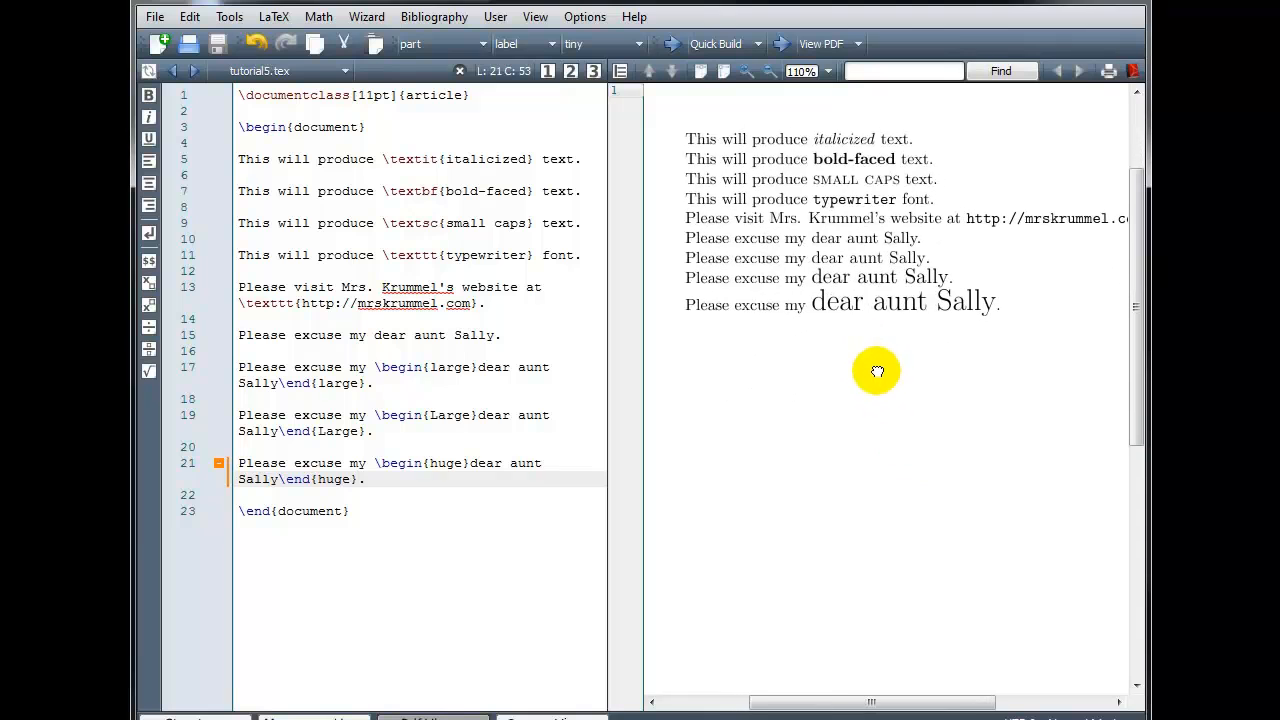
left_click(370, 478)
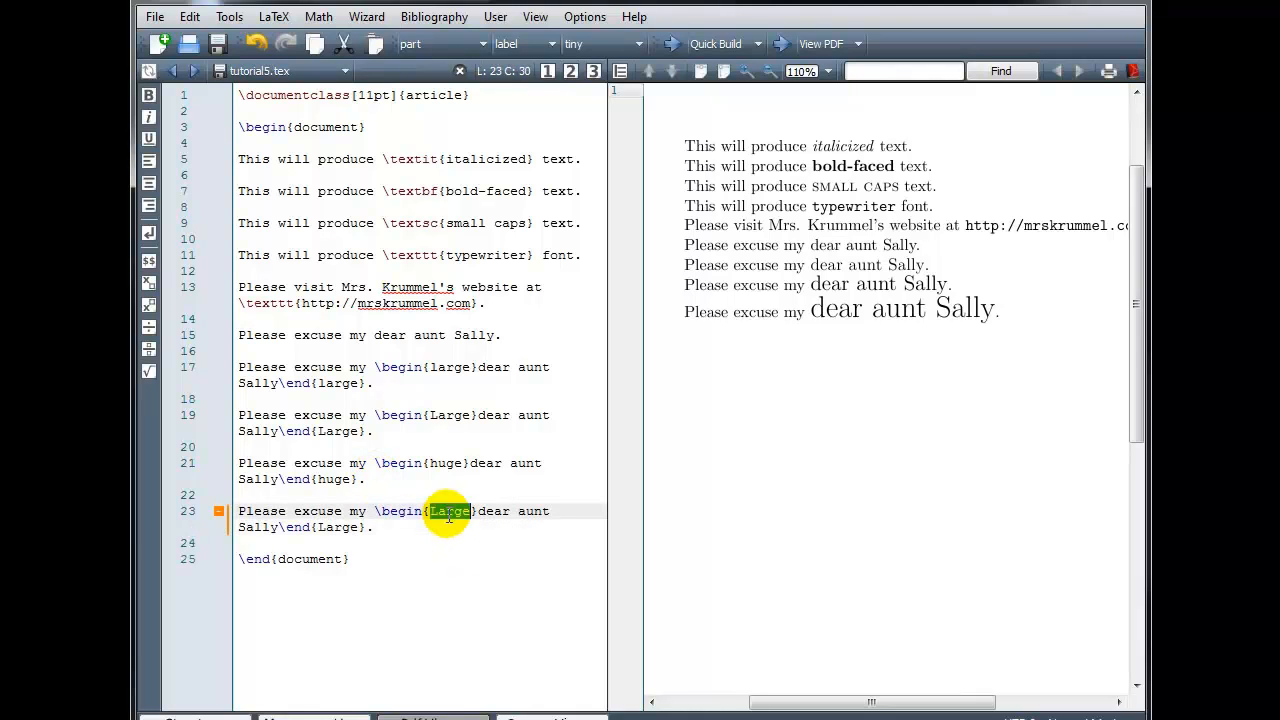
- Add the 'Please excuse my dear aunt Sally.' line in Huge size and recompile
type("Huge")
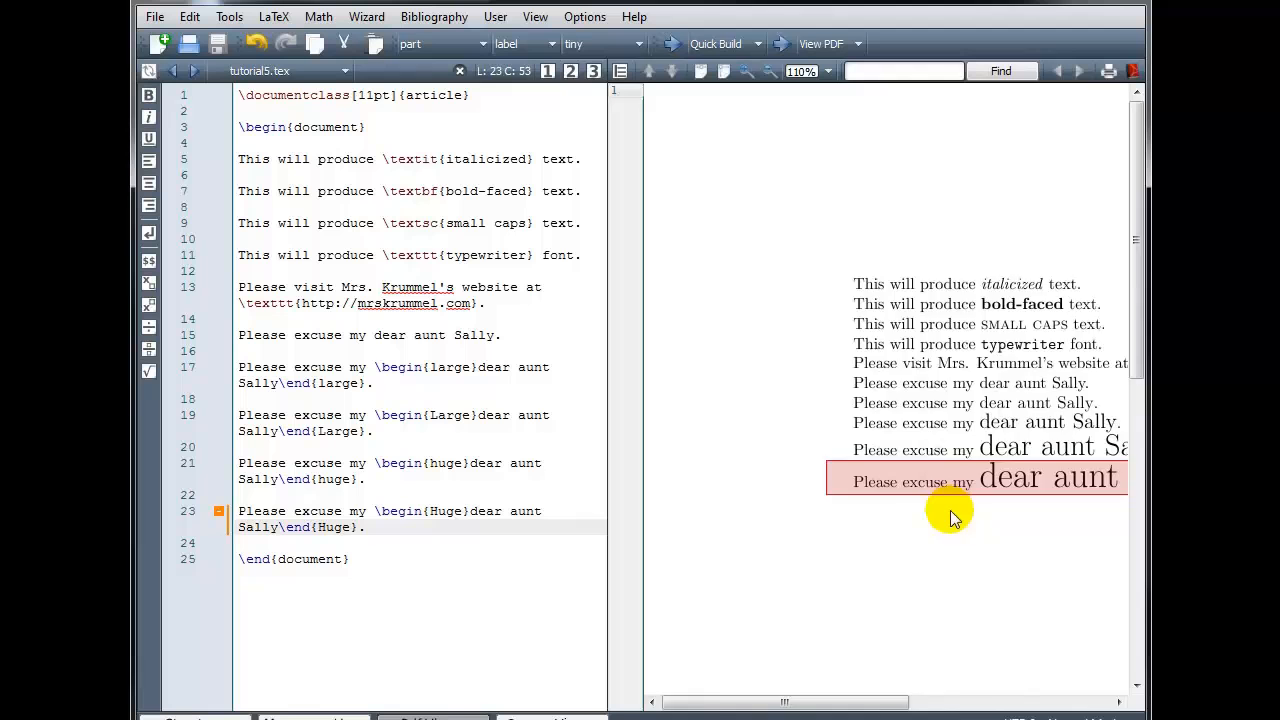
scroll("up", 3)
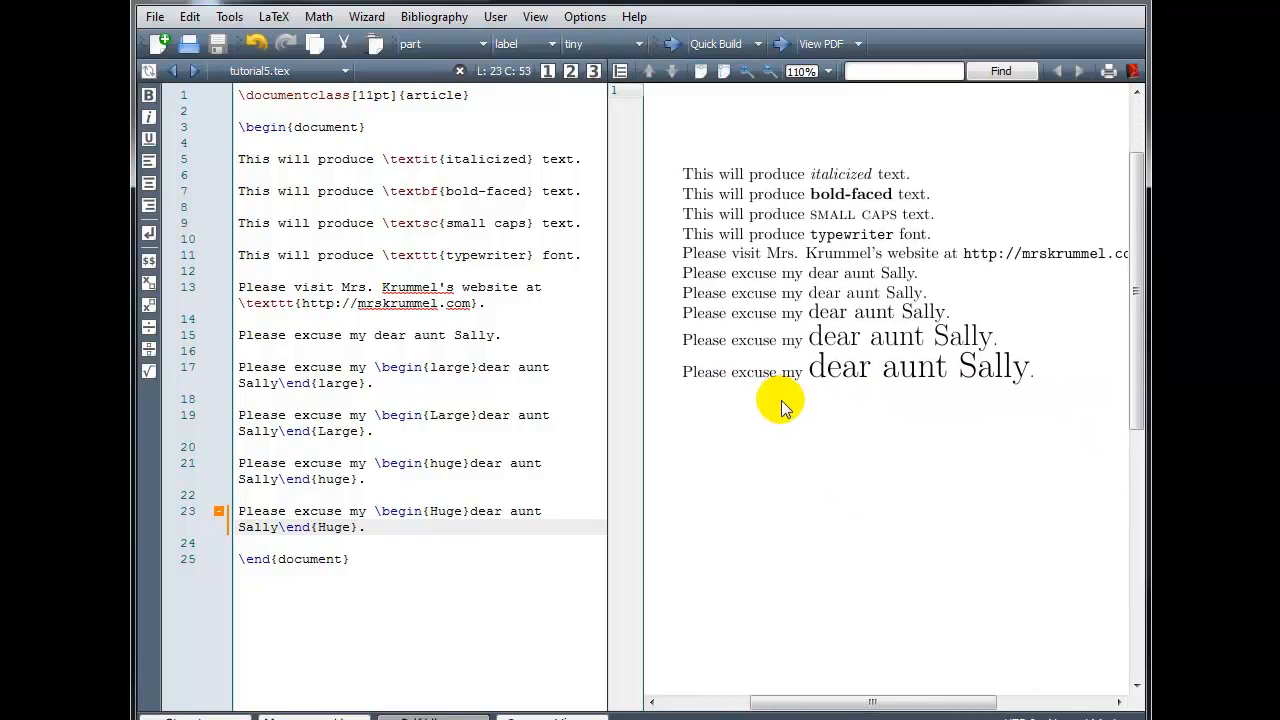
left_click(376, 527)
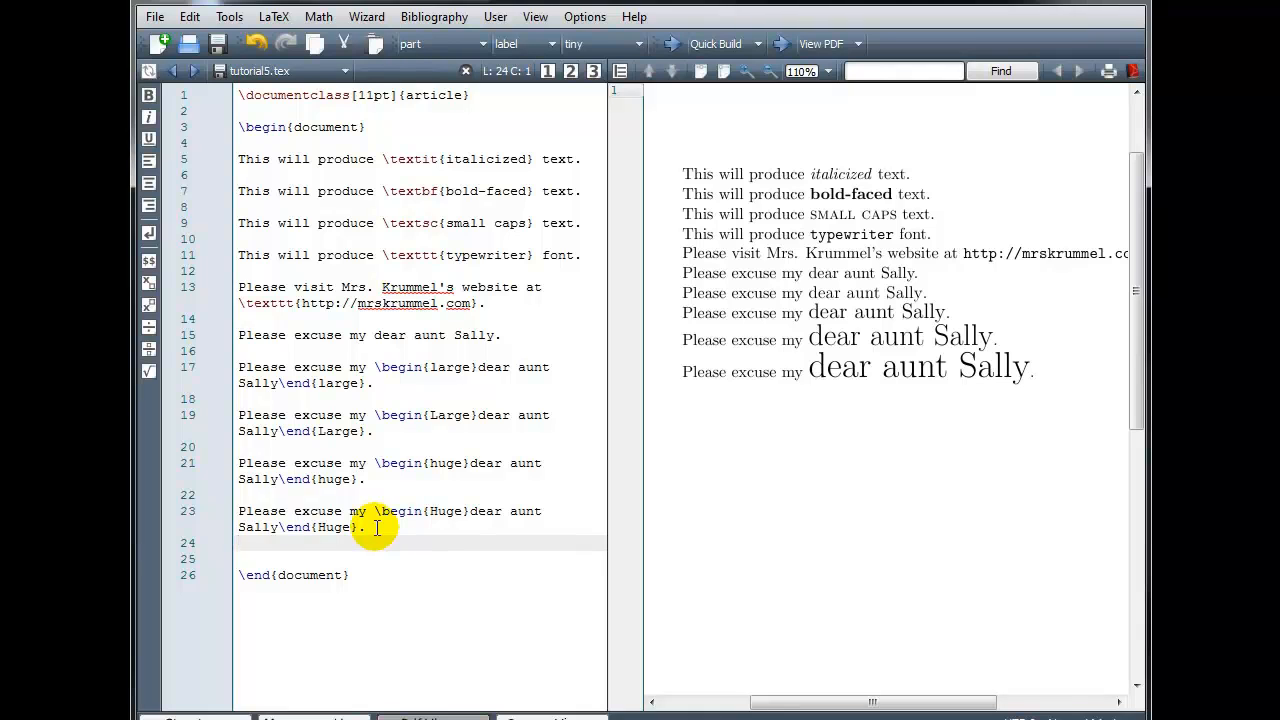
- Add a copy of the Large 'dear aunt Sally' line, changed to small size
type("Please excuse my \\begin{Large}dear aunt Sally\\end{Large}.")
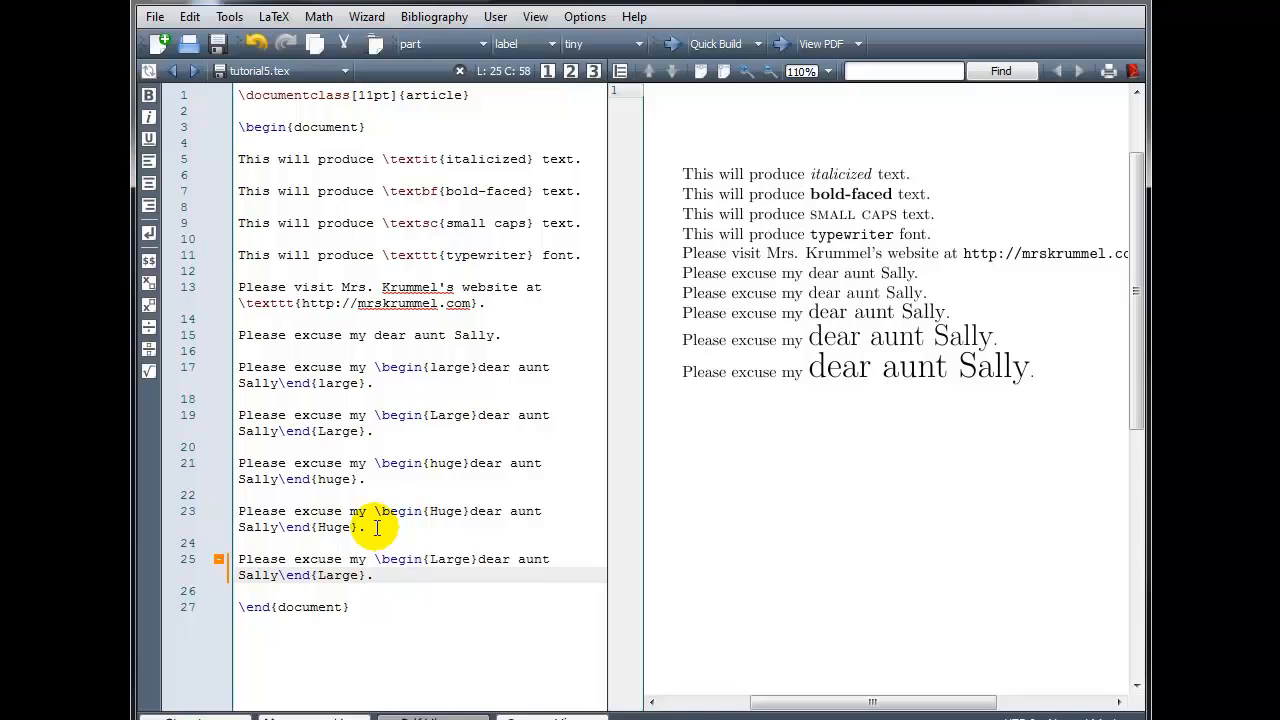
double_click(448, 558)
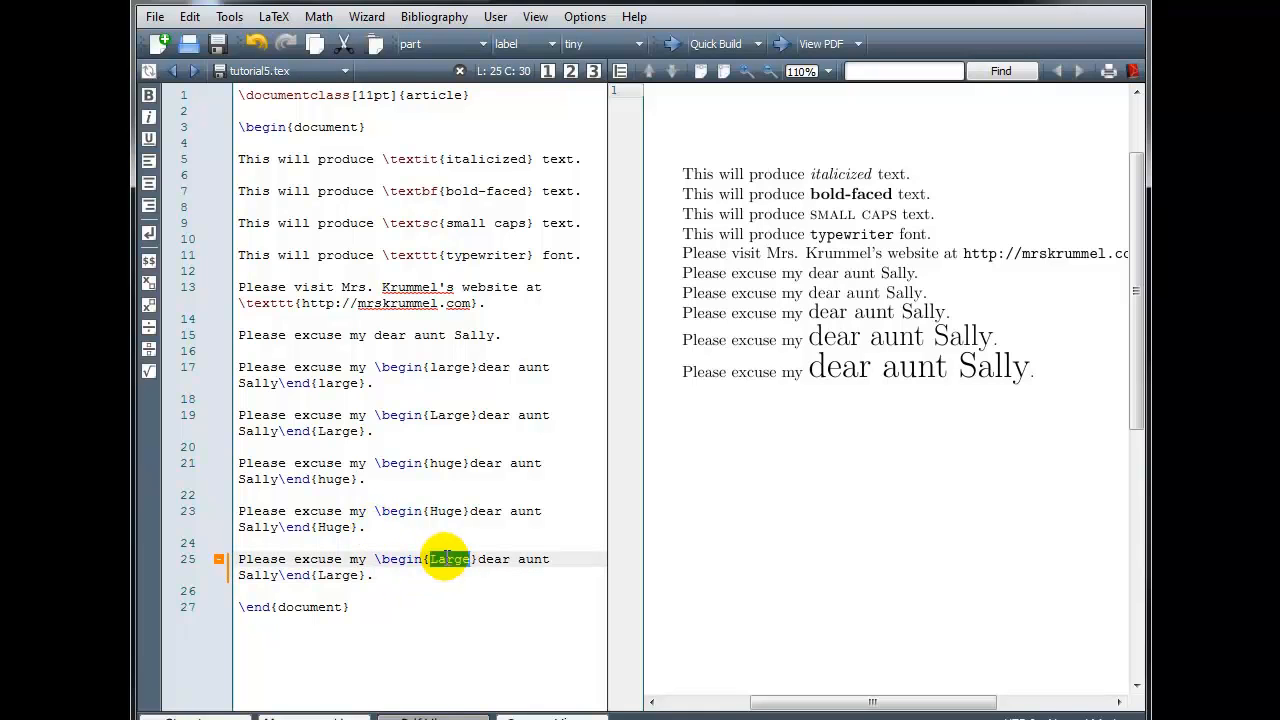
type("small")
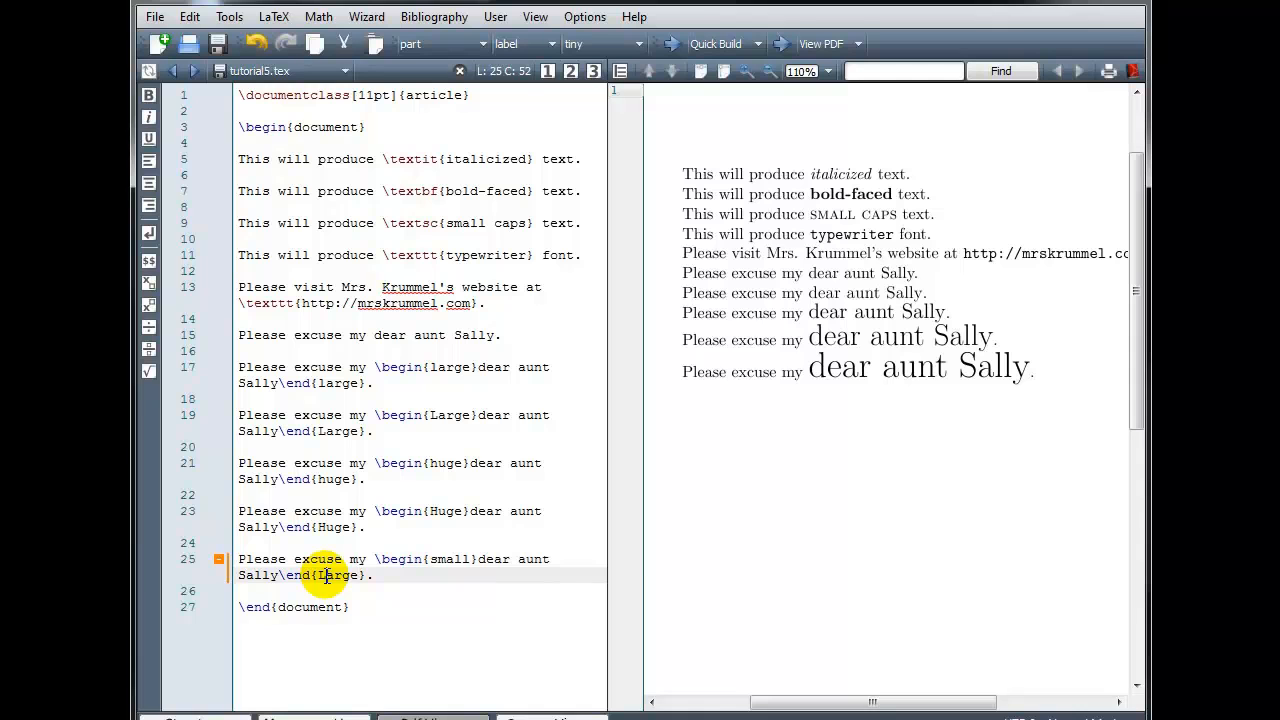
type("small")
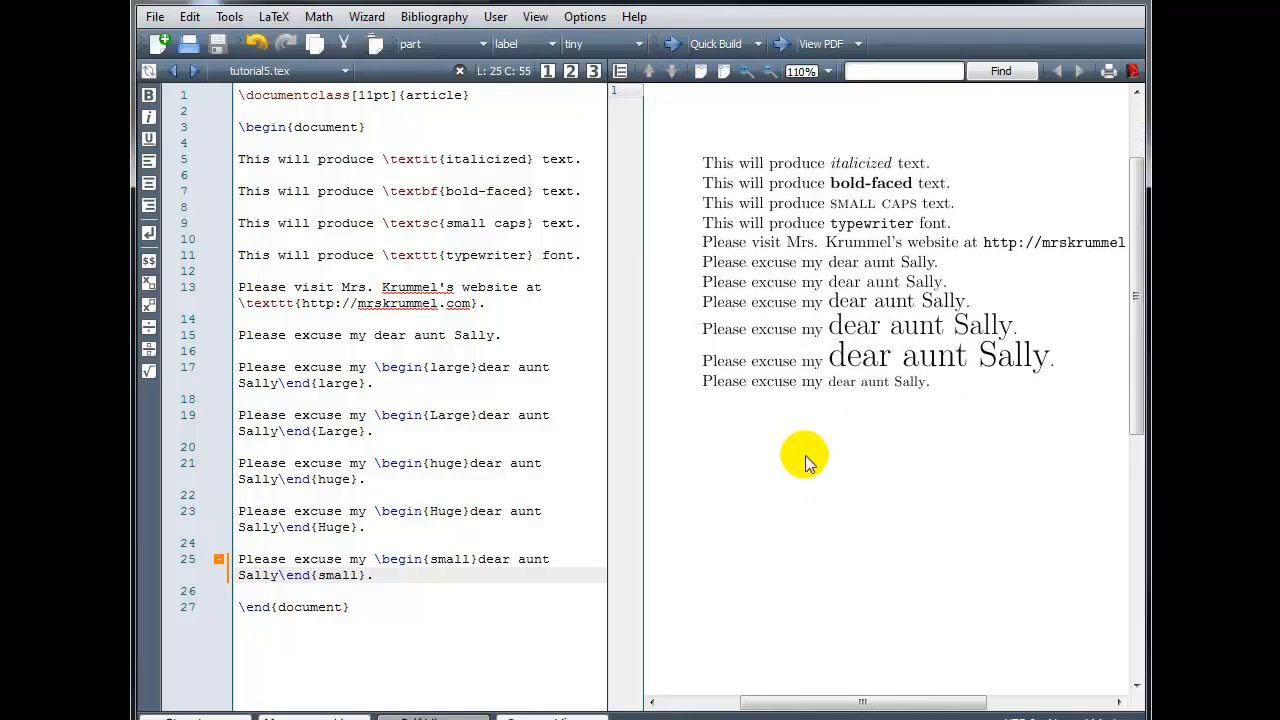
mouse_move(895, 393)
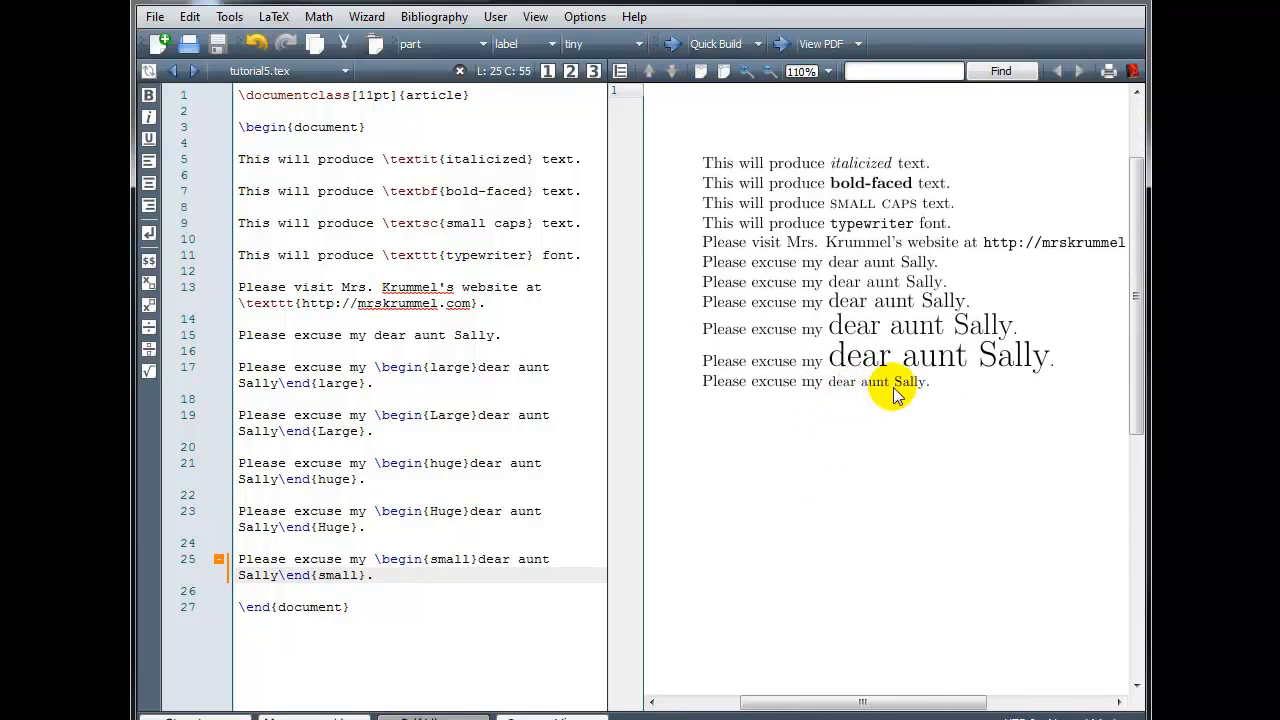
mouse_move(815, 390)
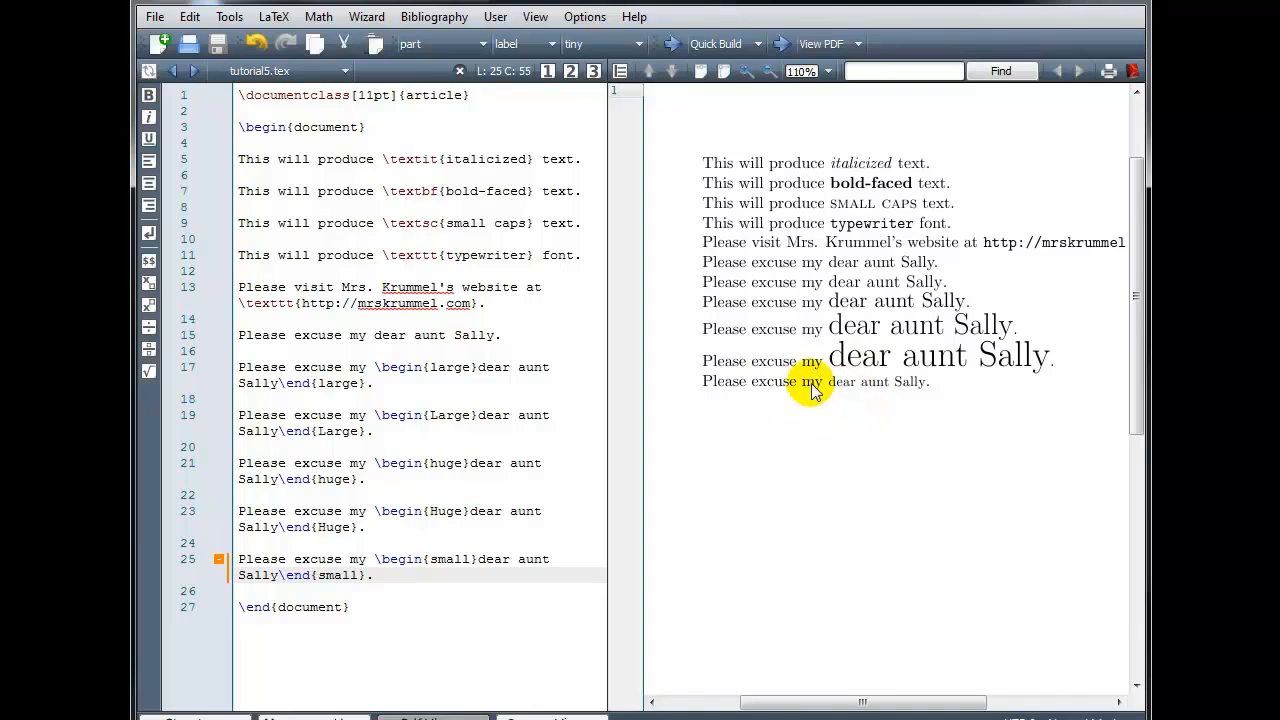
- Add another copy below the small line, changed to tiny size
left_click(373, 576)
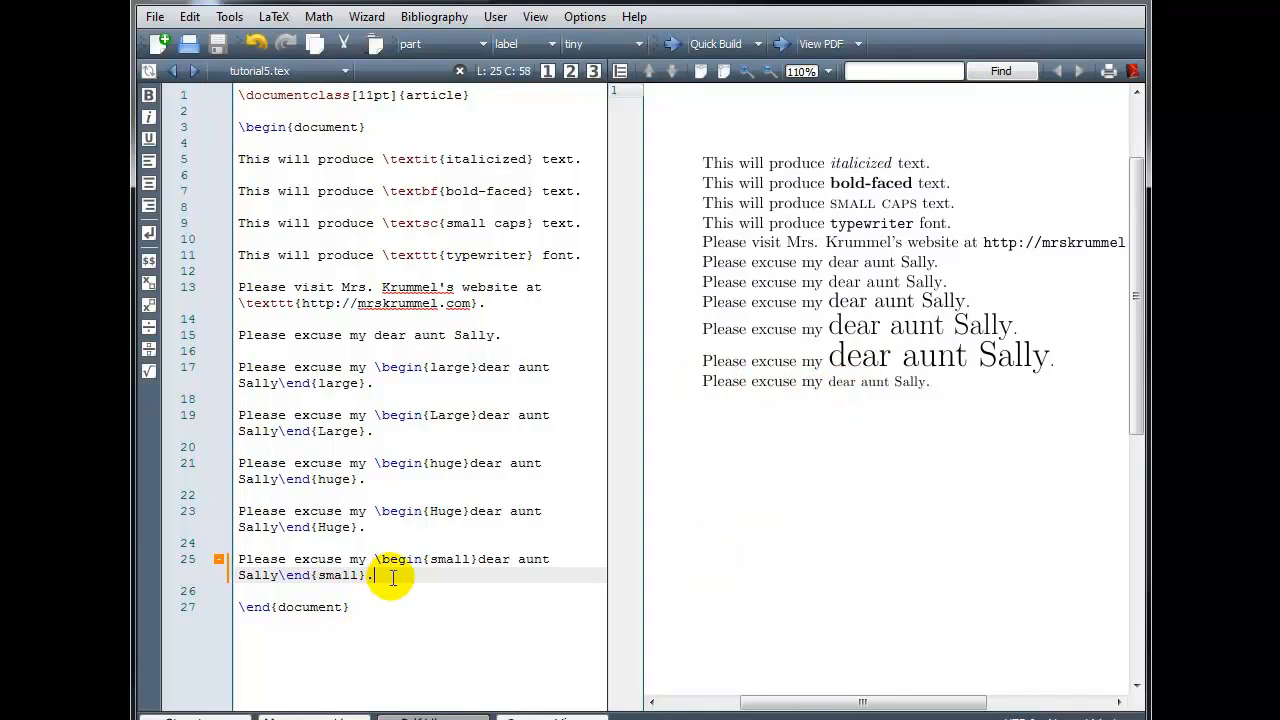
key("Return")
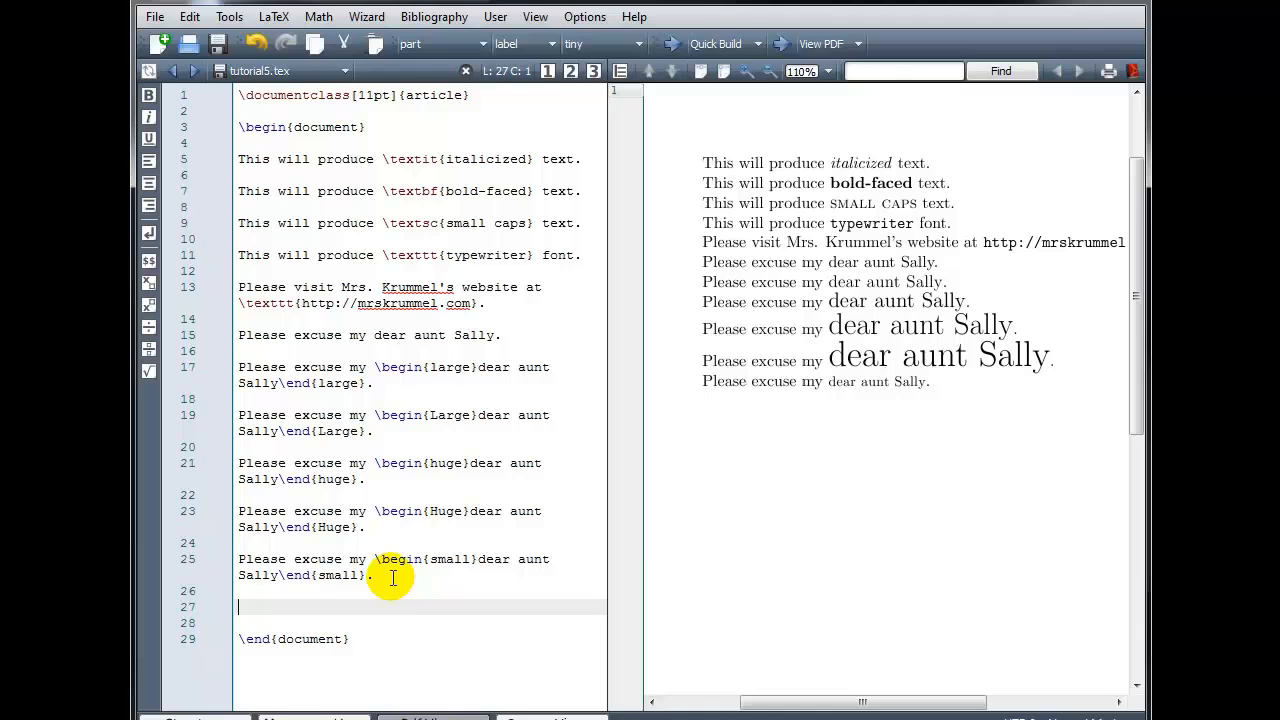
type("Please excuse my \\begin{Large}dear aunt Sally\\end{Large}.")
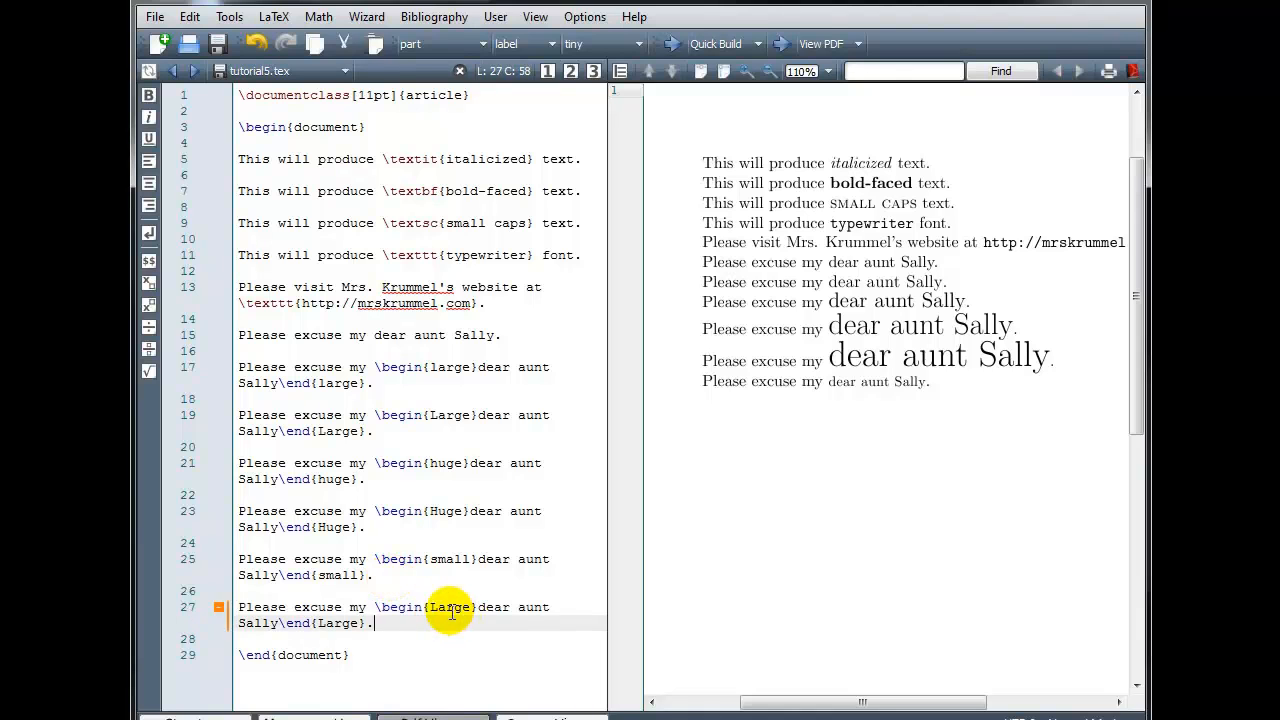
type("tiny")
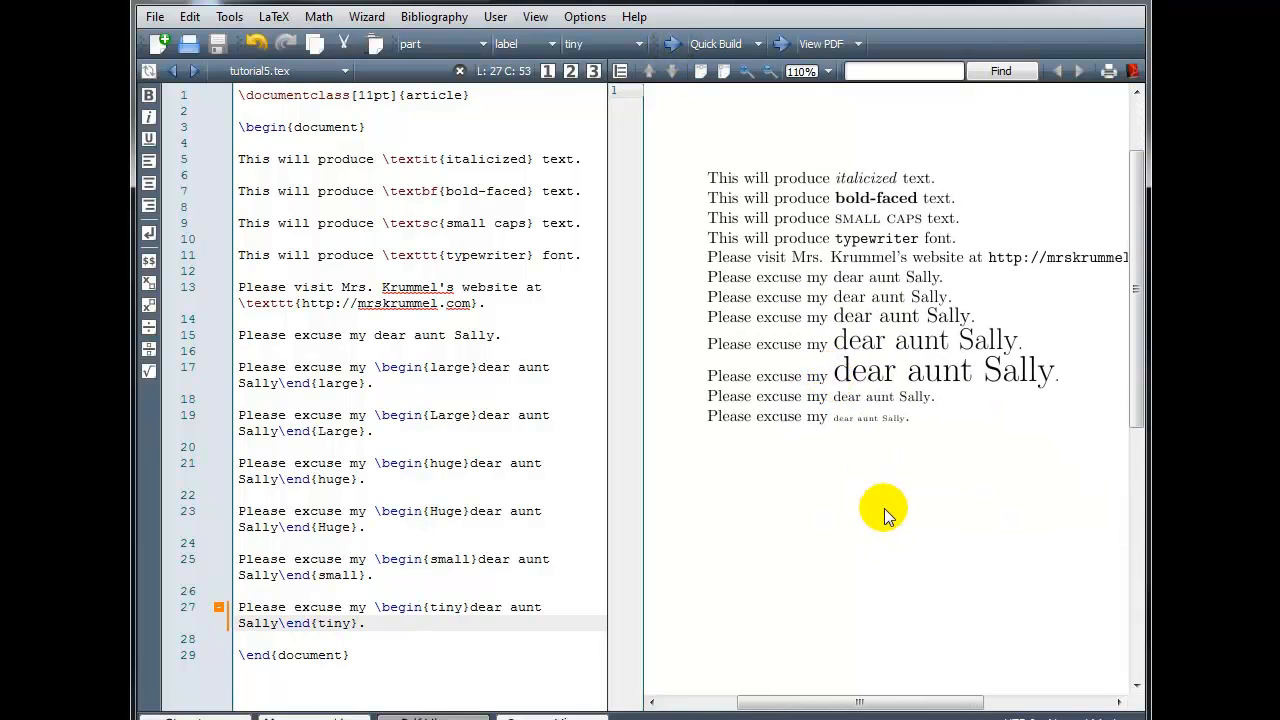
mouse_move(860, 535)
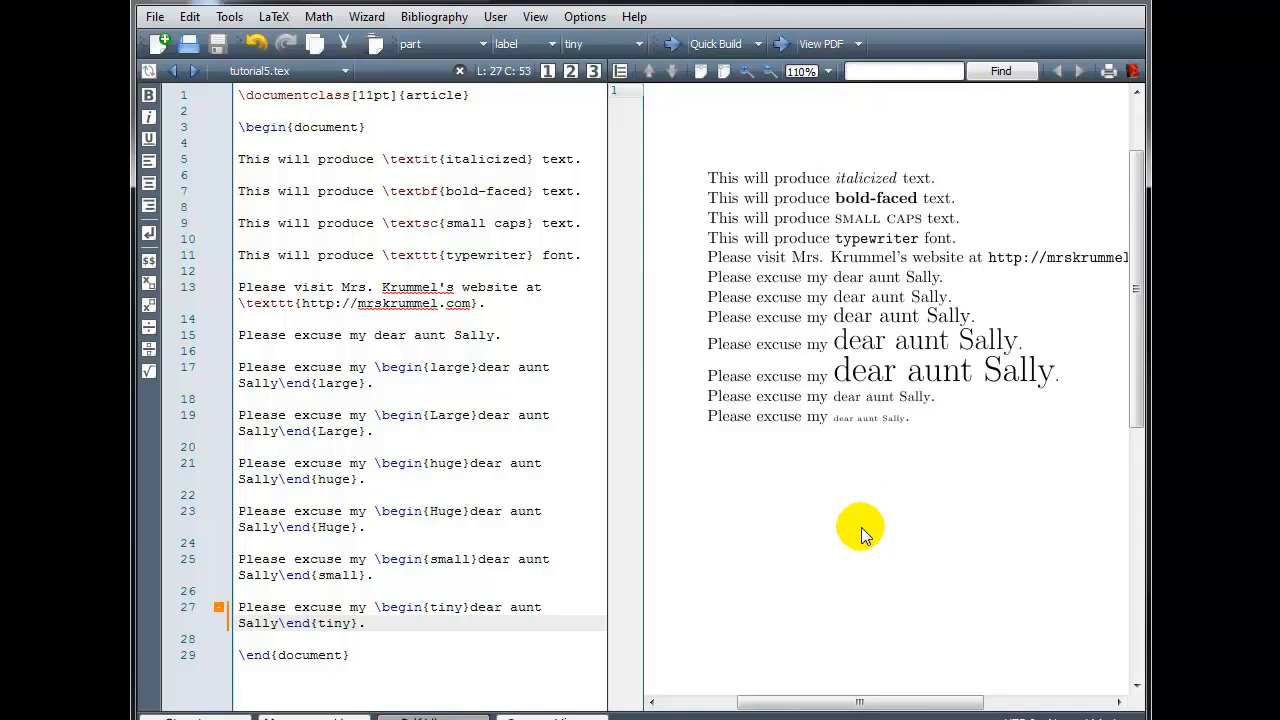
mouse_move(855, 530)
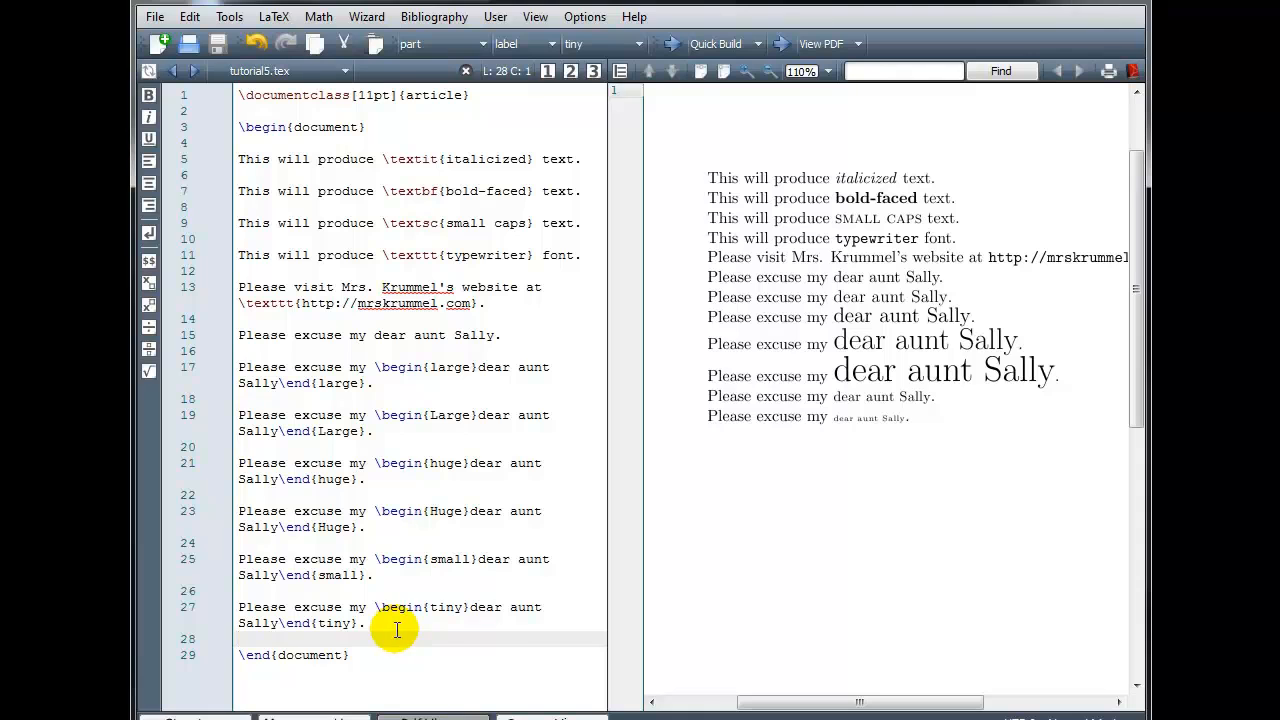
- Add \begin{center}This is centered.\end{center} on a new line and recompile the preview
key("Return")
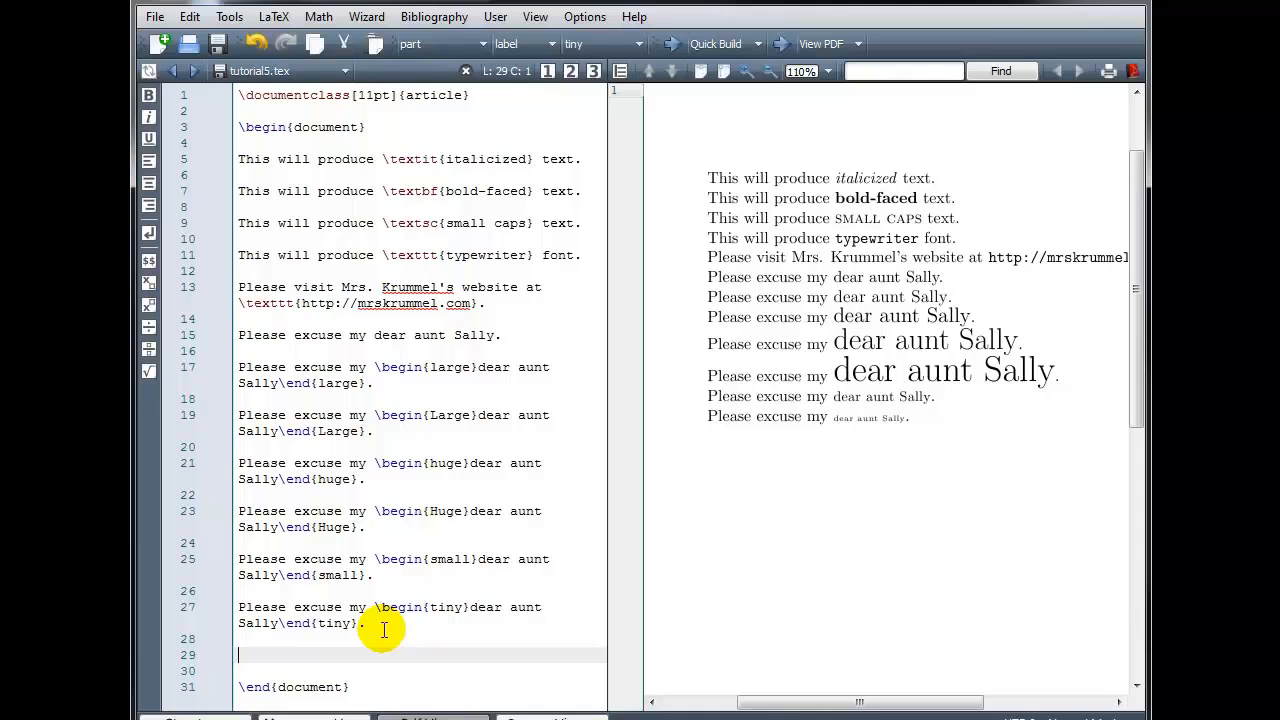
type("\\")
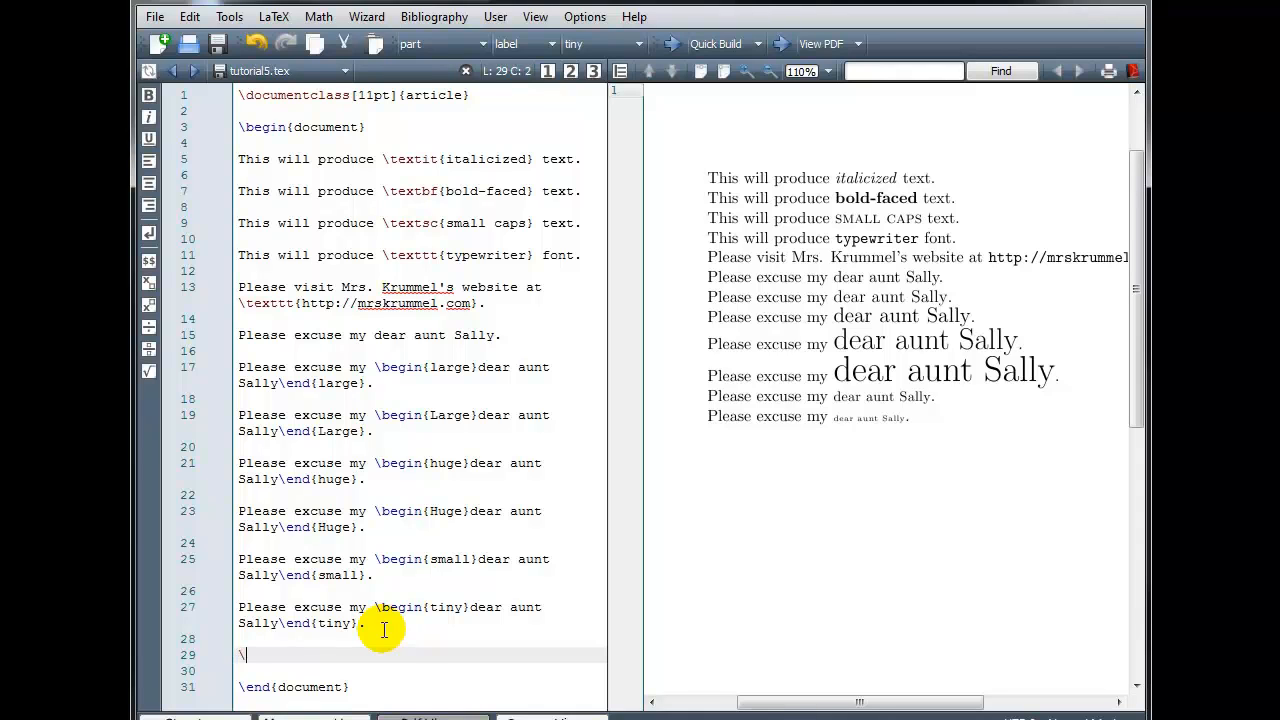
type("begin{")
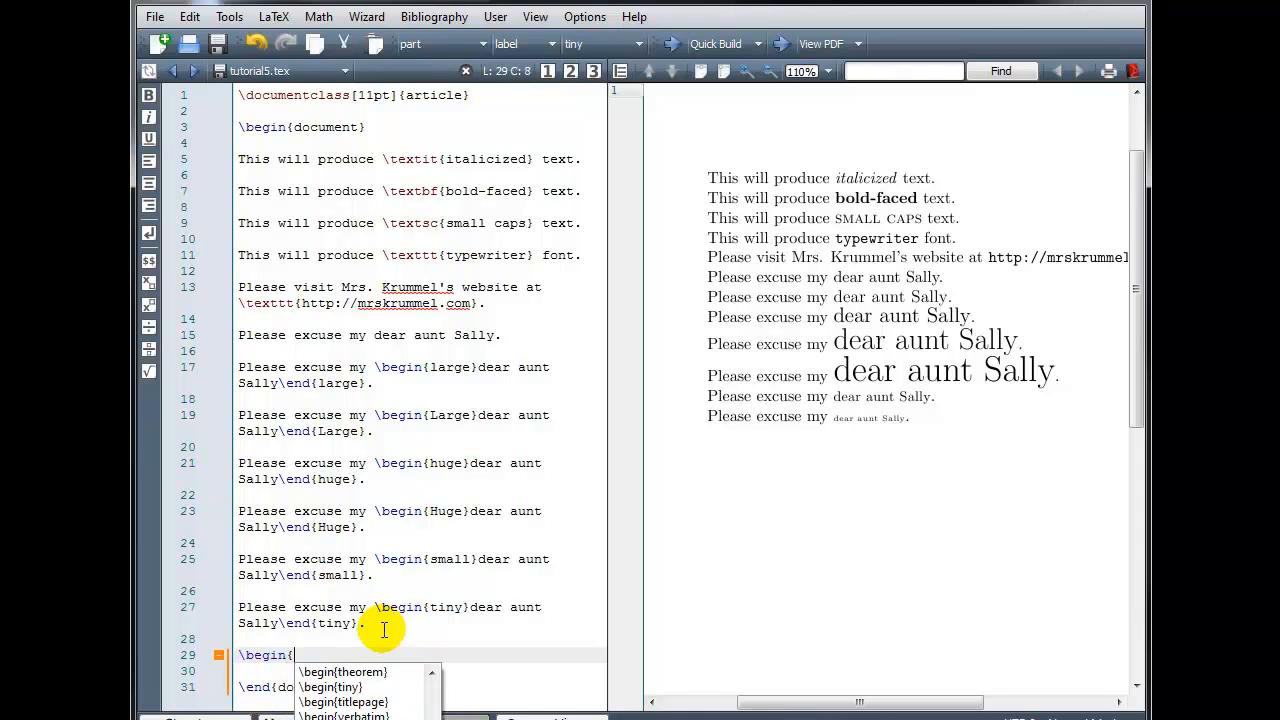
type("center")
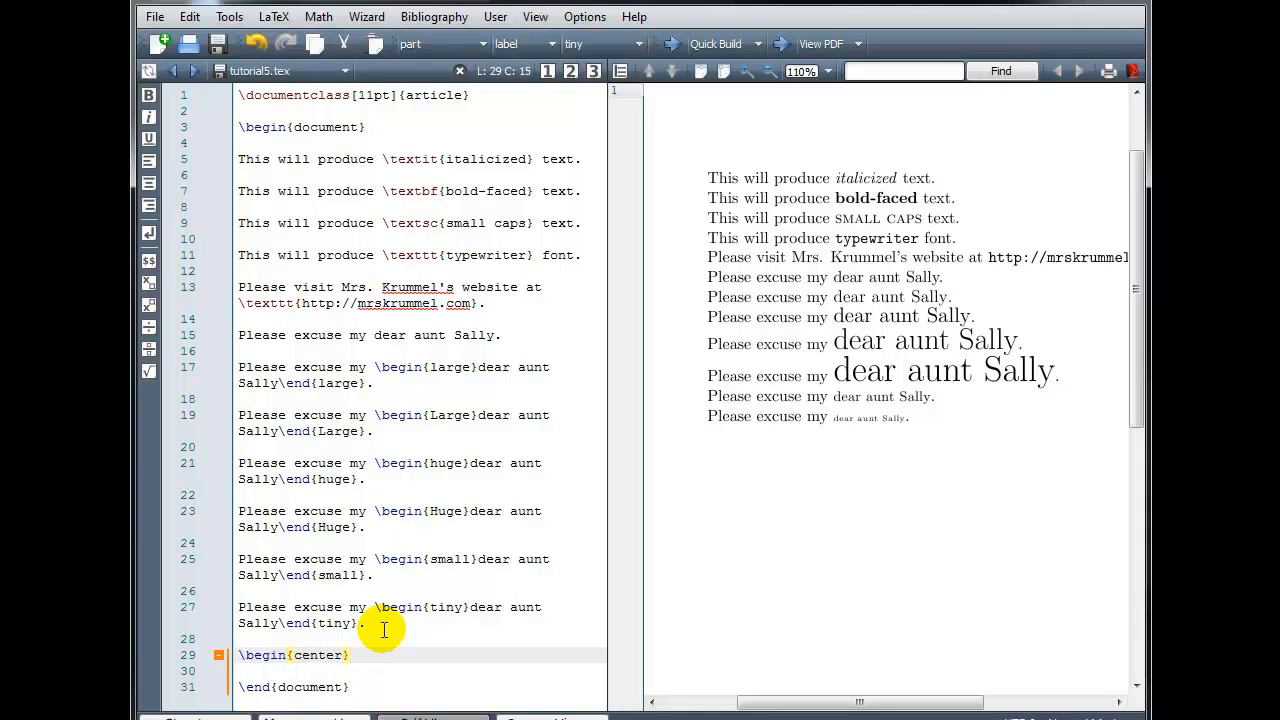
type("This is centere")
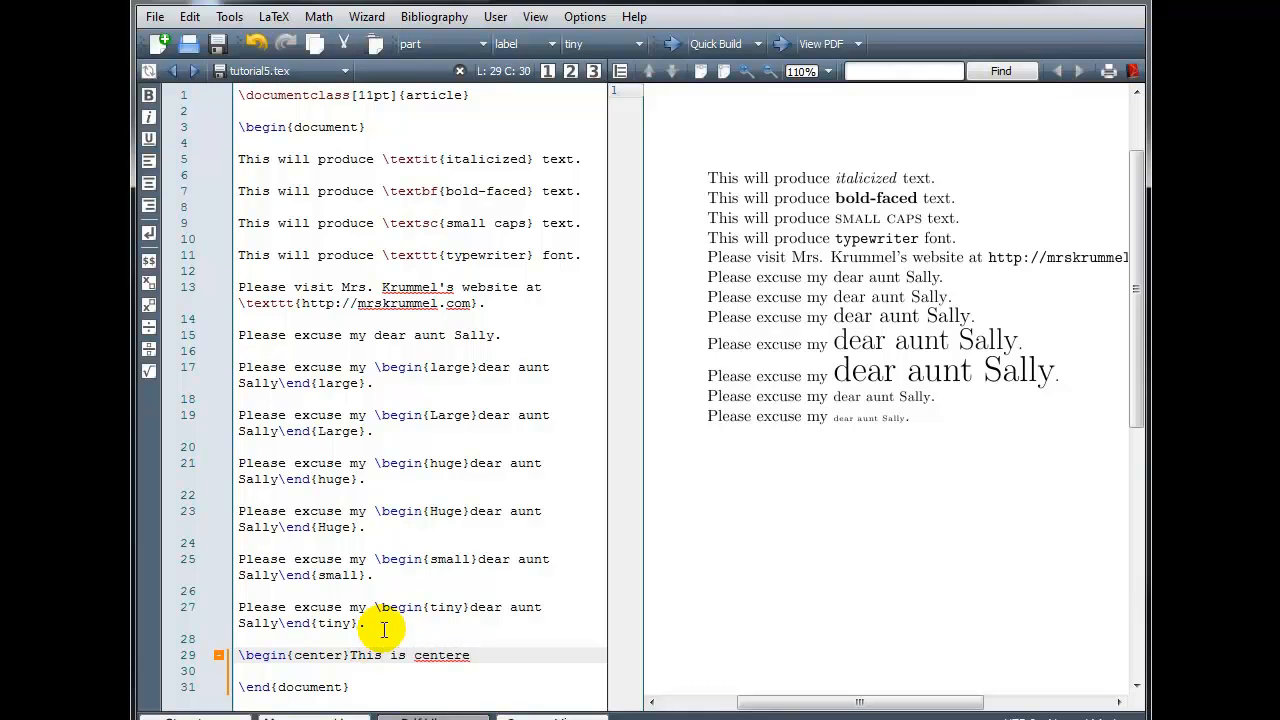
type("d.")
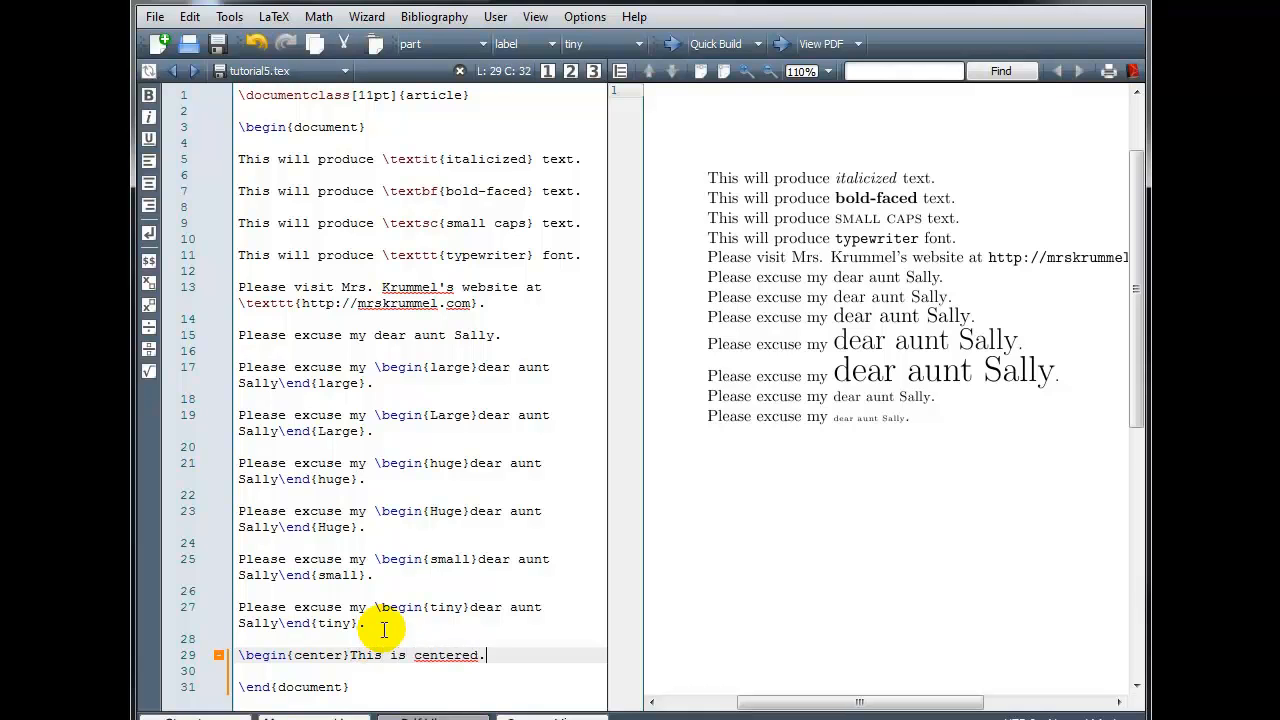
type("\\end{center")
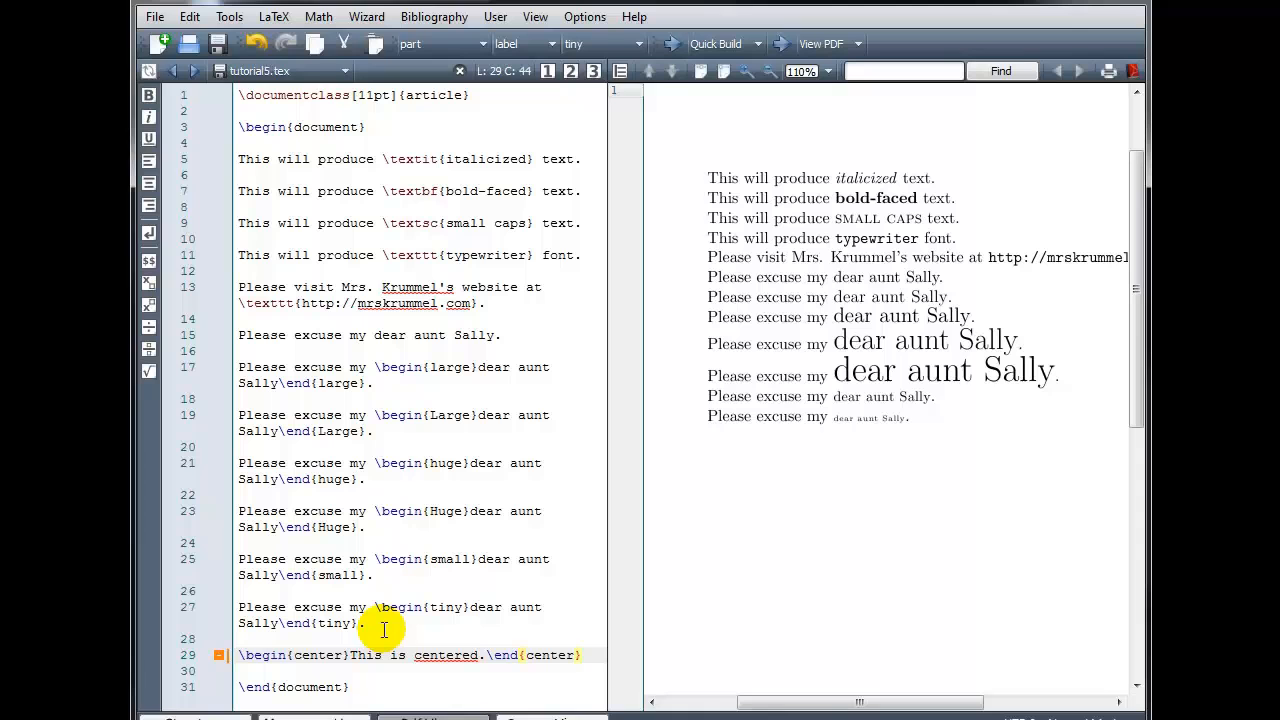
mouse_move(573, 328)
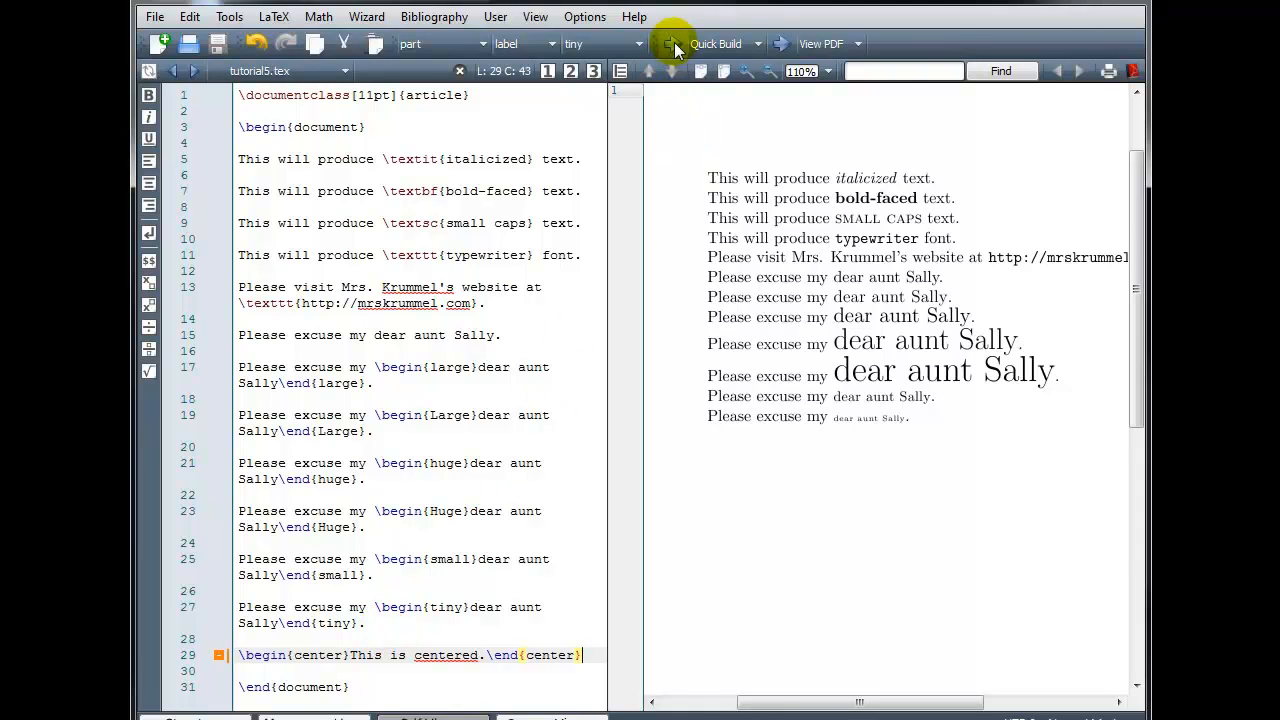
left_click(716, 43)
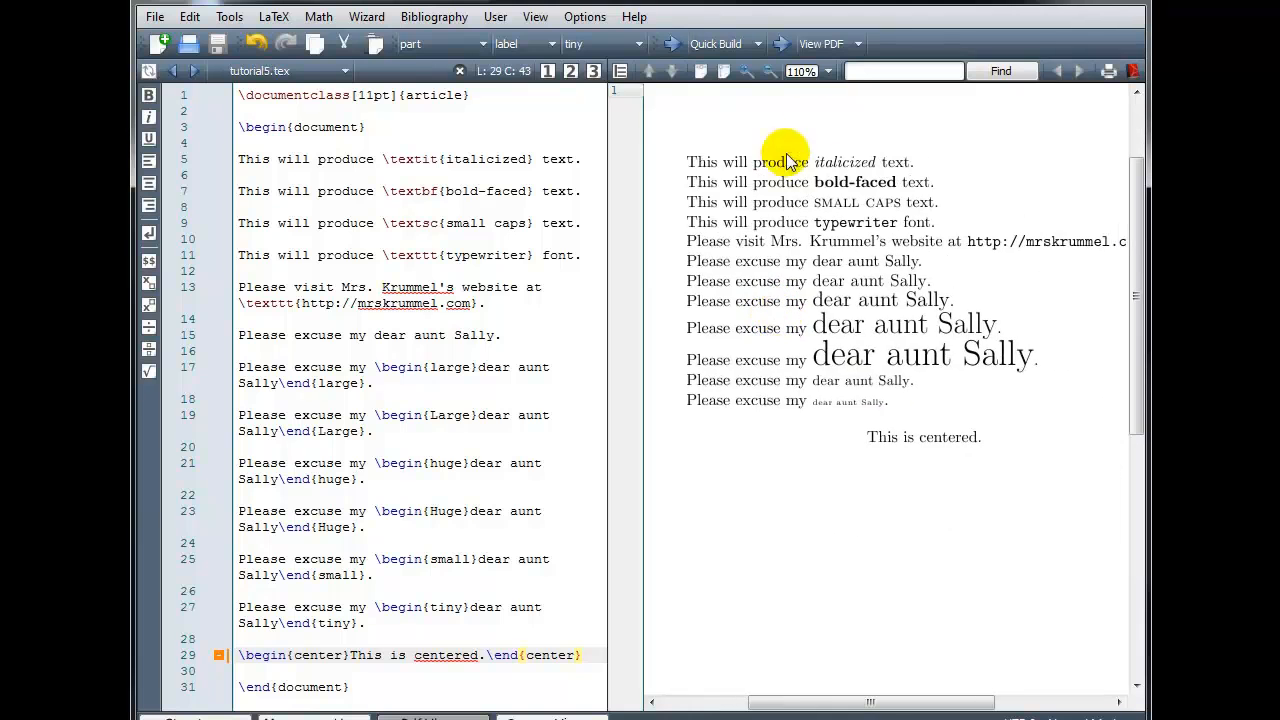
left_click(769, 71)
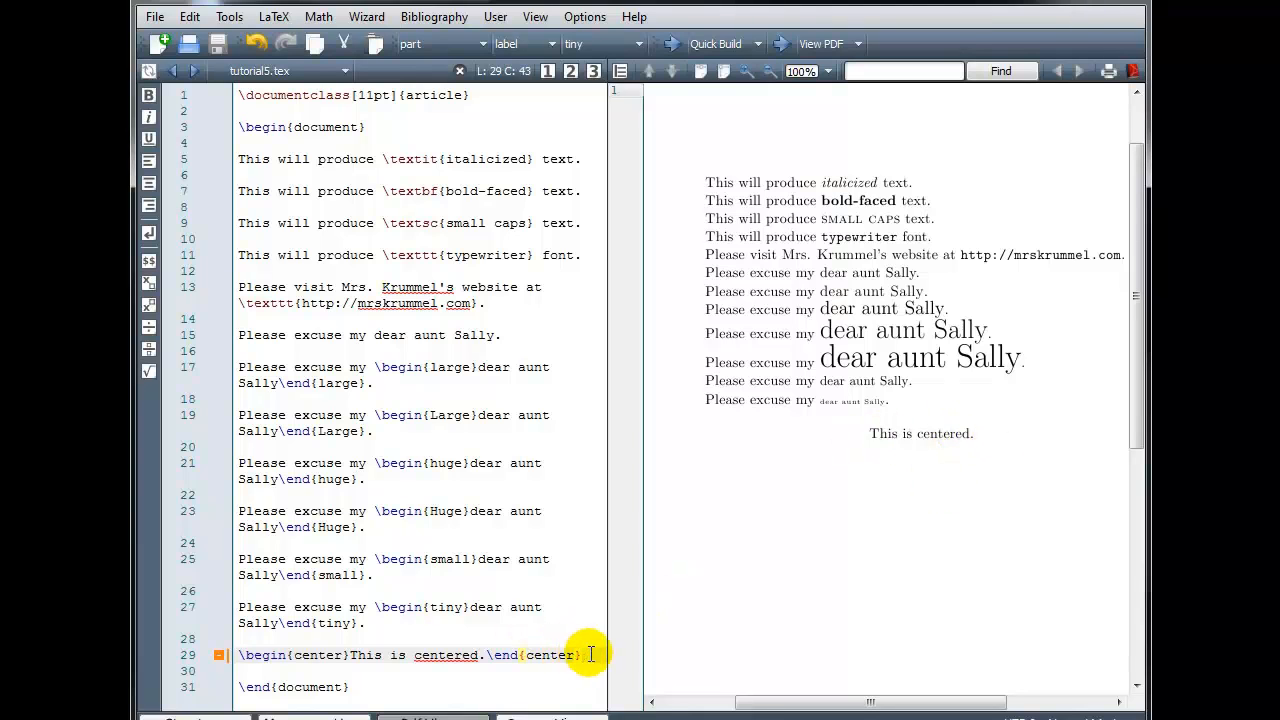
- Add 'This is left-justified.' in a flushleft block closed with the misspelled \end{flishleft}
key("Return")
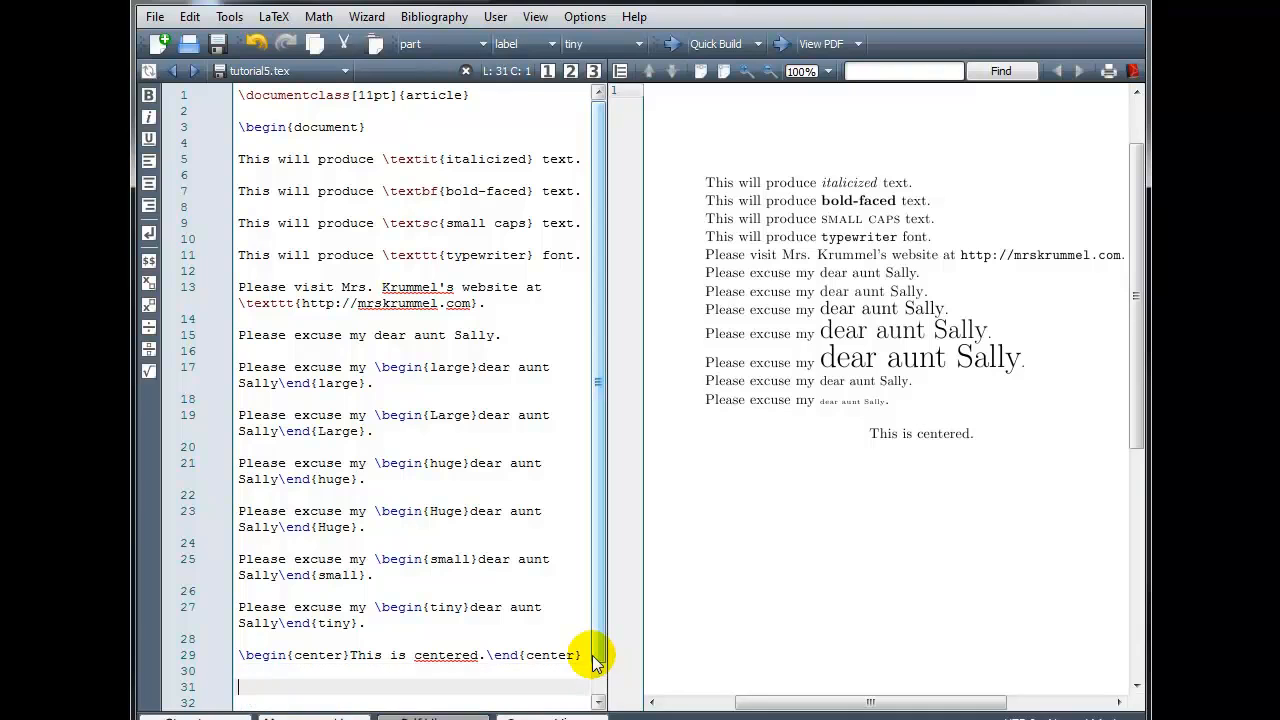
type("\\begin")
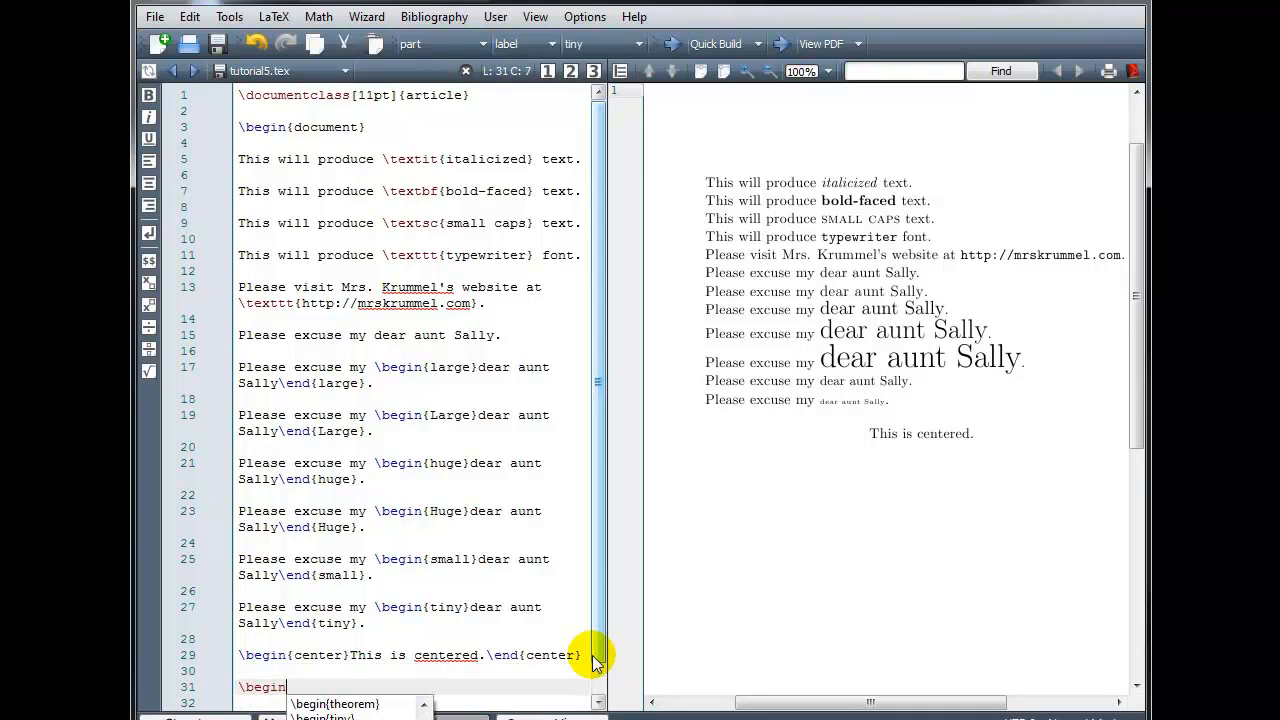
type("{")
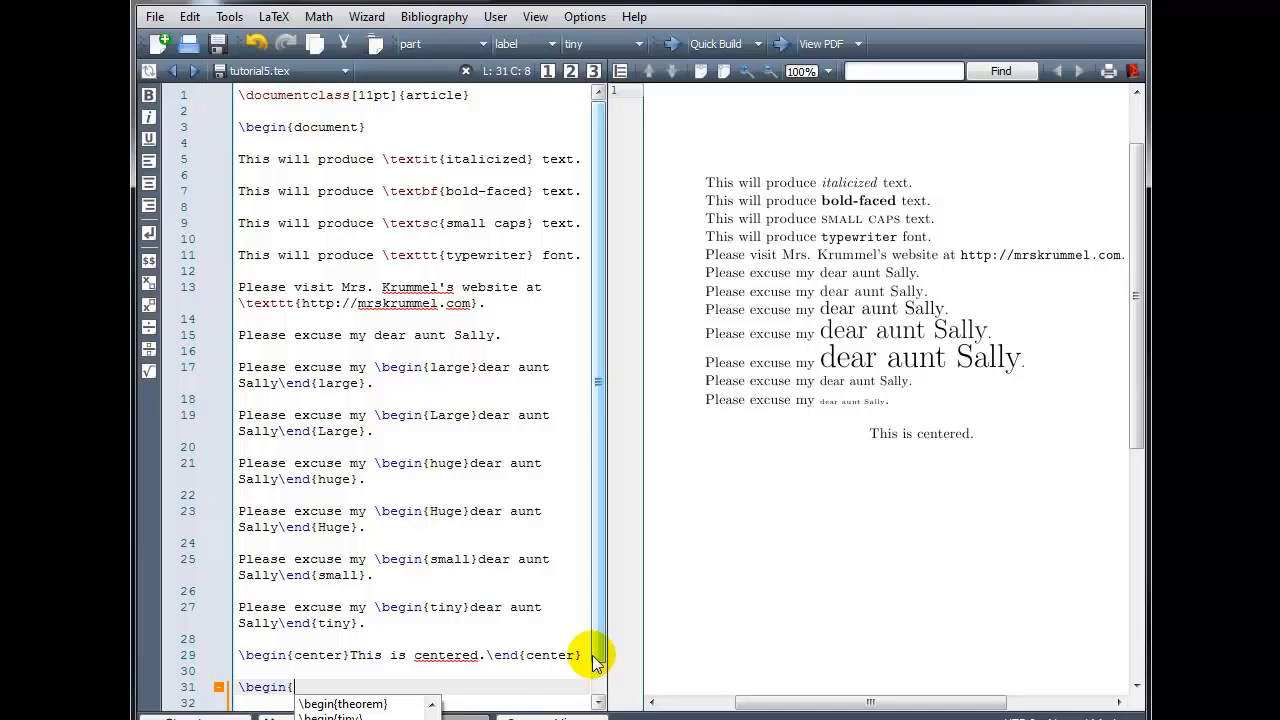
type("flushleft")
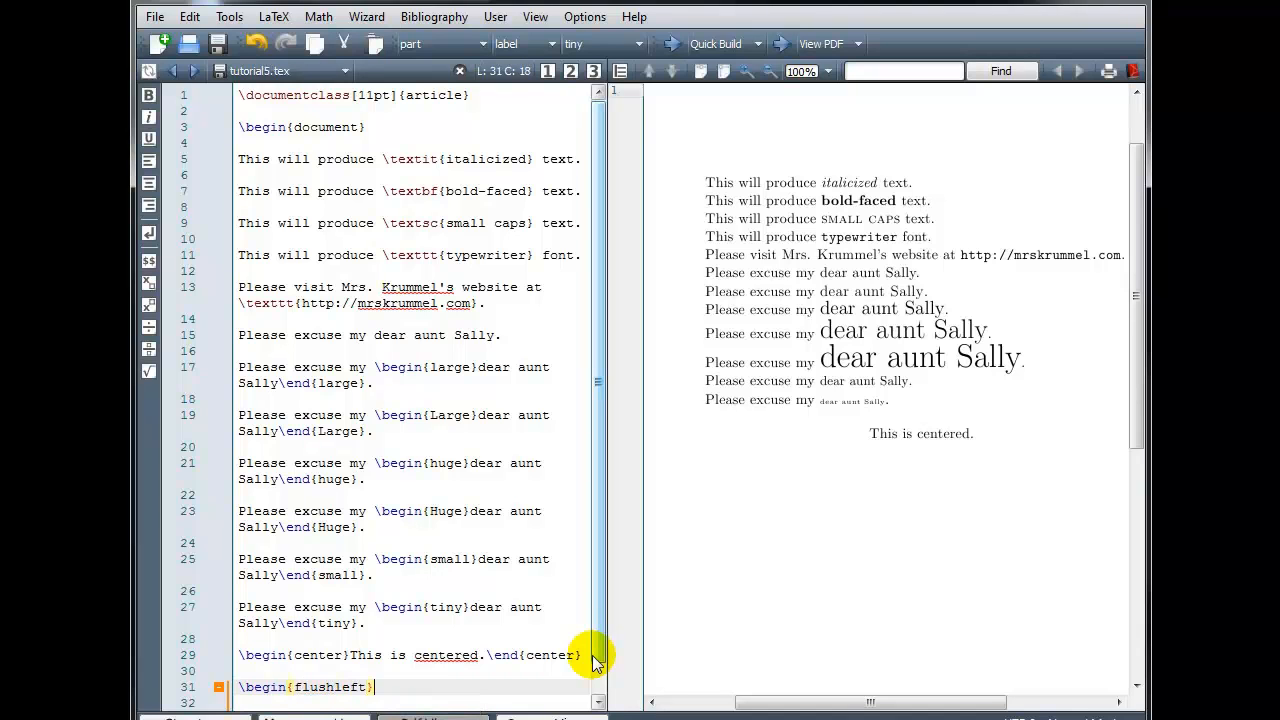
type("This is")
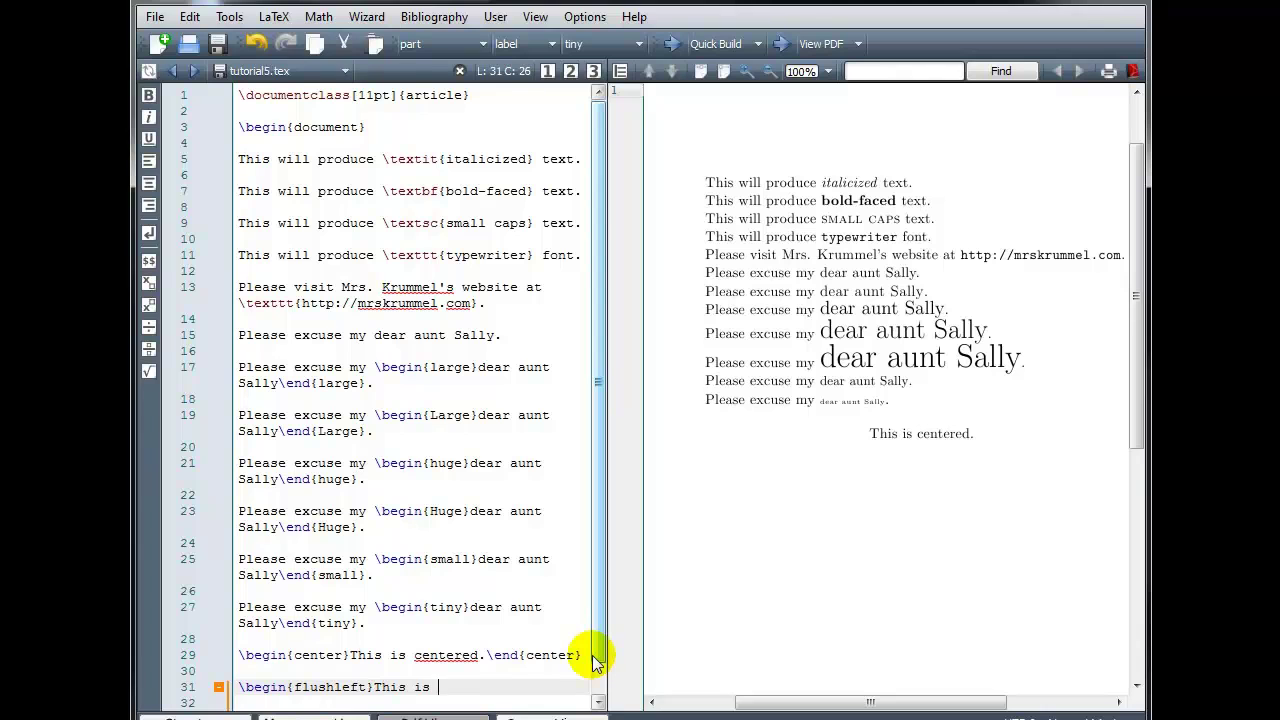
type("left-j")
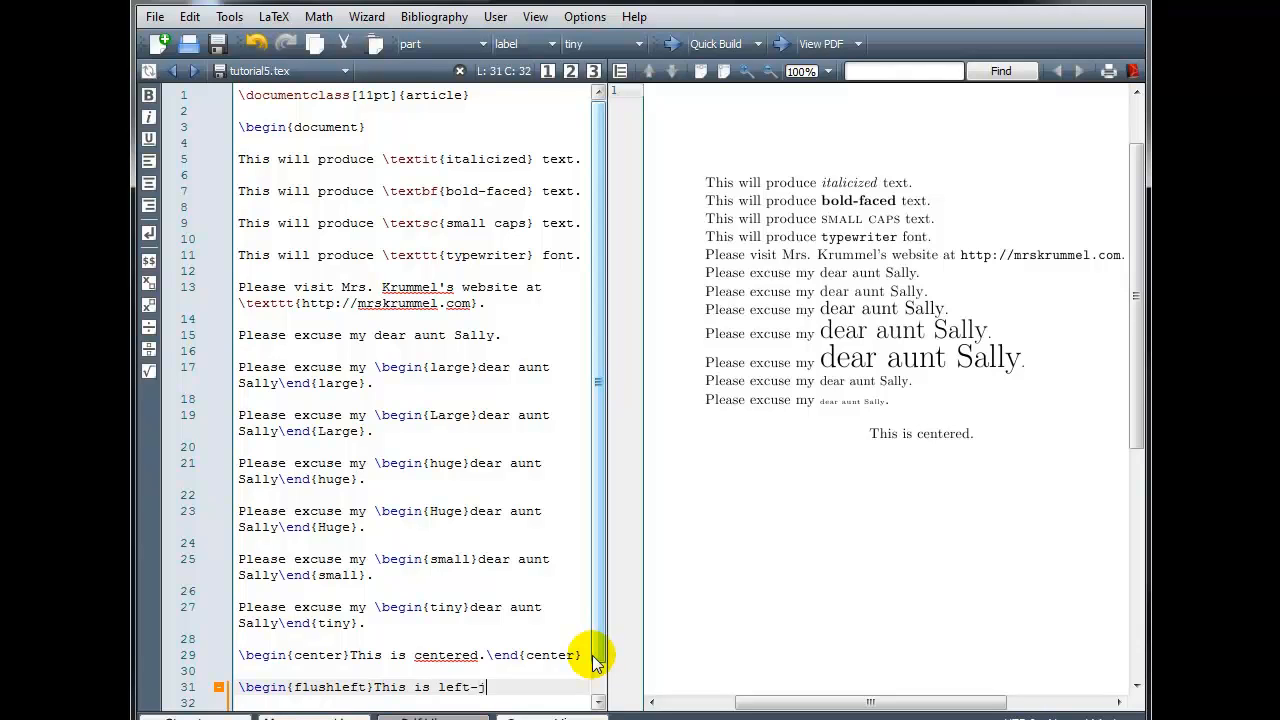
type("ustified.\\end")
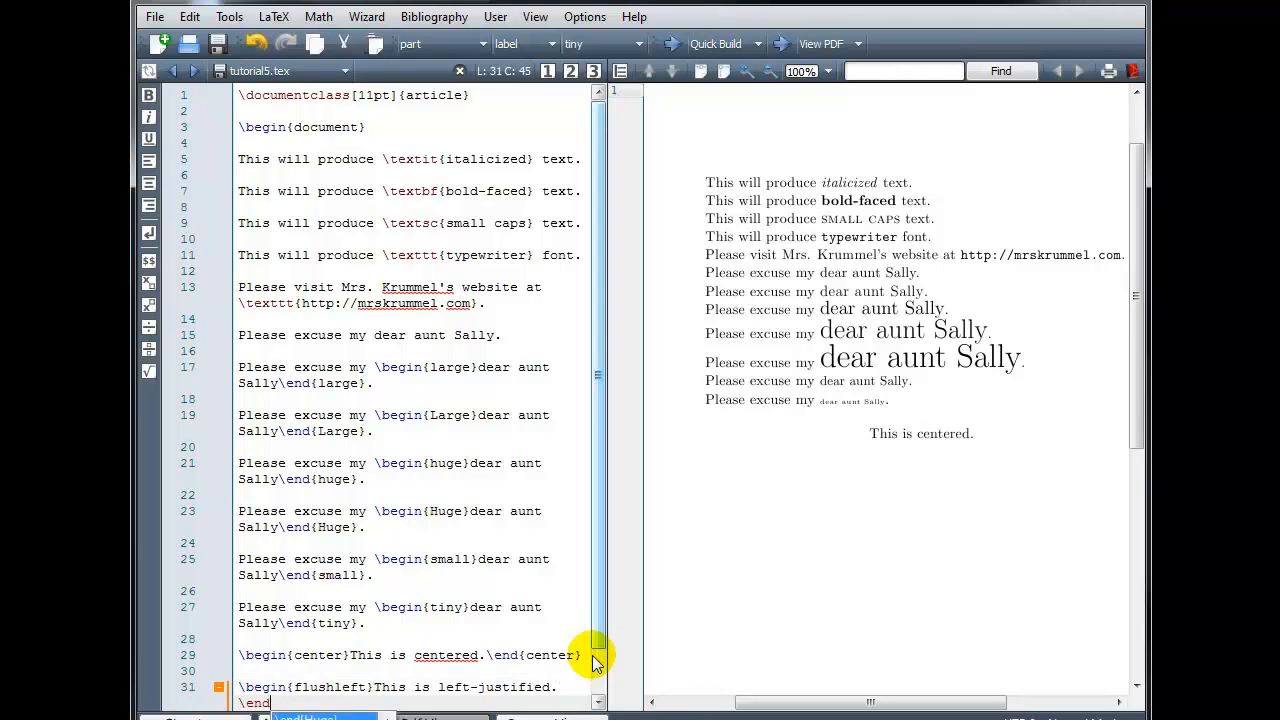
type("{")
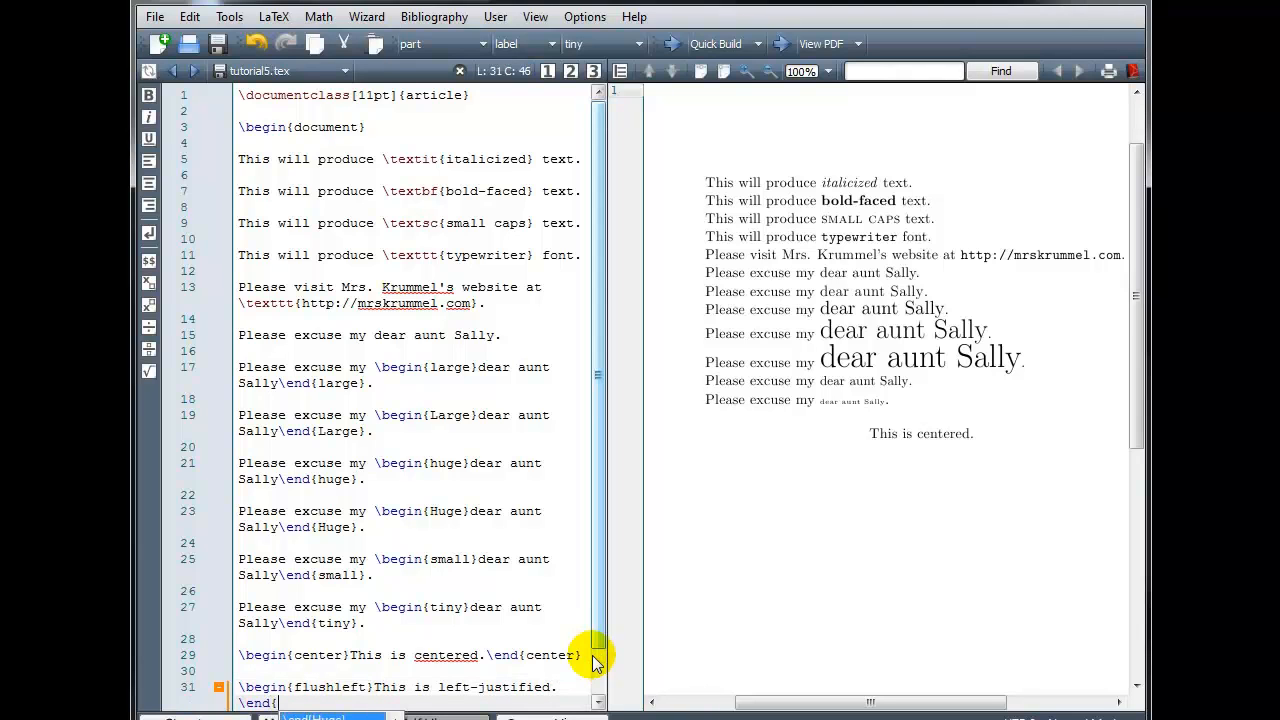
type("flishlef")
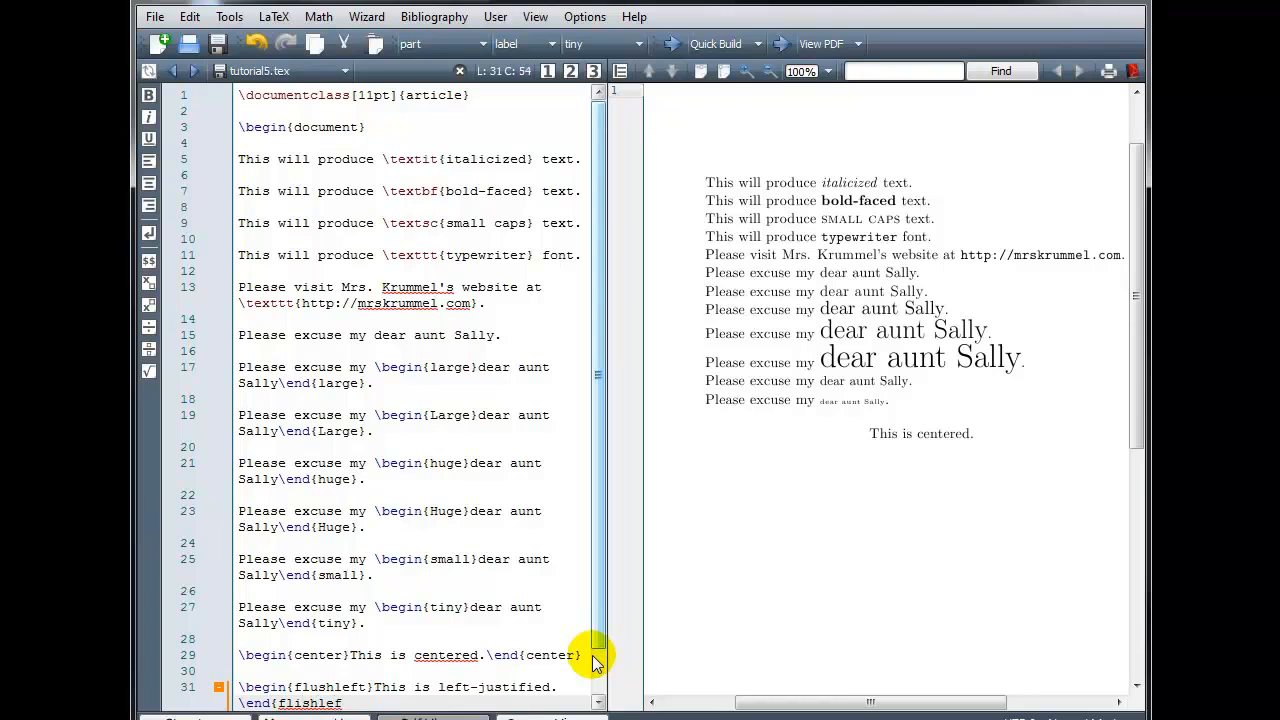
type("}")
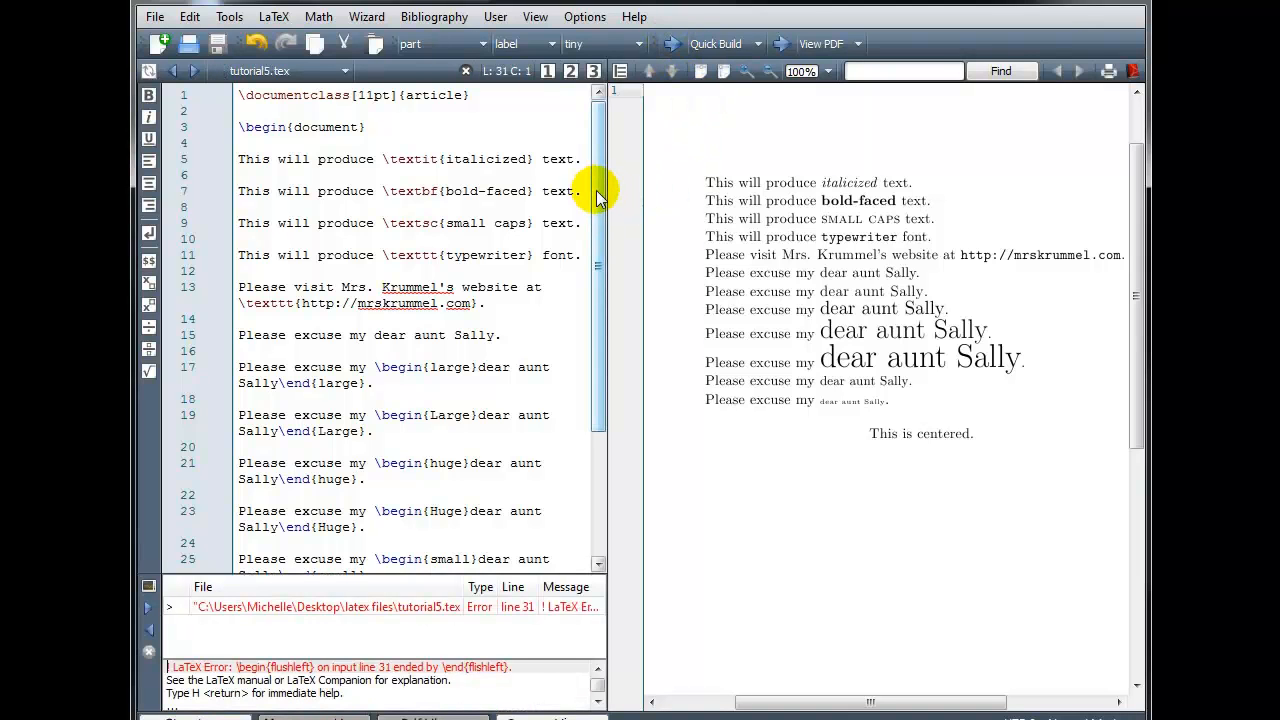
- Correct the closing tag to \end{flushleft} and recompile the preview
scroll("down", 3)
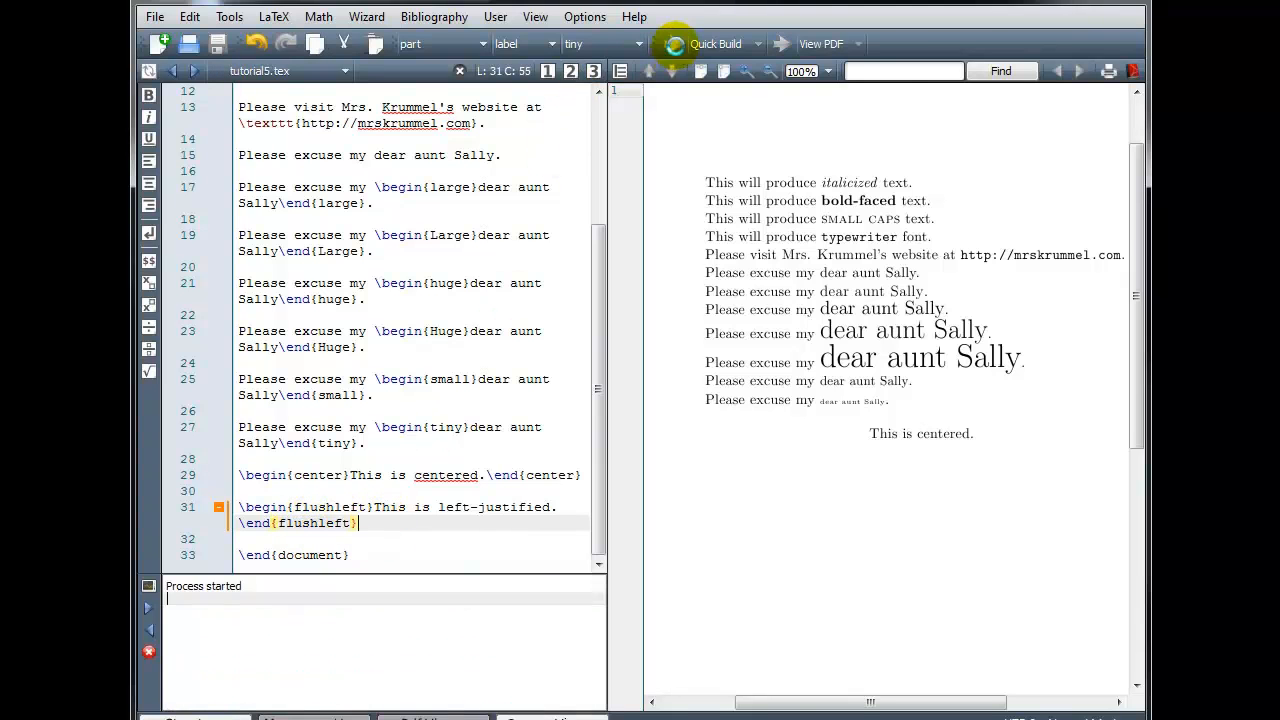
left_click(715, 43)
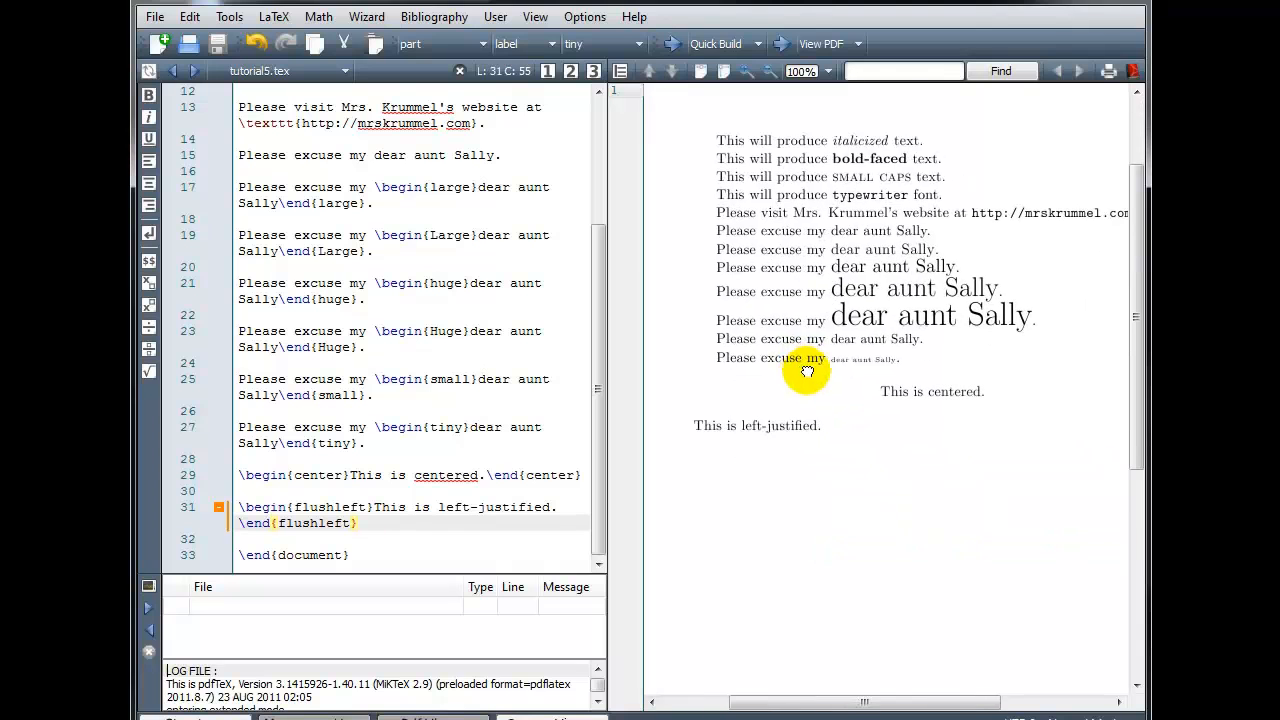
mouse_move(758, 447)
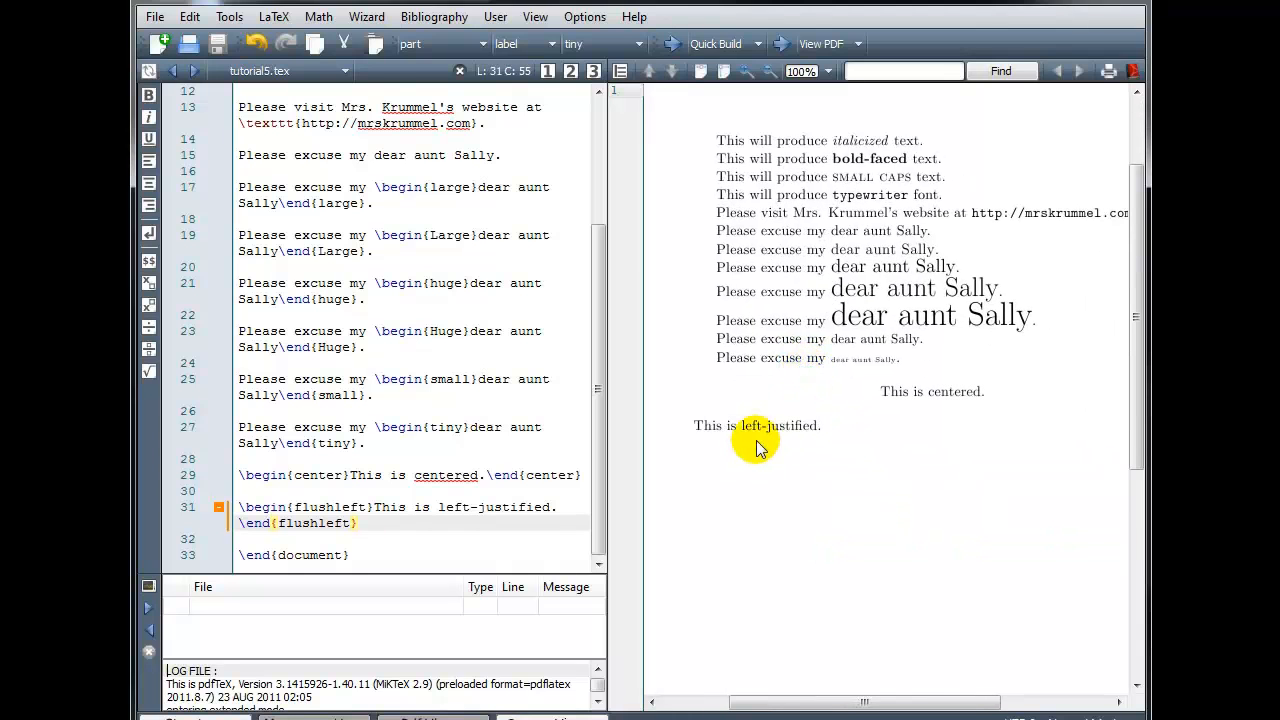
mouse_move(695, 440)
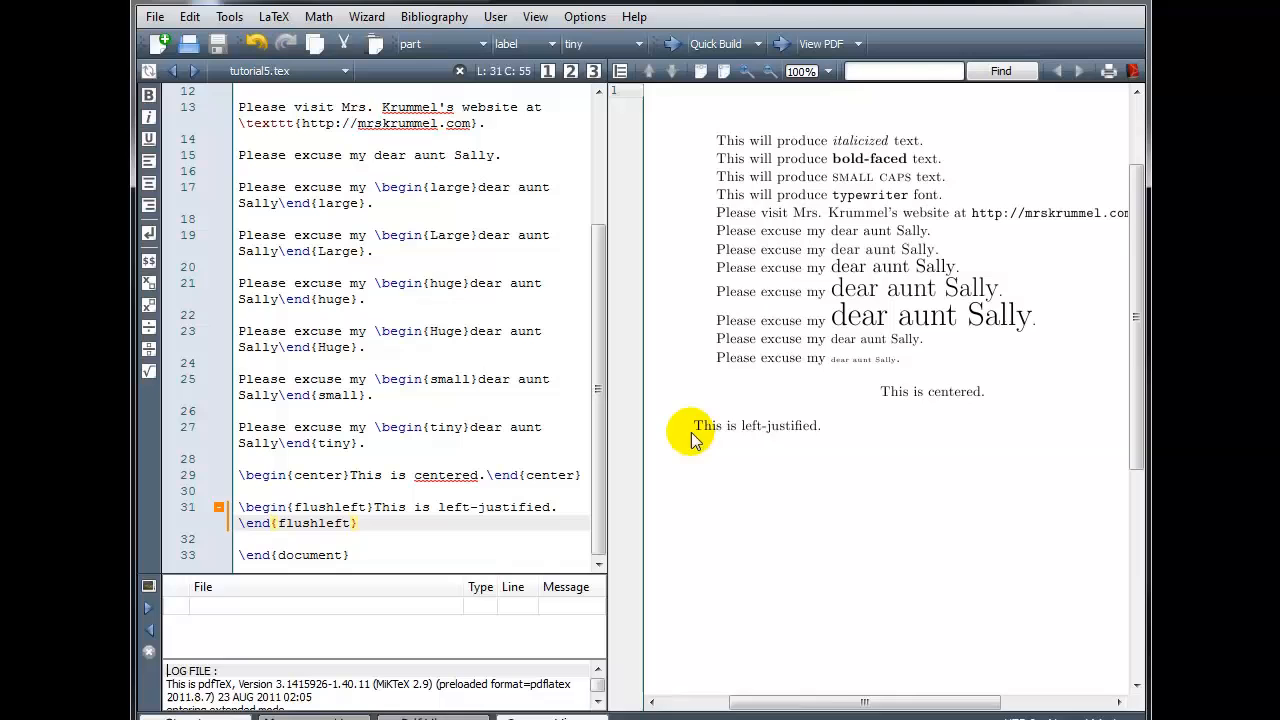
mouse_move(713, 430)
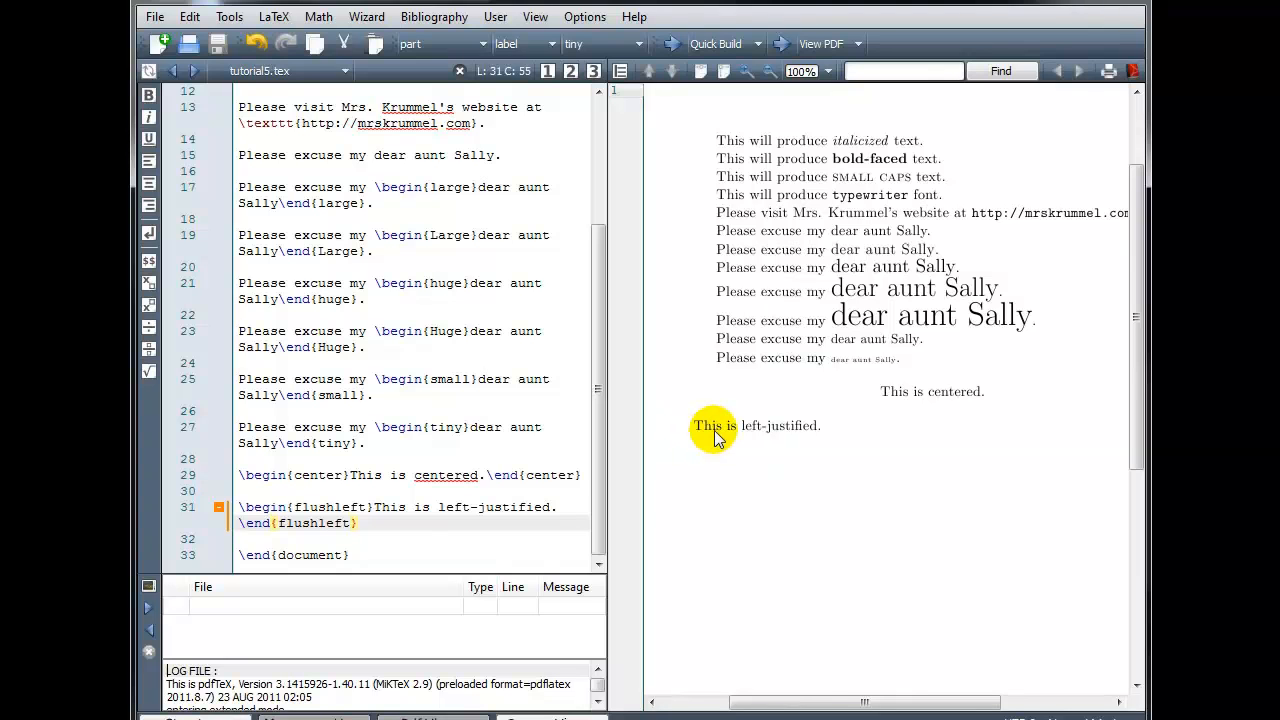
mouse_move(712, 440)
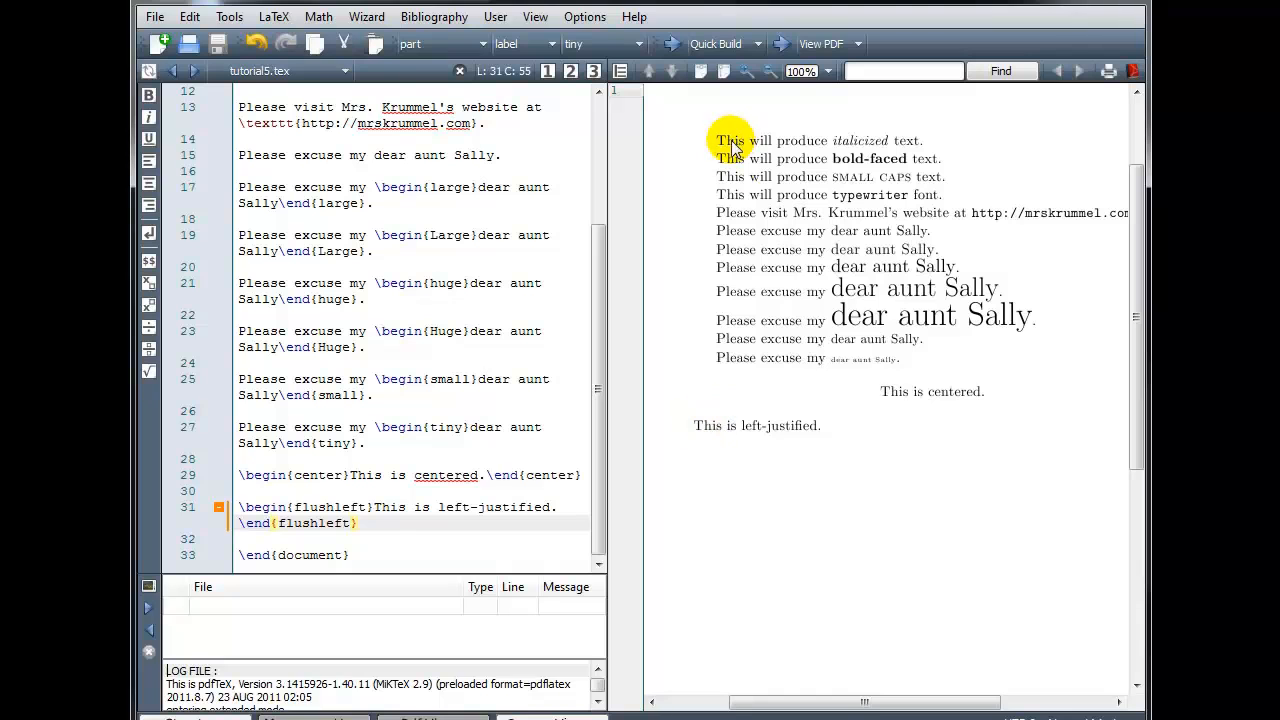
mouse_move(730, 330)
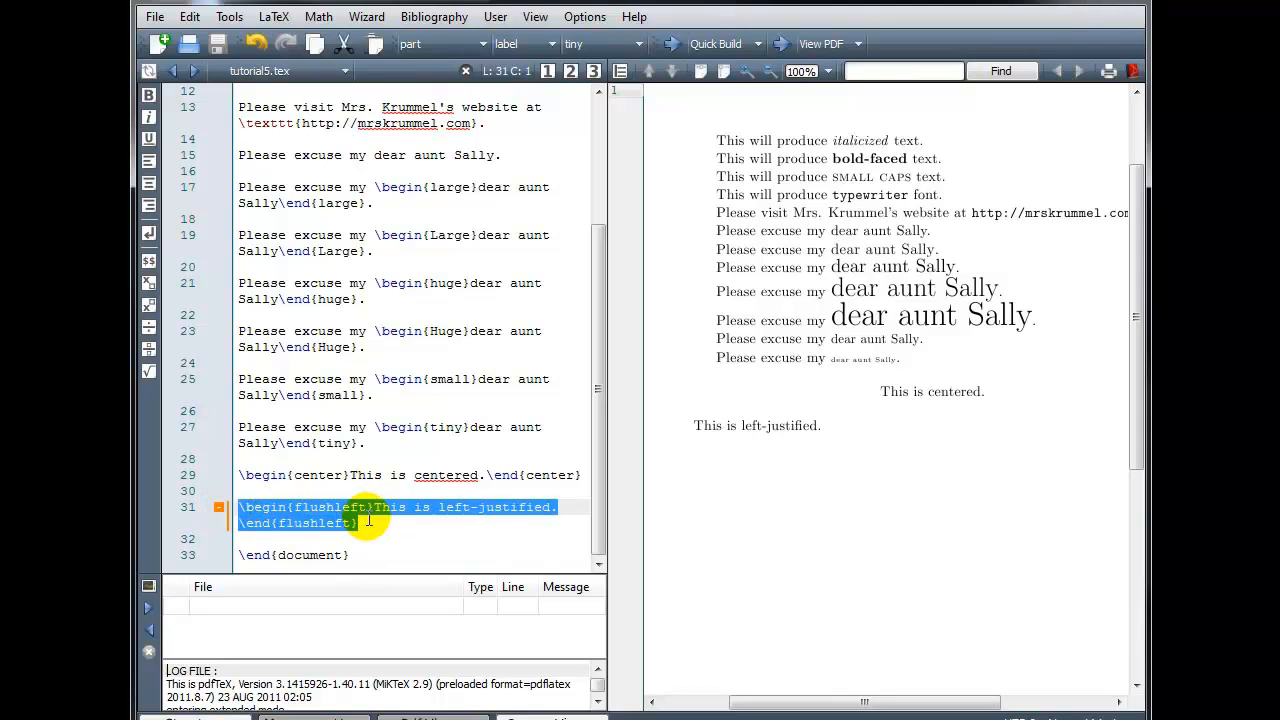
- Paste a copy of the flushleft block and change it to flushright with 'right-justified'
left_click(360, 507)
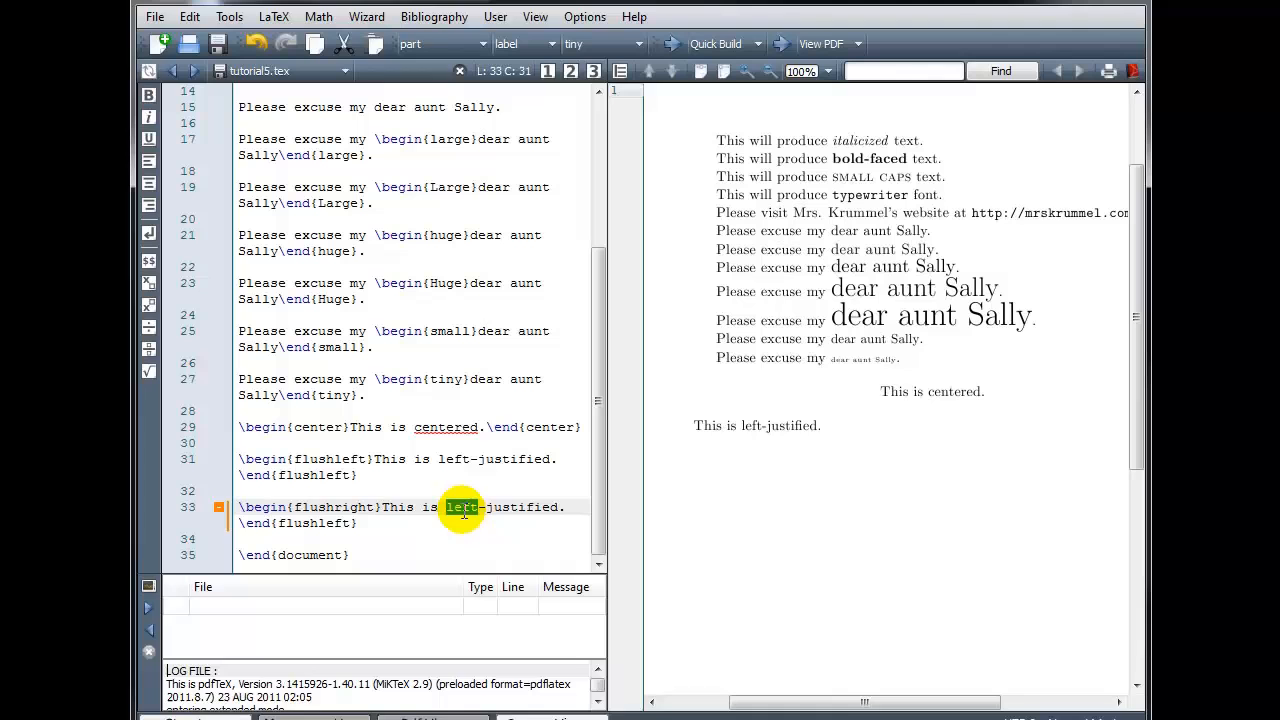
type("right")
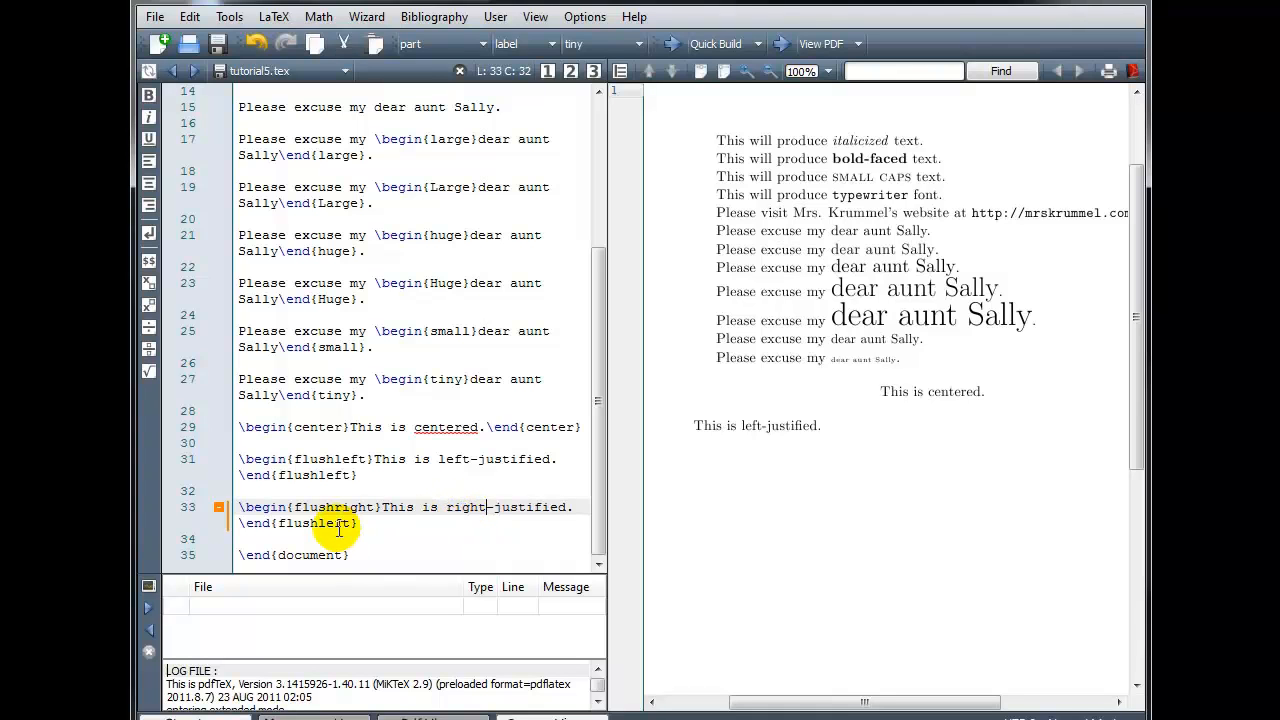
double_click(335, 523)
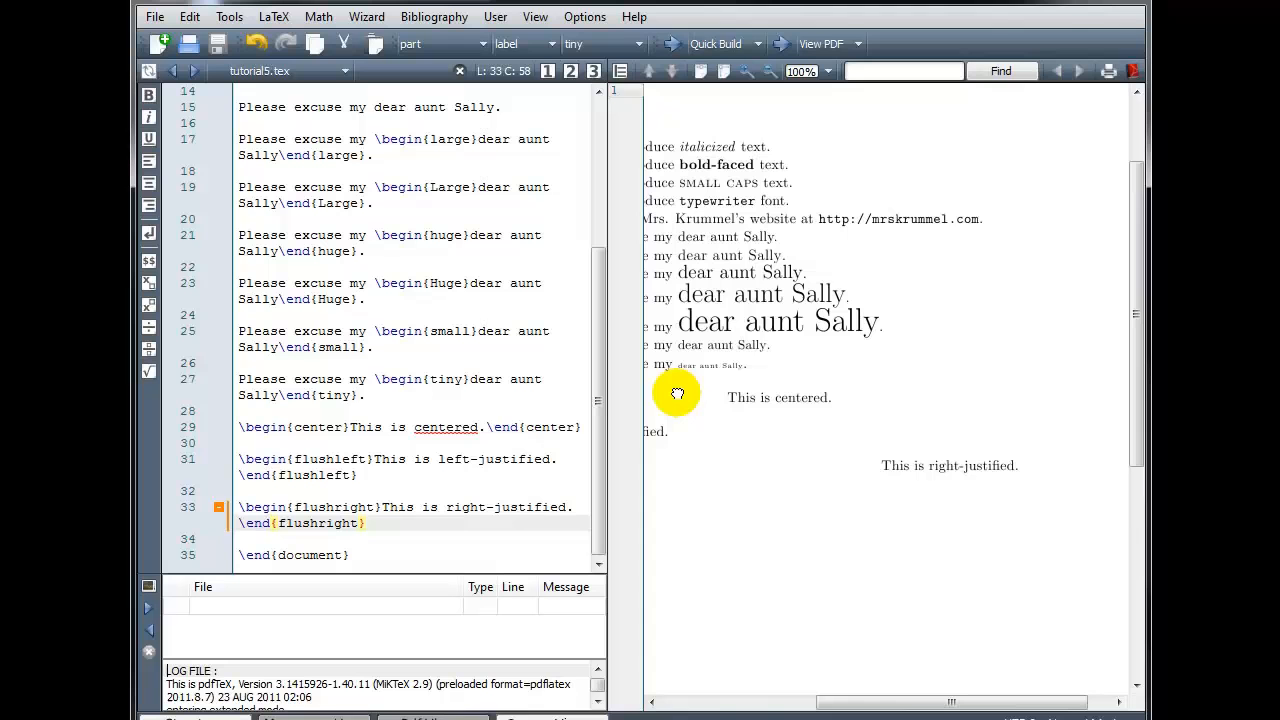
mouse_move(878, 490)
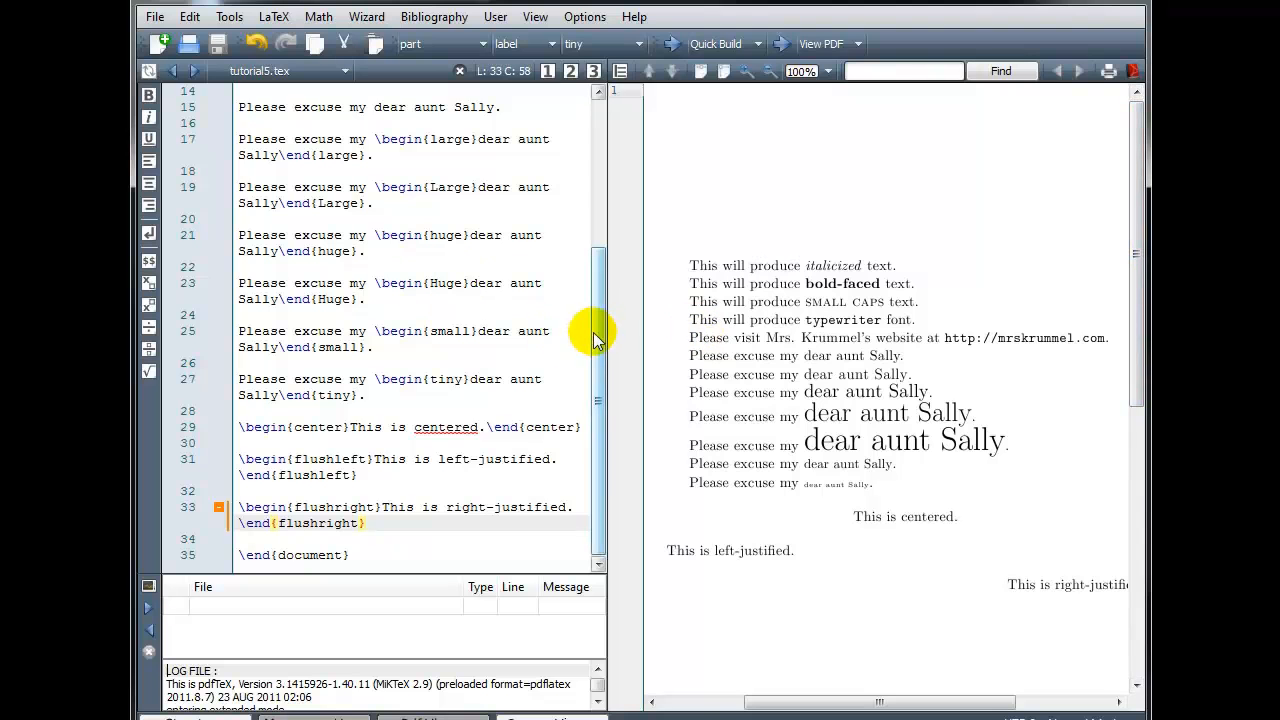
scroll("up", 3)
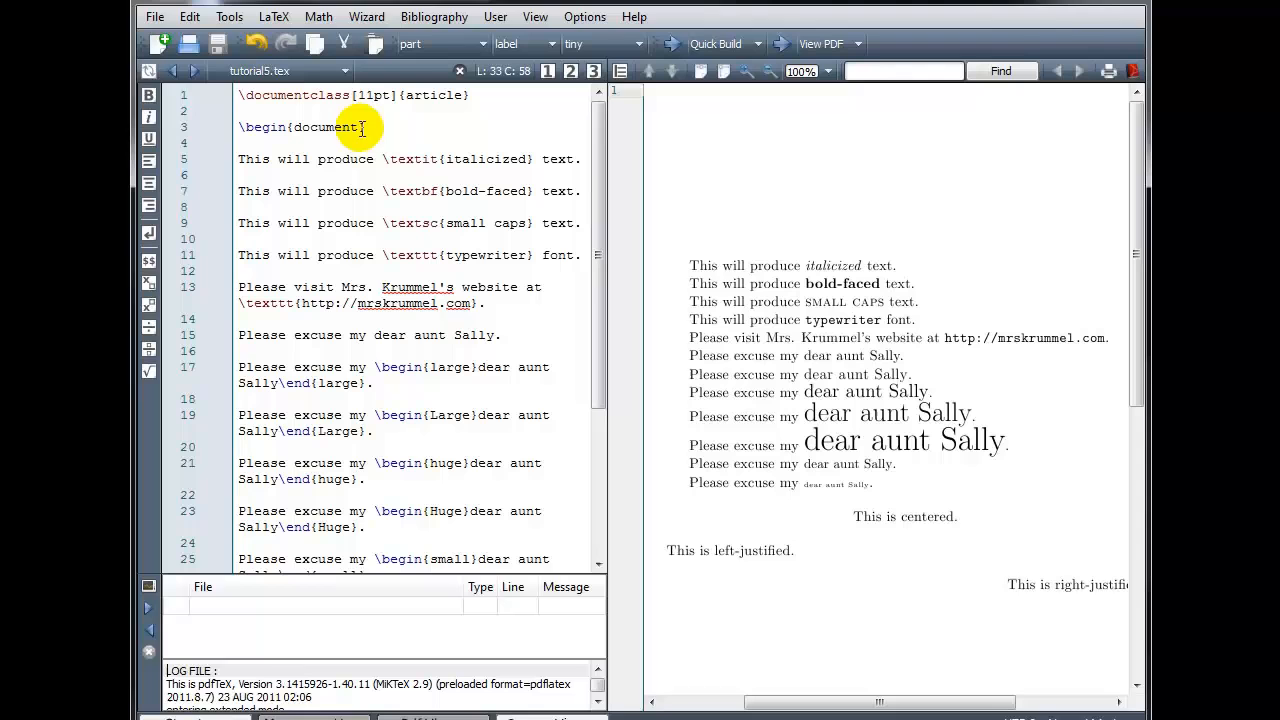
- Add \title{}, \author{}, \date{\today} and \maketitle after the document's opening line
left_click(367, 127)
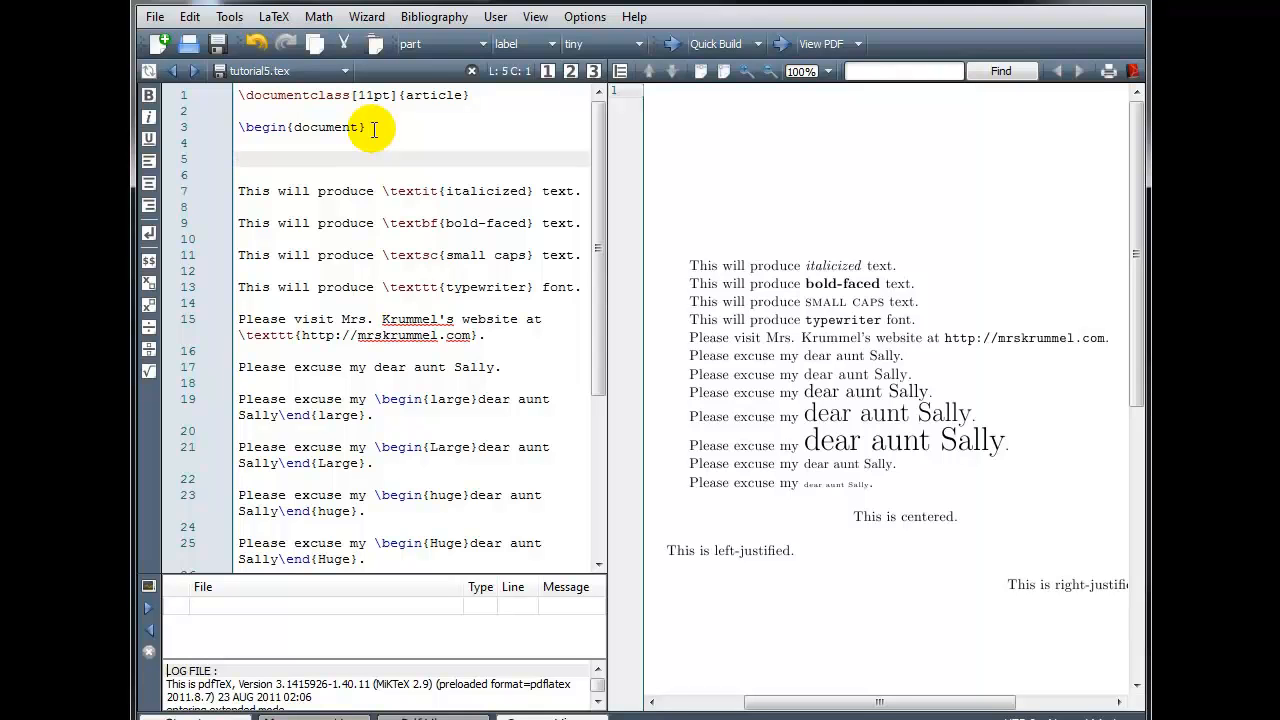
type("\\title{")
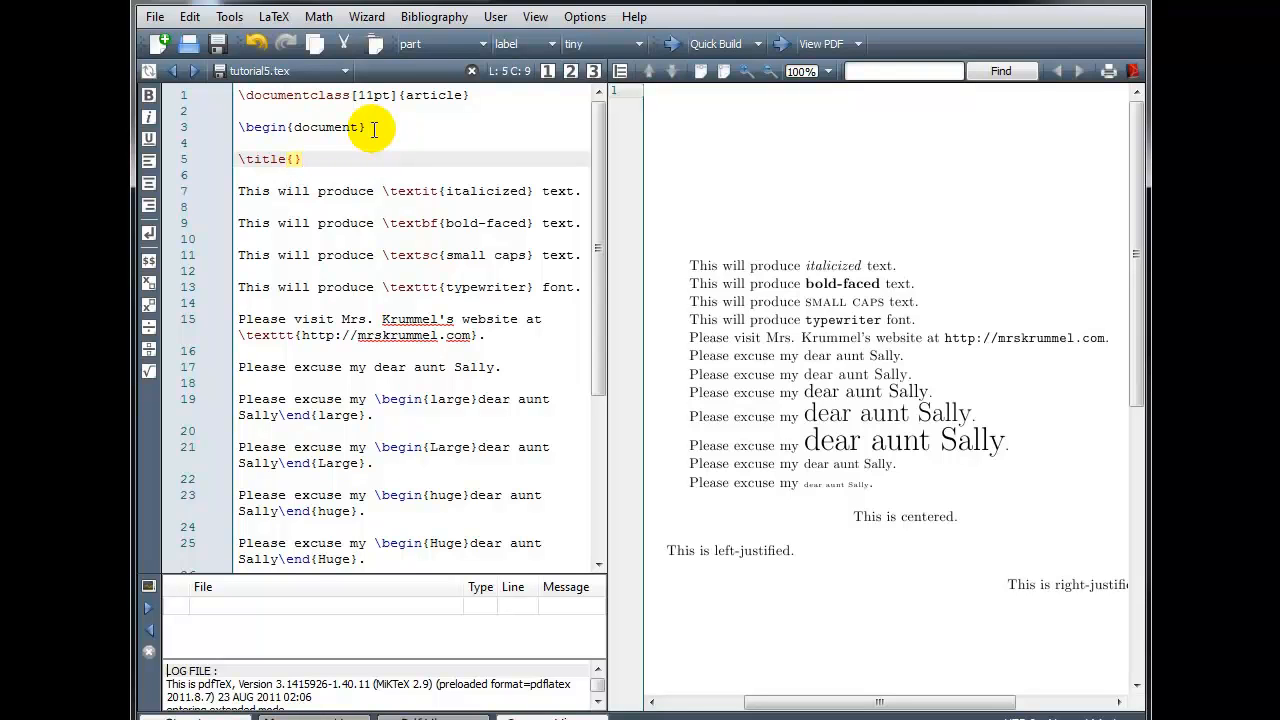
type("\\a")
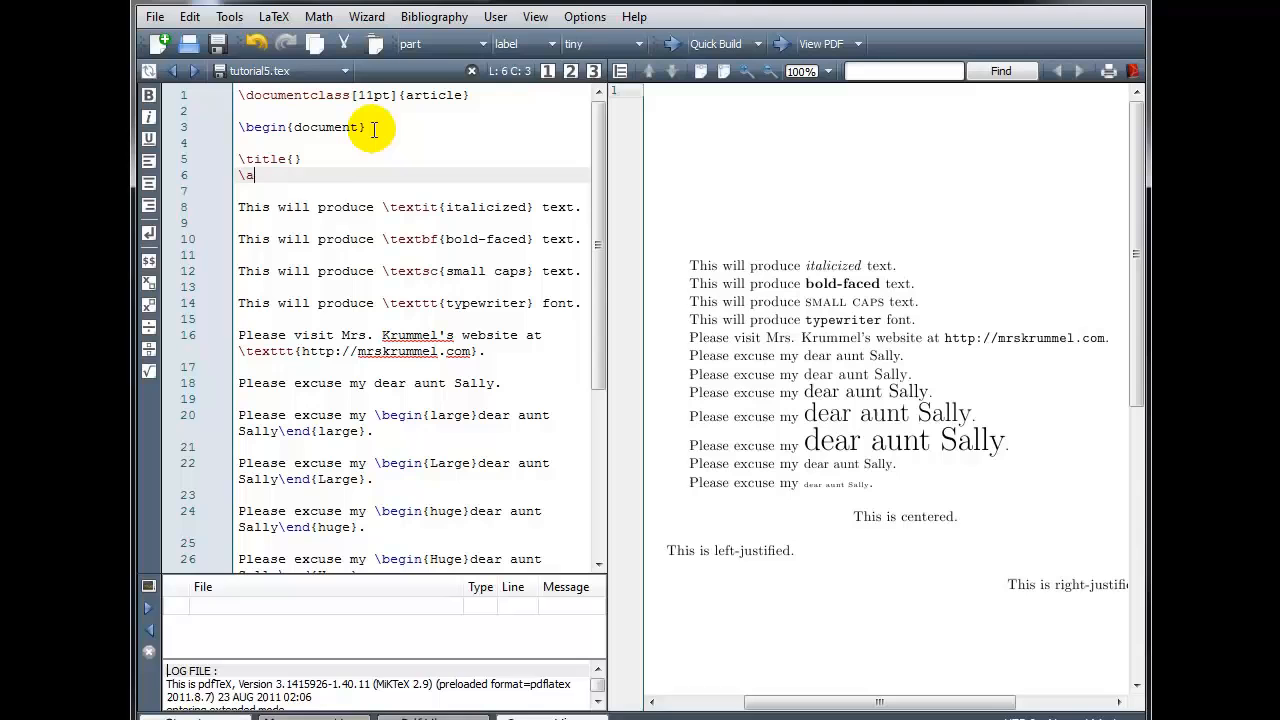
type("uthor{}")
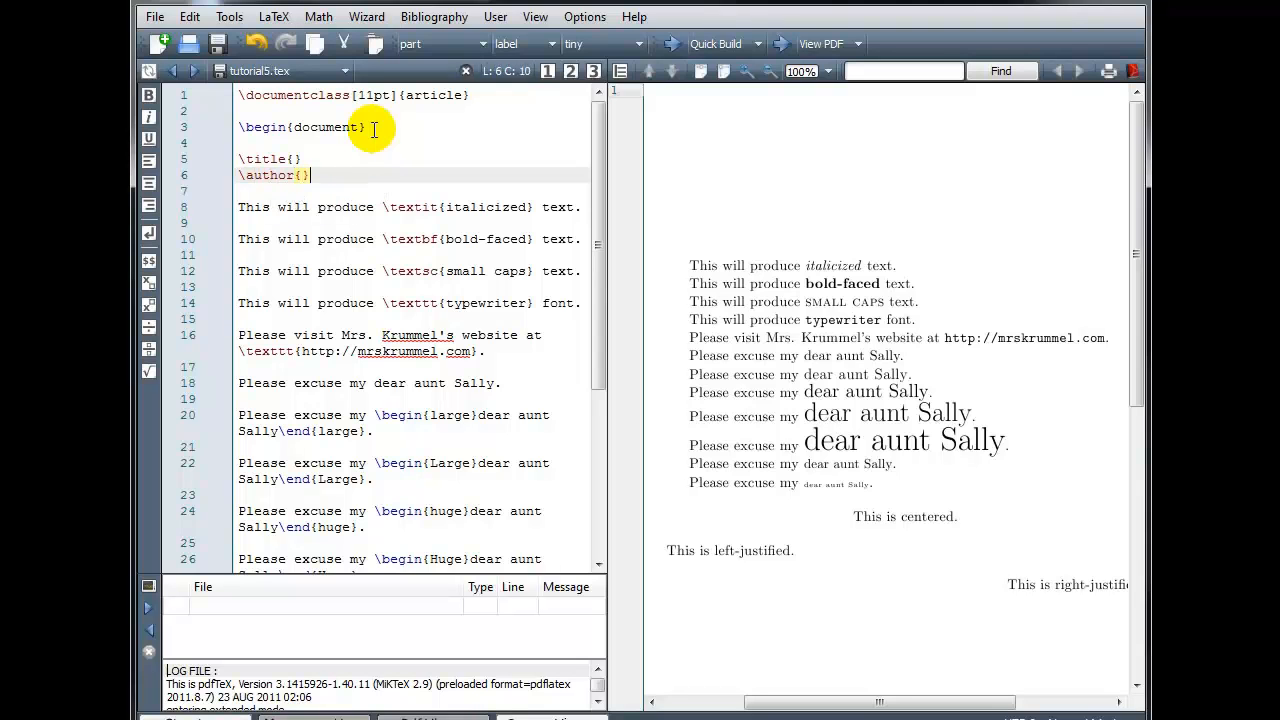
key("Return")
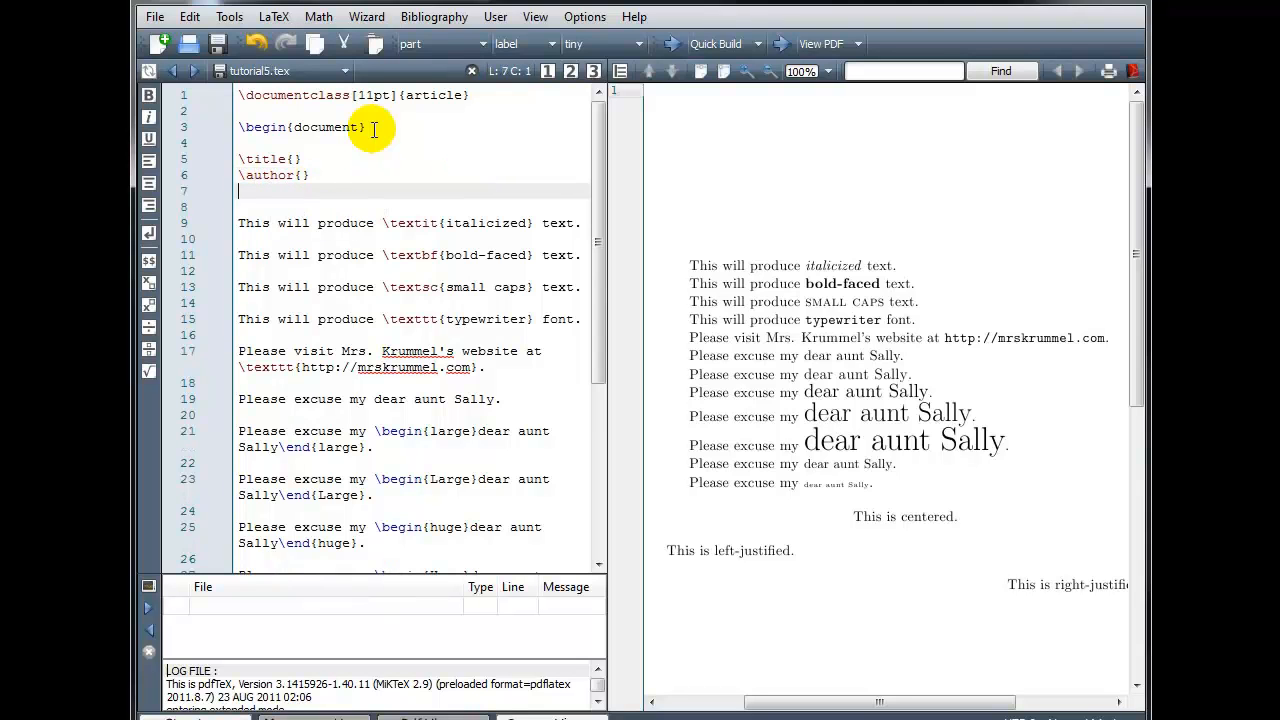
type("\\date")
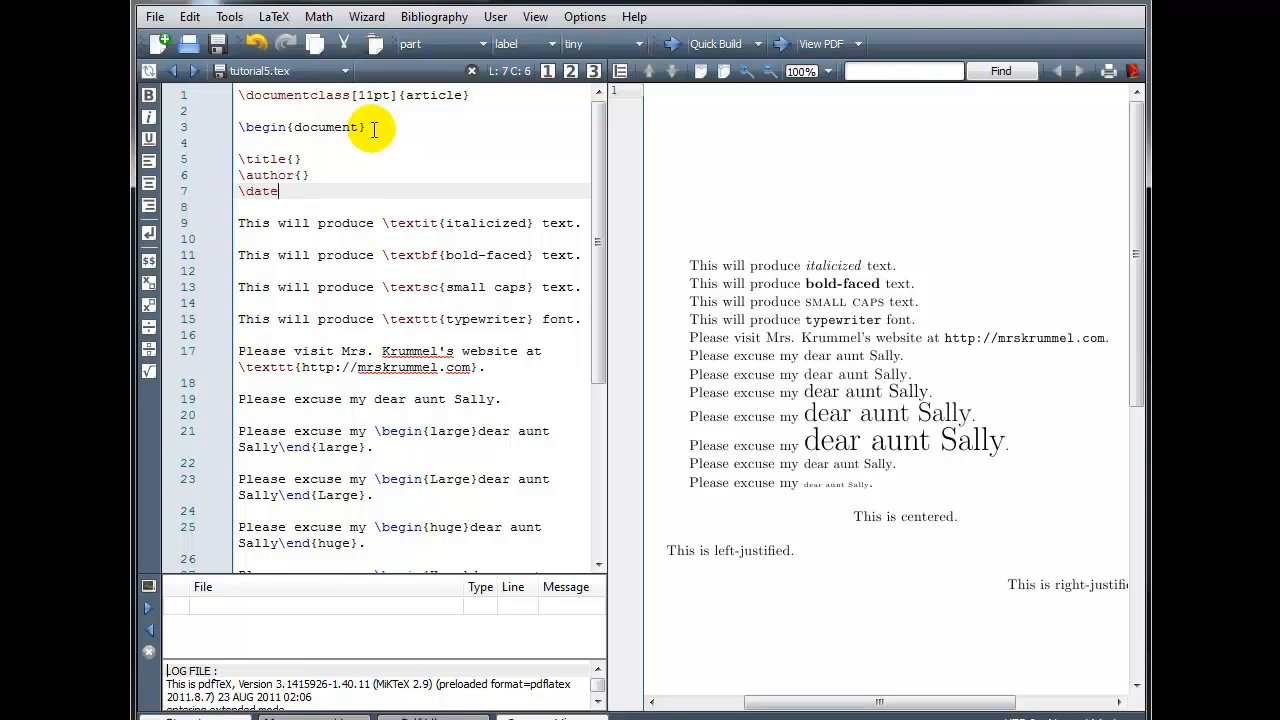
type("{}")
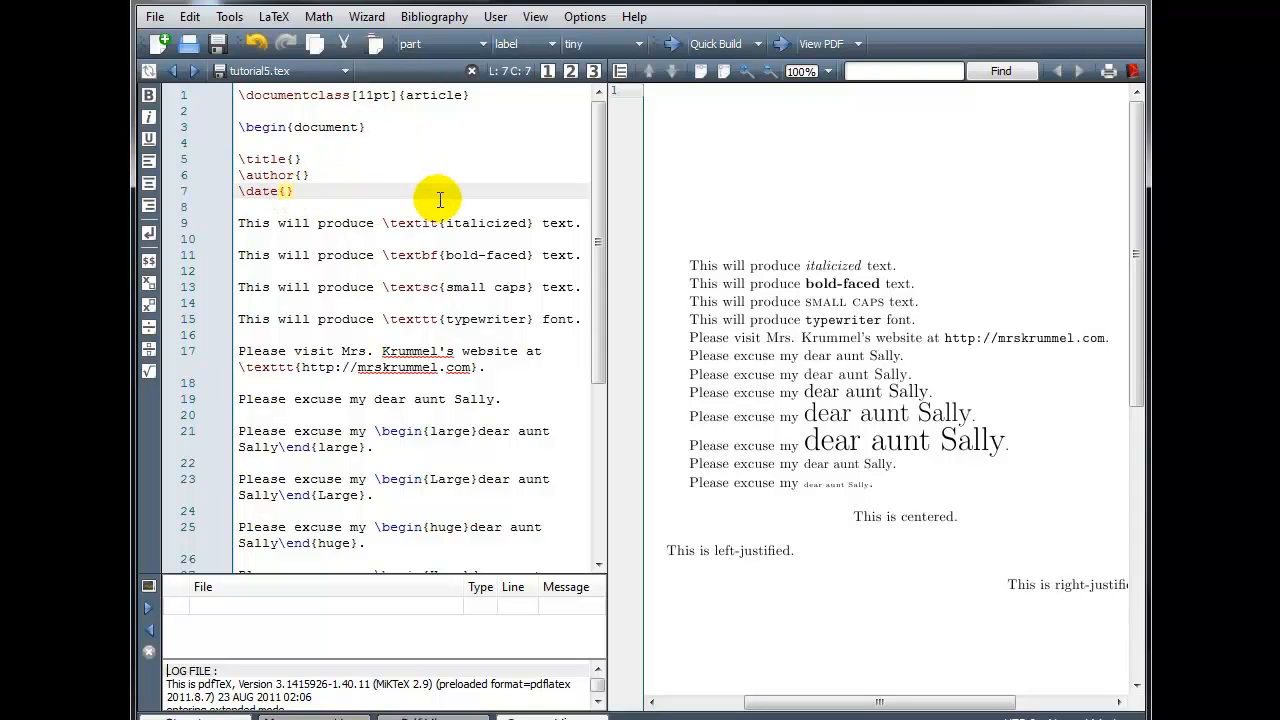
type("\\toda")
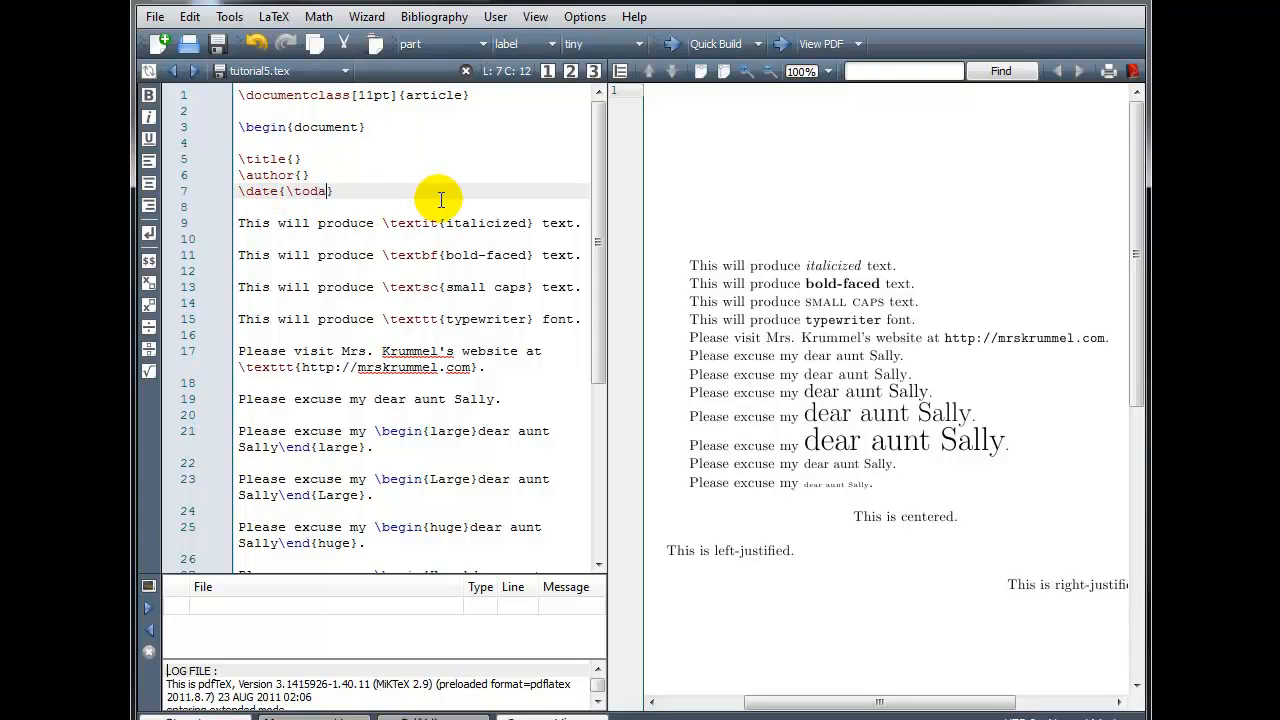
type("y")
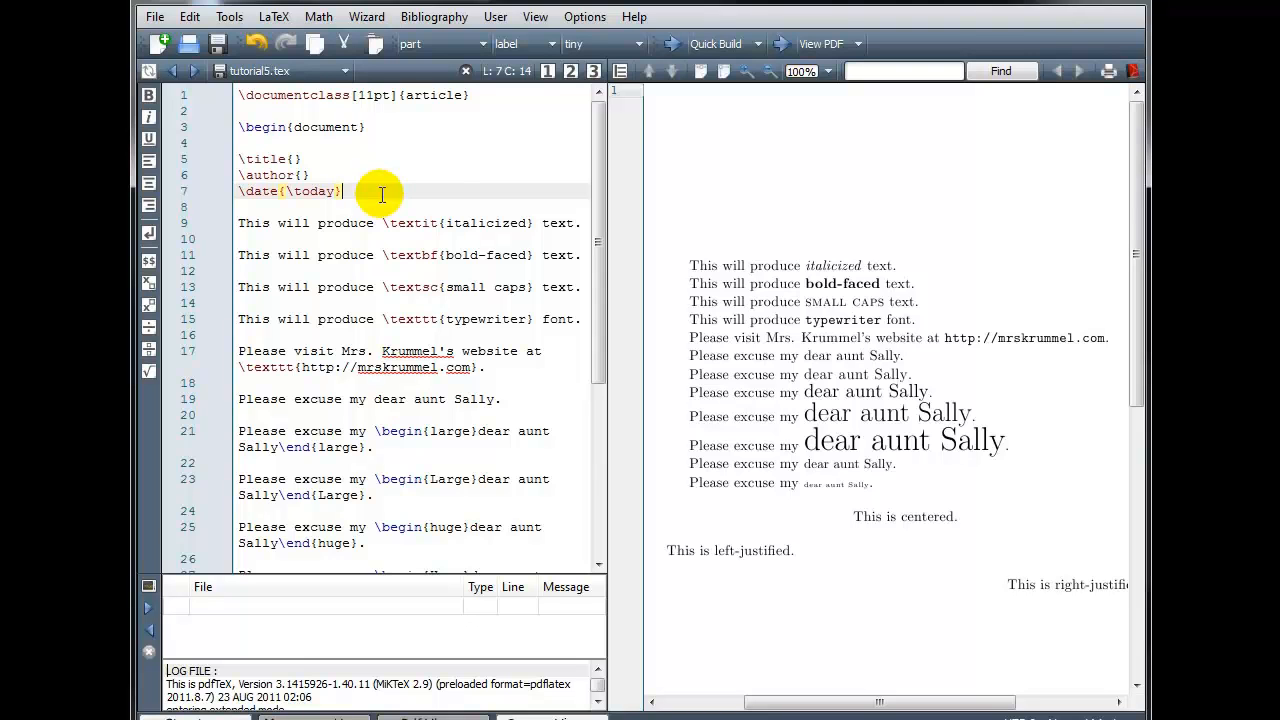
key("Return")
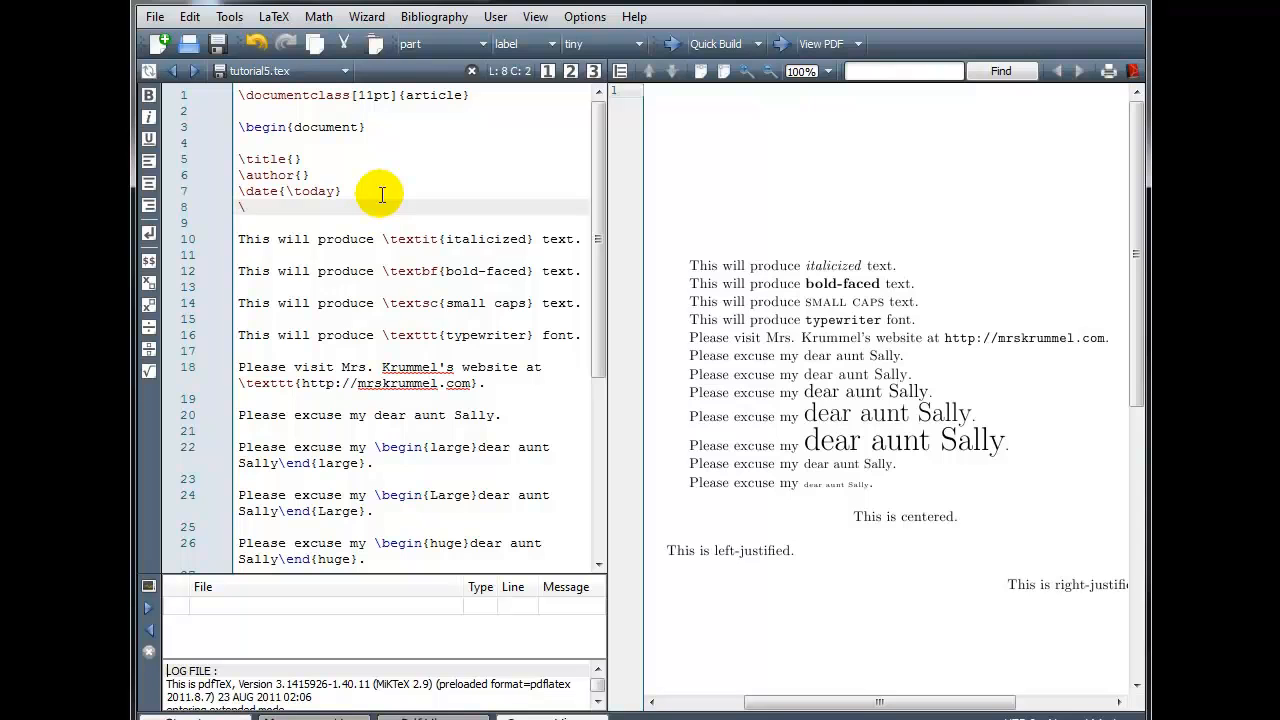
type("maketitle")
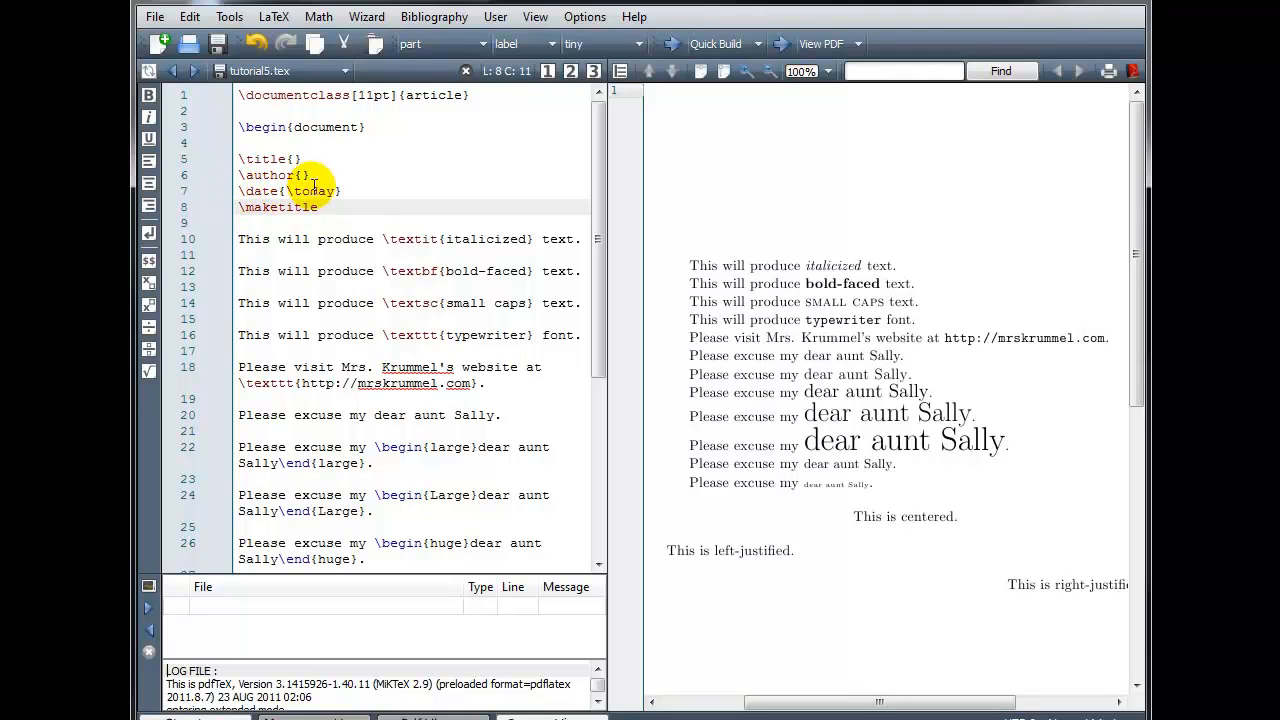
mouse_move(358, 194)
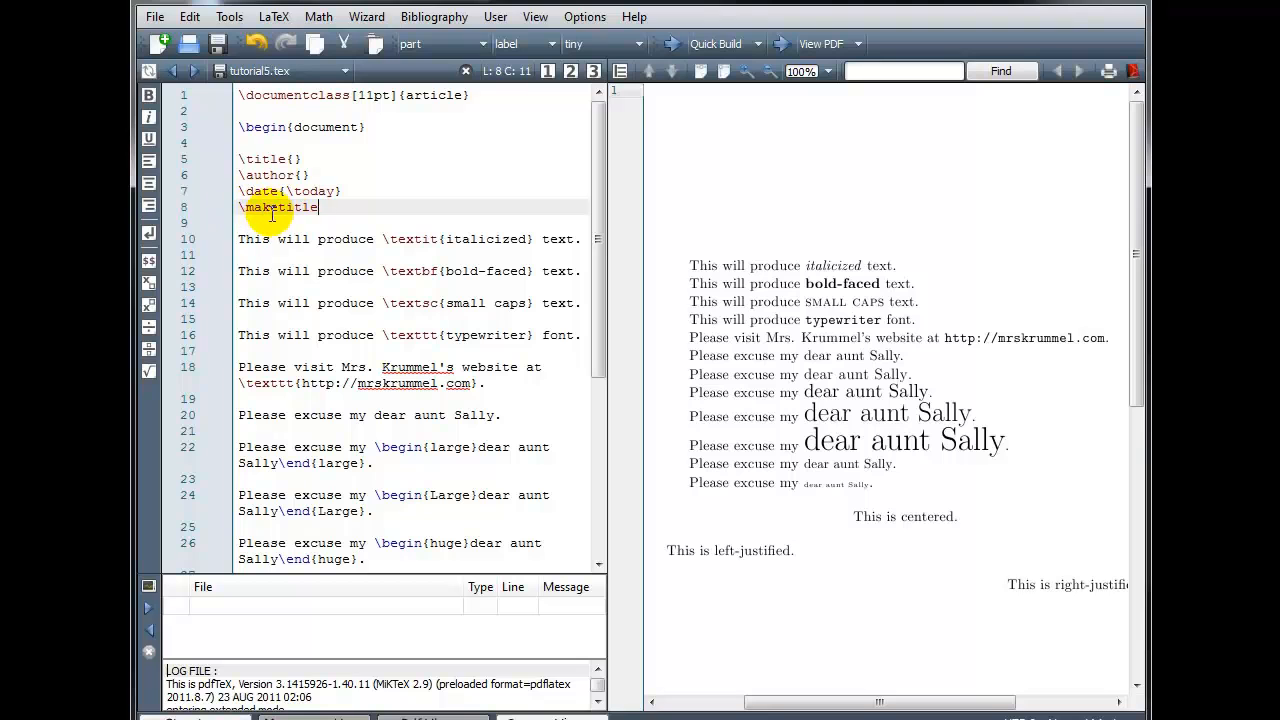
mouse_move(352, 195)
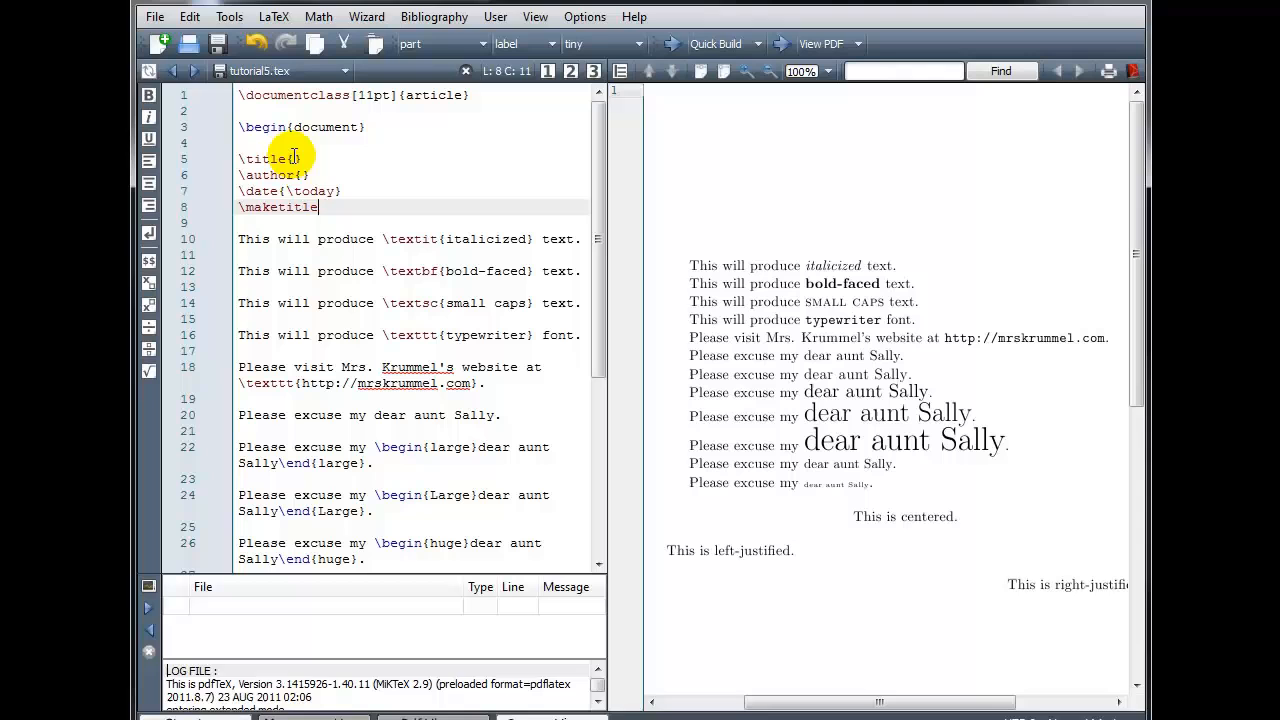
- Fill the title with 'My Practice LaTeX Document' and the author with 'Mrs. Krummel'
left_click(297, 158)
type("My Practice ")
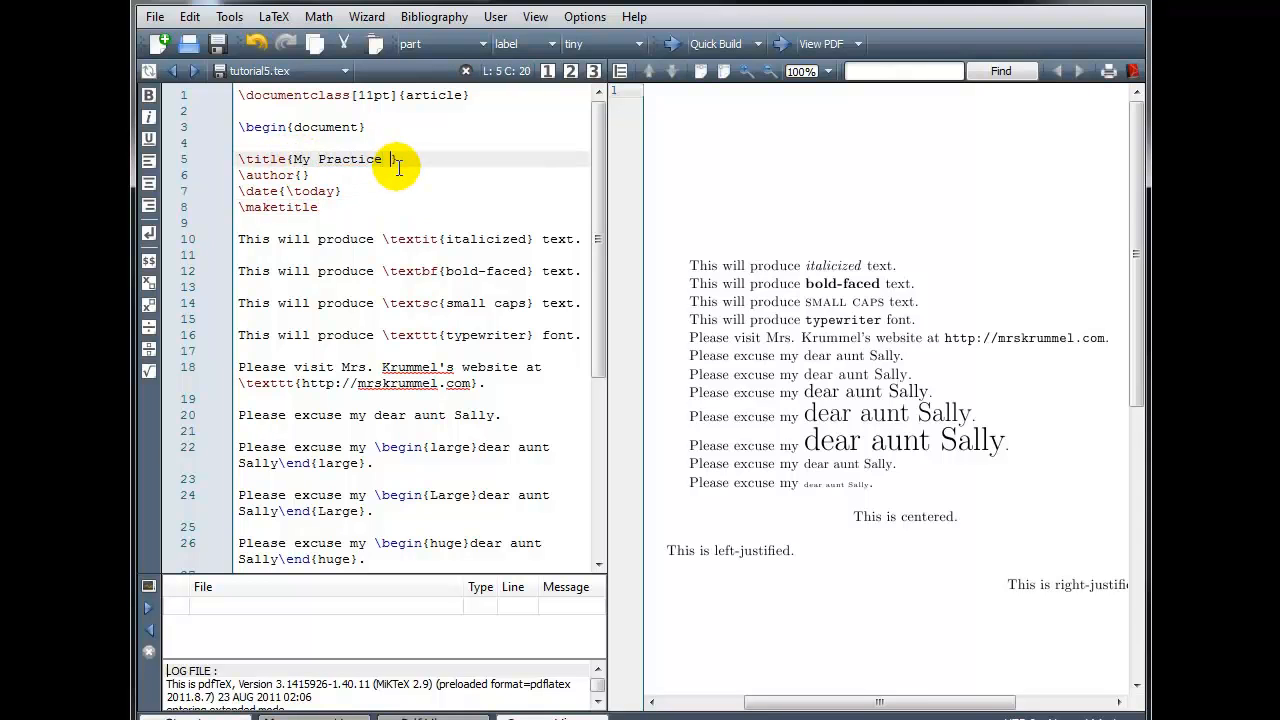
type("LaTeX")
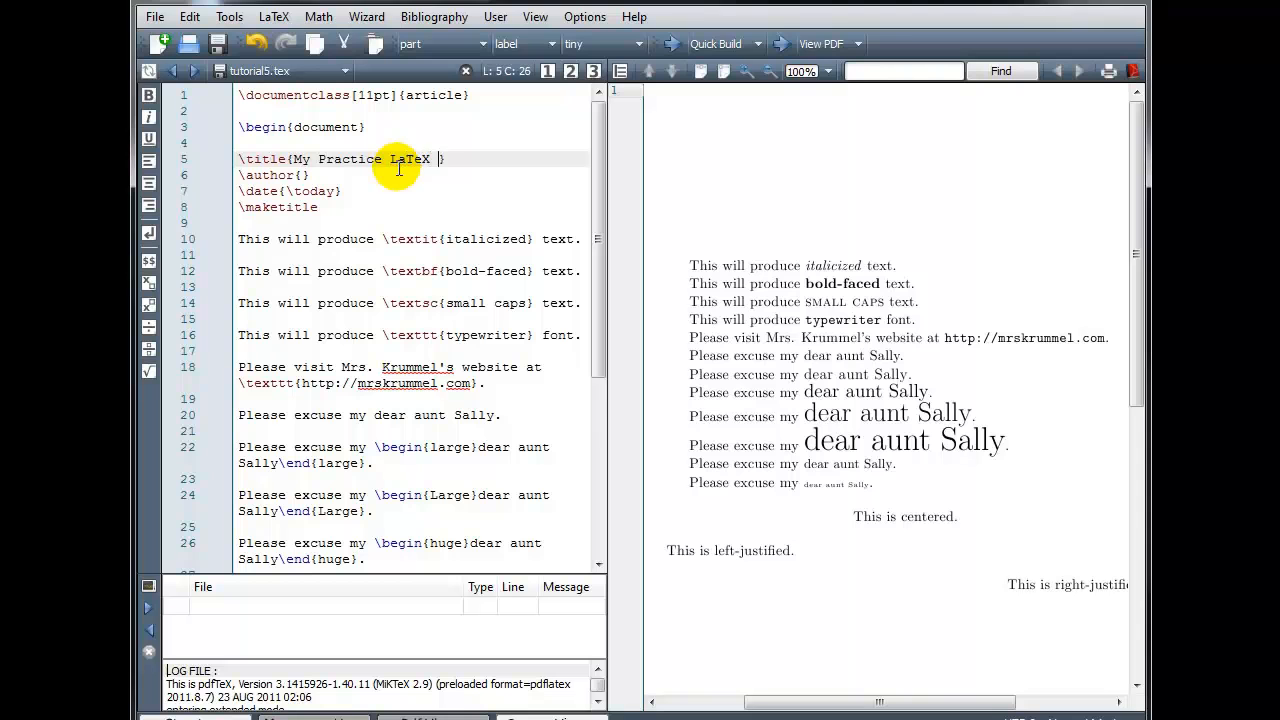
type("Document")
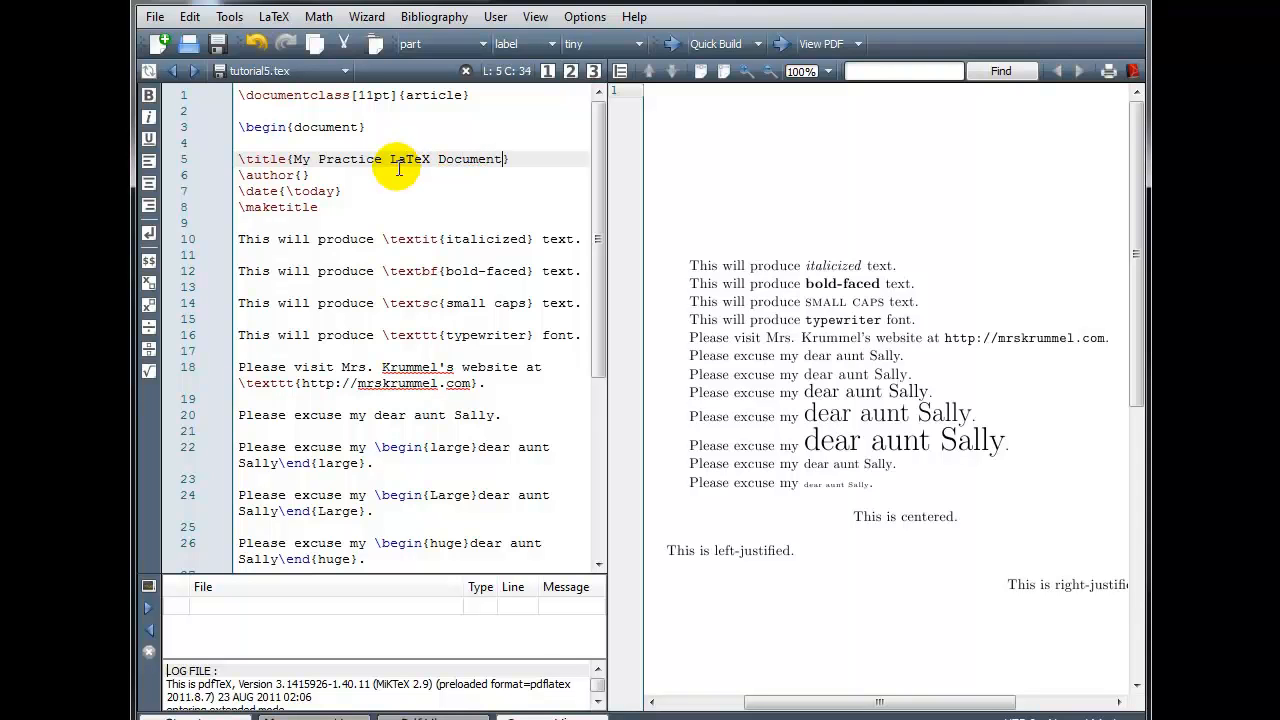
left_click(295, 175)
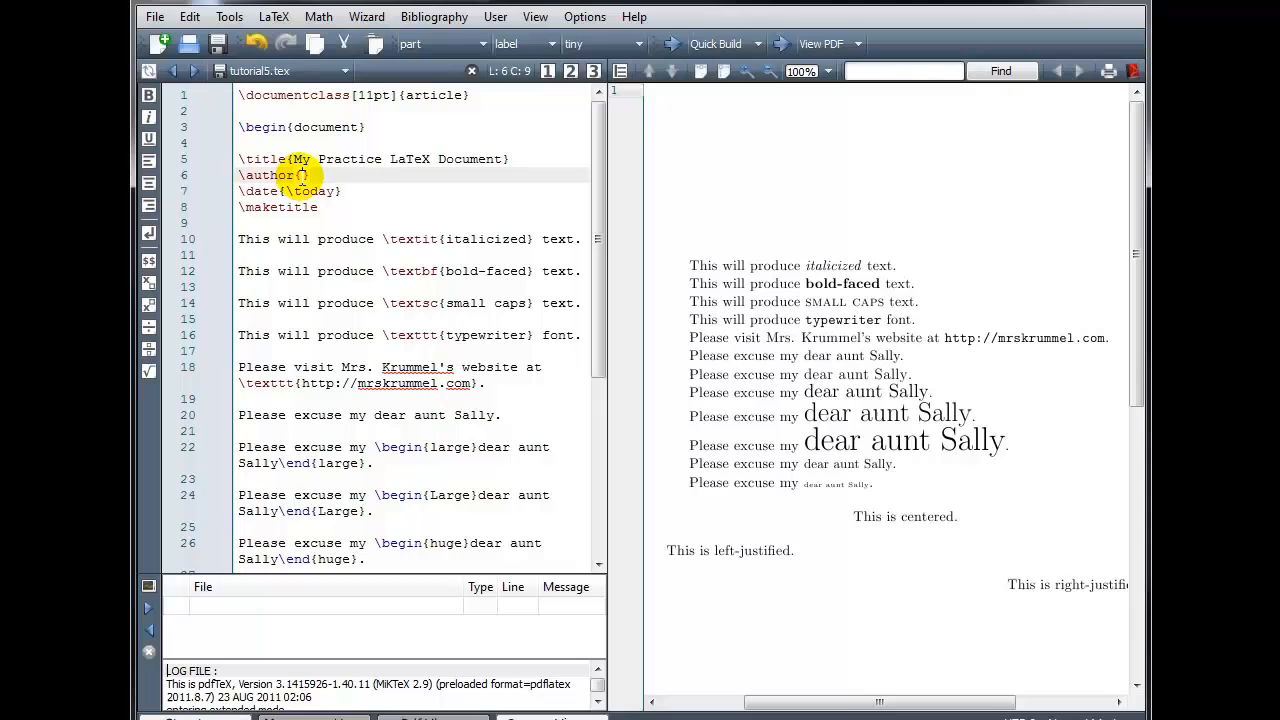
type("Mrs. Krummel")
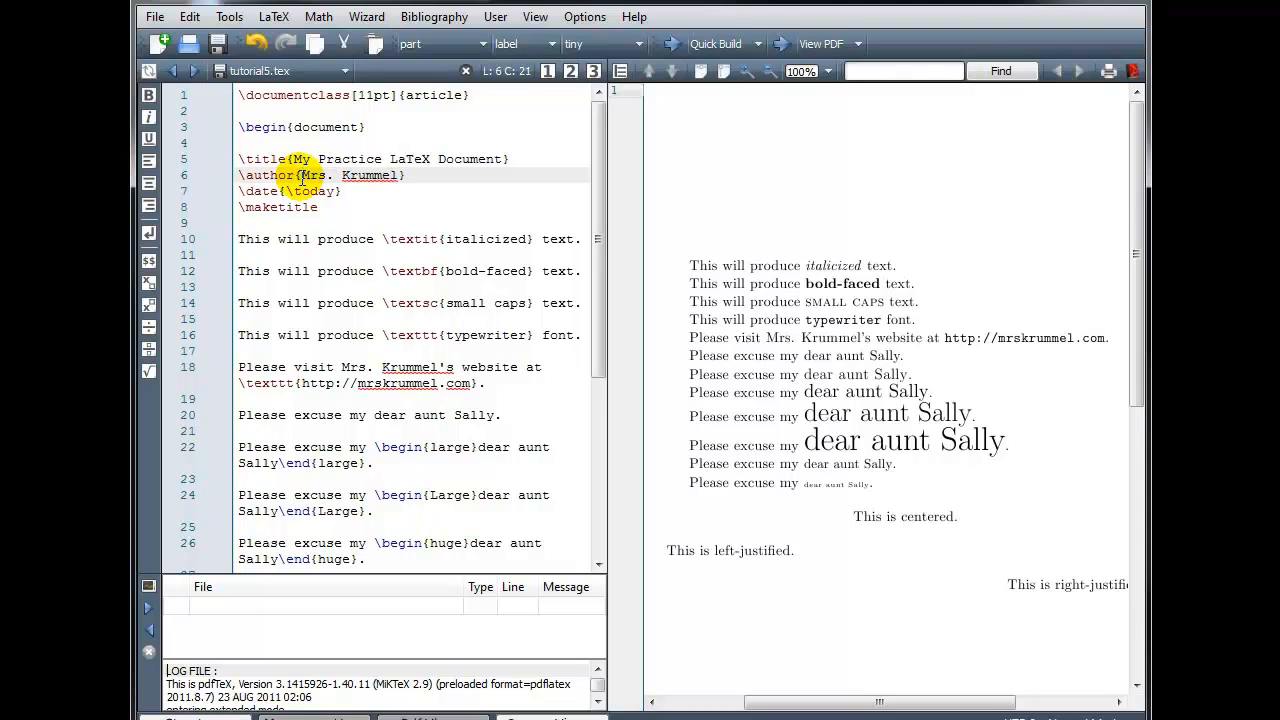
mouse_move(359, 205)
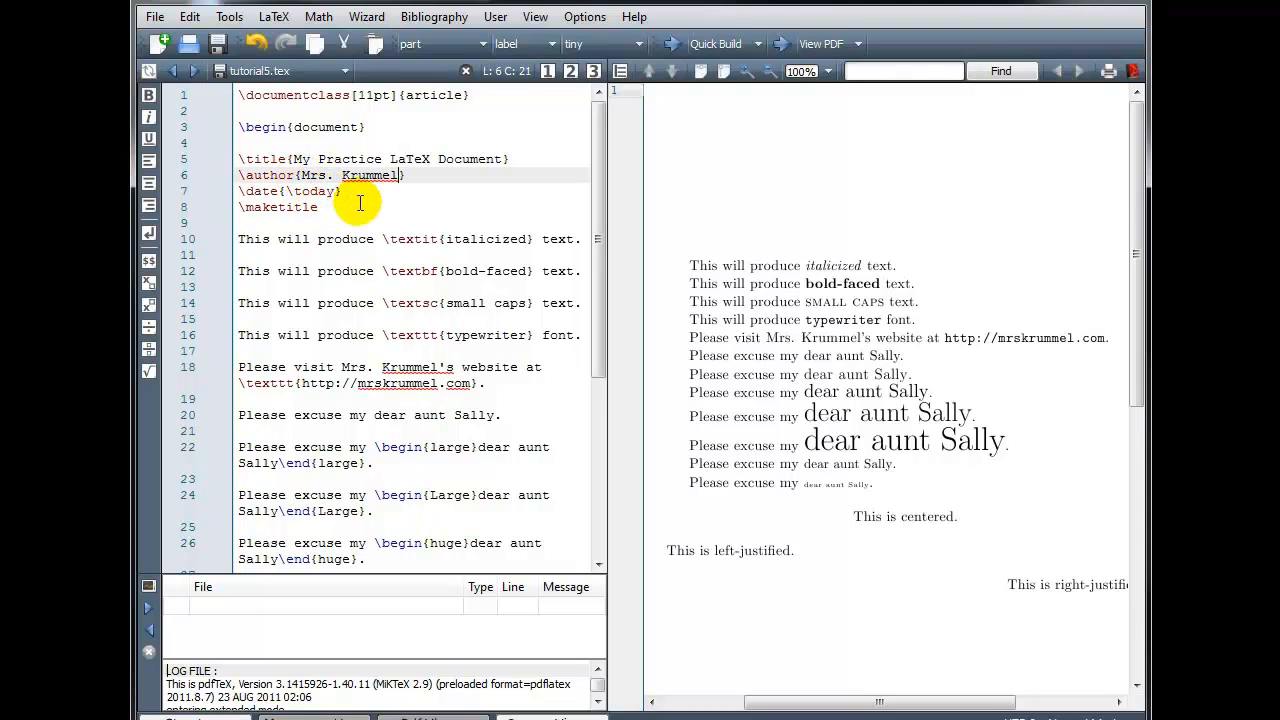
mouse_move(535, 186)
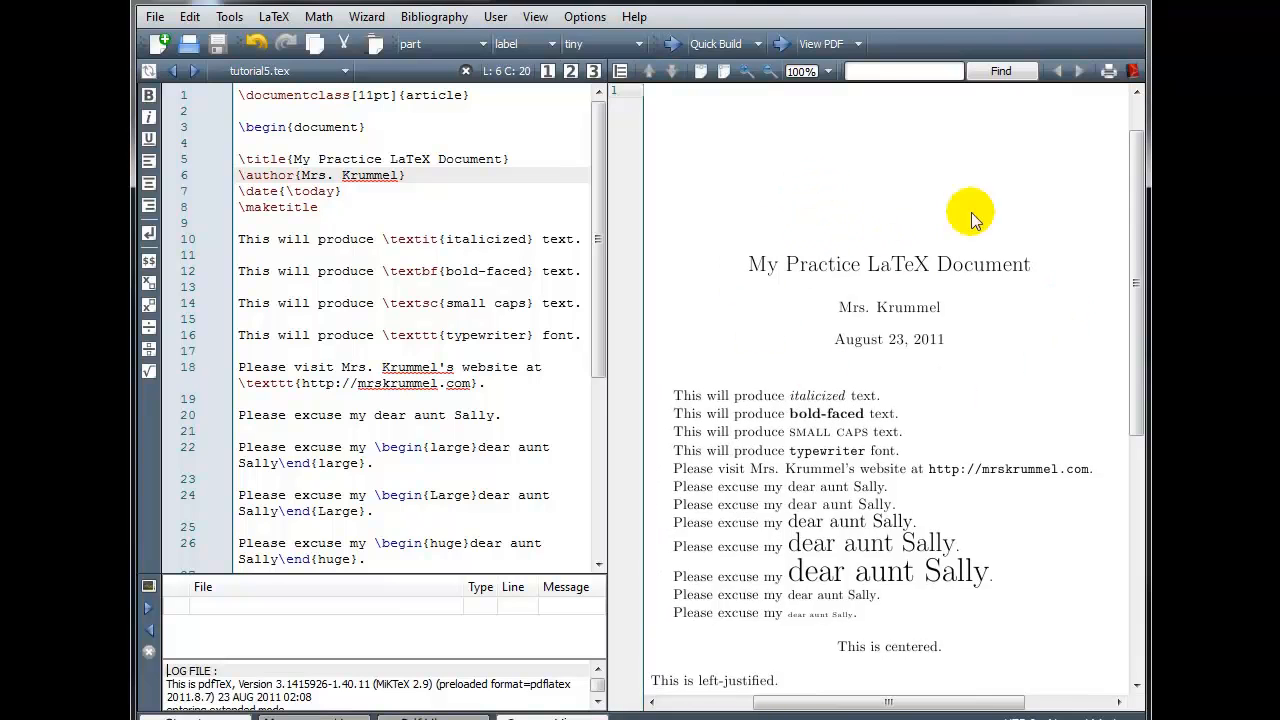
mouse_move(1030, 390)
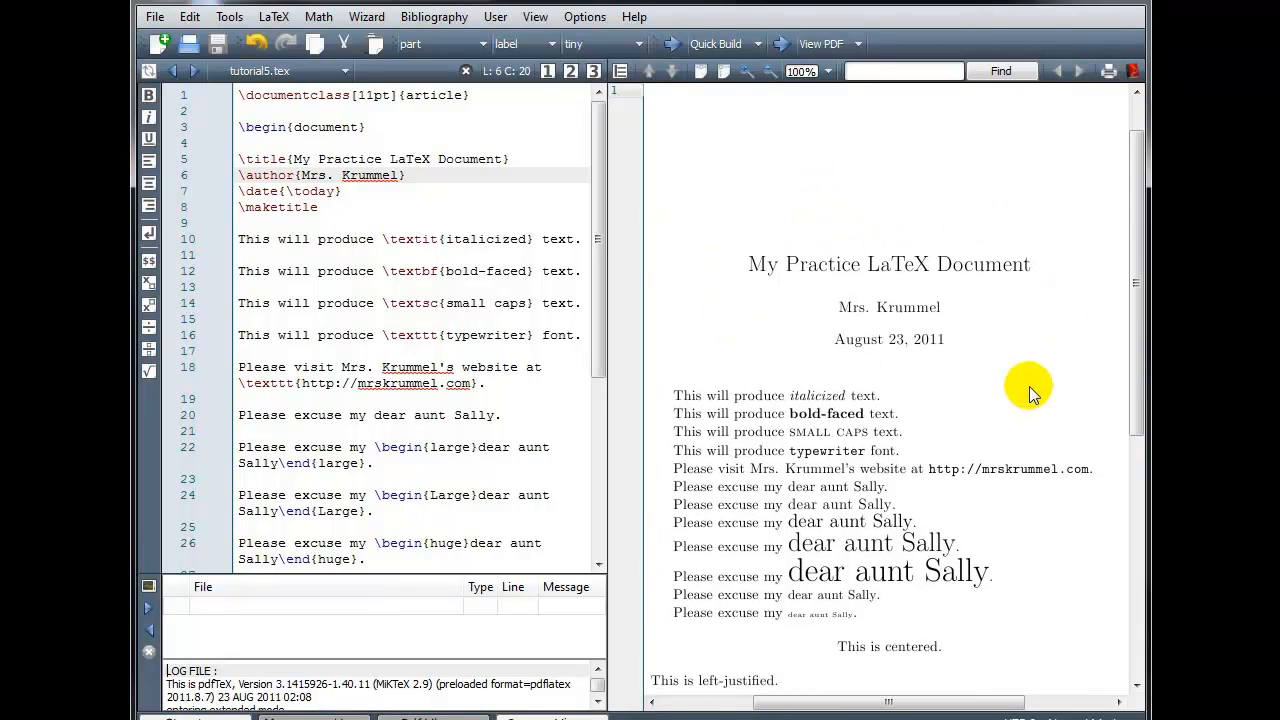
mouse_move(975, 350)
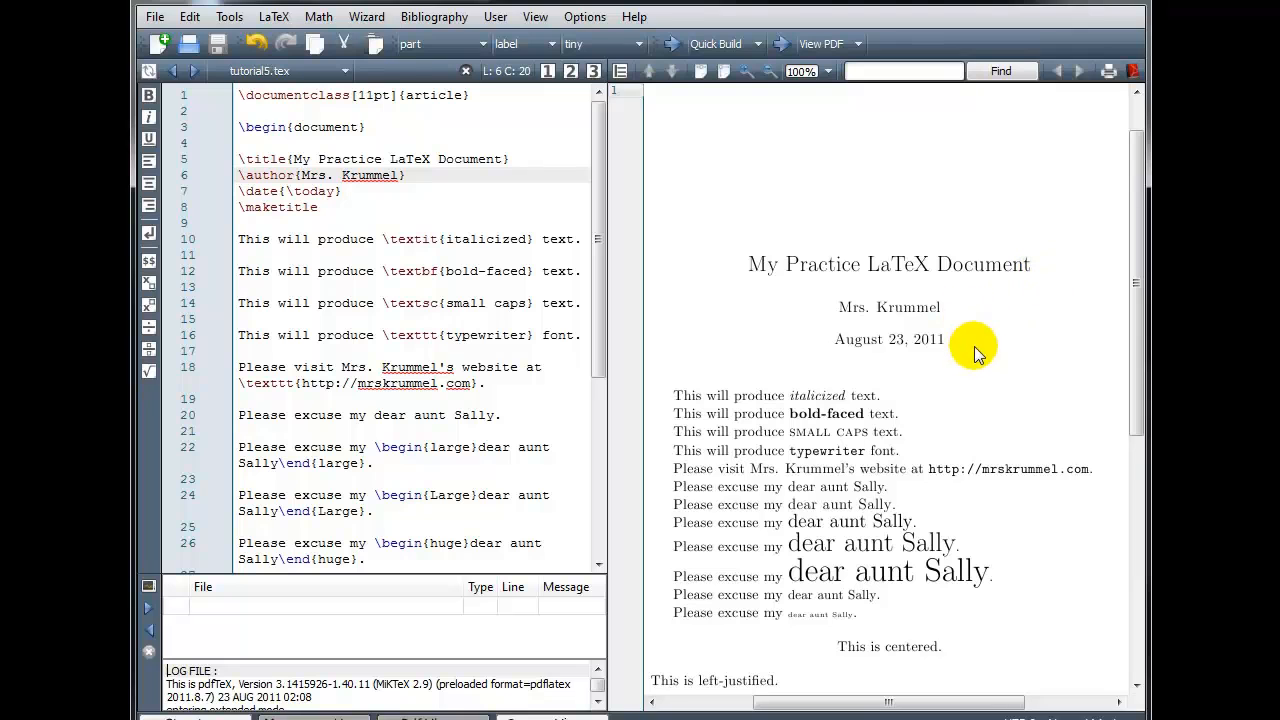
mouse_move(1000, 345)
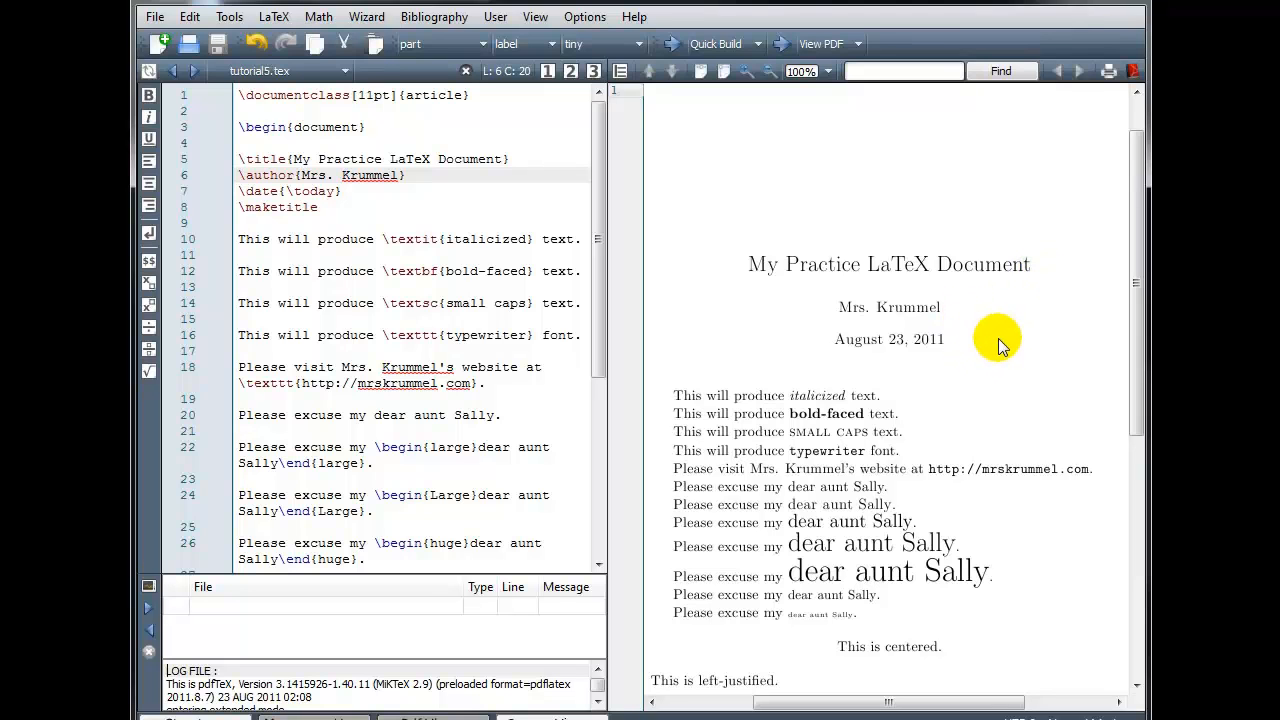
mouse_move(895, 275)
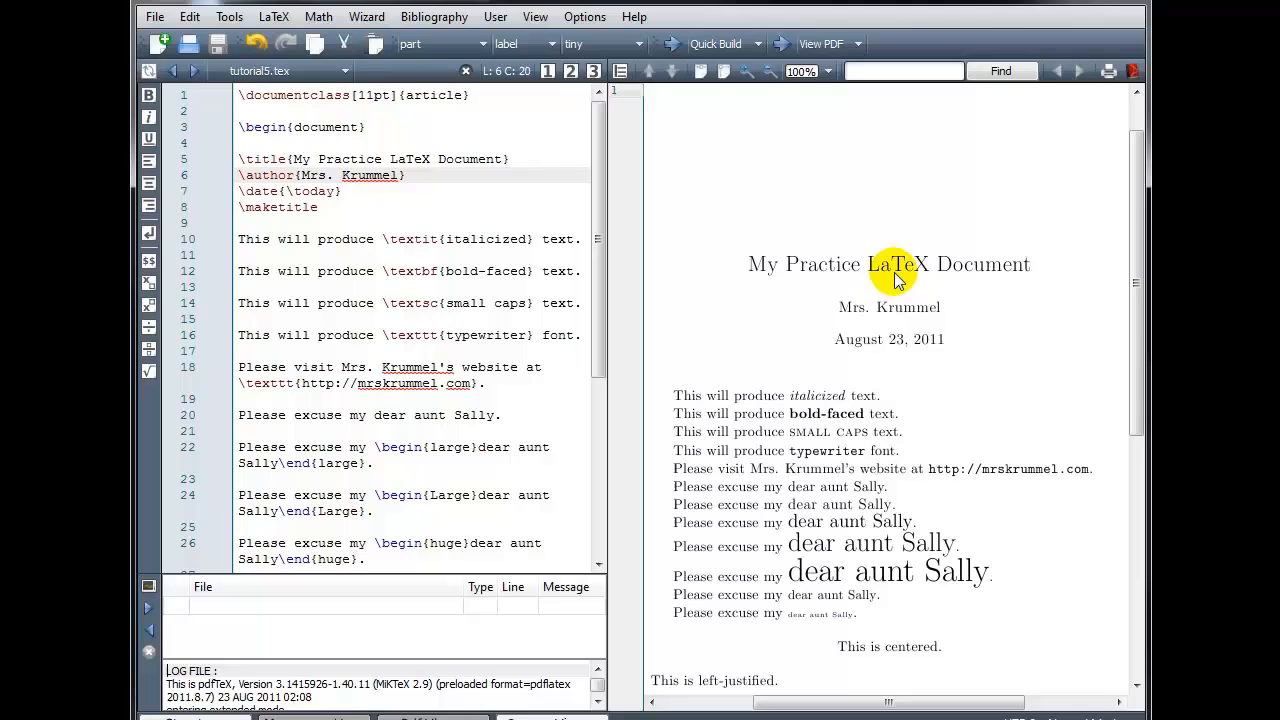
mouse_move(910, 280)
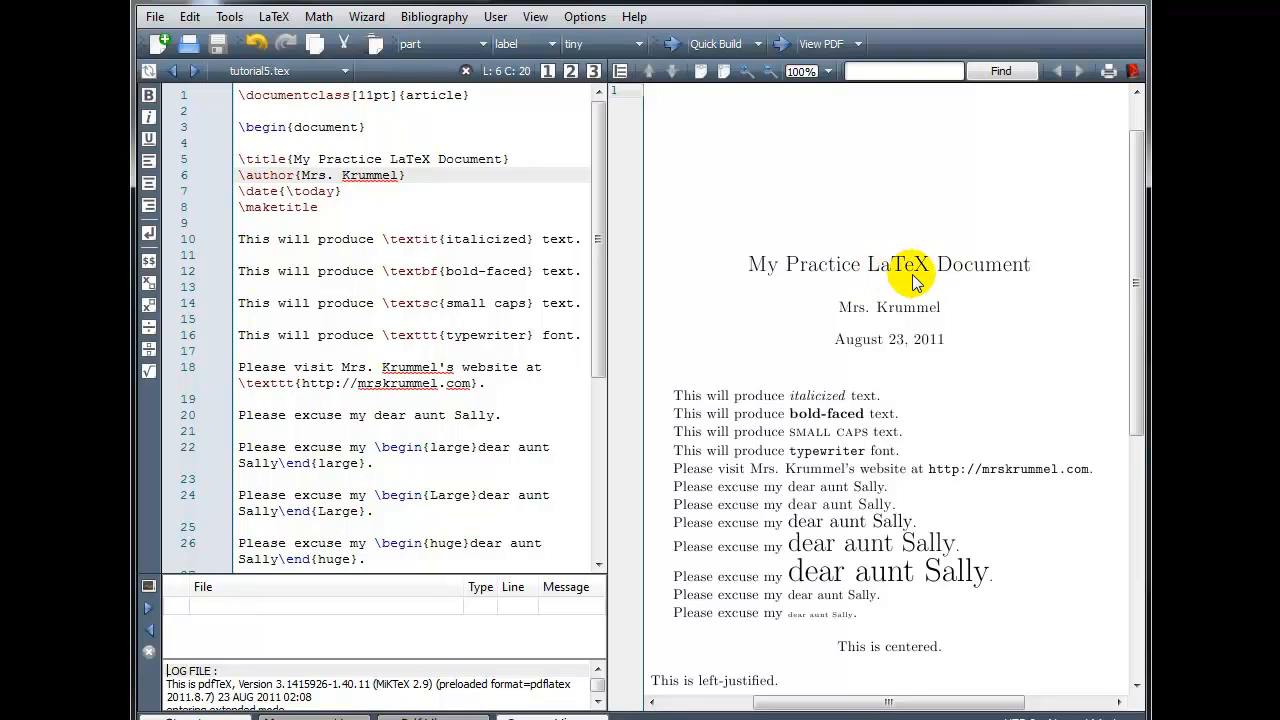
mouse_move(903, 278)
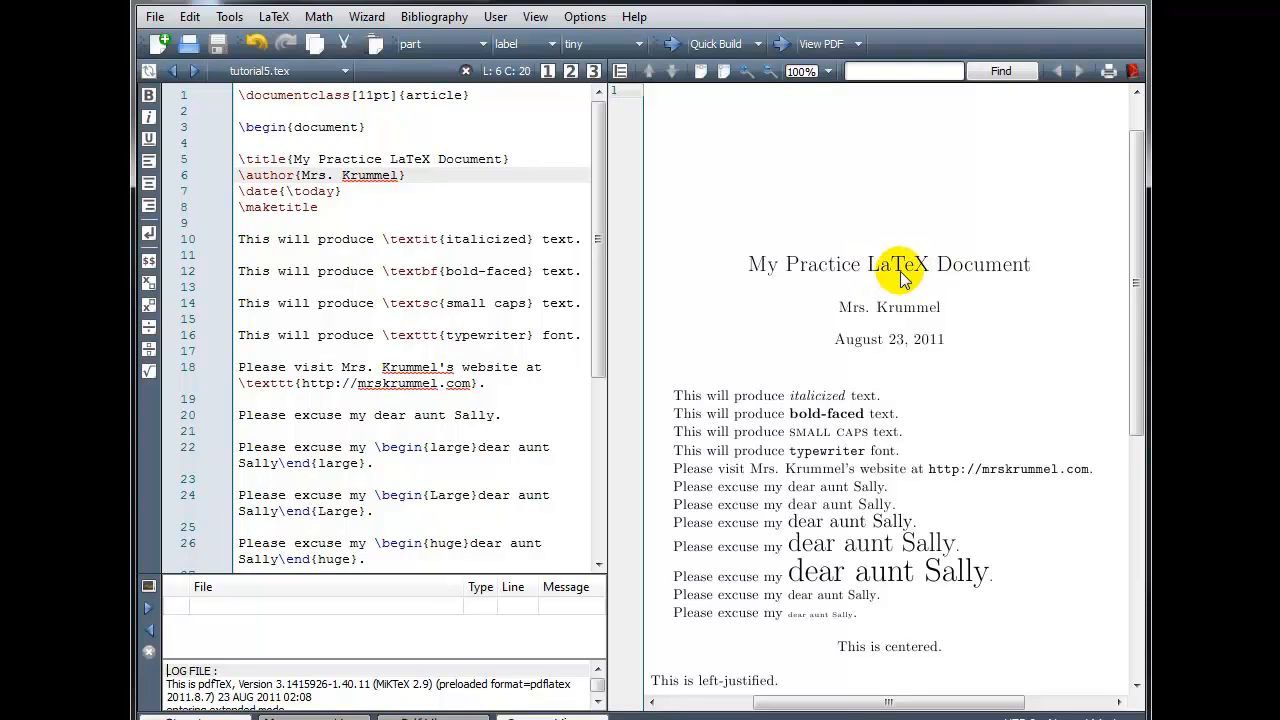
mouse_move(878, 278)
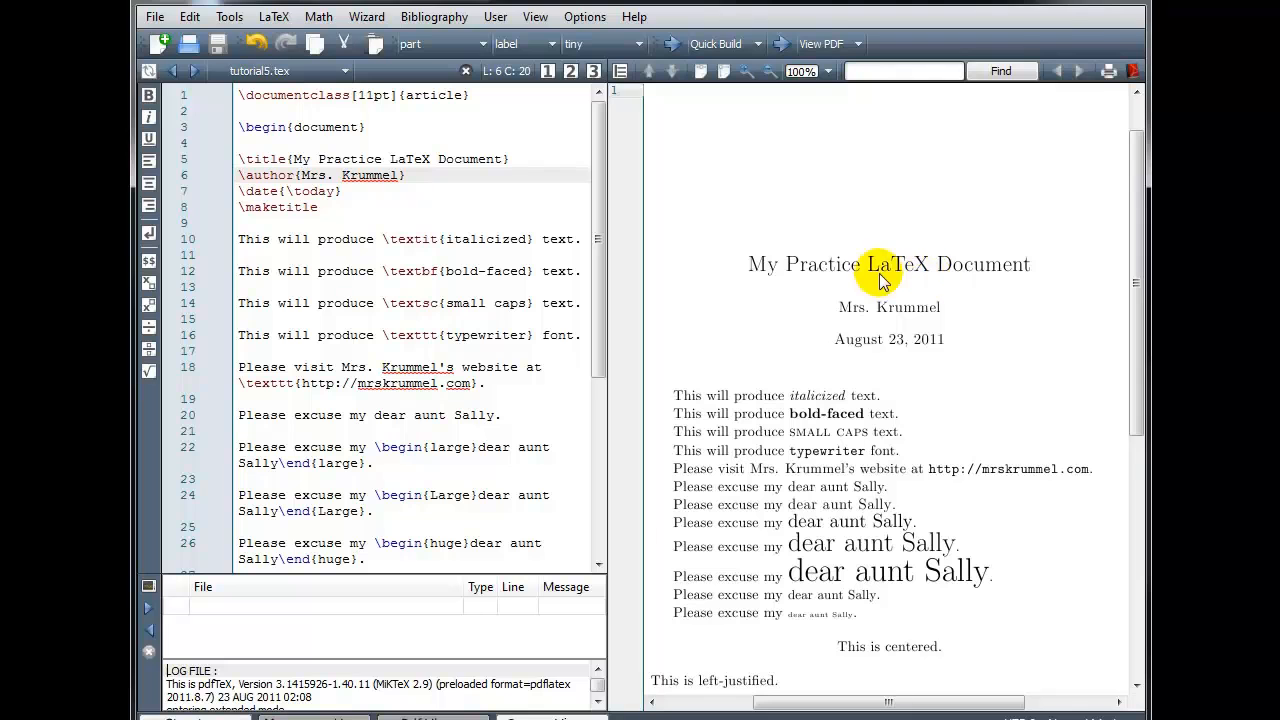
mouse_move(932, 270)
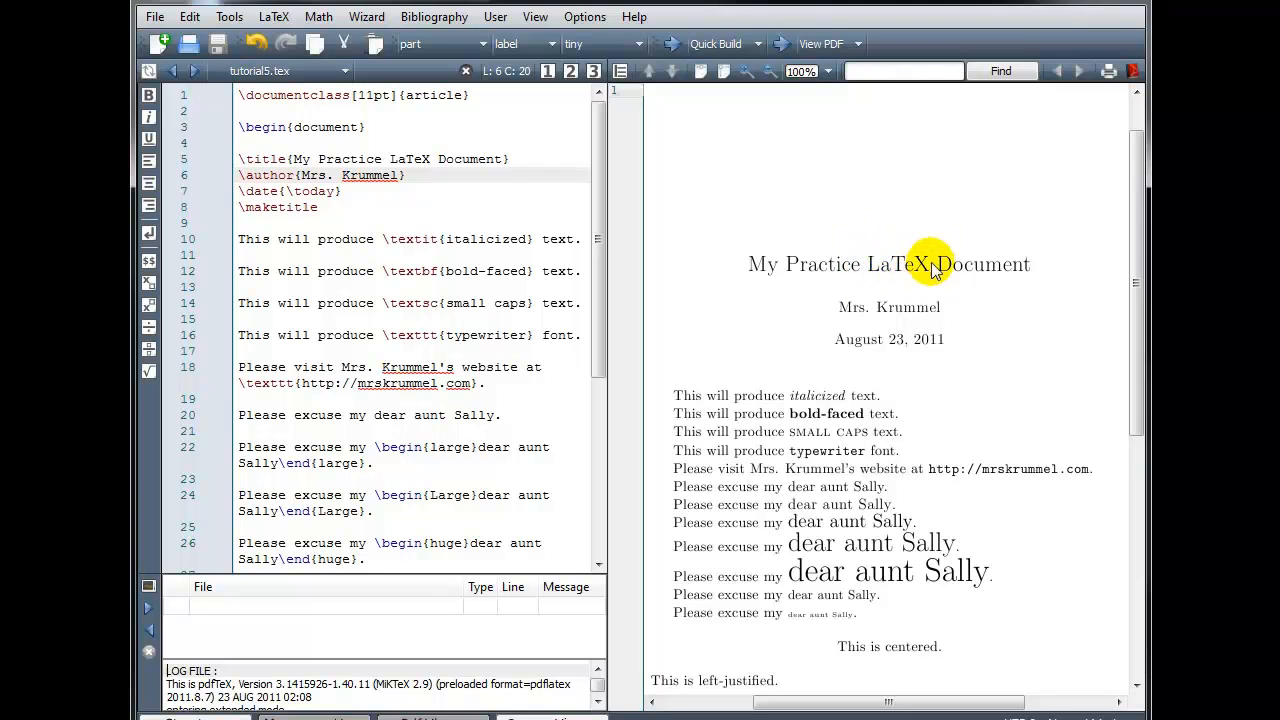
mouse_move(875, 260)
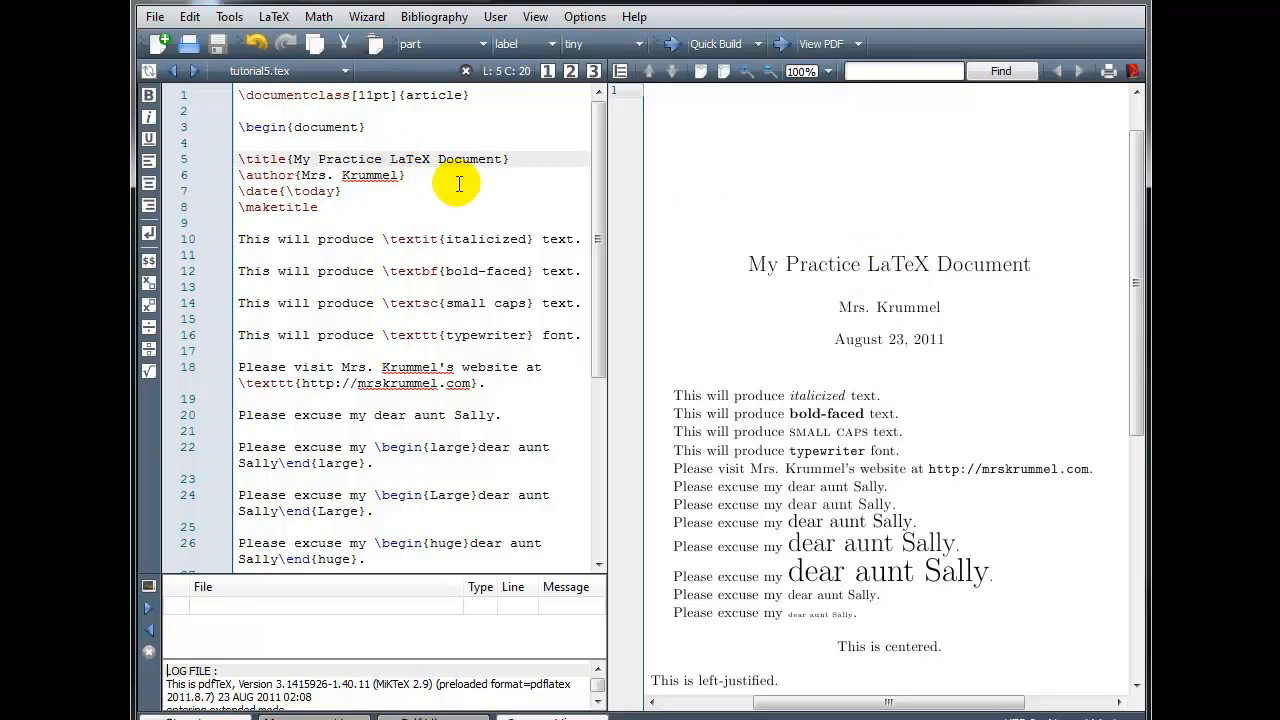
mouse_move(420, 189)
type("\\")
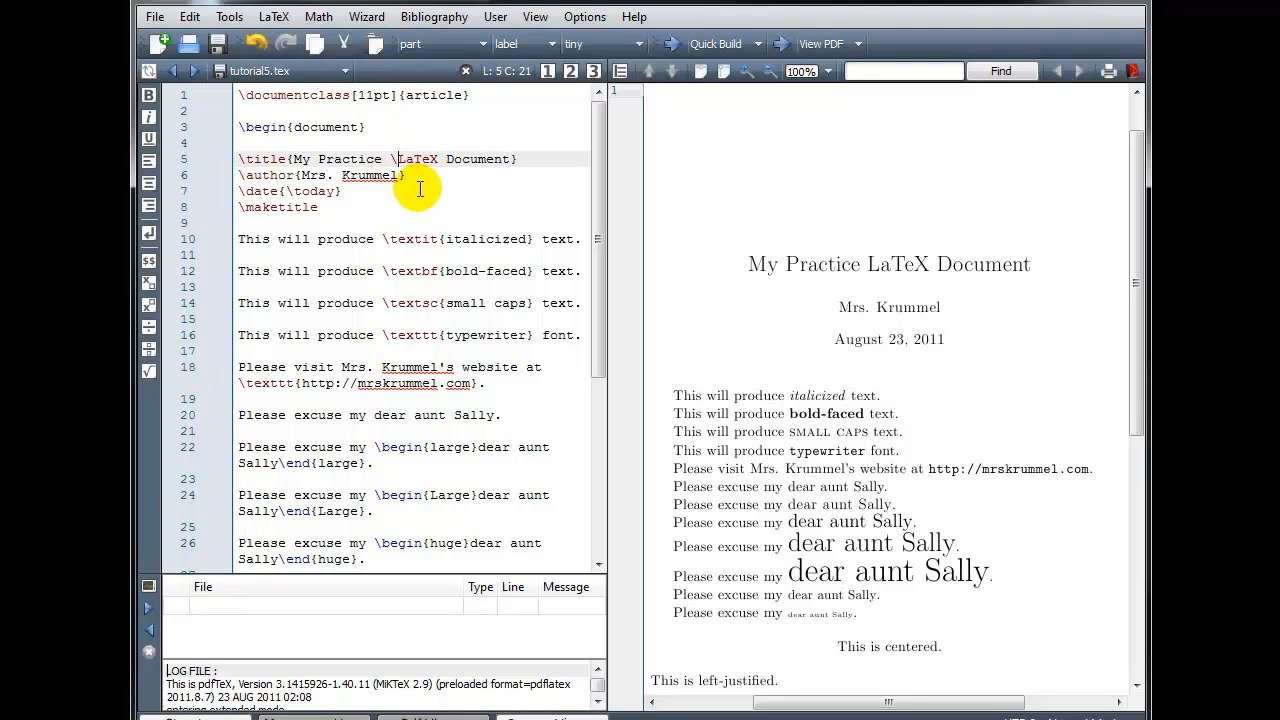
mouse_move(407, 185)
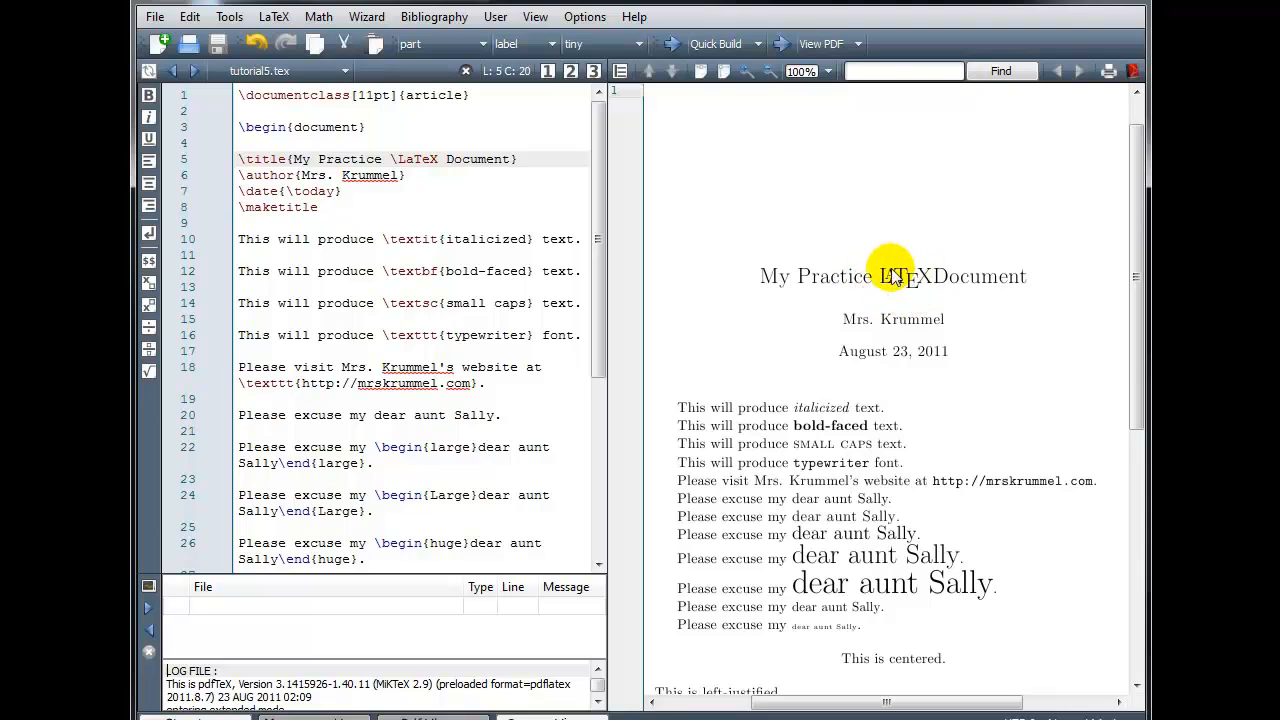
mouse_move(922, 295)
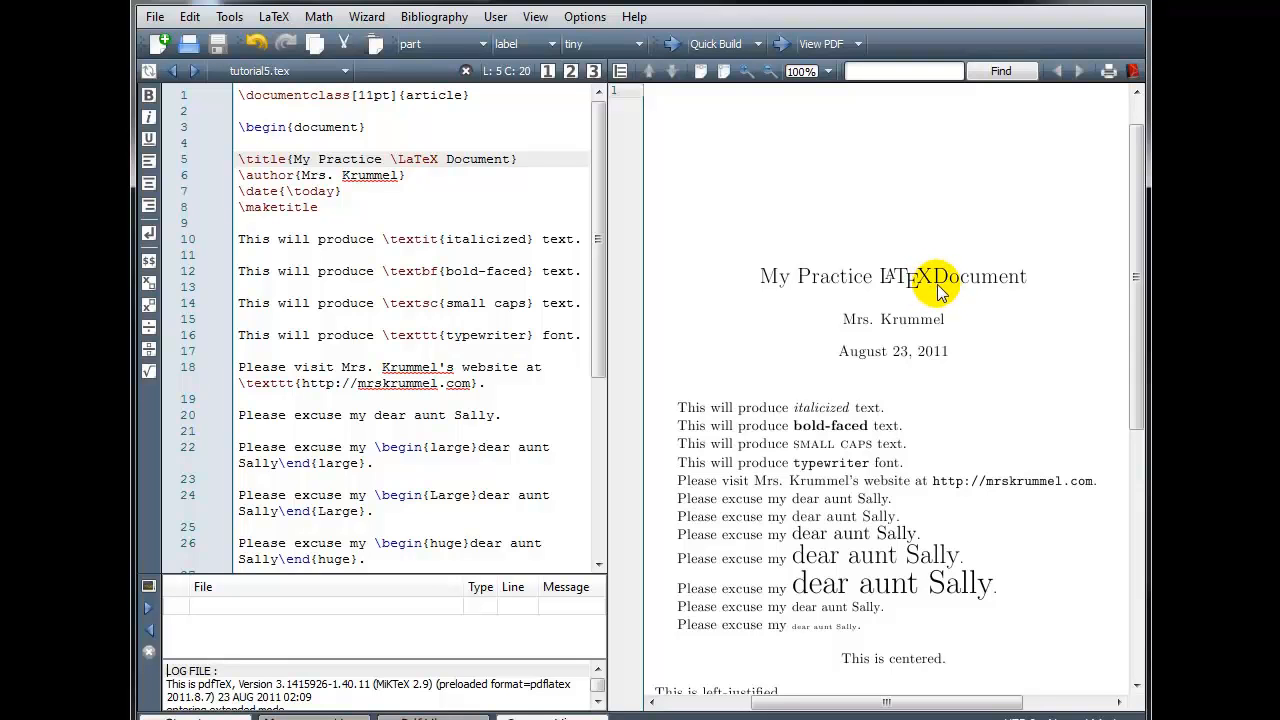
mouse_move(445, 158)
type("\\ ")
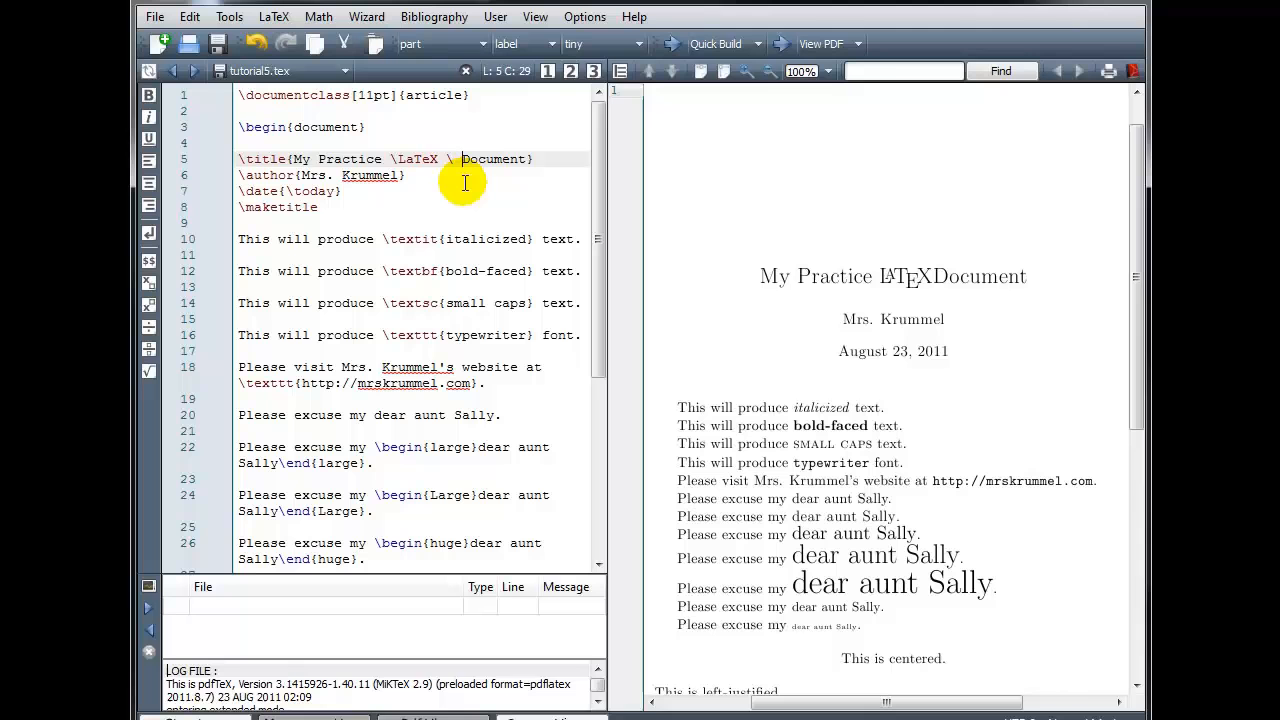
mouse_move(665, 50)
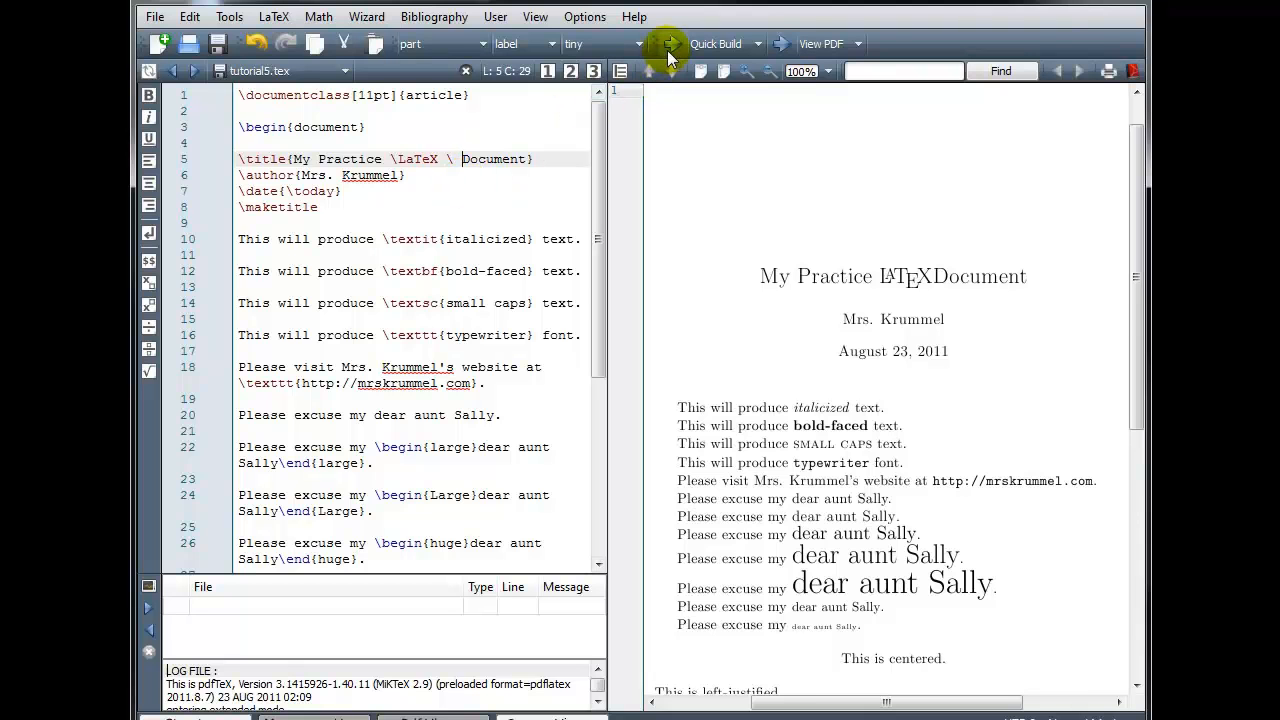
- Recompile so the title shows the LaTeX logo followed by a proper space
left_click(665, 48)
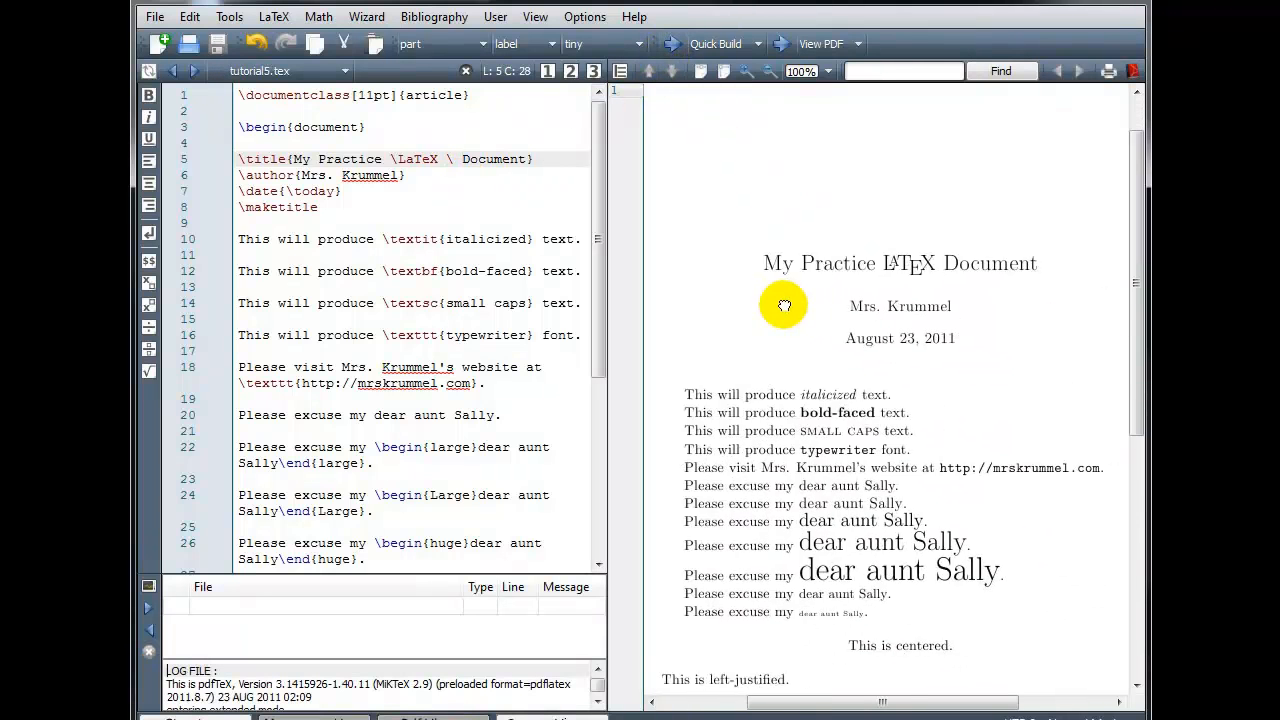
mouse_move(1043, 323)
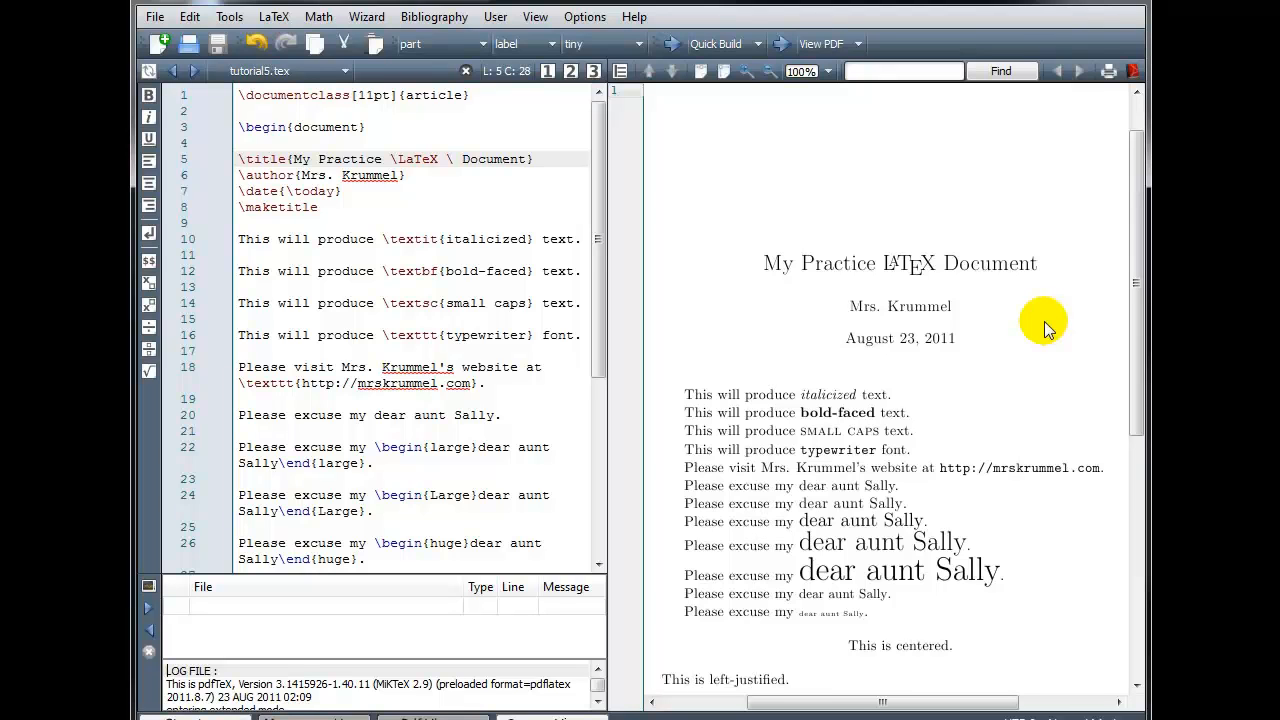
- Add \section{Linear Functions} and \section{Quadratic Functions} near the end of the source
scroll("down", 3)
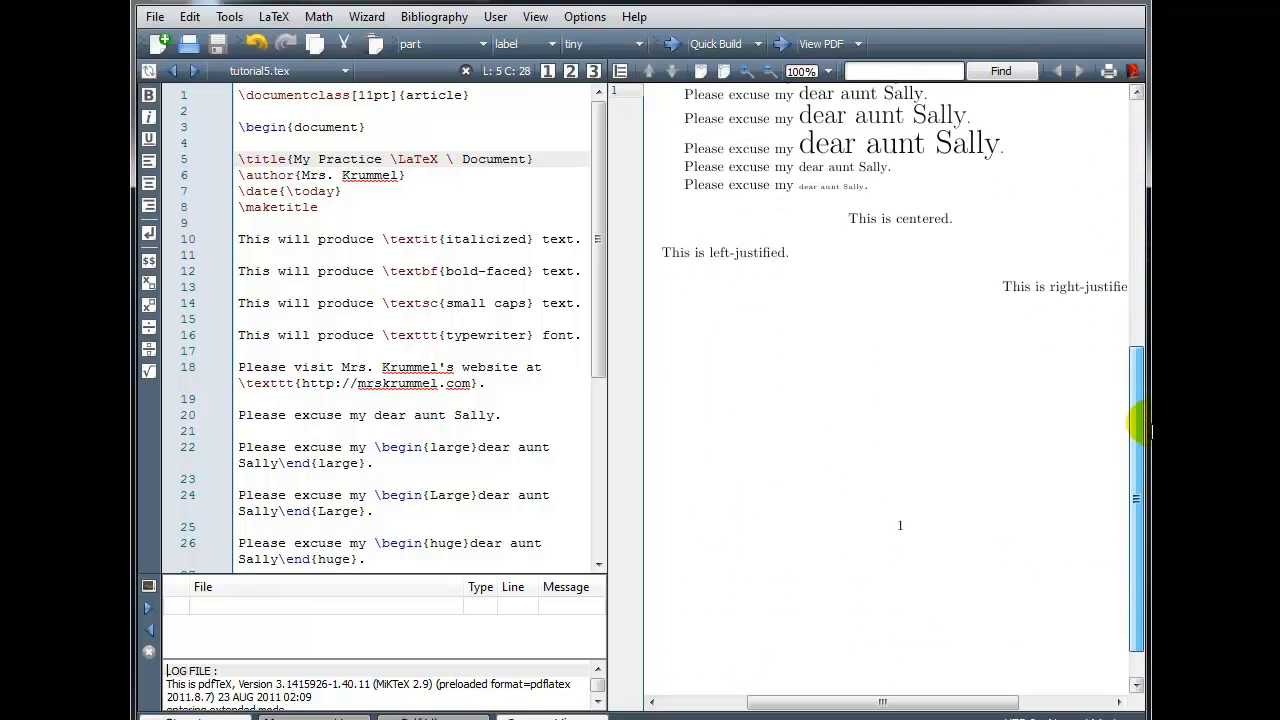
scroll("down", 3)
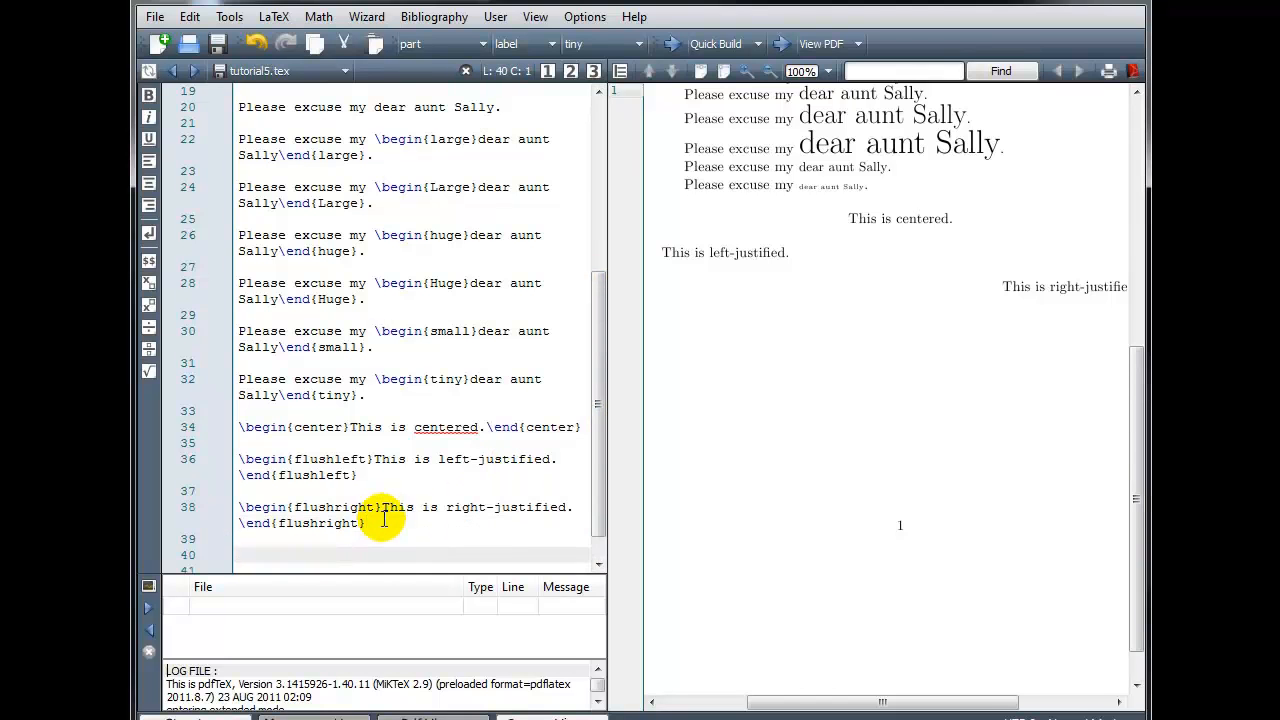
scroll("down", 3)
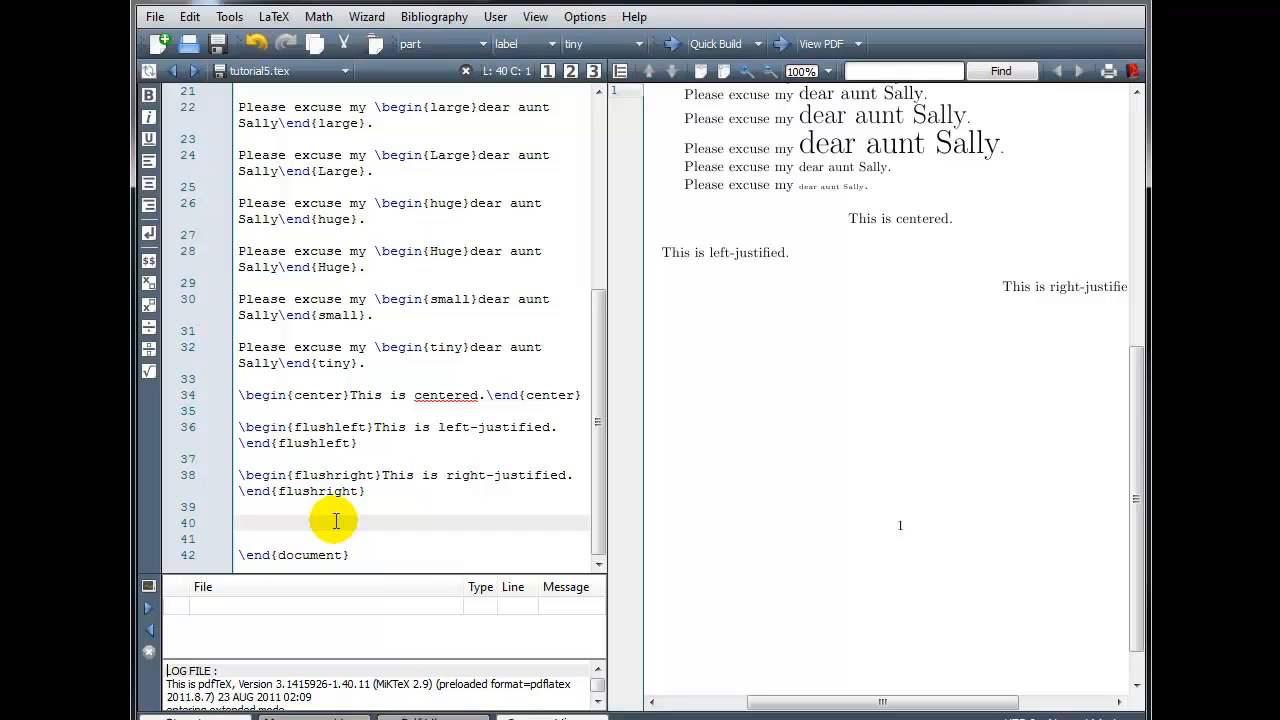
type("\\")
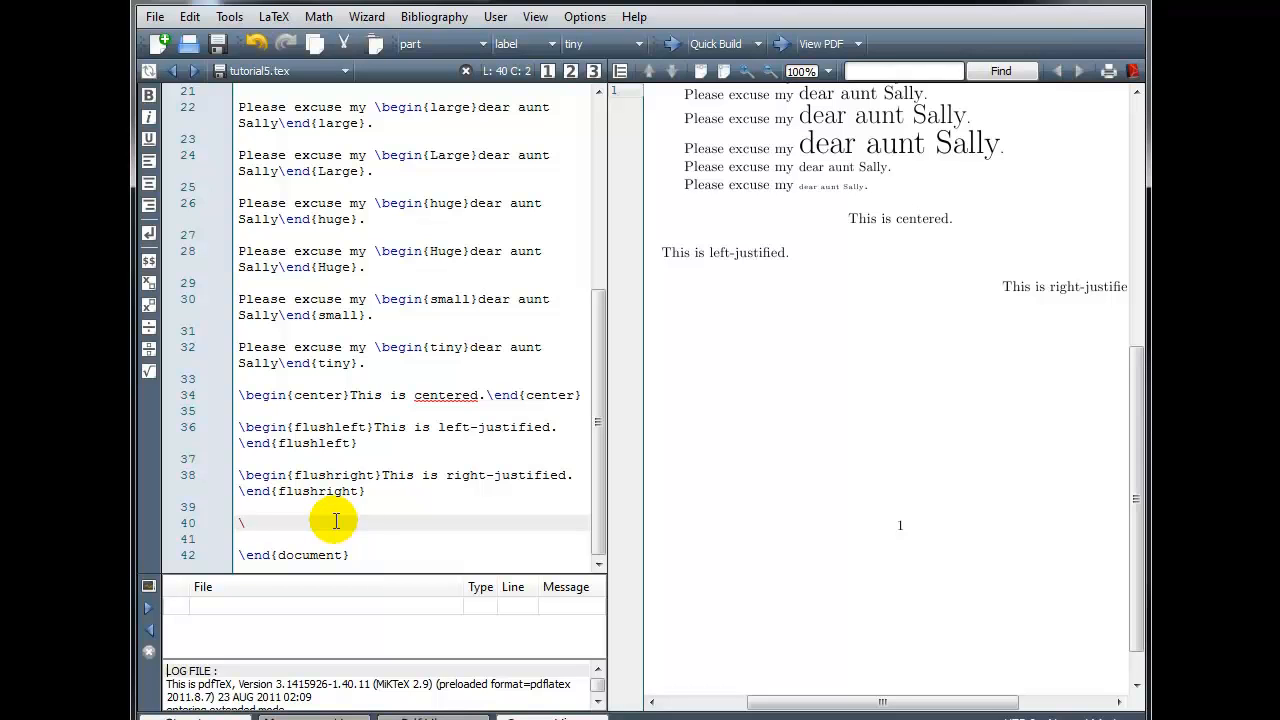
type("section{")
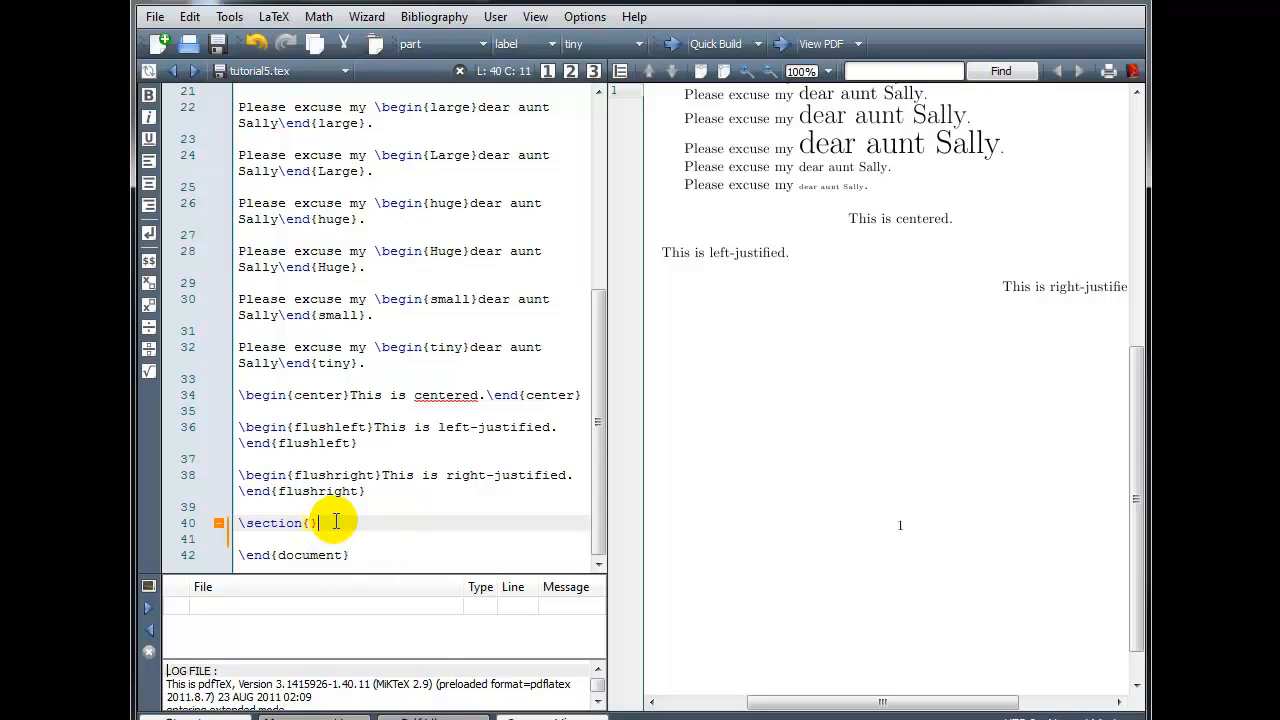
type("Li")
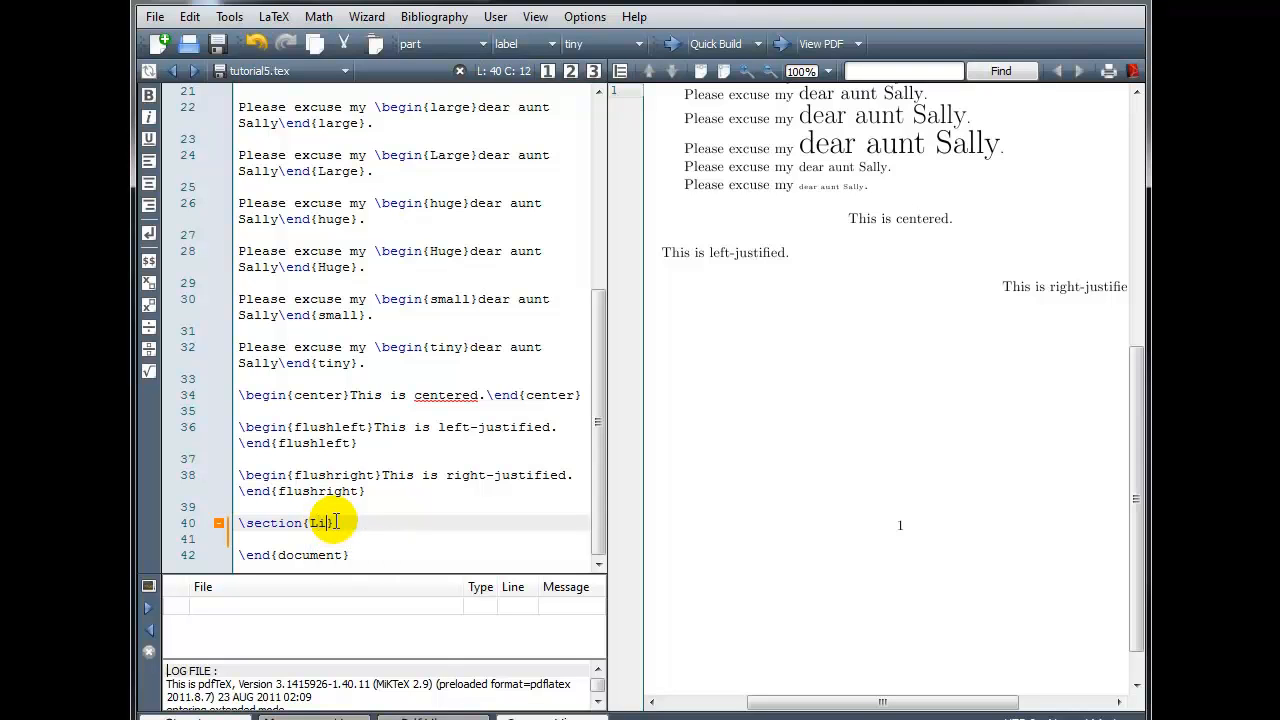
type("near Function")
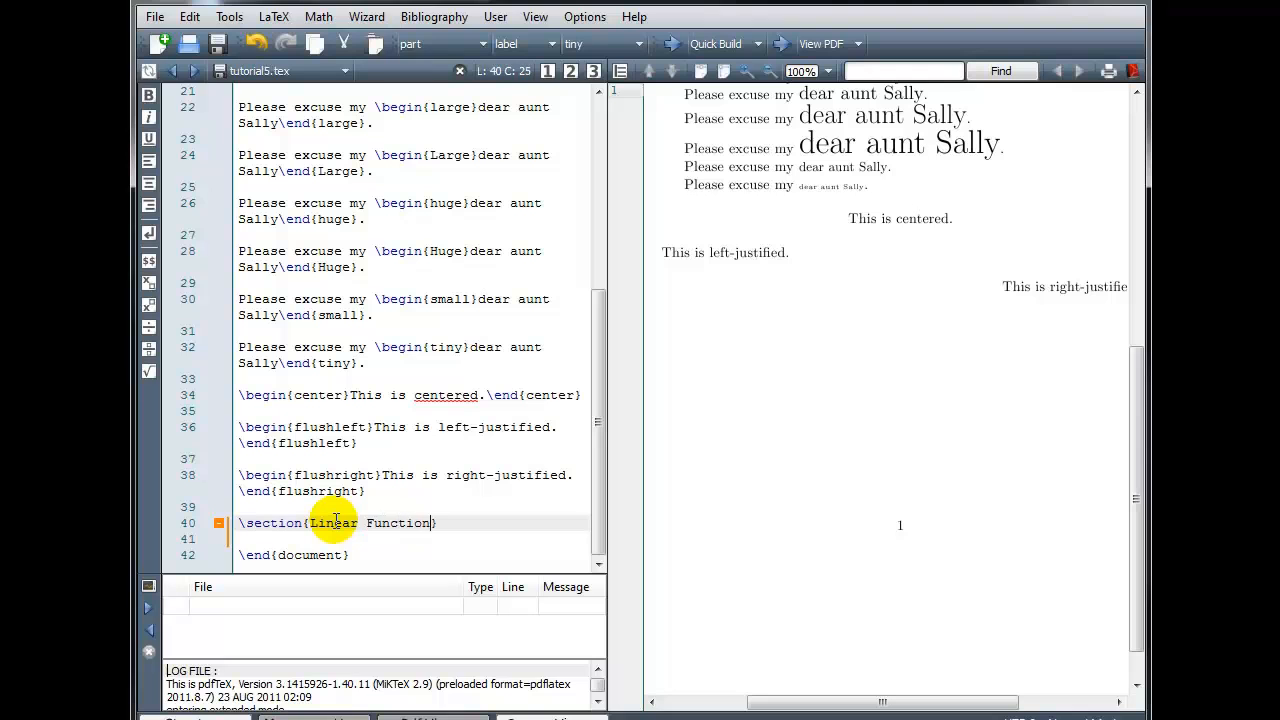
type("s")
left_click(413, 539)
type("\\")
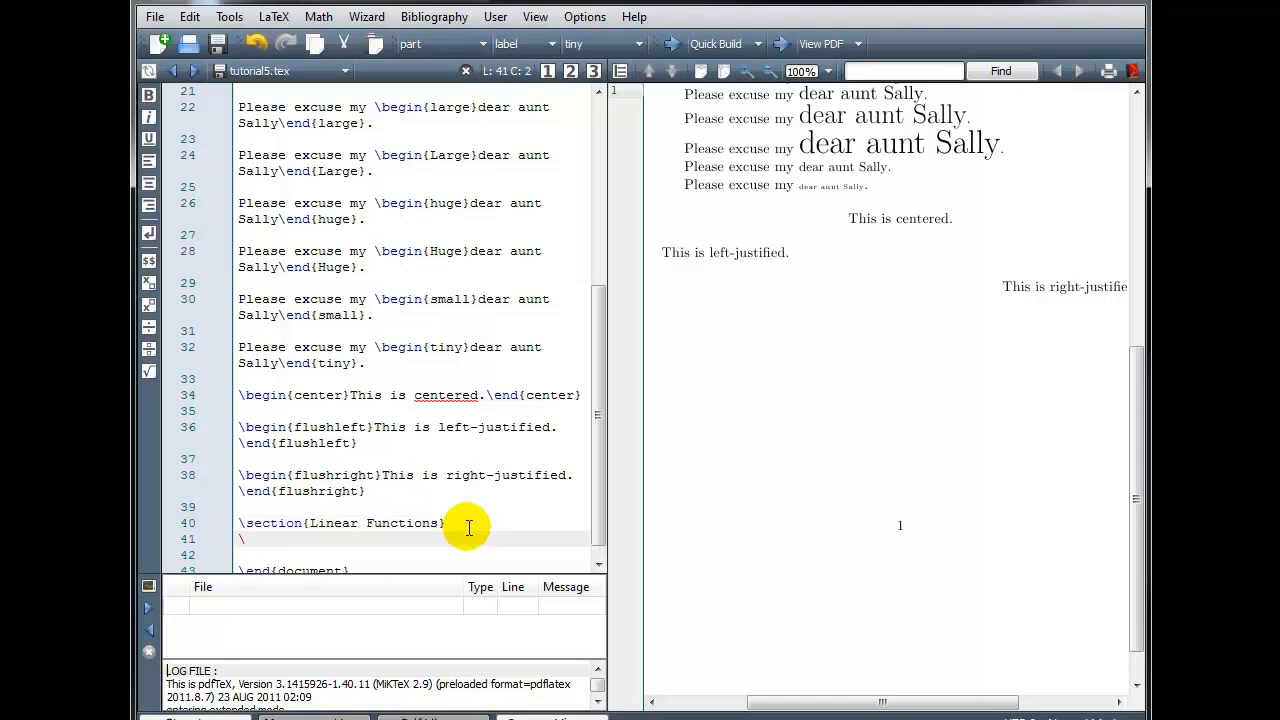
type("section")
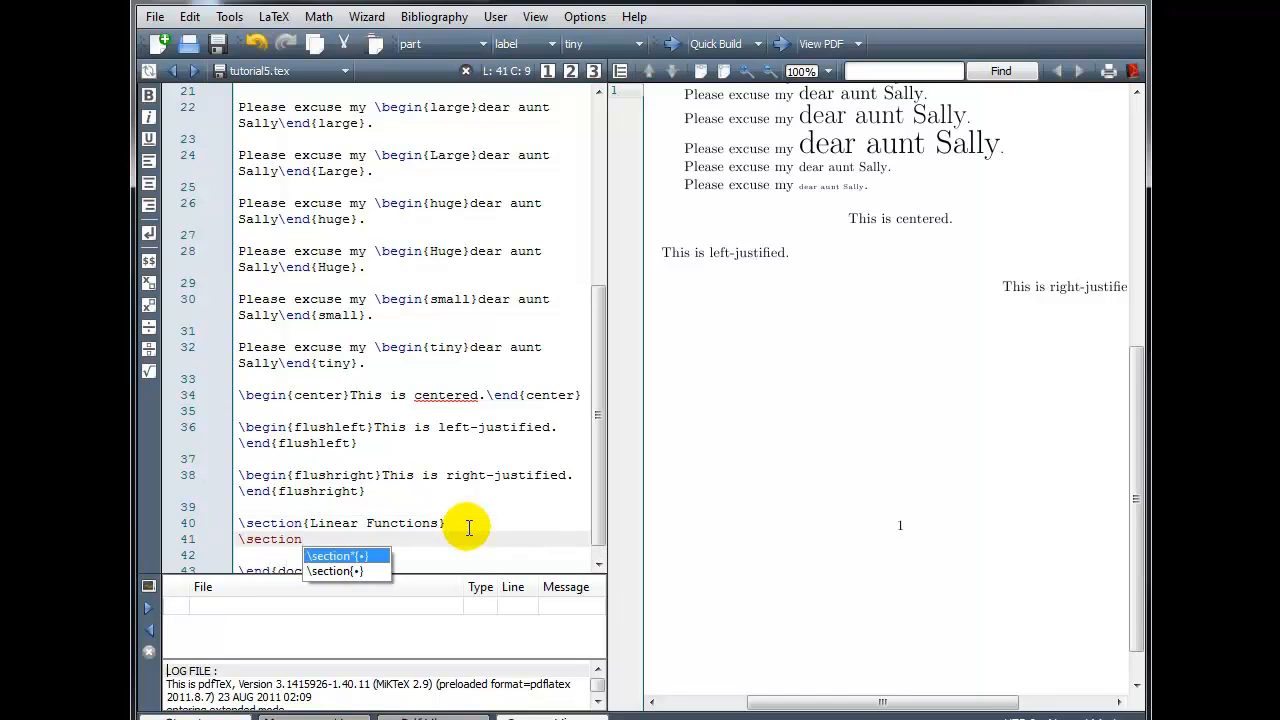
type("{Quadratic")
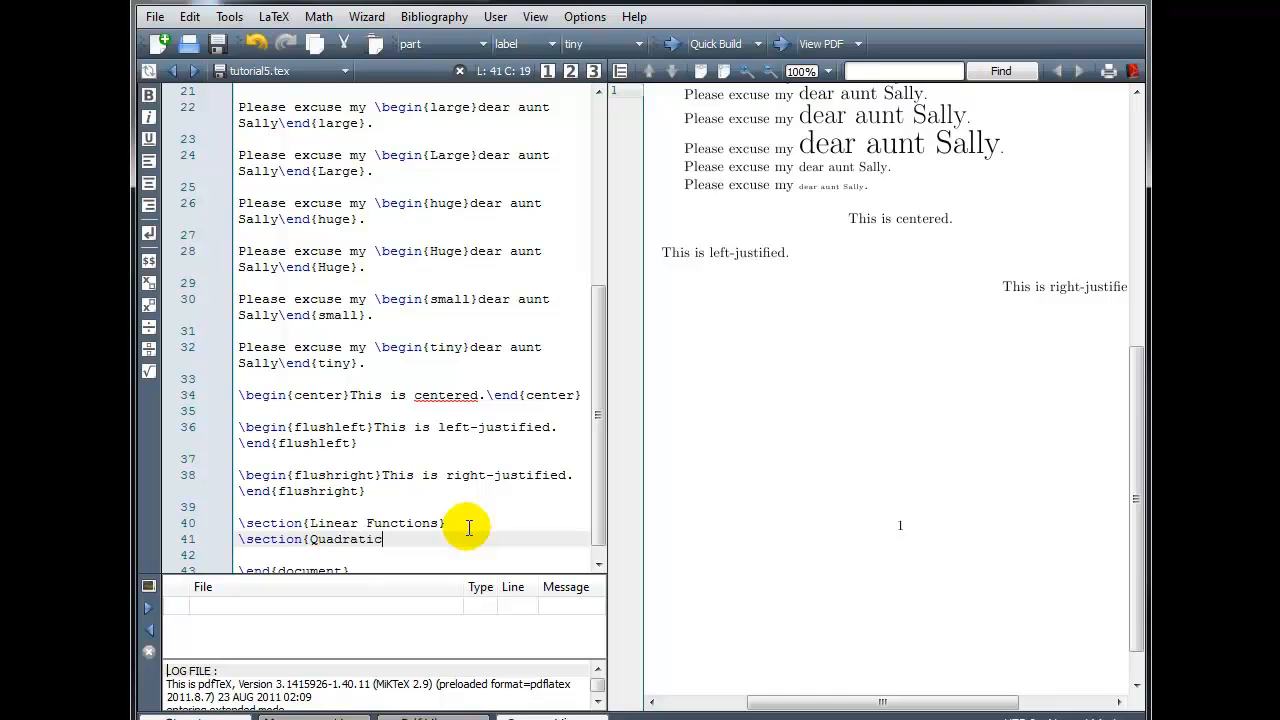
type("Functions")
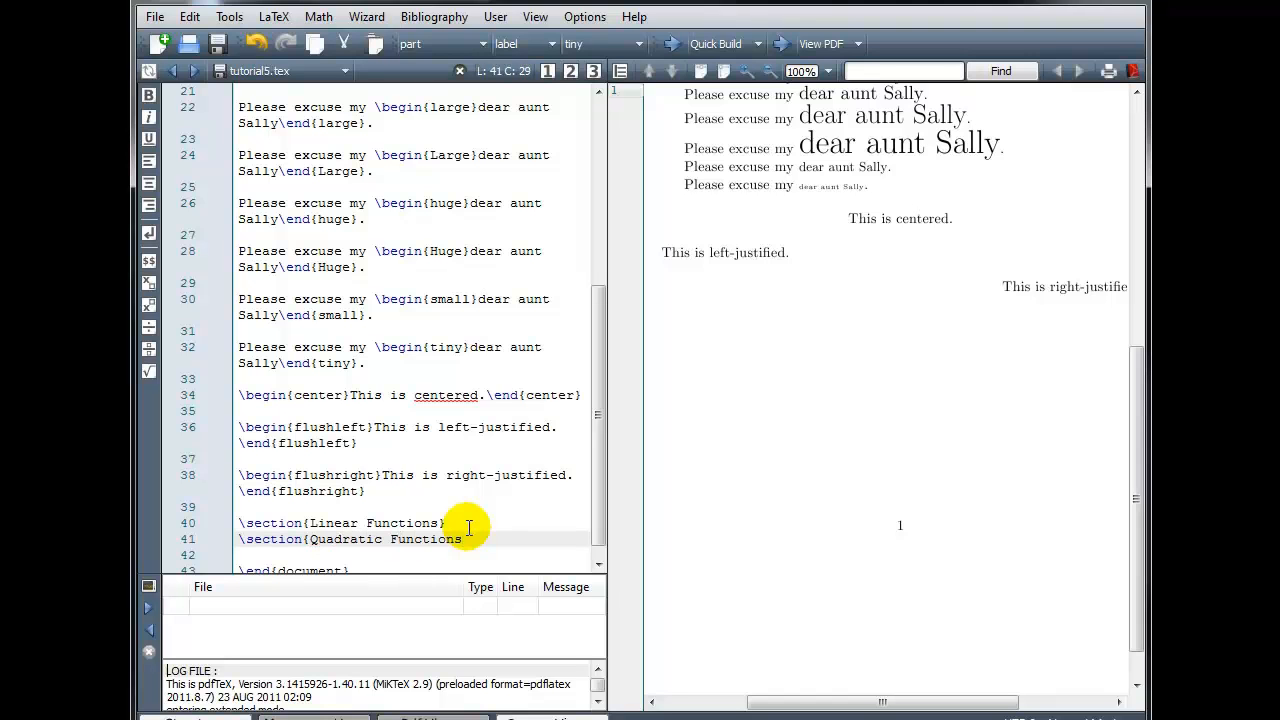
- Recompile to show headings '1 Linear Functions' and '2 Quadratic Functions', then place the cursor after Linear Functions
left_click(470, 539)
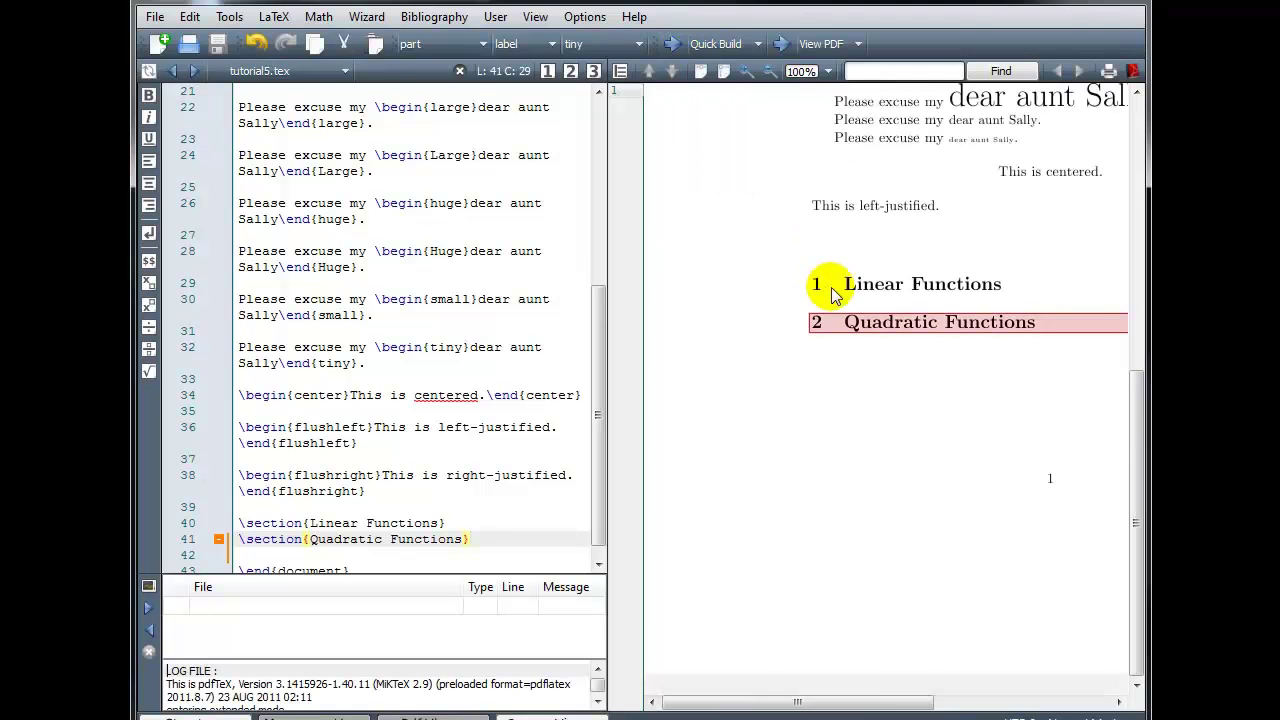
mouse_move(860, 345)
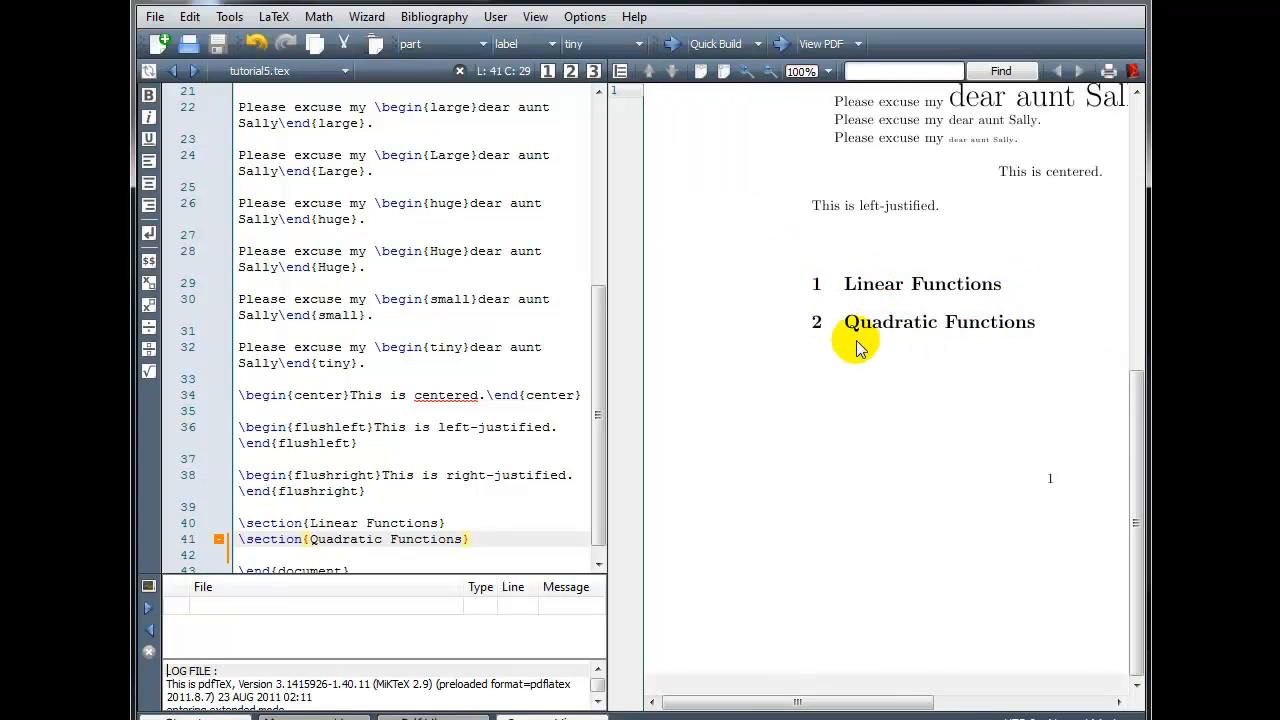
mouse_move(975, 353)
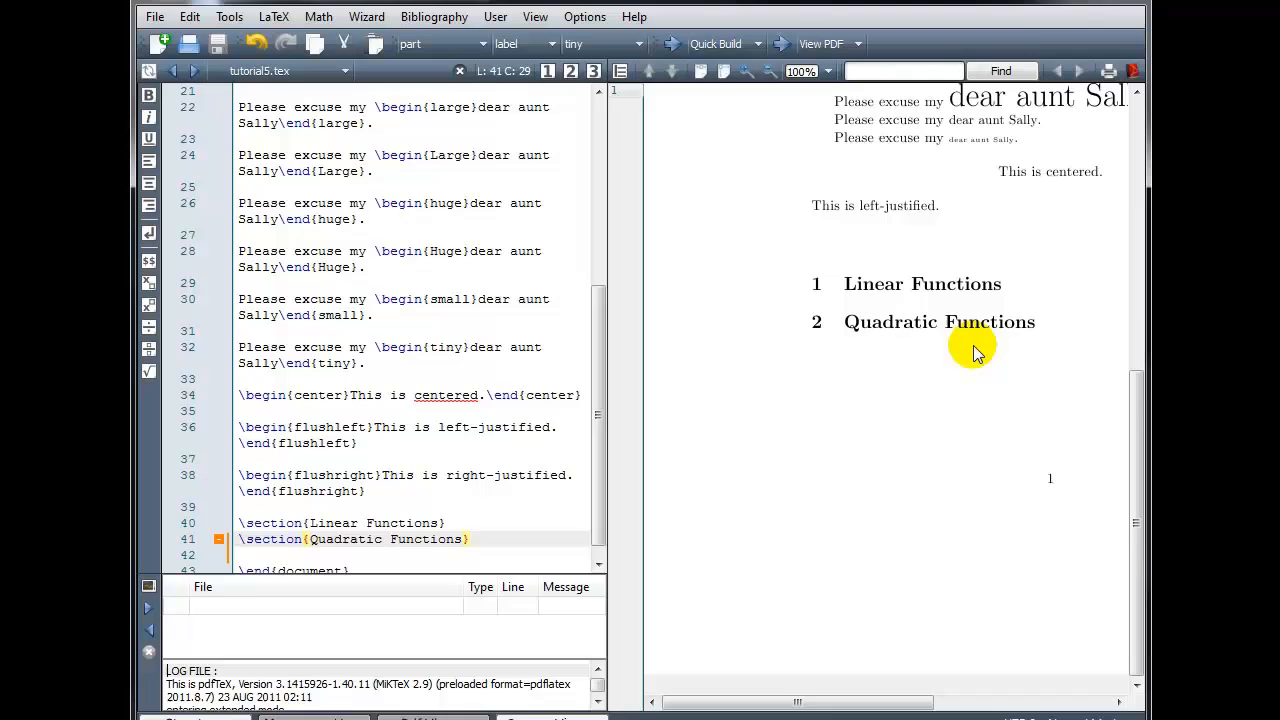
left_click(447, 522)
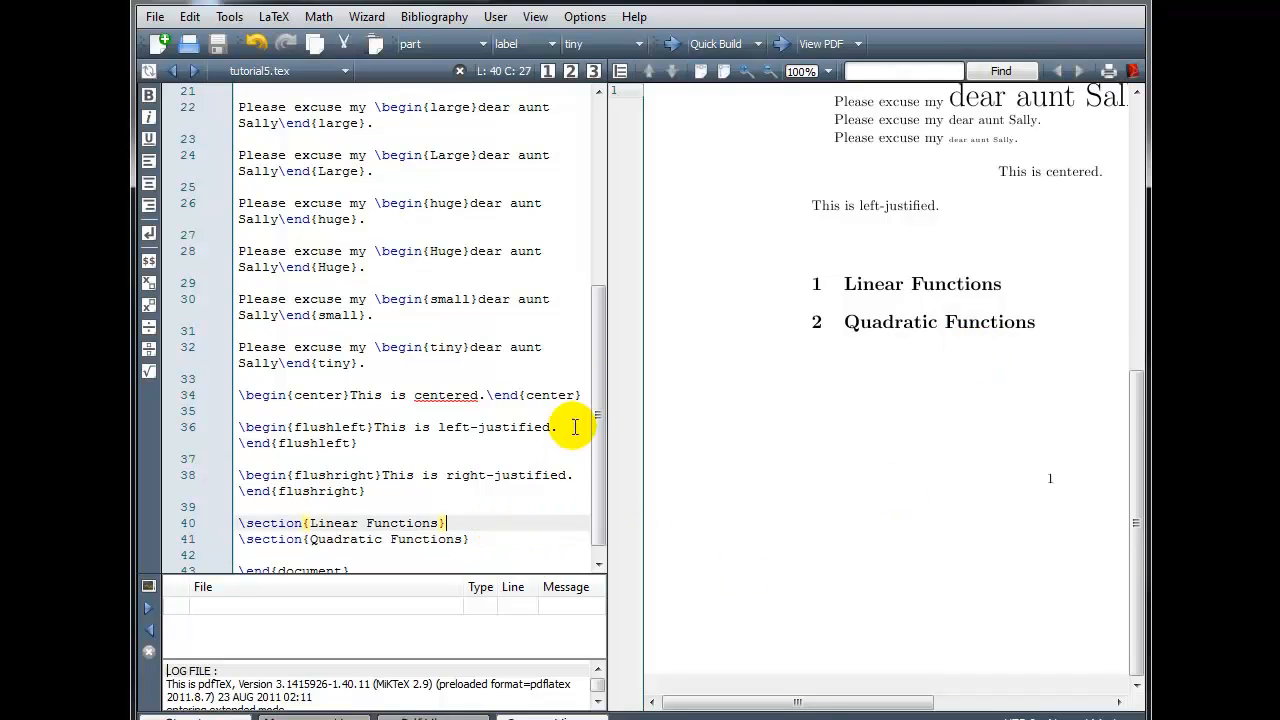
scroll("down", 3)
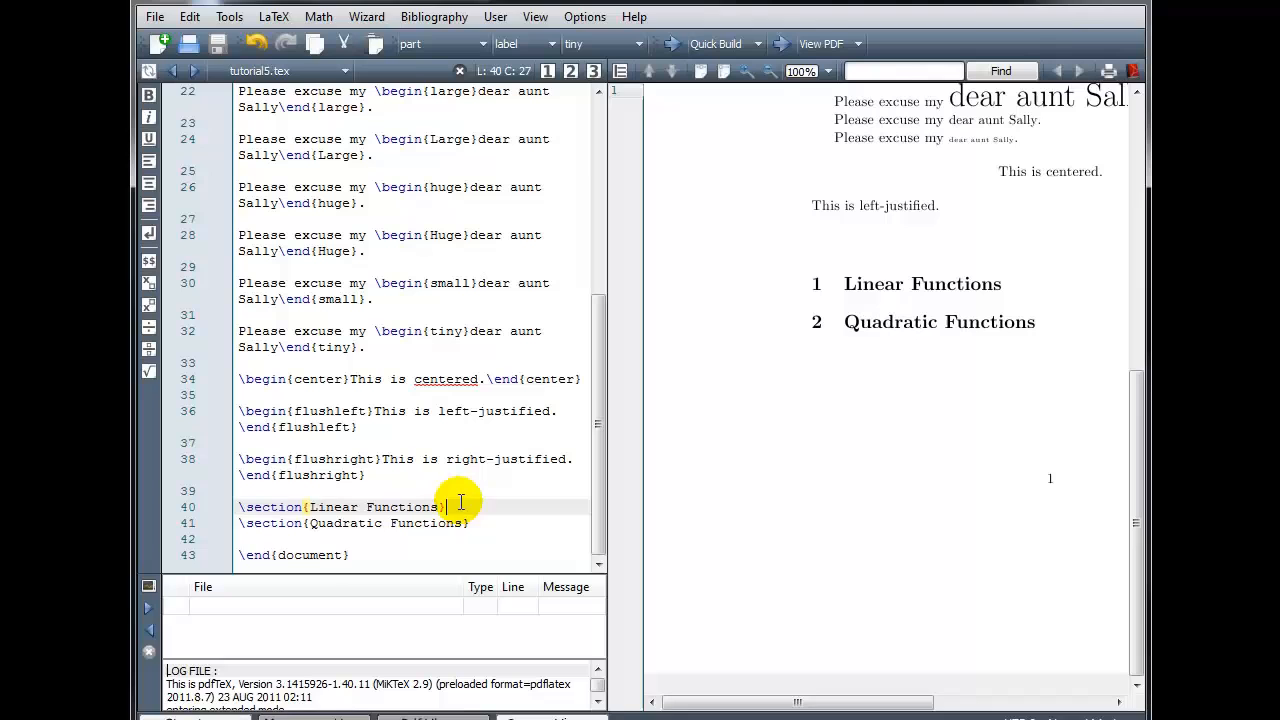
- Add a \subsection{Slope-Intercept Form} line below the Linear Functions heading
key("Return")
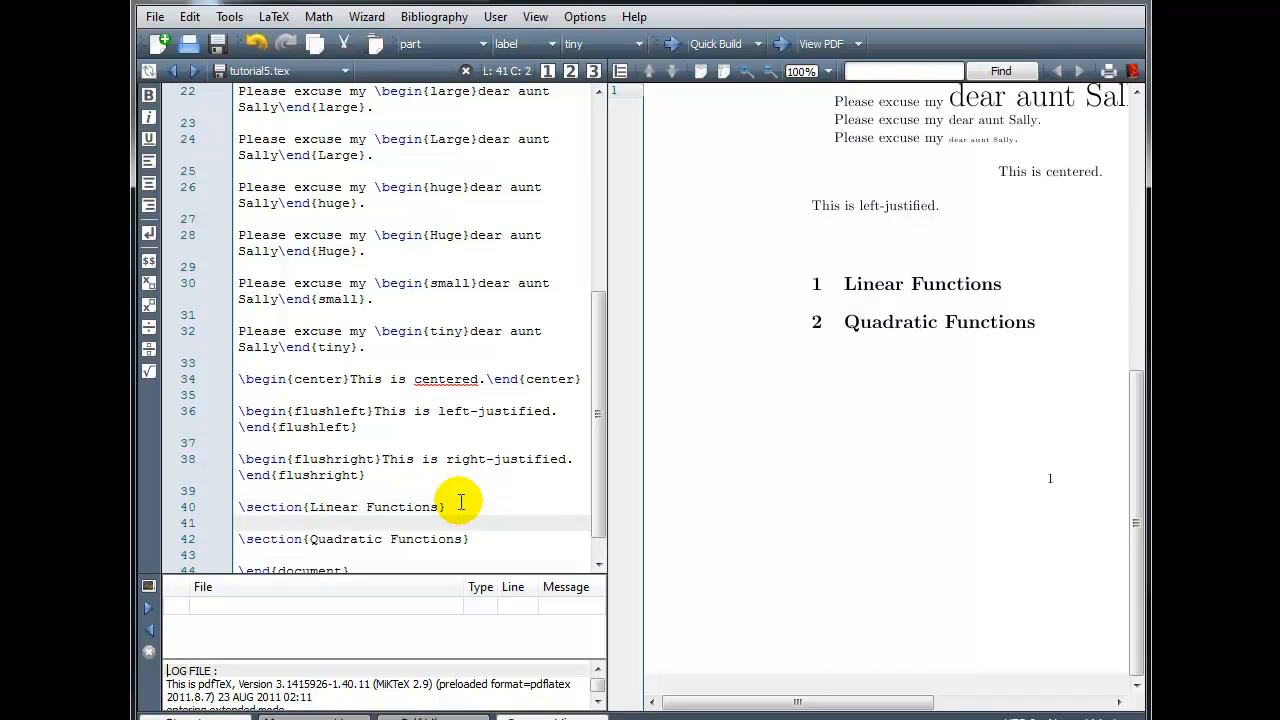
type("\\subsection{Slope-I")
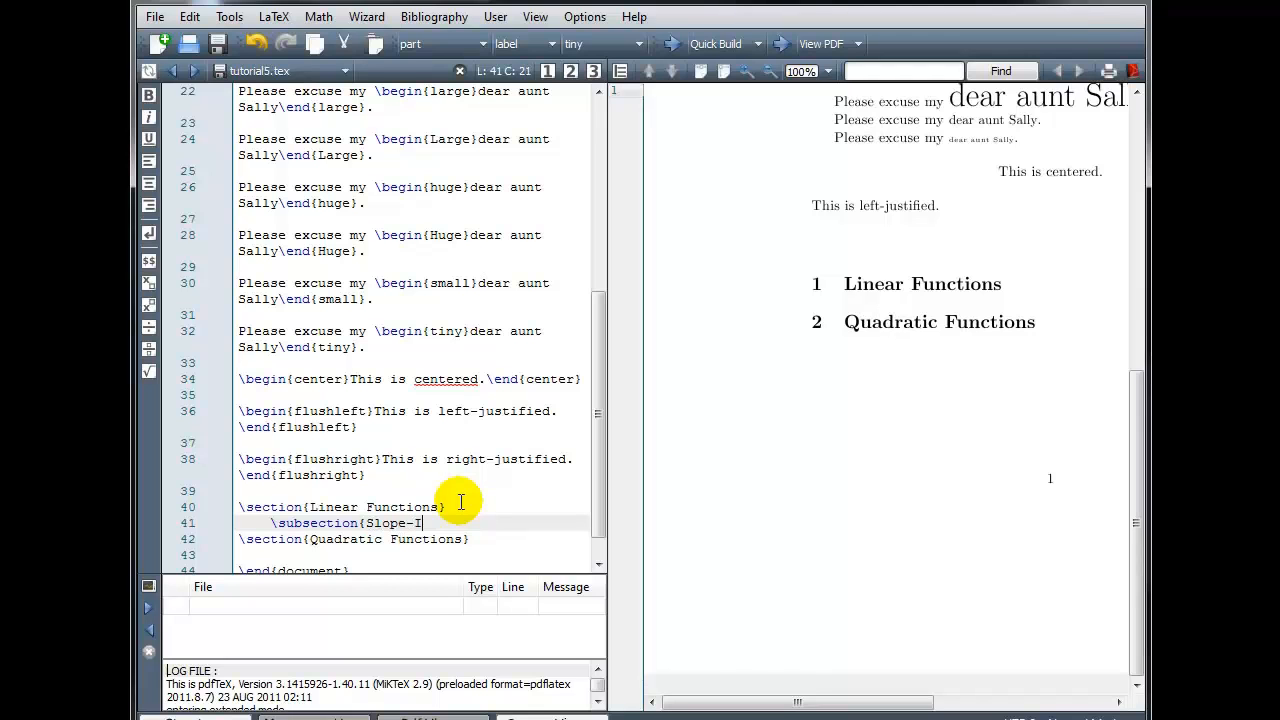
type("ntercept F")
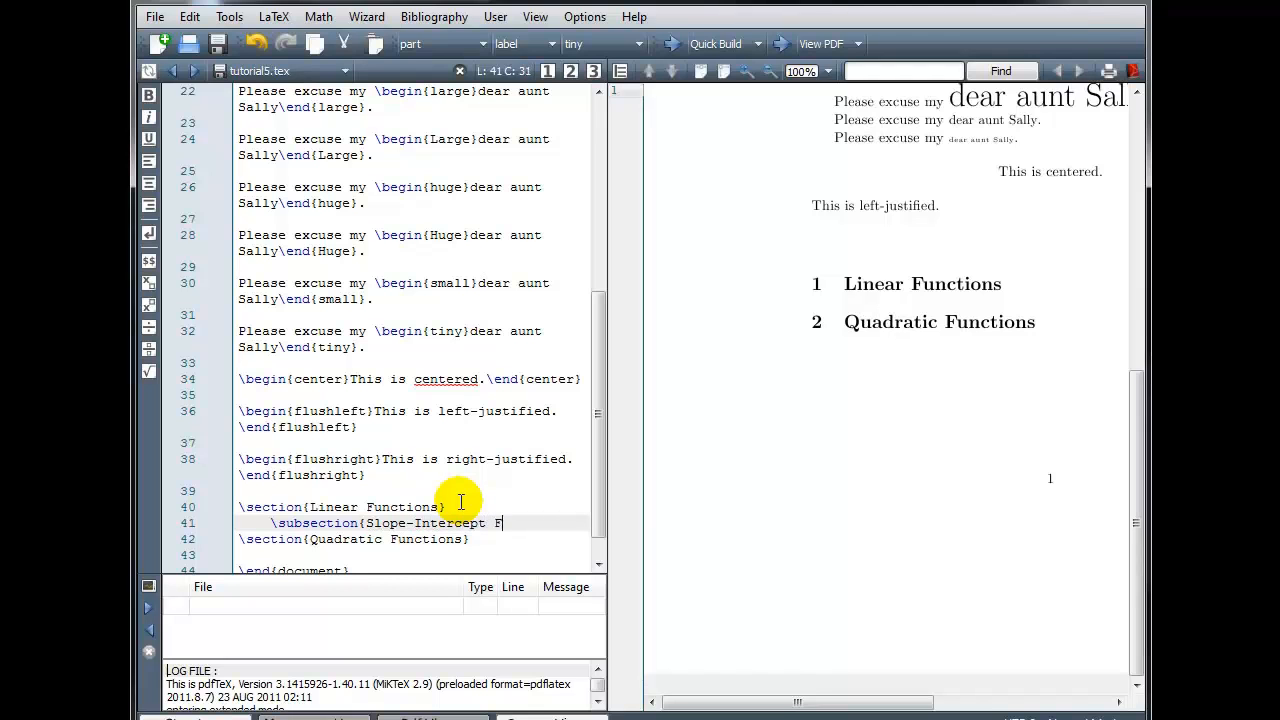
type("orm}")
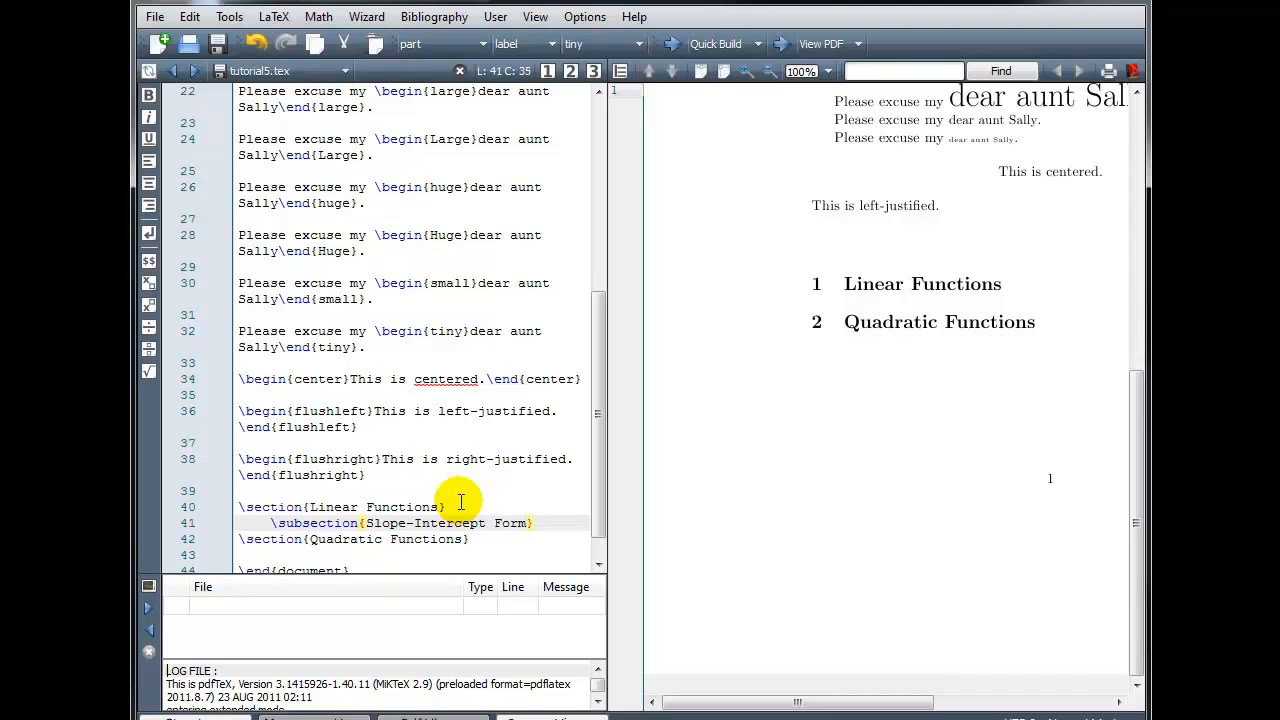
- Add the Standard Form and Point-Slope Form subsections, using the autocomplete suggestion
type("\\subsection{Standard Fo")
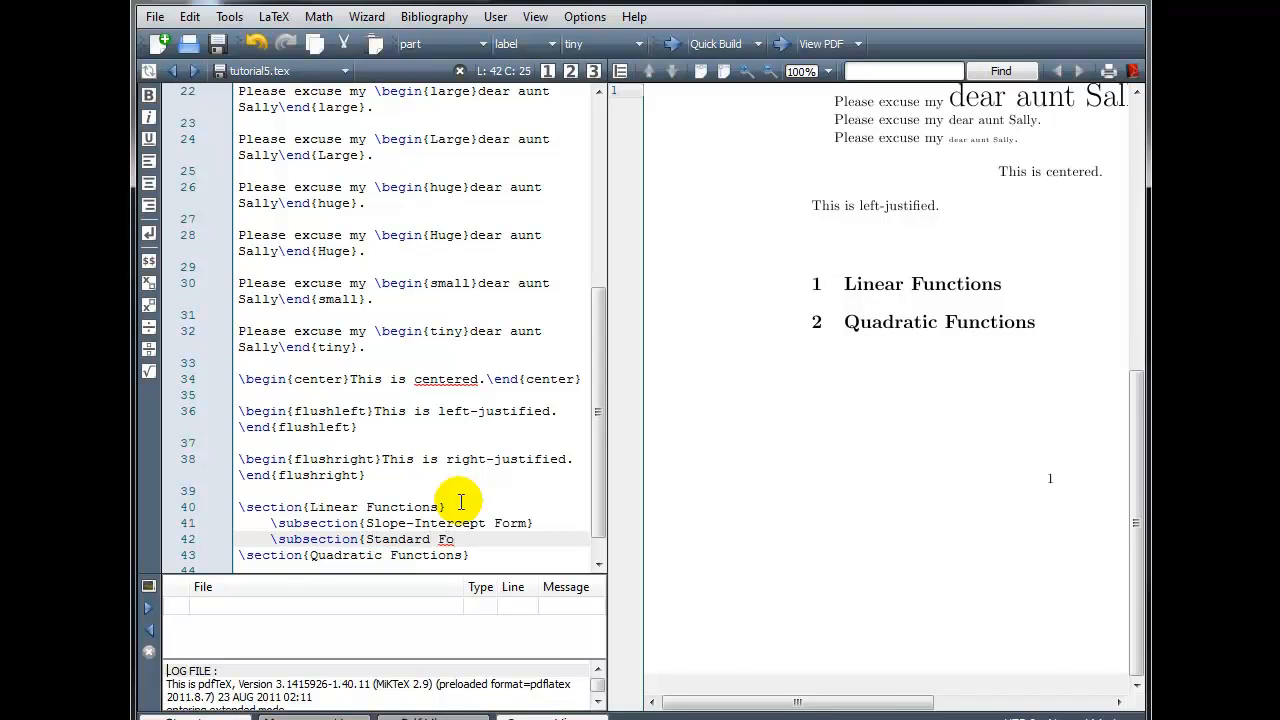
key("Return")
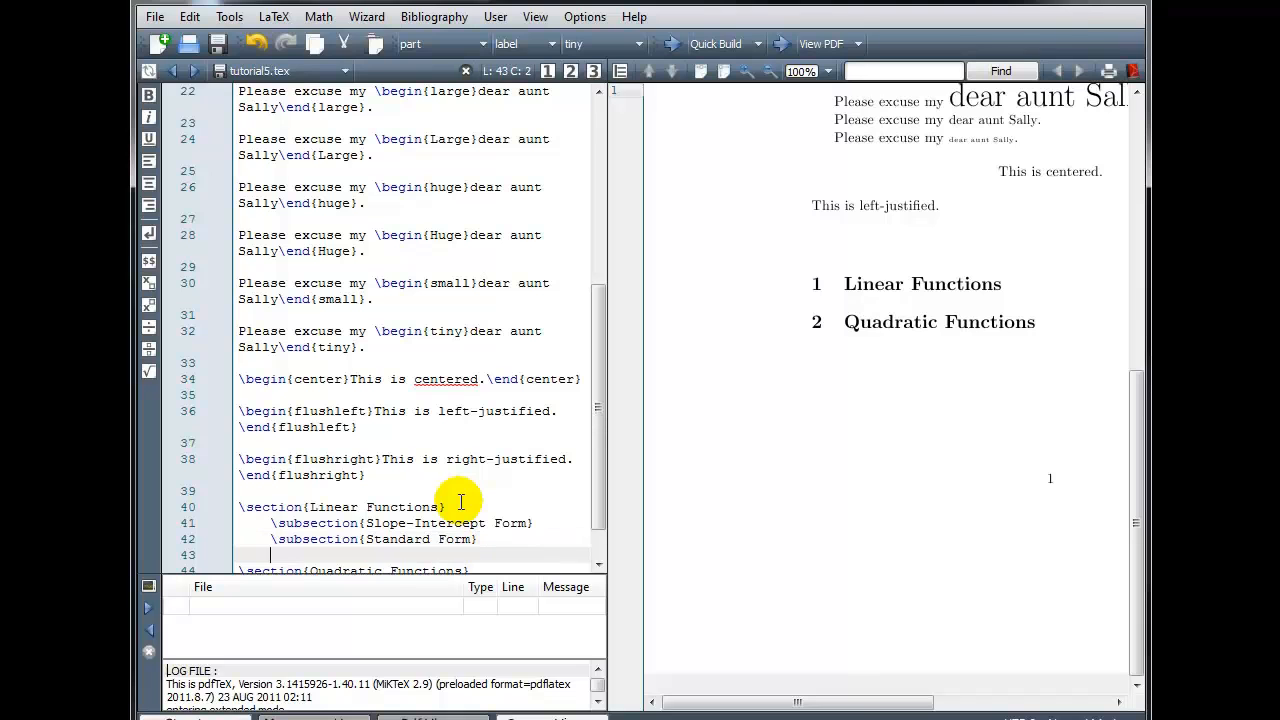
type("\\subs")
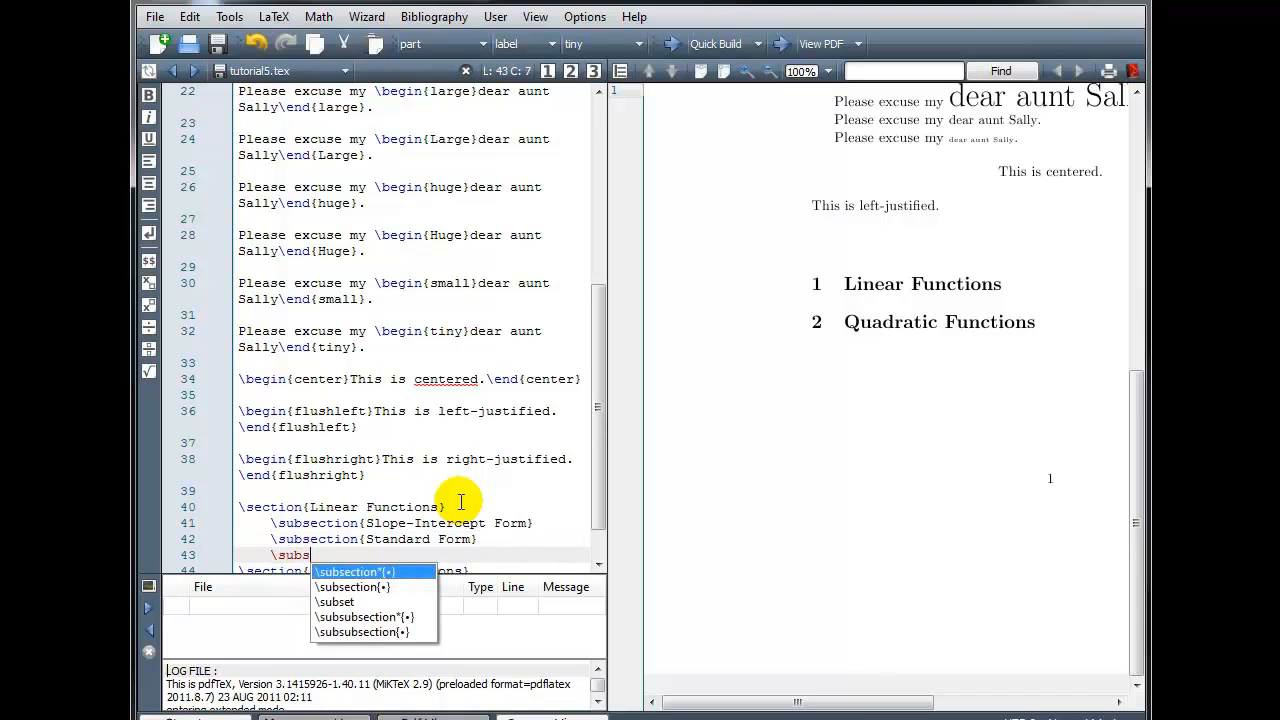
left_click(356, 571)
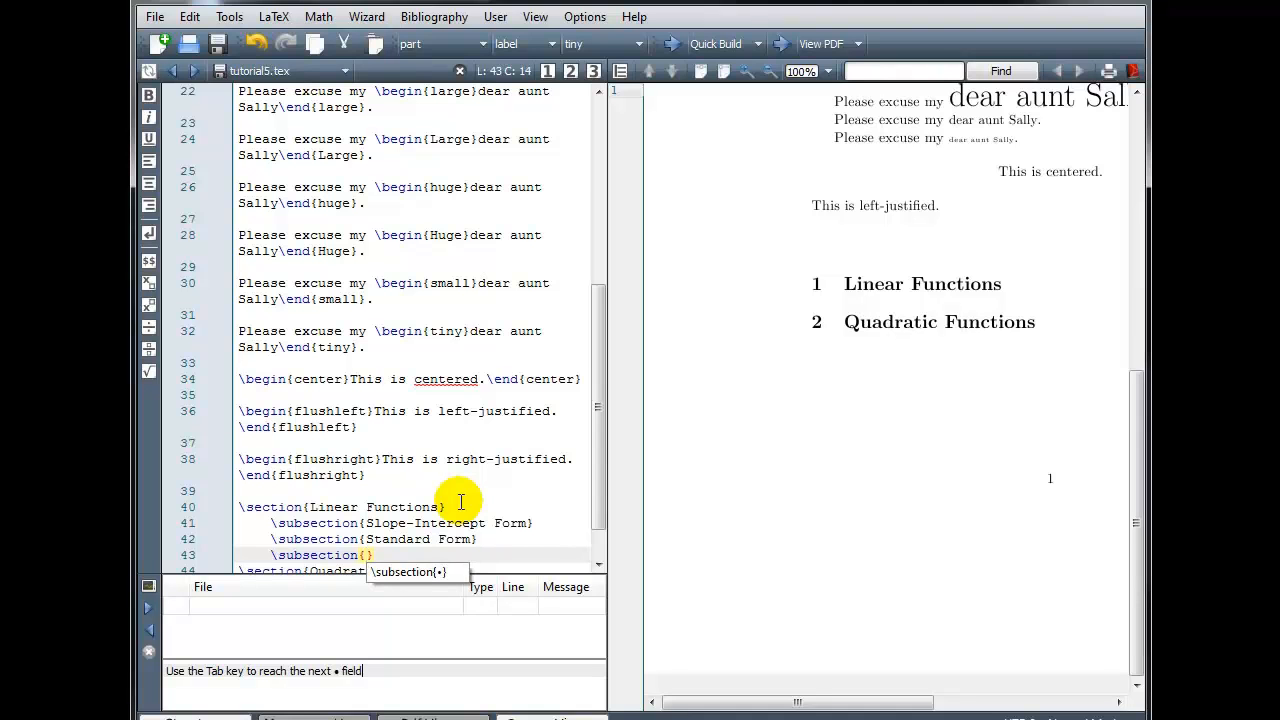
type("Point")
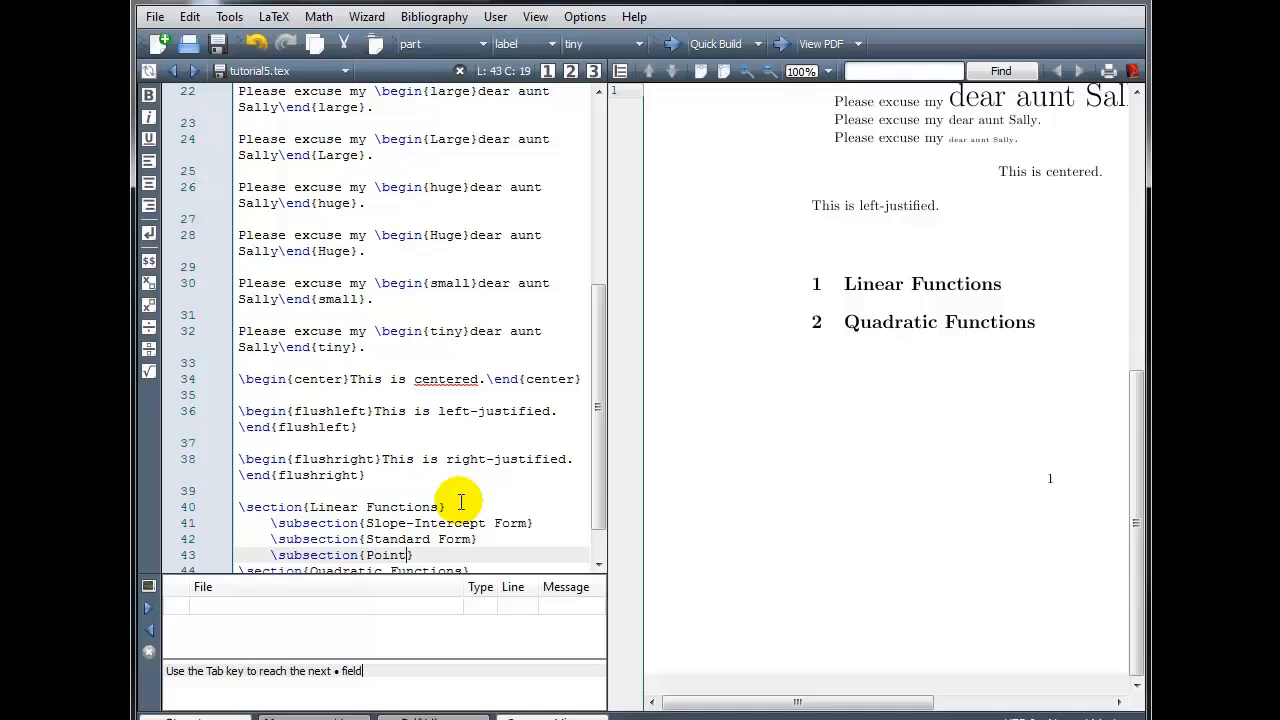
type("-Slope Form")
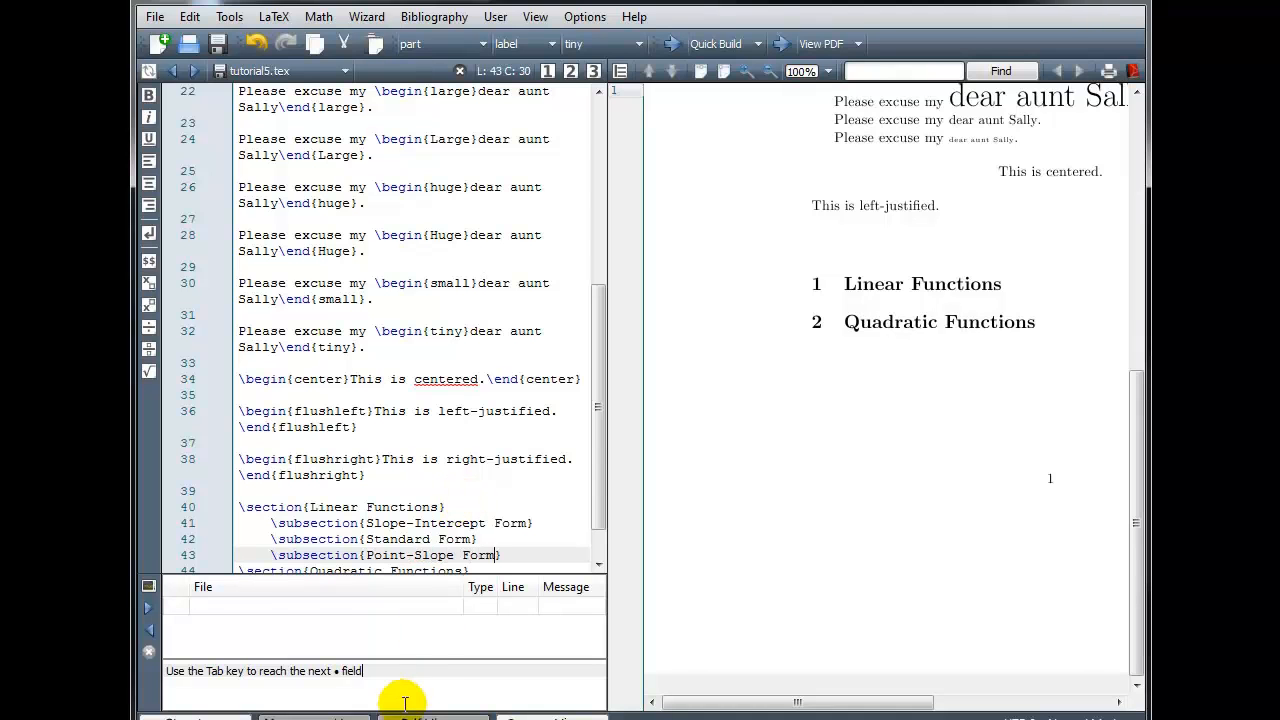
scroll("down", 3)
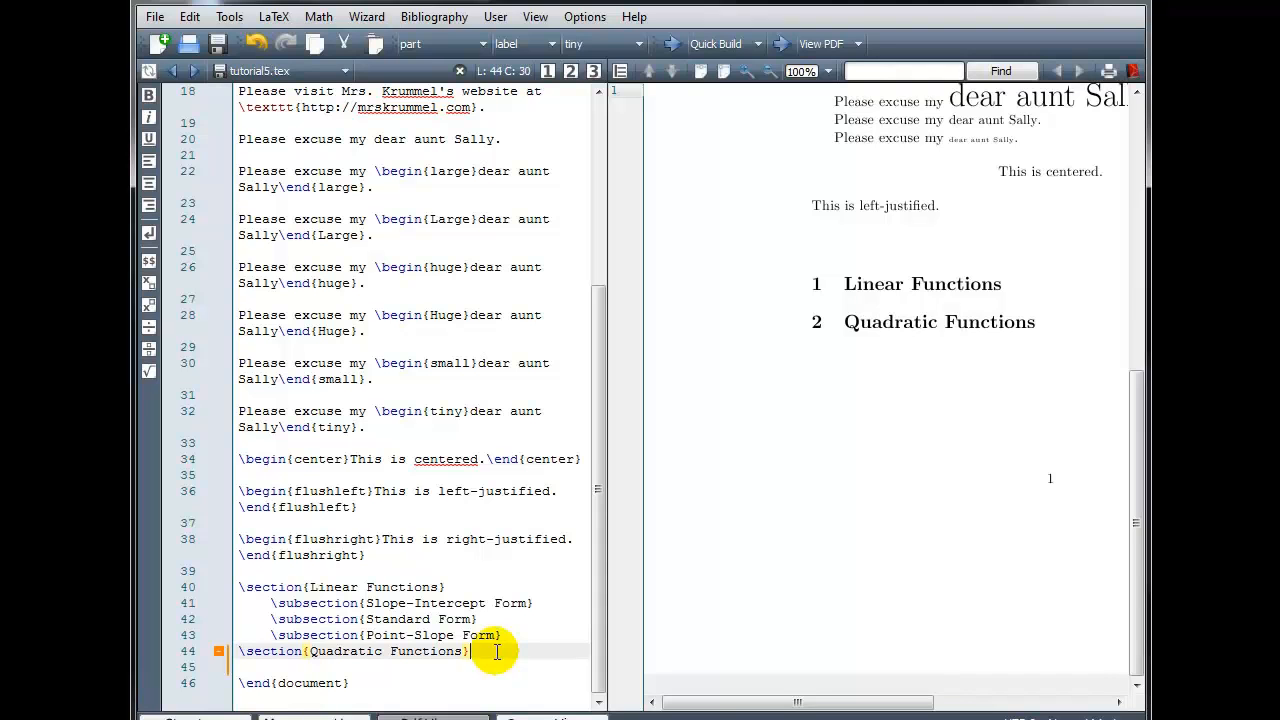
- Add Vertex Form and Standard Form subsections under Quadratic Functions
key("Return")
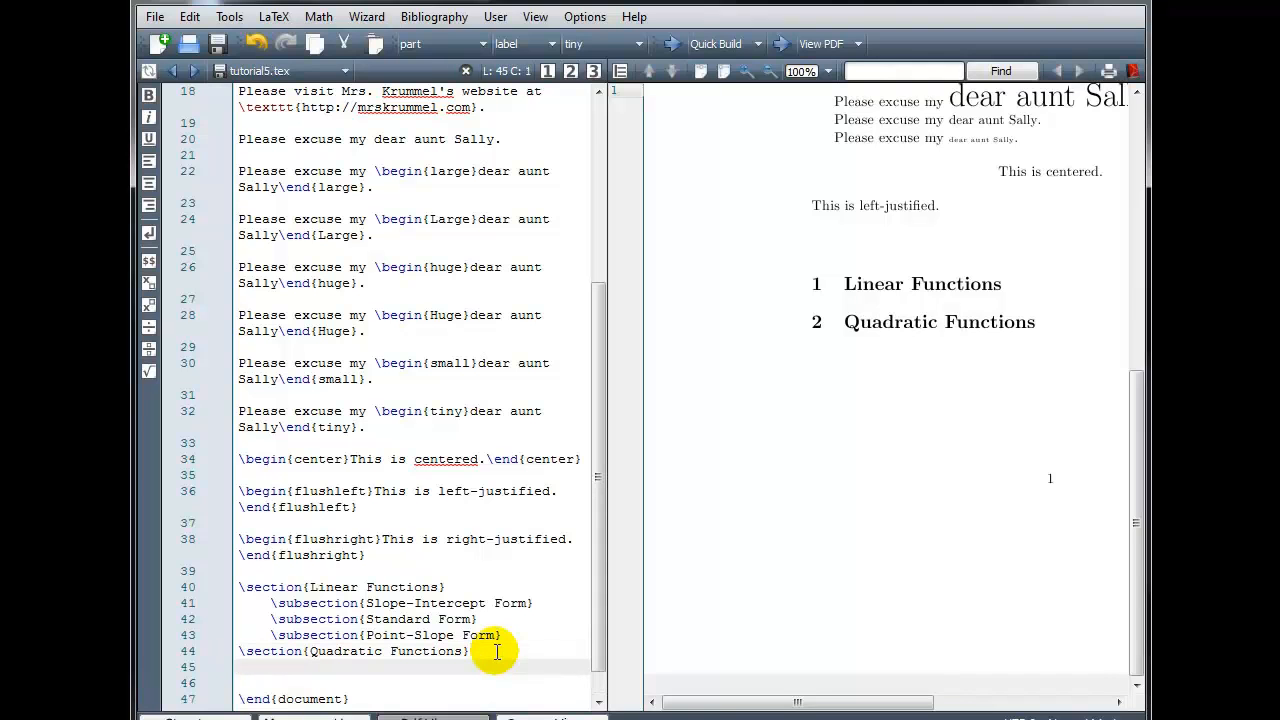
type("\\subsection")
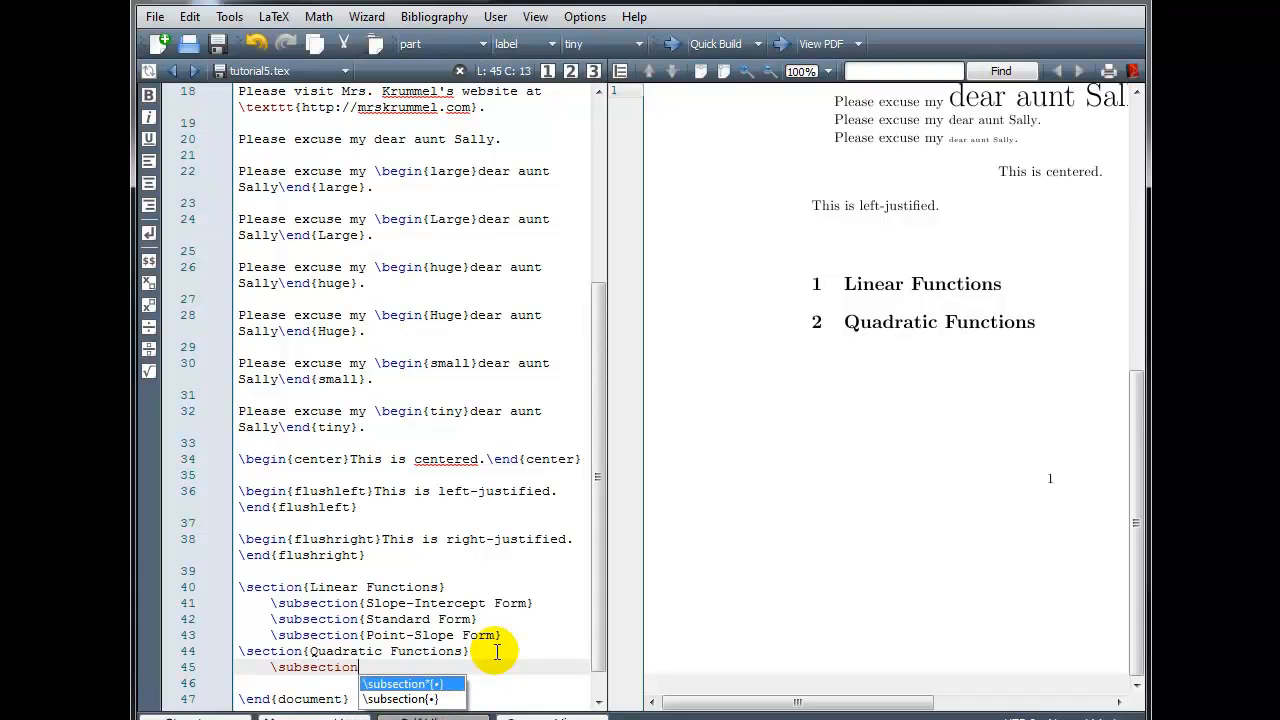
type("{Vertex")
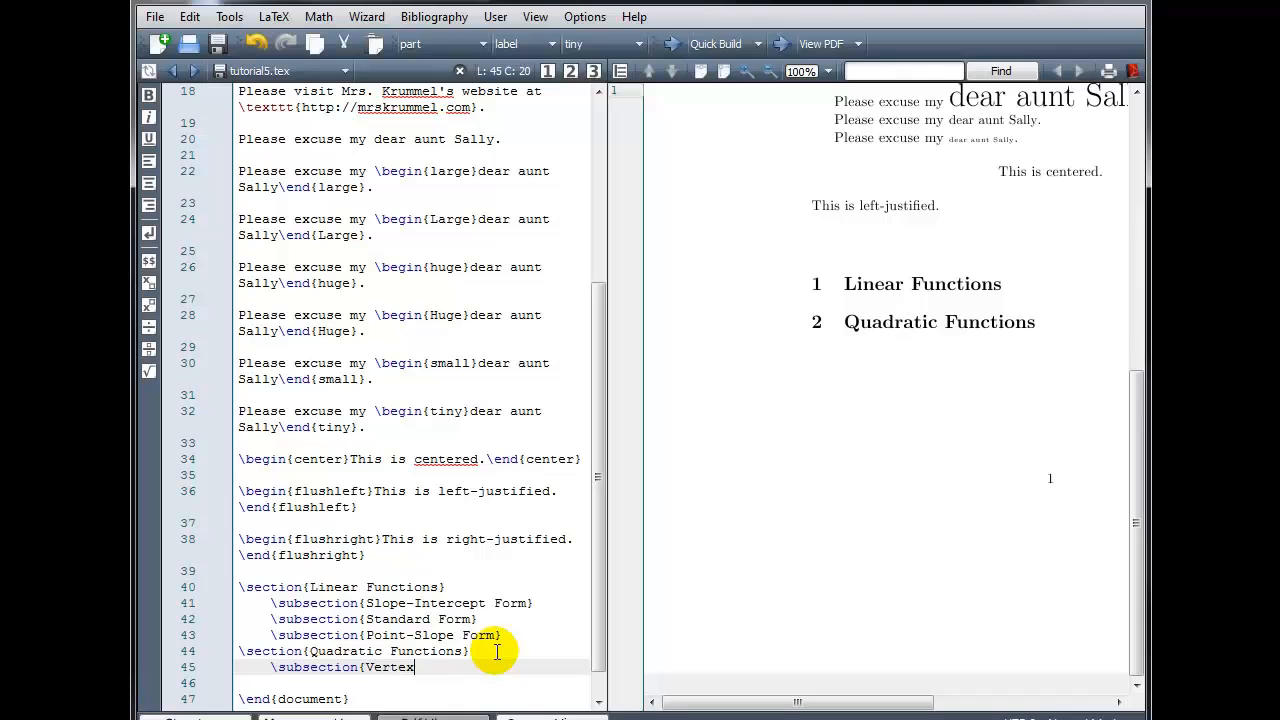
type("Form")
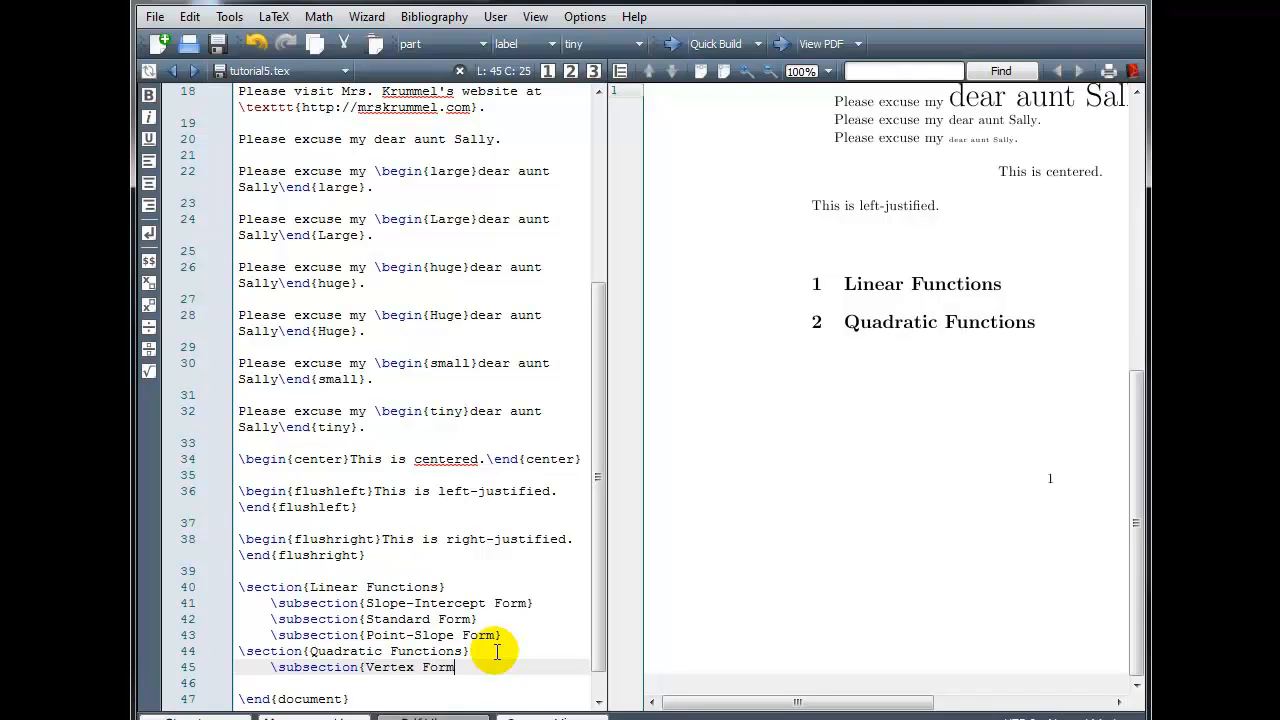
key("Return")
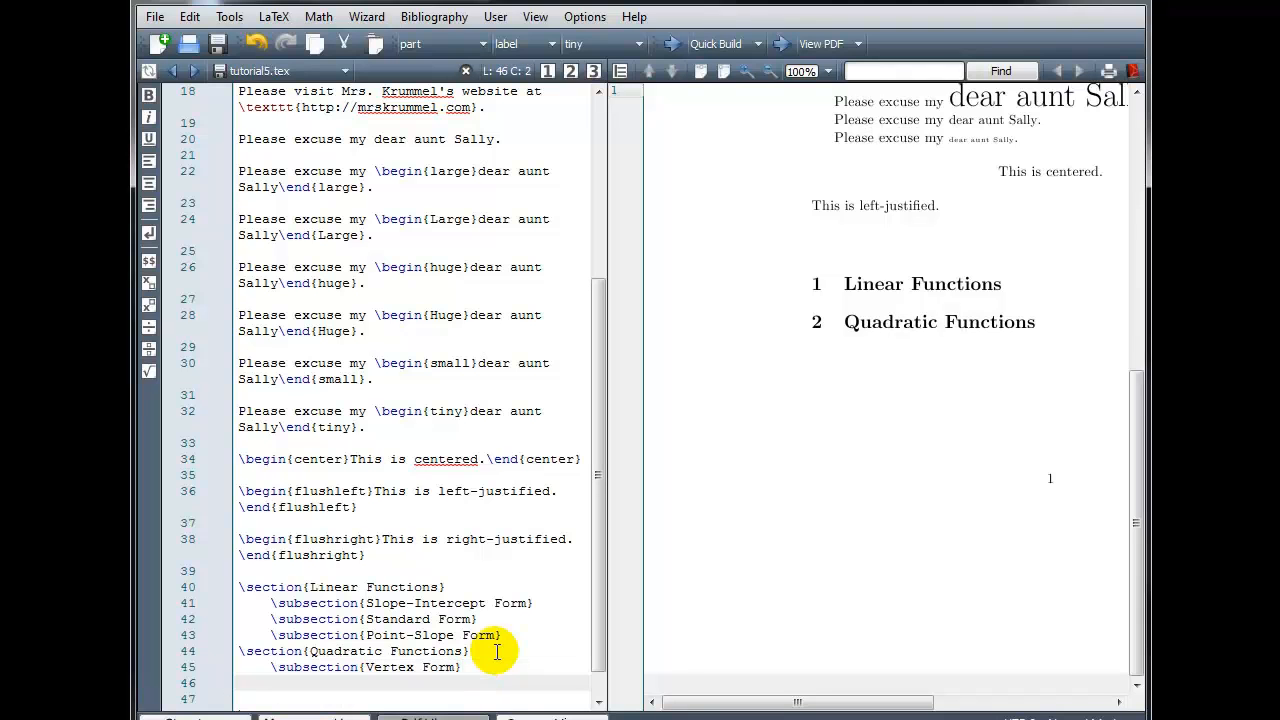
type("\\subsection{S")
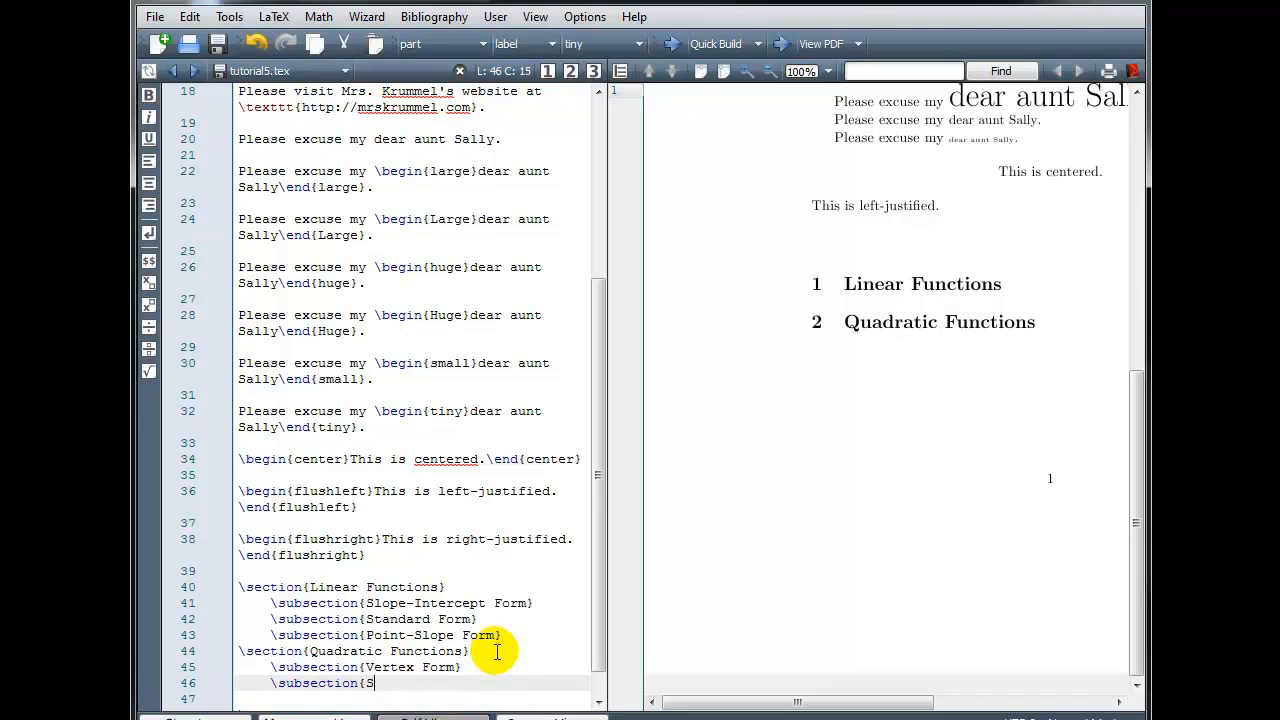
type("tand")
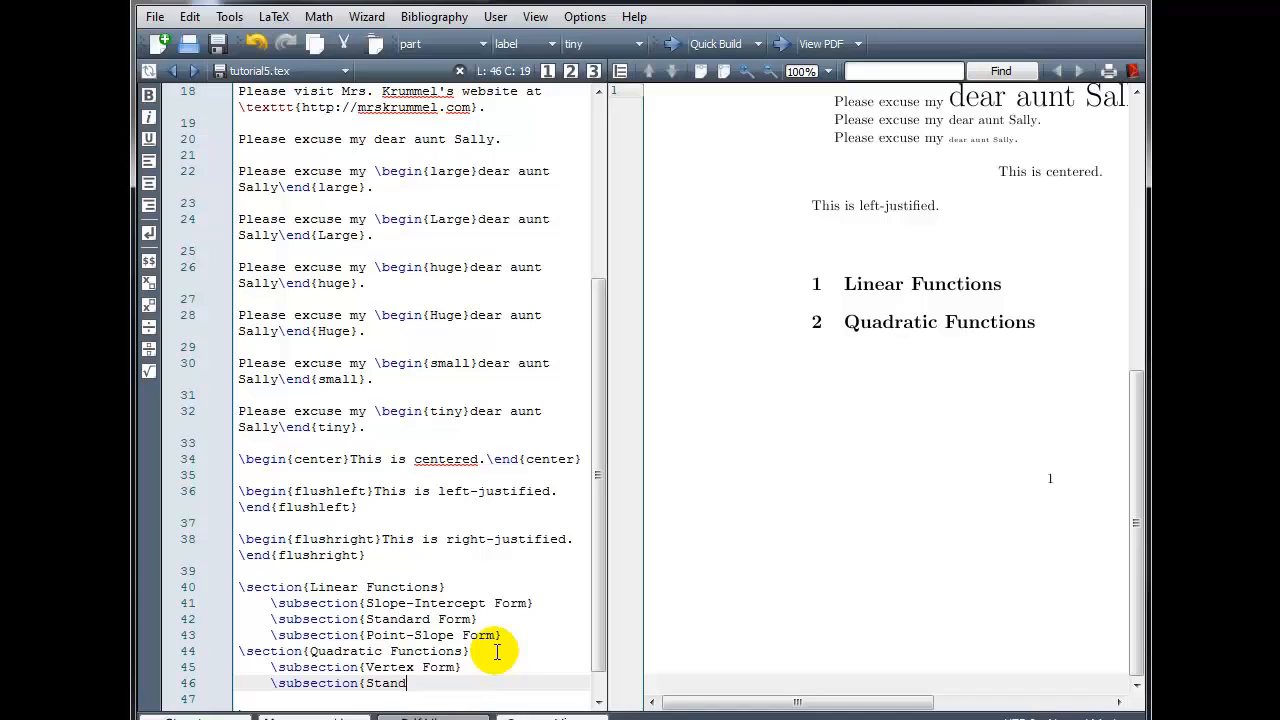
type("ard Form}")
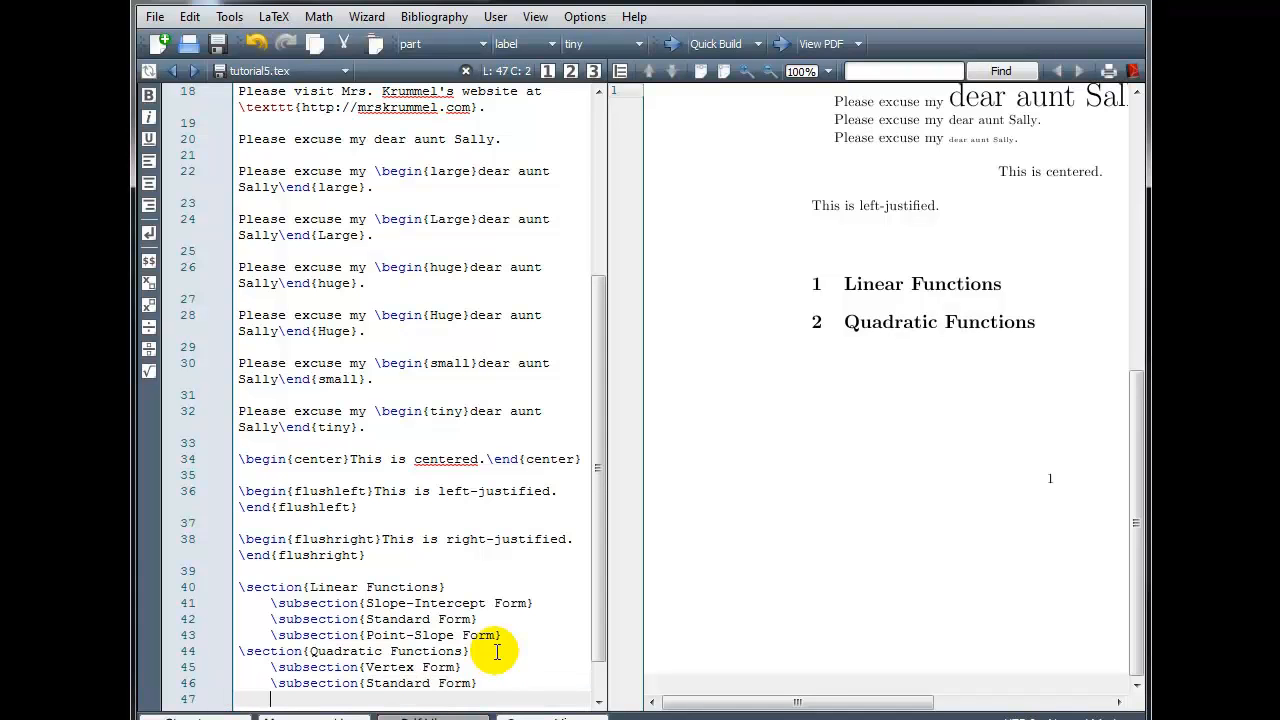
- Add the Factored Form subsection, then return to the Slope-Intercept Form line
type("\\subsection{Factorede")
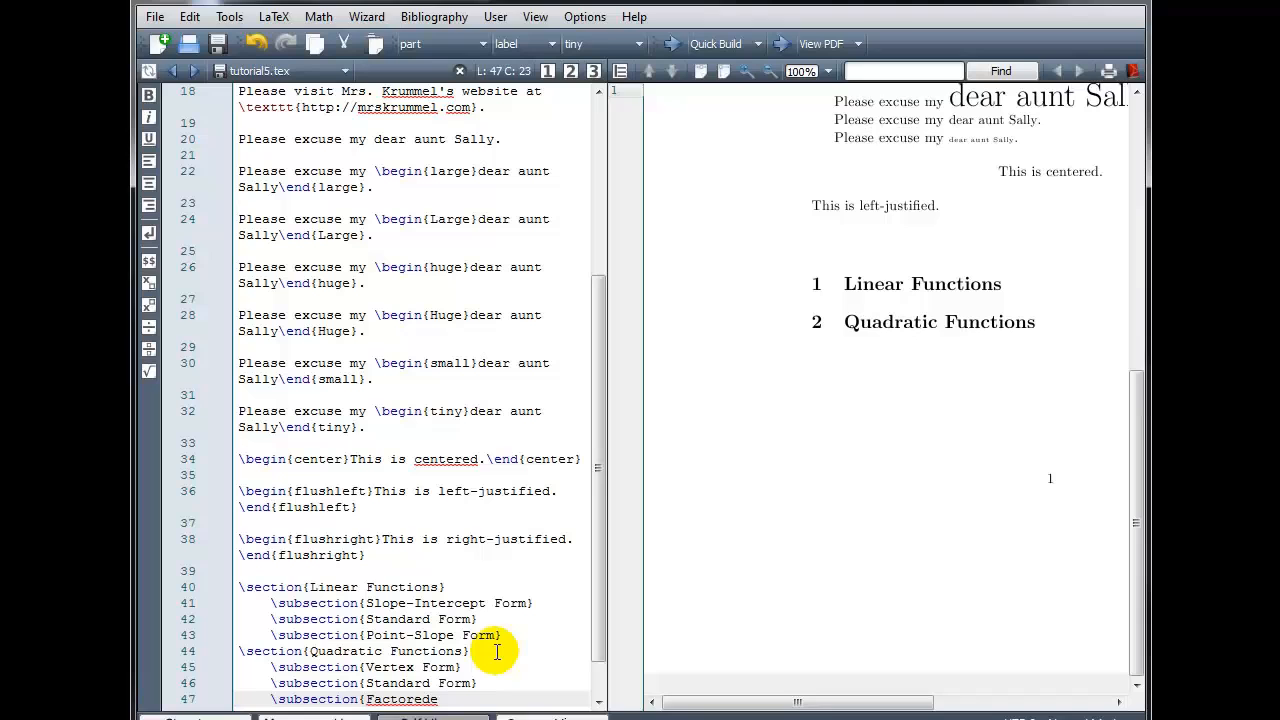
type("d Form}")
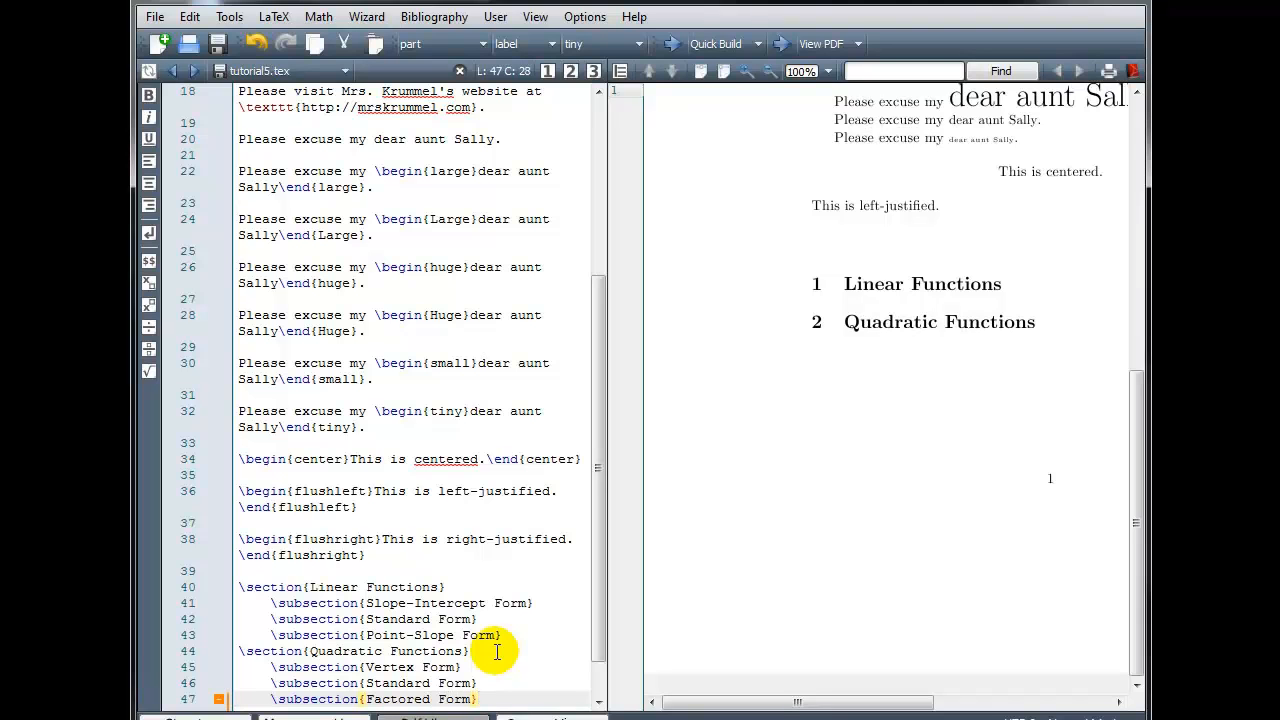
mouse_move(437, 538)
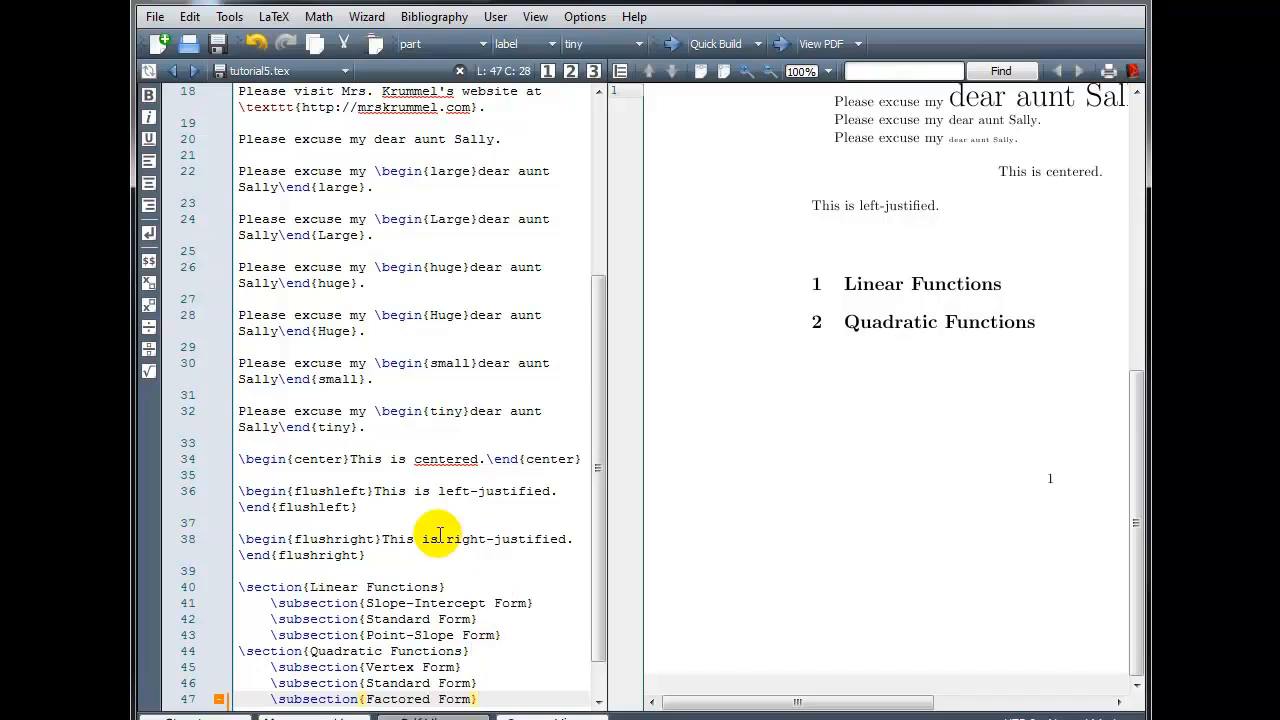
left_click(545, 555)
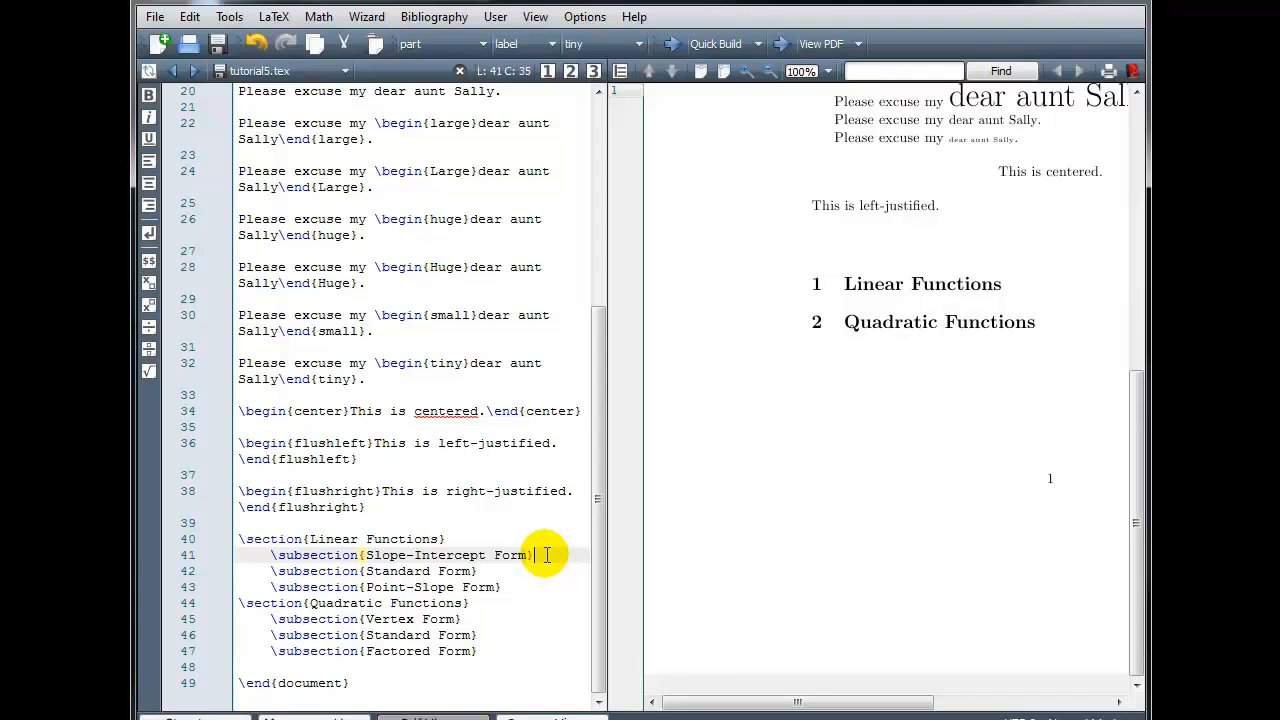
- Write 'The slope-intercept form of a linear function is given by $y=ax+b$.' under Slope-Intercept Form
key("Return")
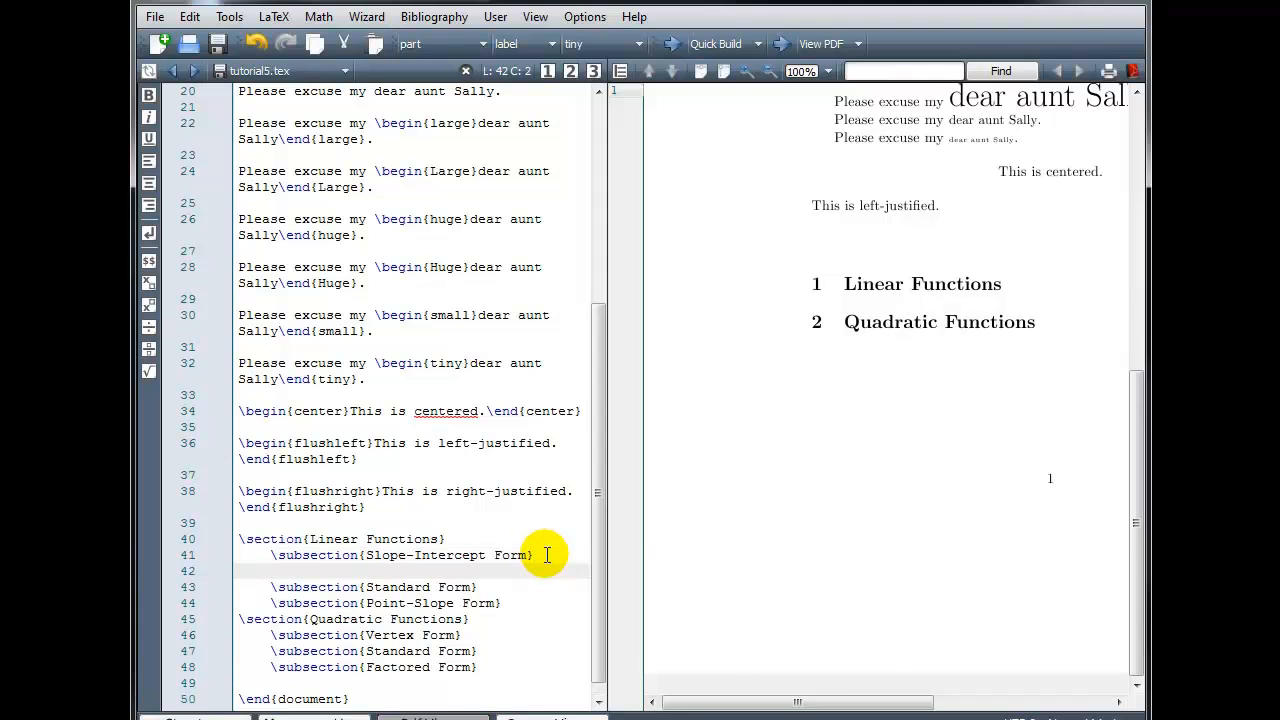
type("The slo")
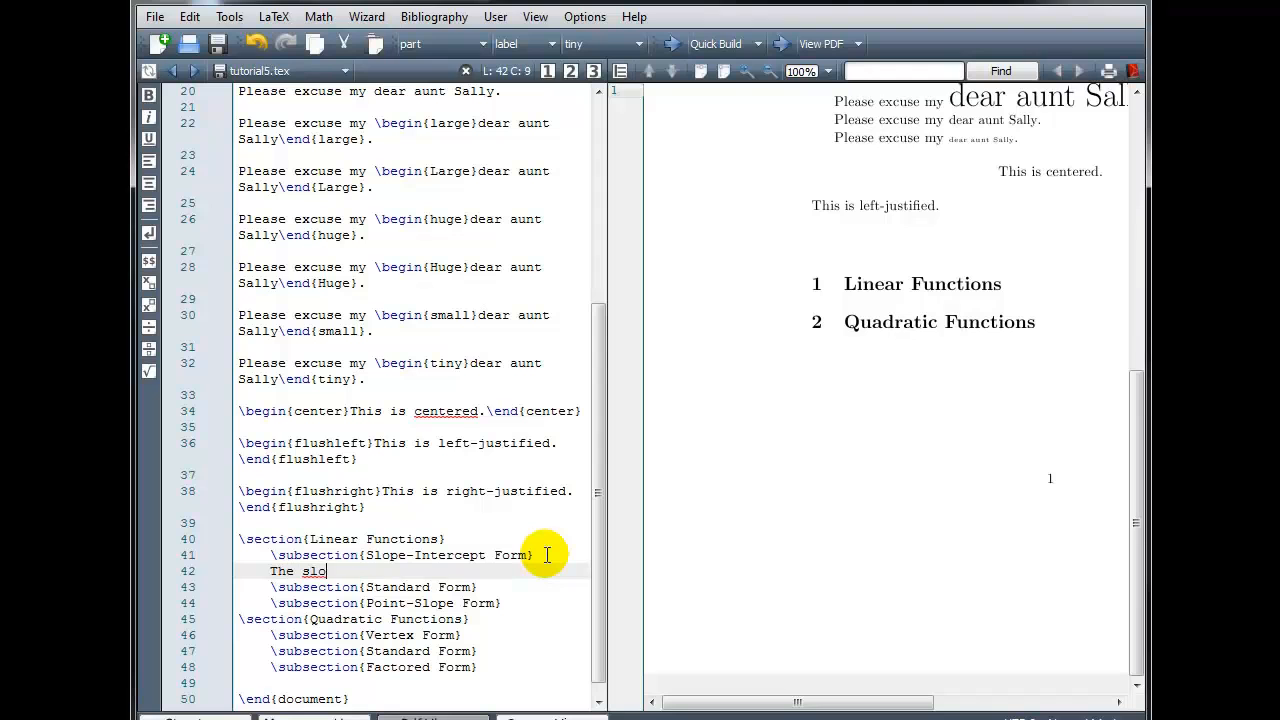
type("pe-inter")
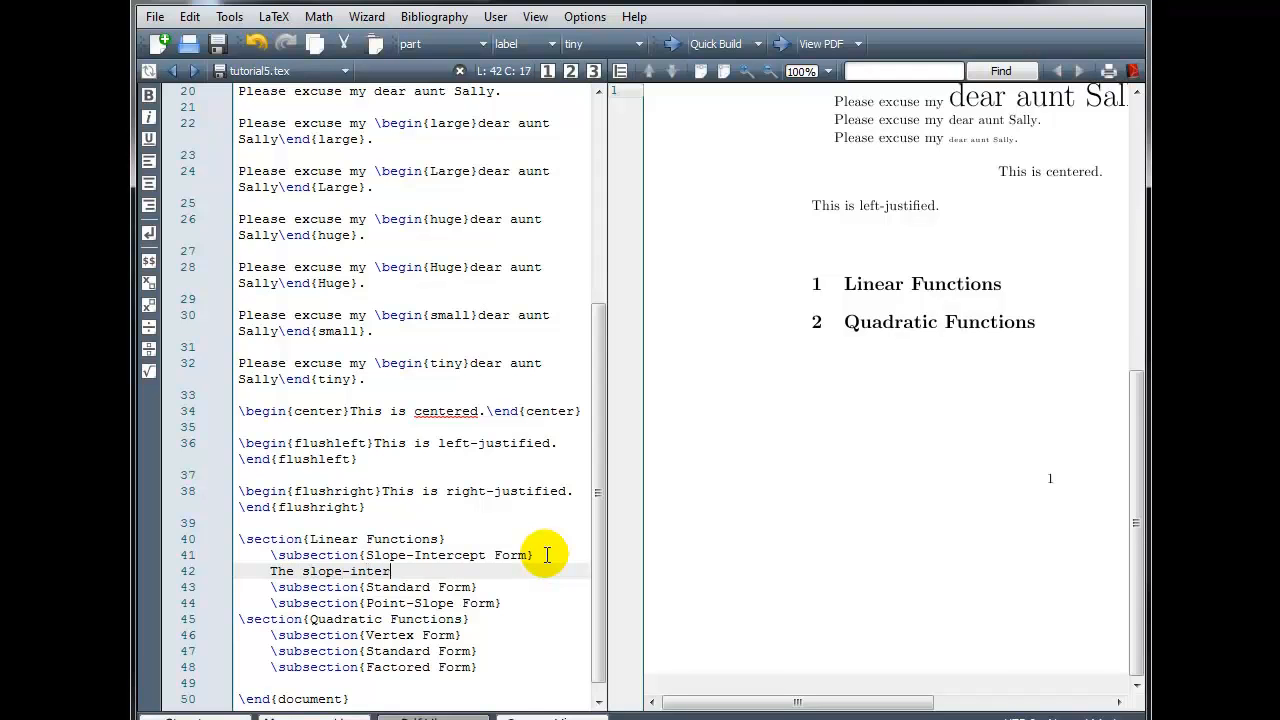
type("cept form")
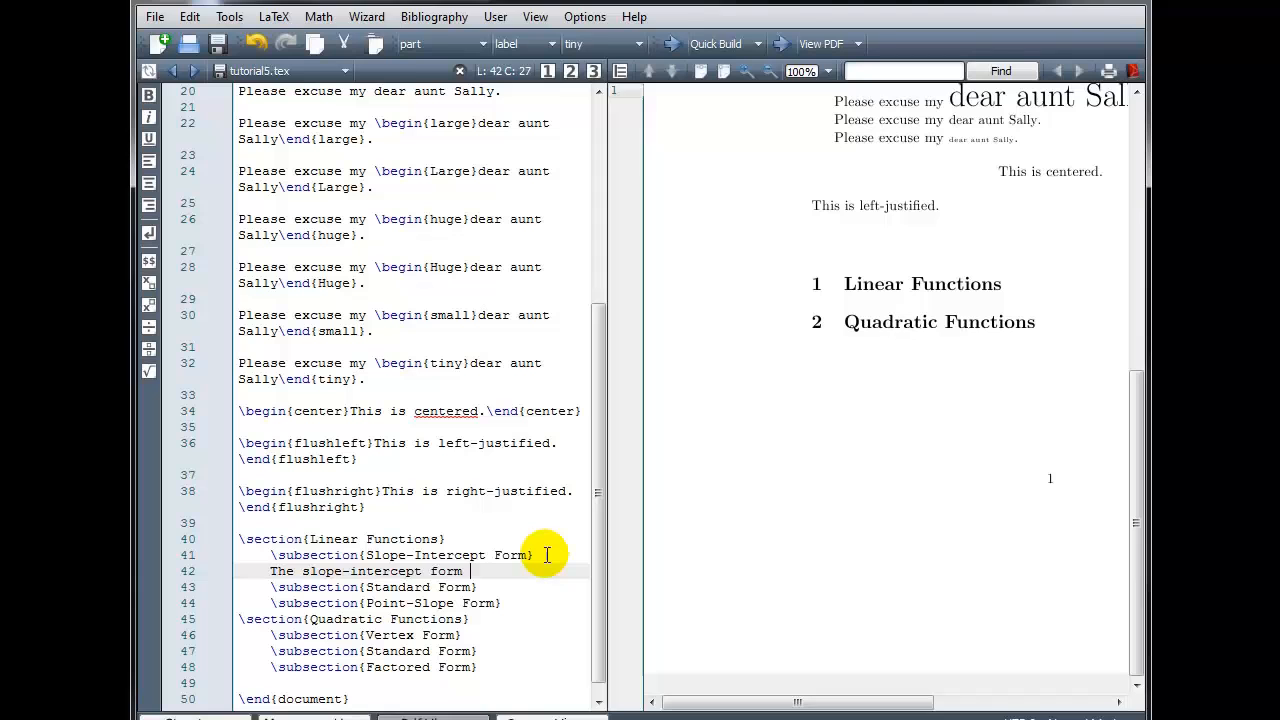
type("of a linear function is gi")
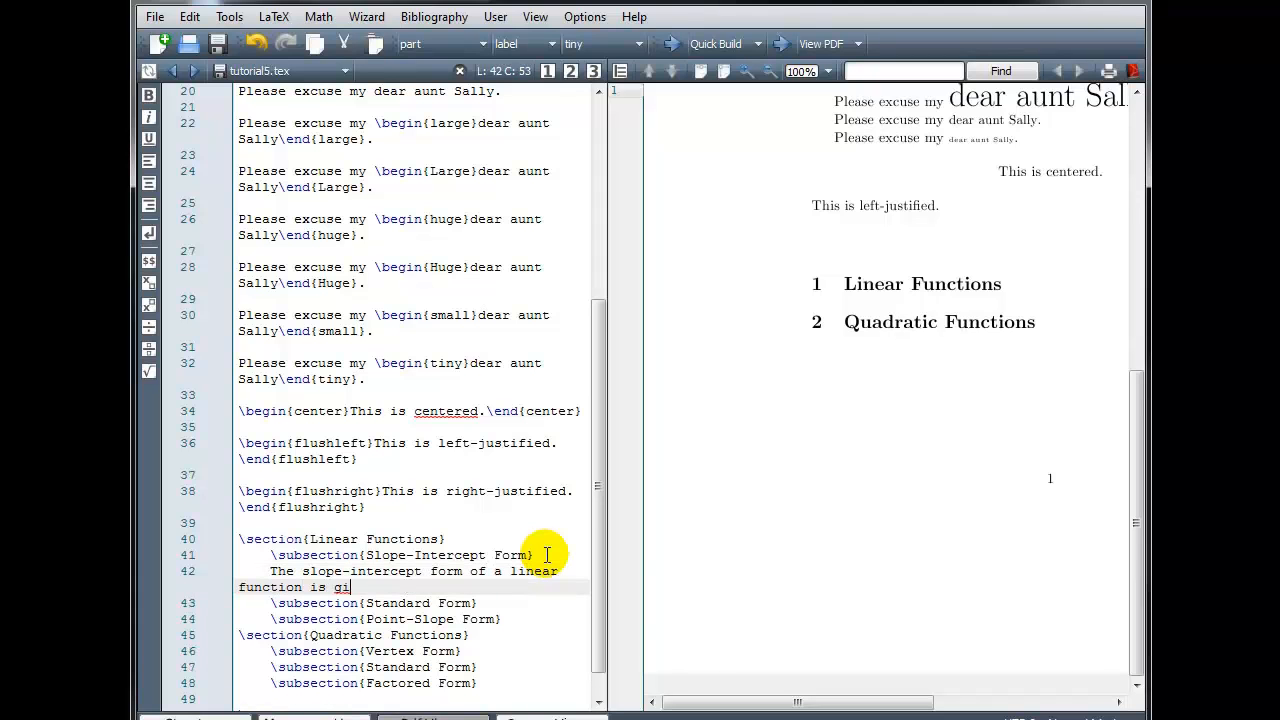
type("ven")
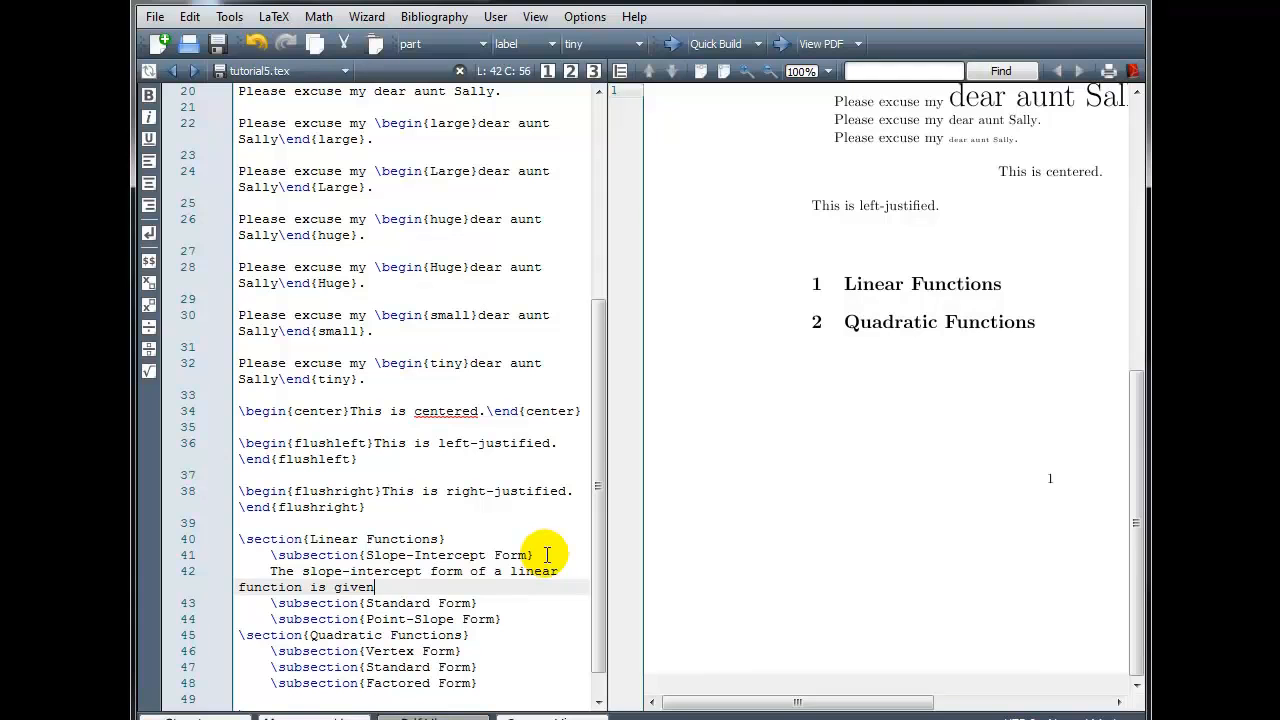
type("by")
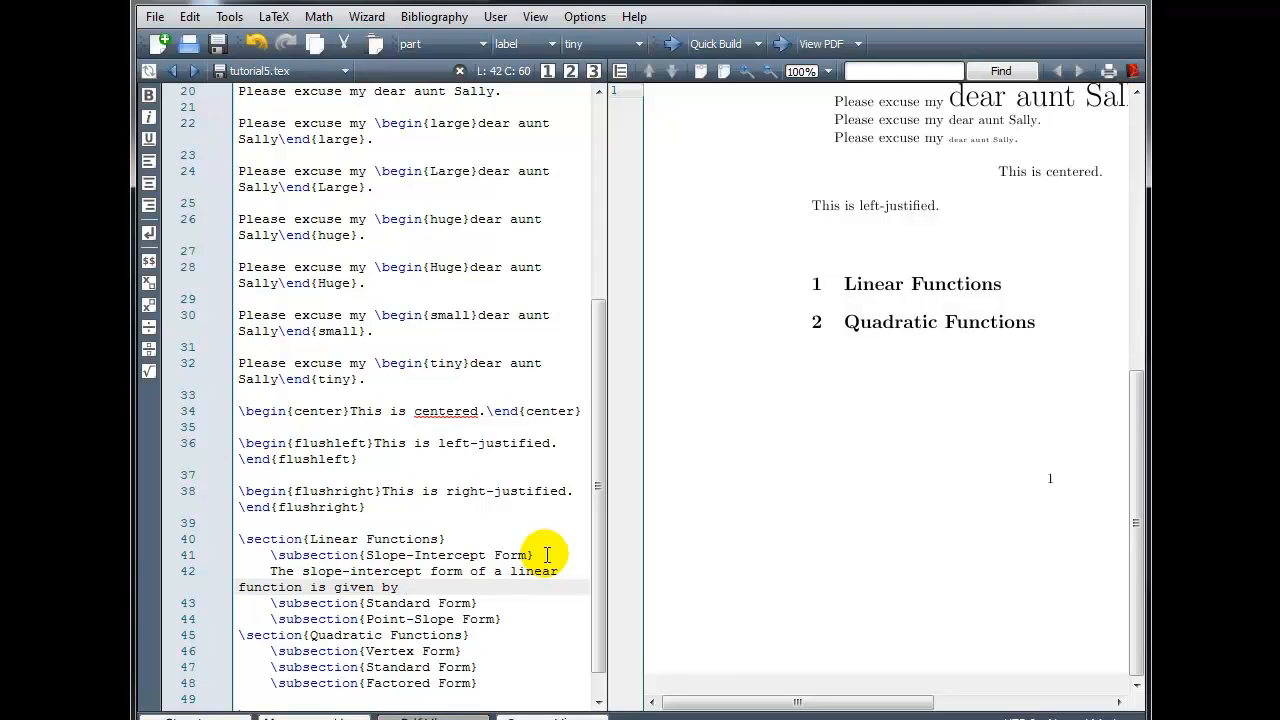
type("$y=")
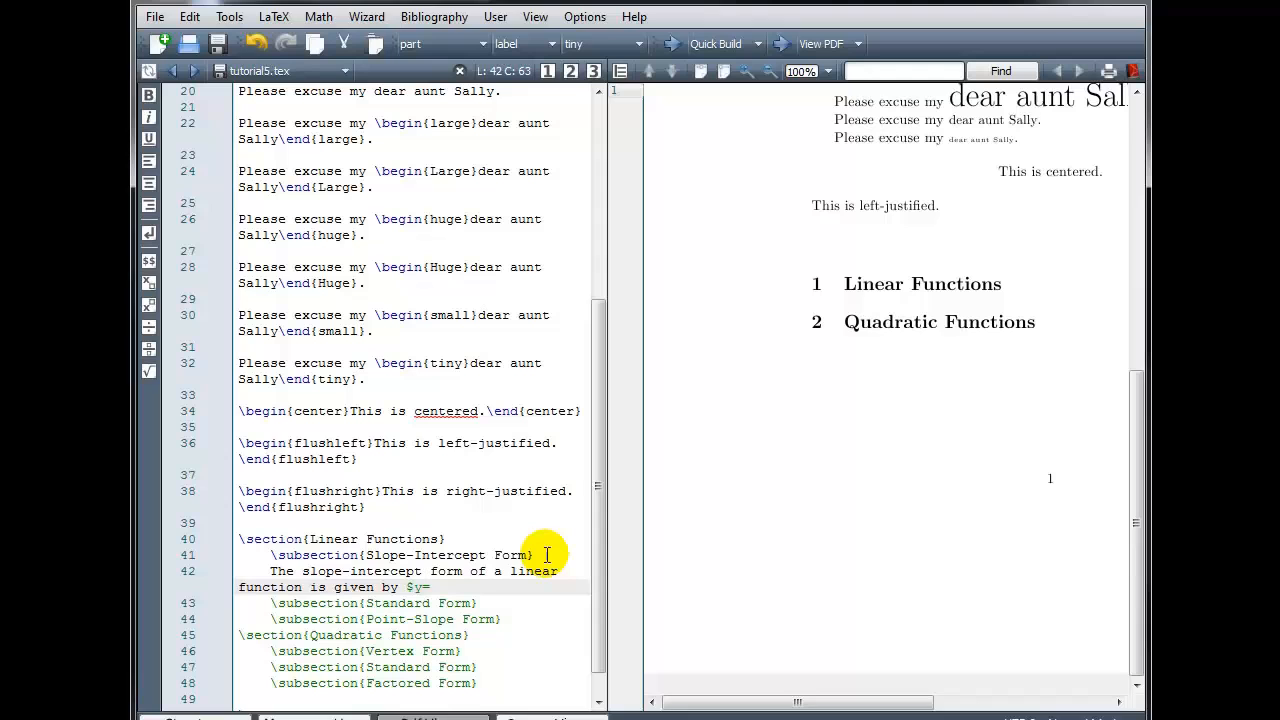
type("ax+b")
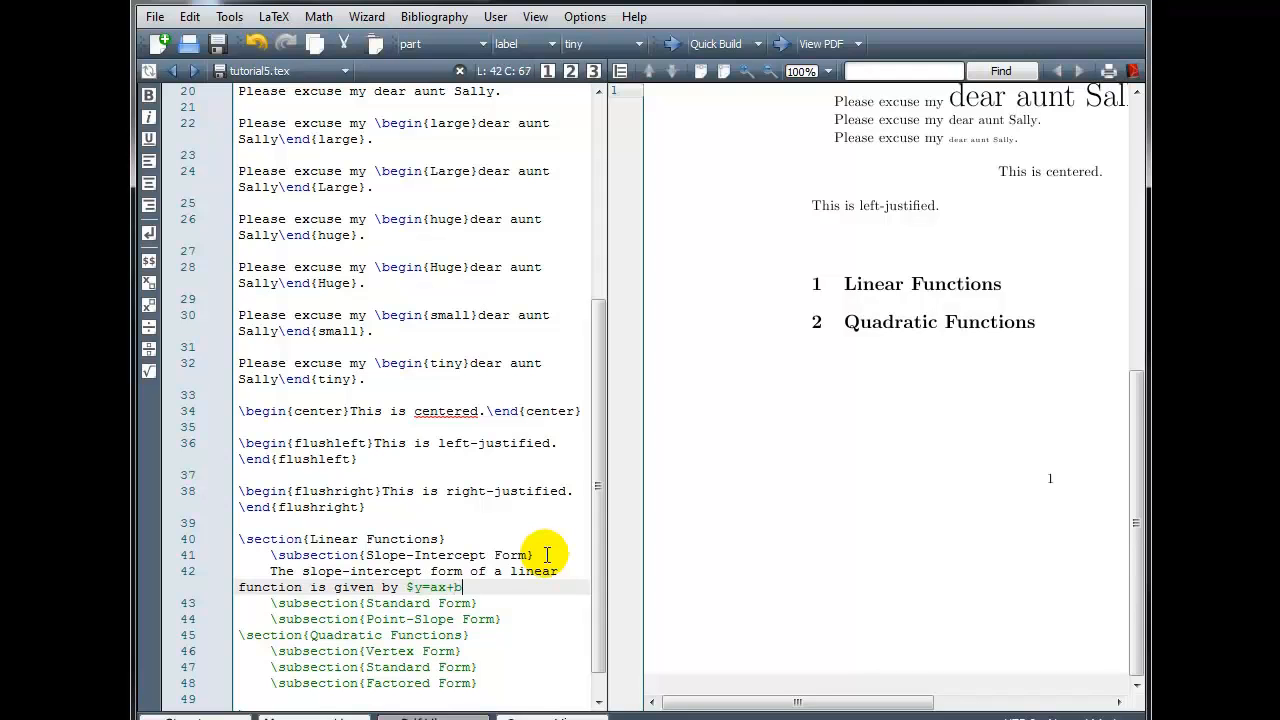
type("$")
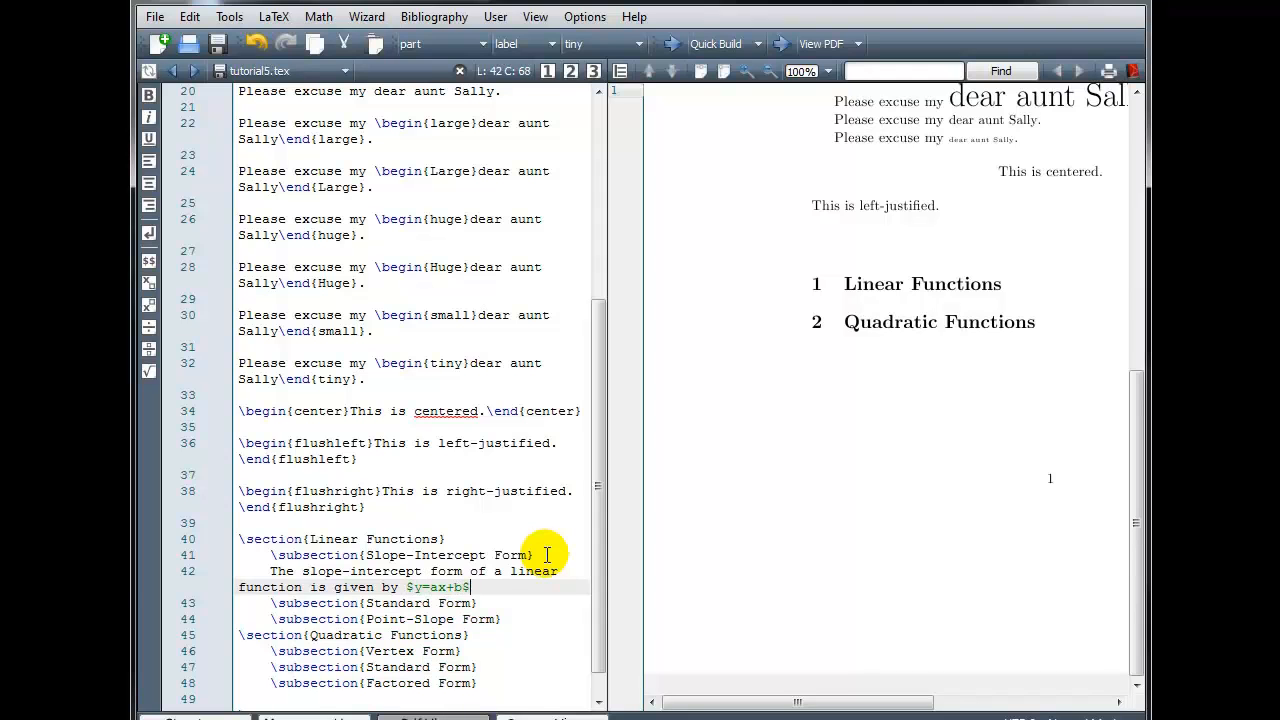
type(".")
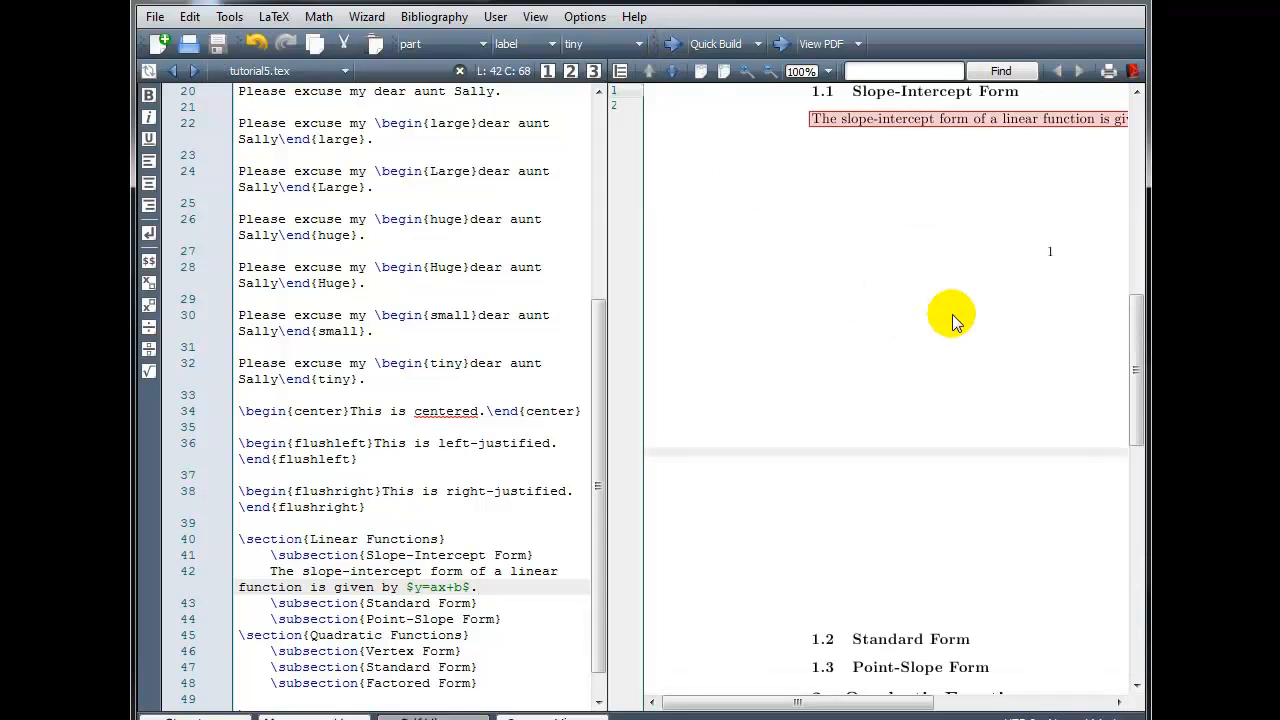
scroll("up", 3)
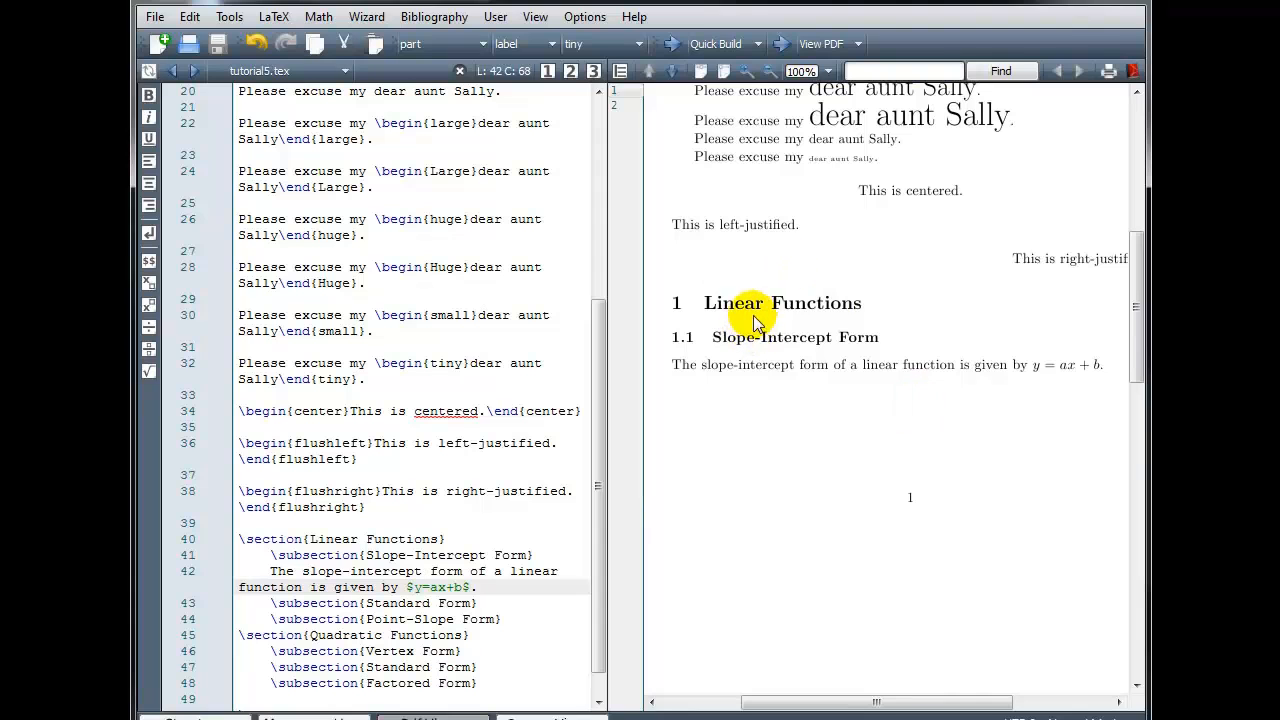
mouse_move(695, 335)
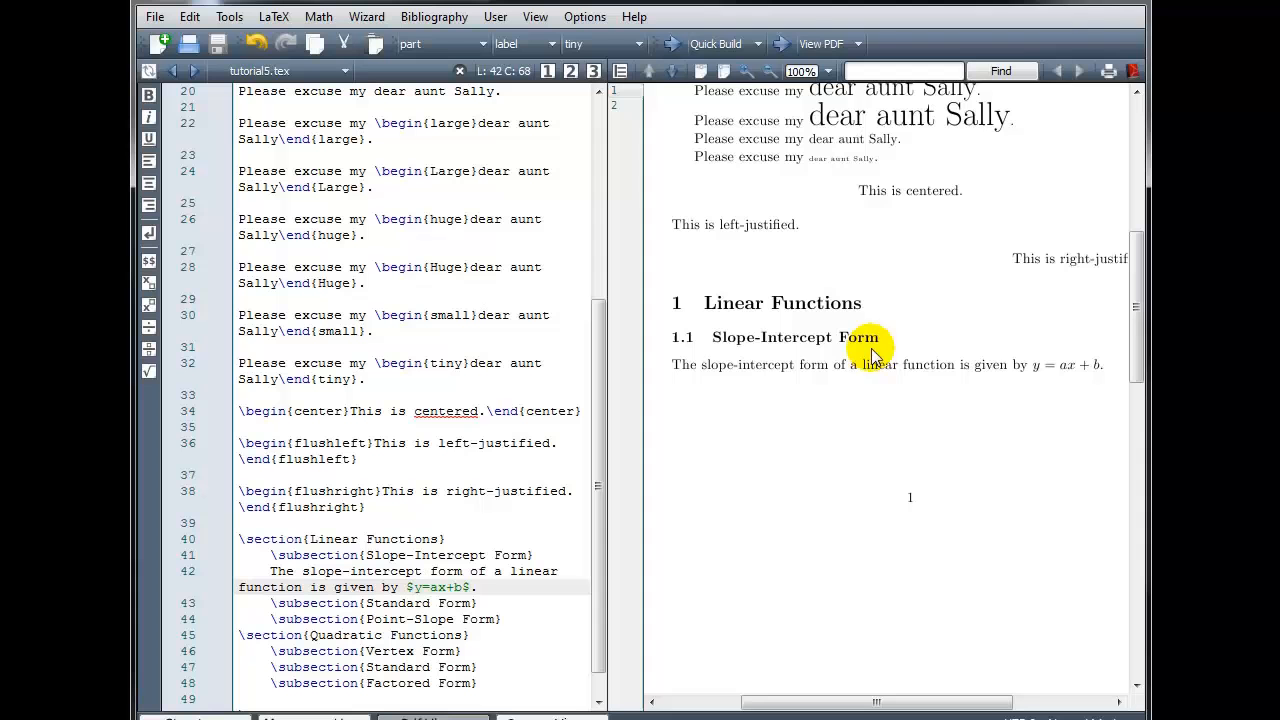
mouse_move(840, 561)
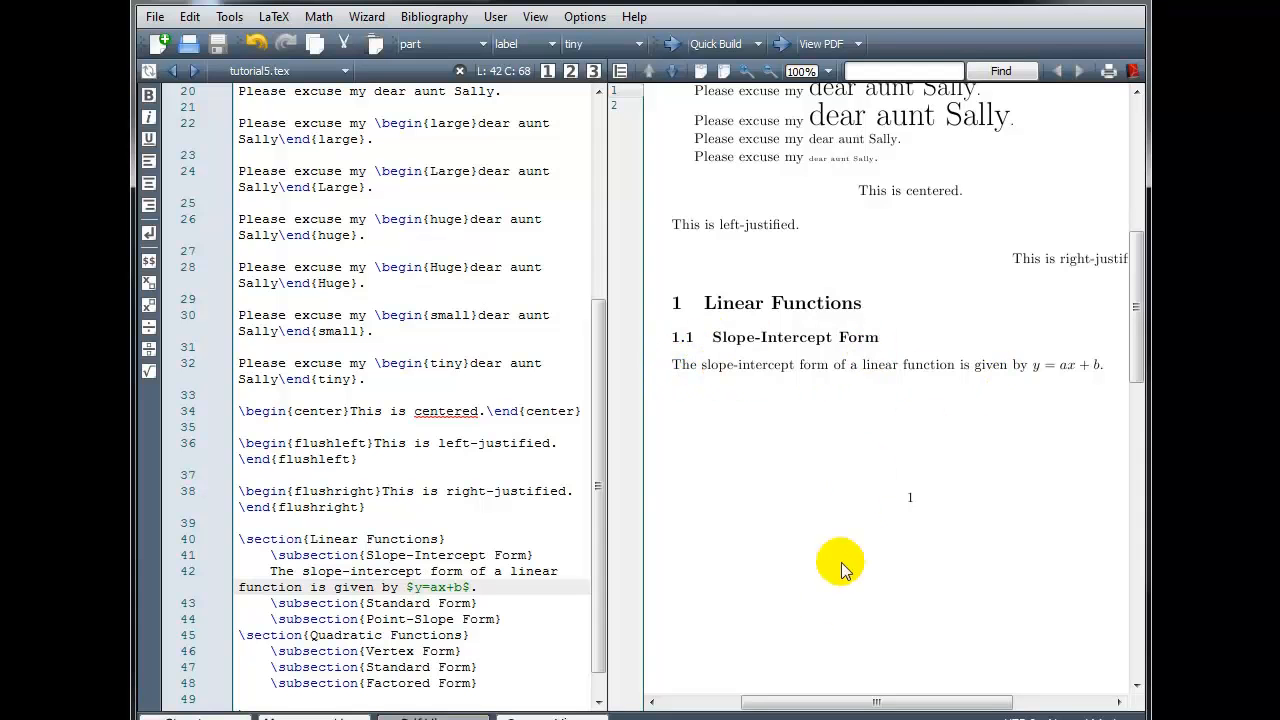
scroll("down", 3)
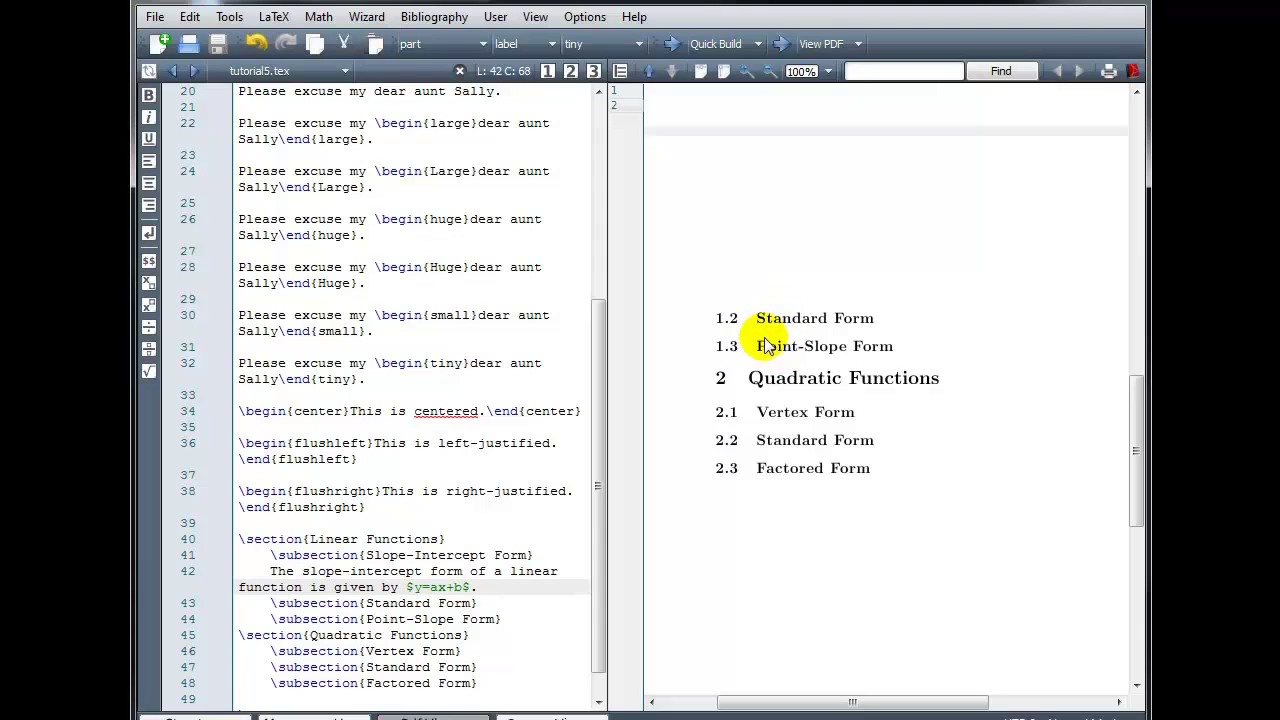
mouse_move(778, 452)
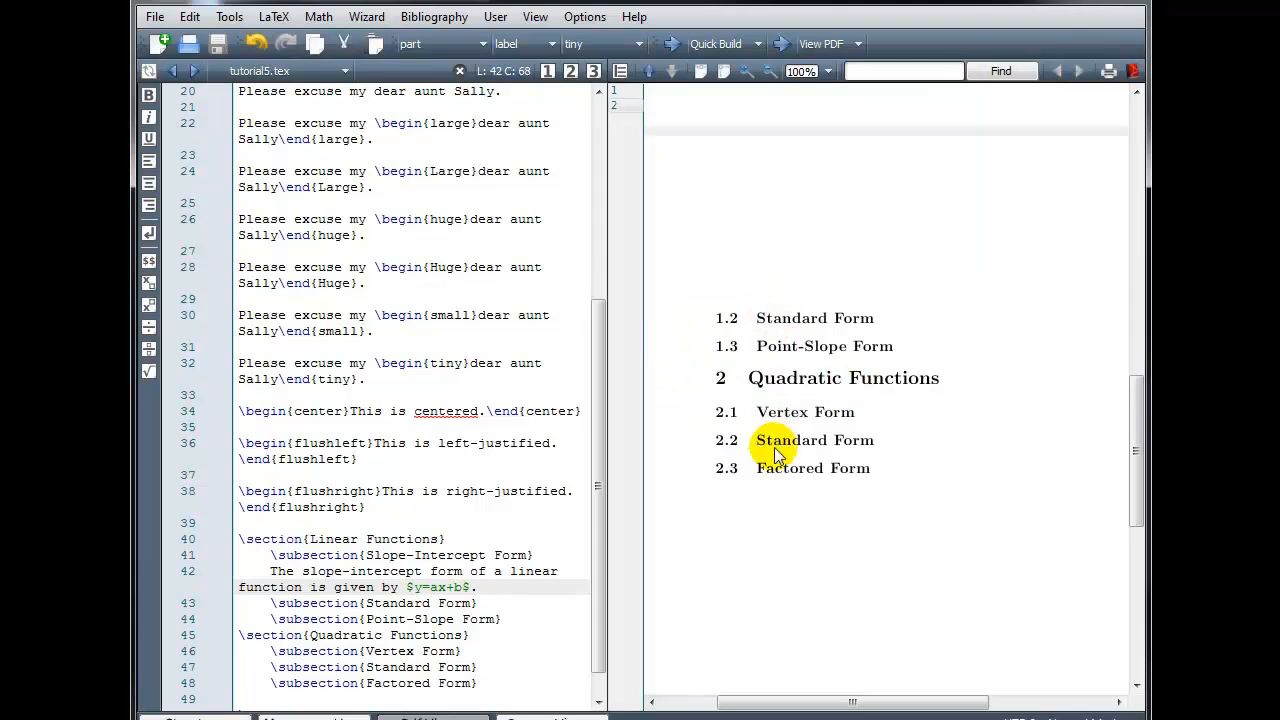
mouse_move(778, 475)
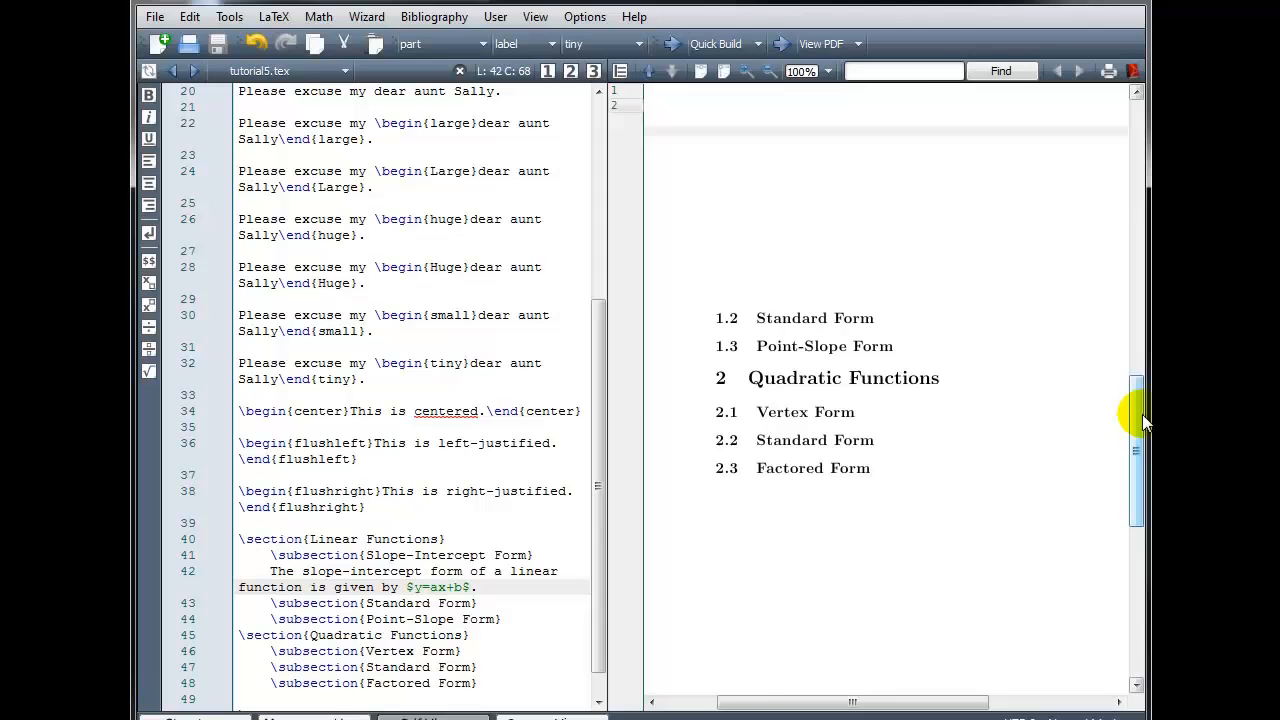
scroll("up", 3)
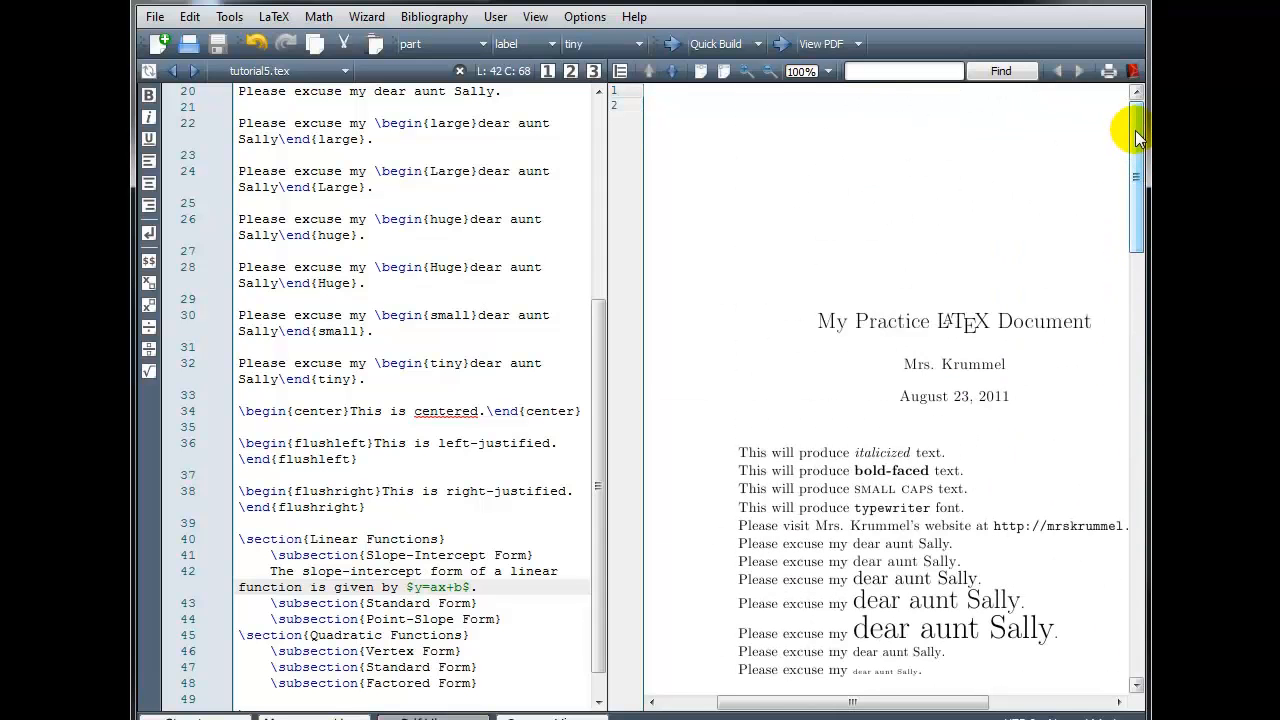
scroll("up", 3)
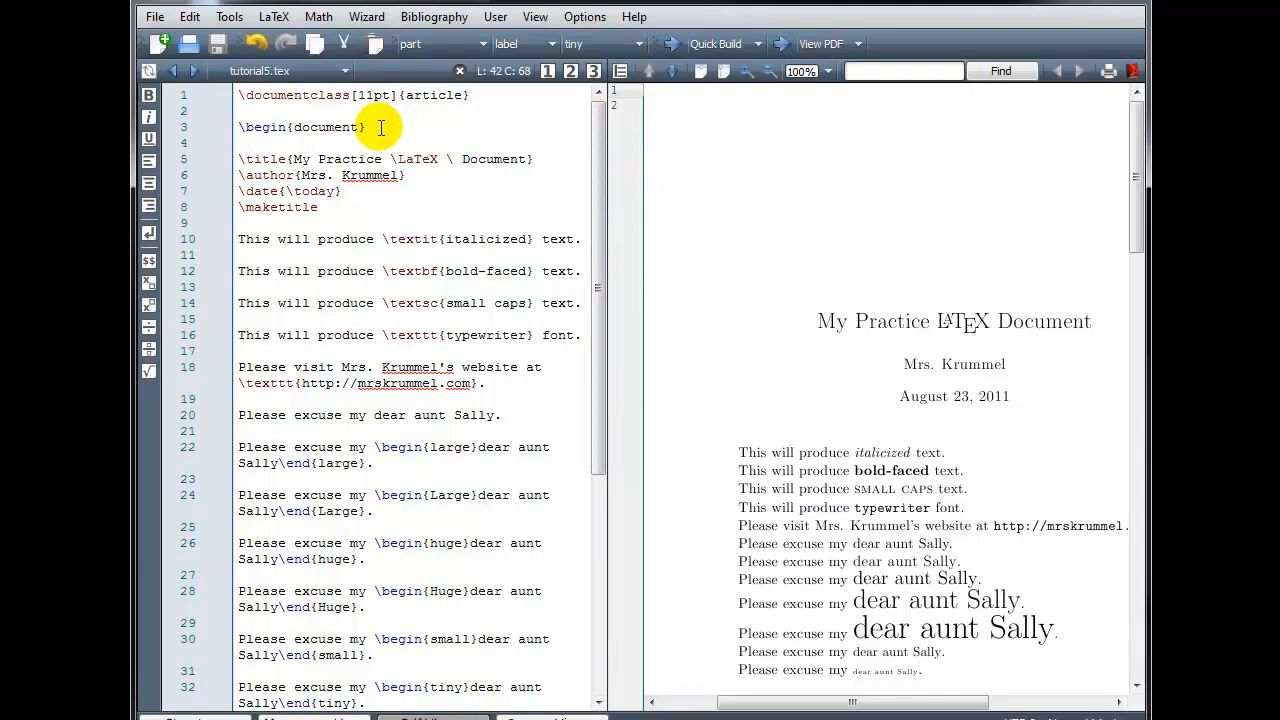
- Insert a \tableofcontents command right after \begin{document}
left_click(367, 127)
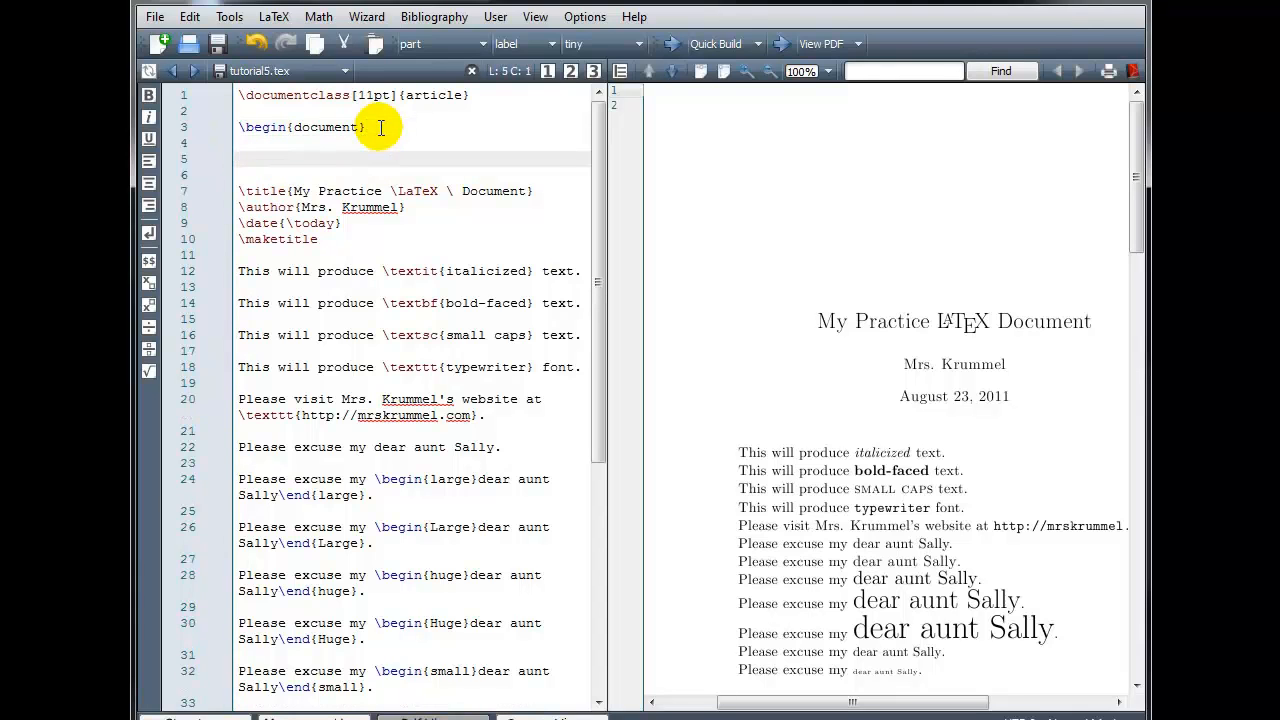
type("\\tableofcontents")
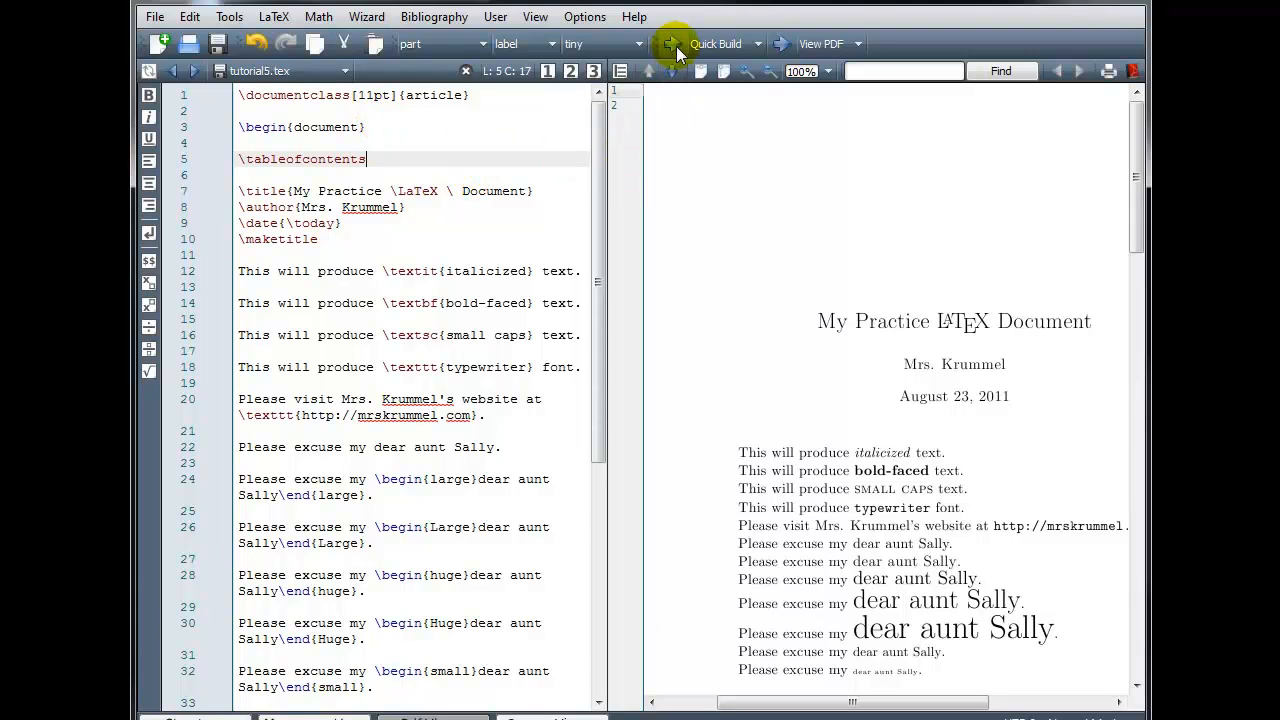
mouse_move(680, 52)
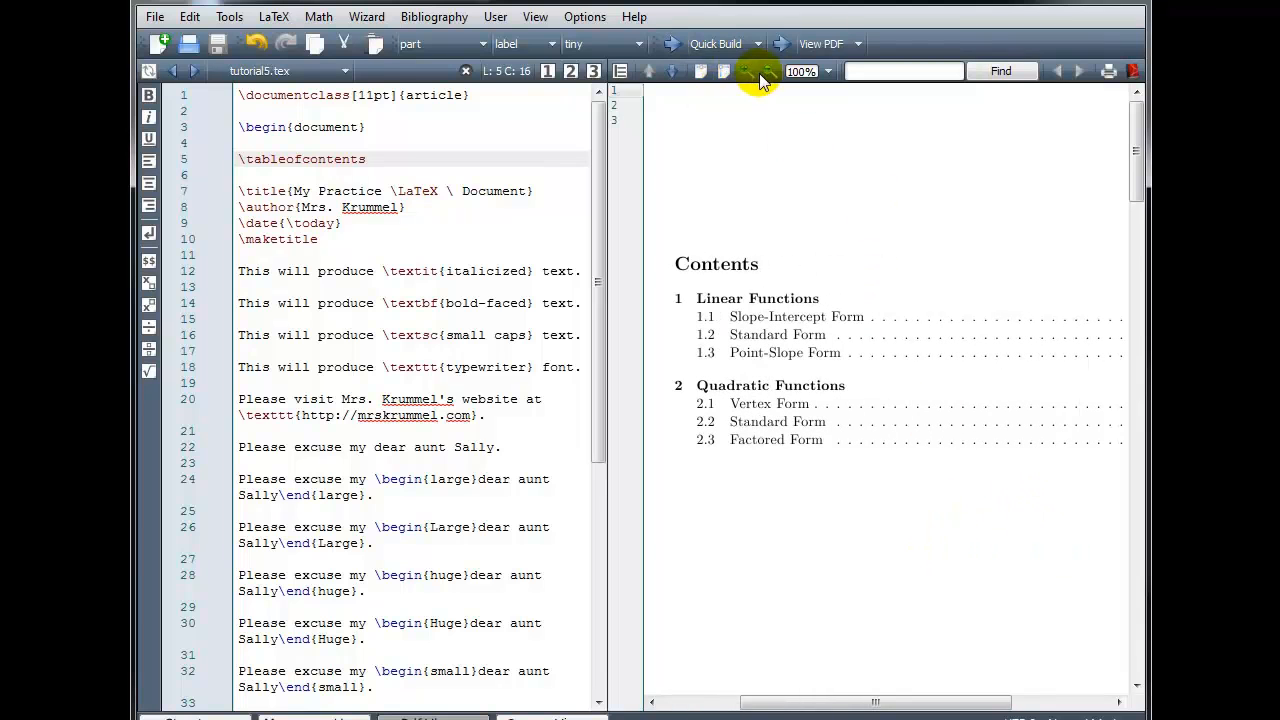
- Zoom the PDF preview out to 90% so Contents page numbers show fully
left_click(770, 71)
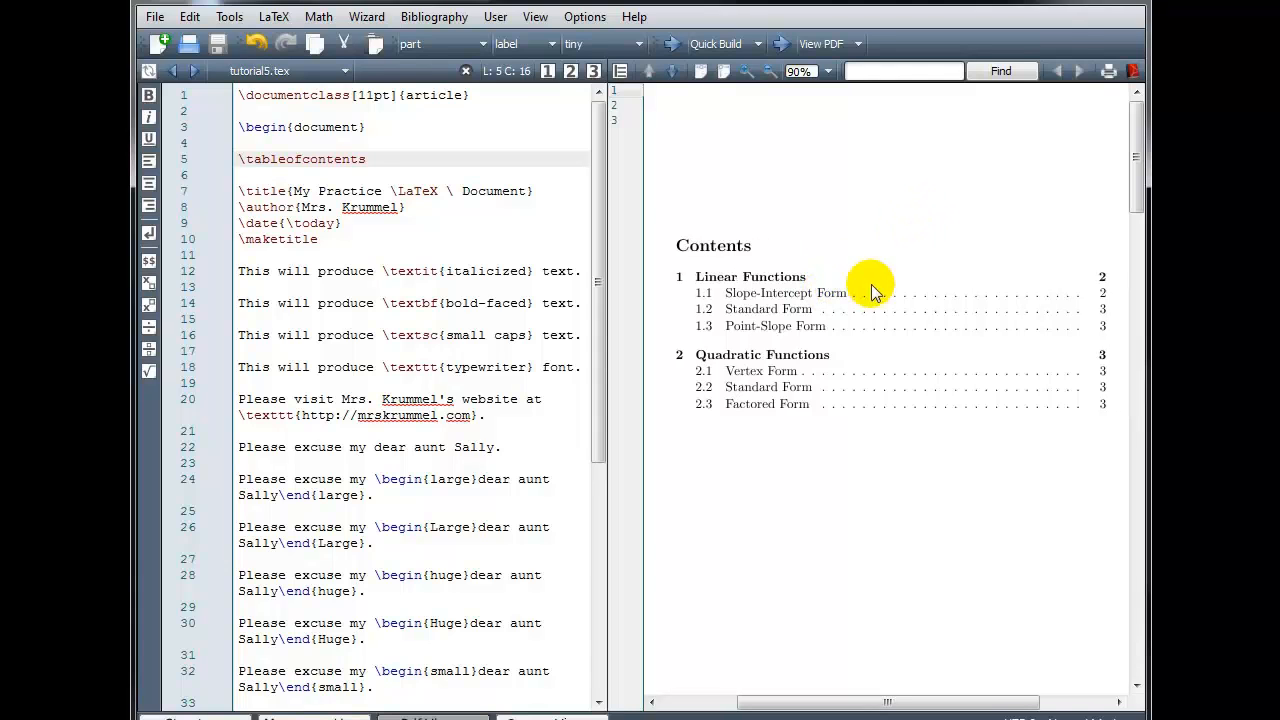
mouse_move(1108, 410)
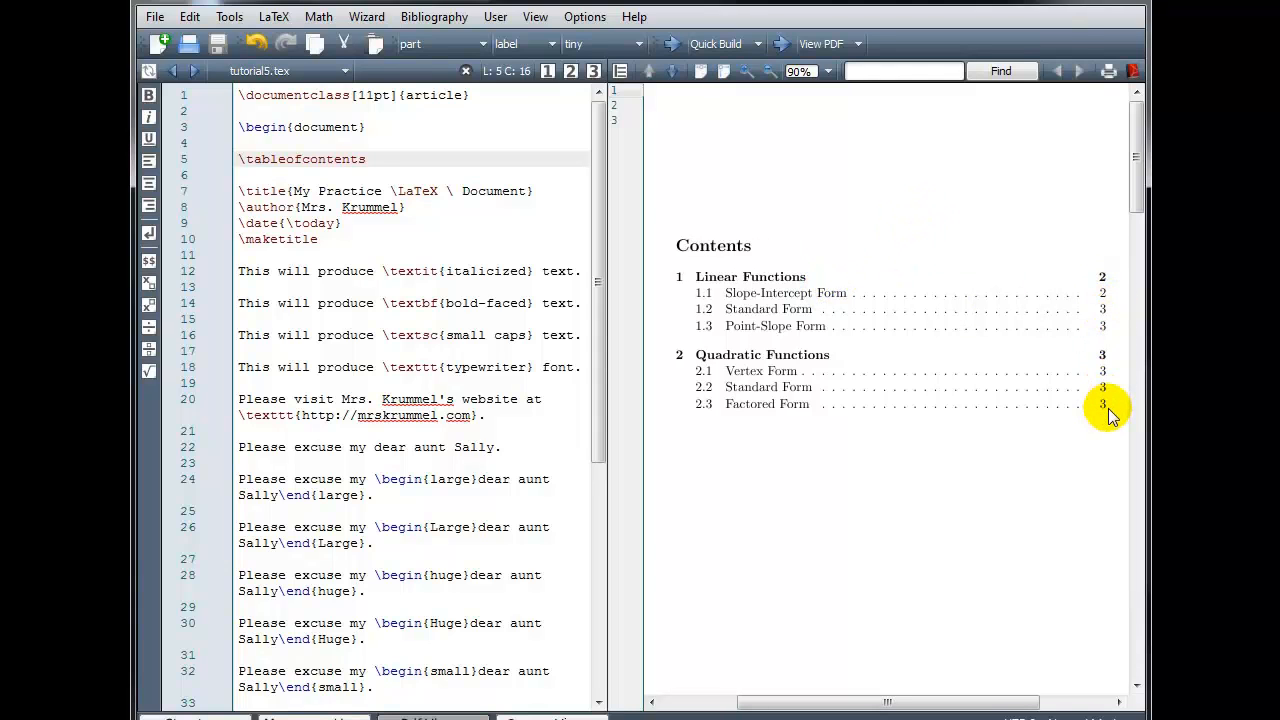
mouse_move(1100, 492)
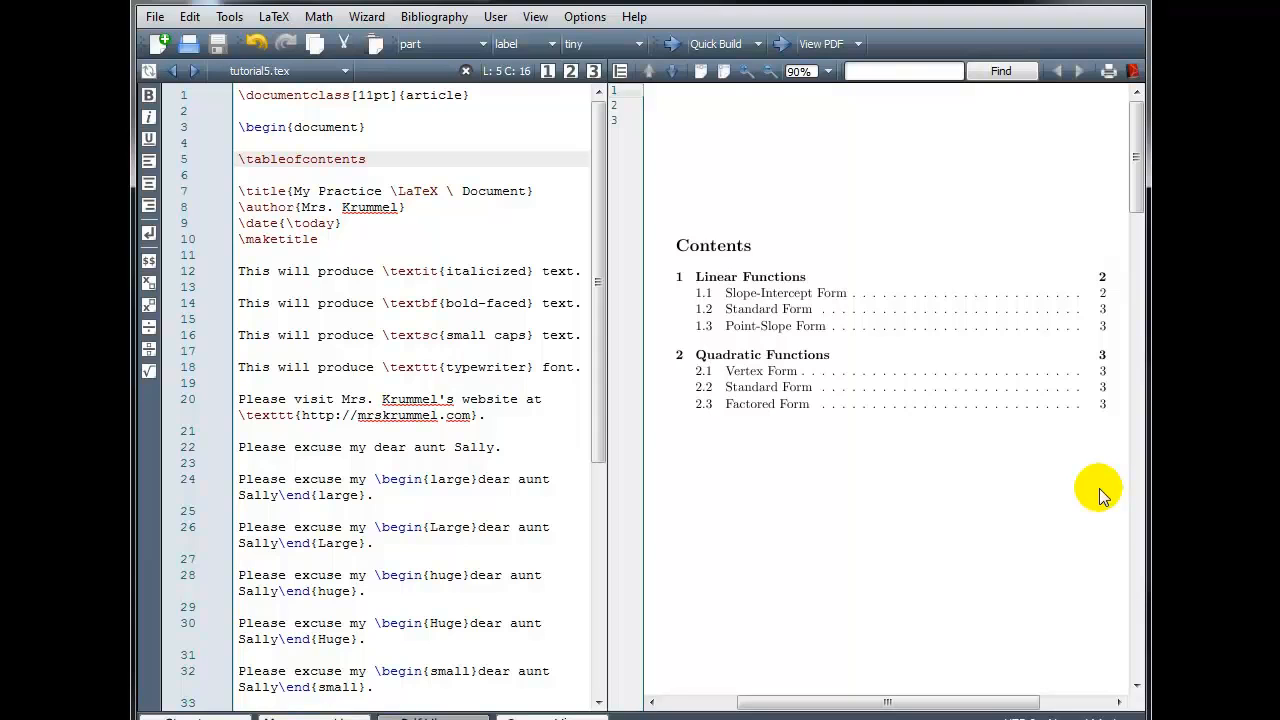